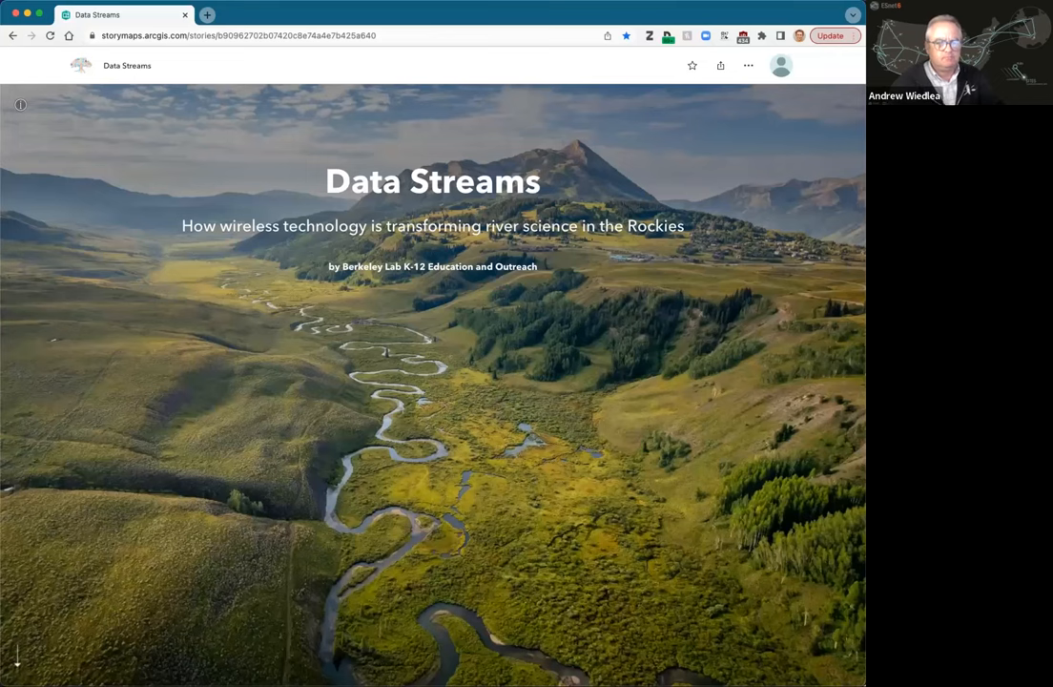
Step: Scroll past the Data Streams title cover to The Need's Colorado River canyon panorama
scroll("down", 3)
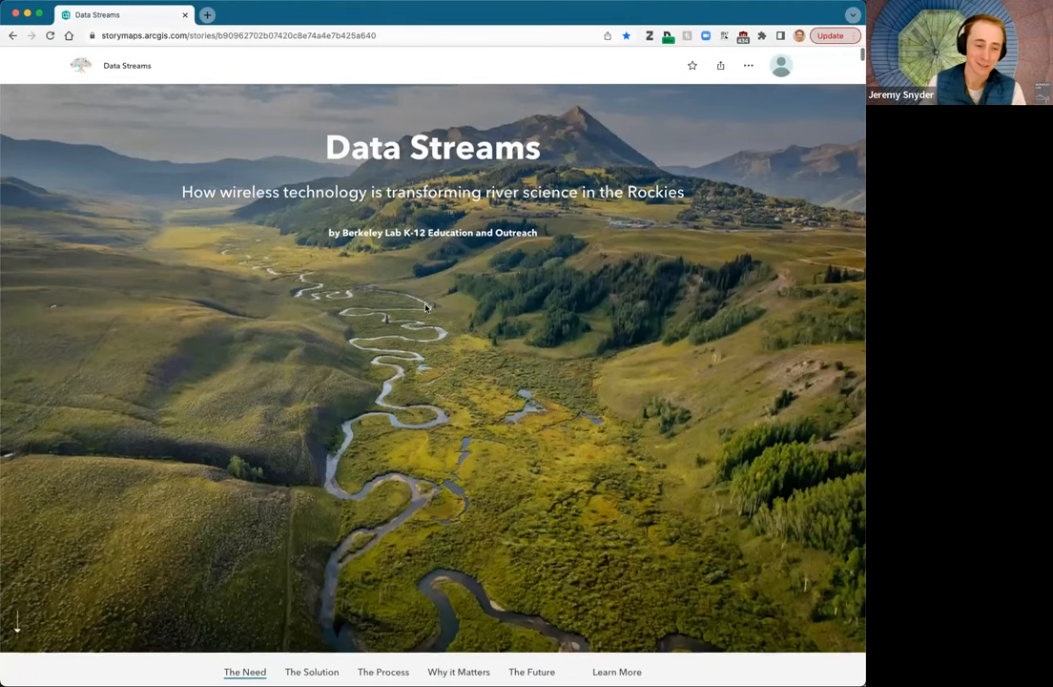
scroll("down", 3)
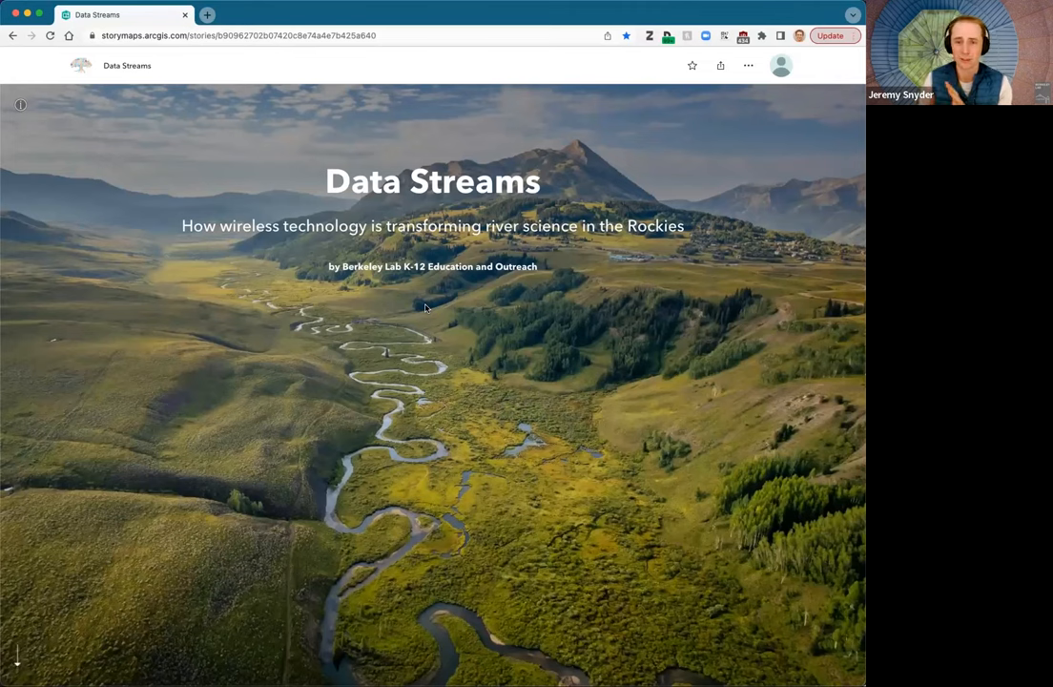
scroll("down", 3)
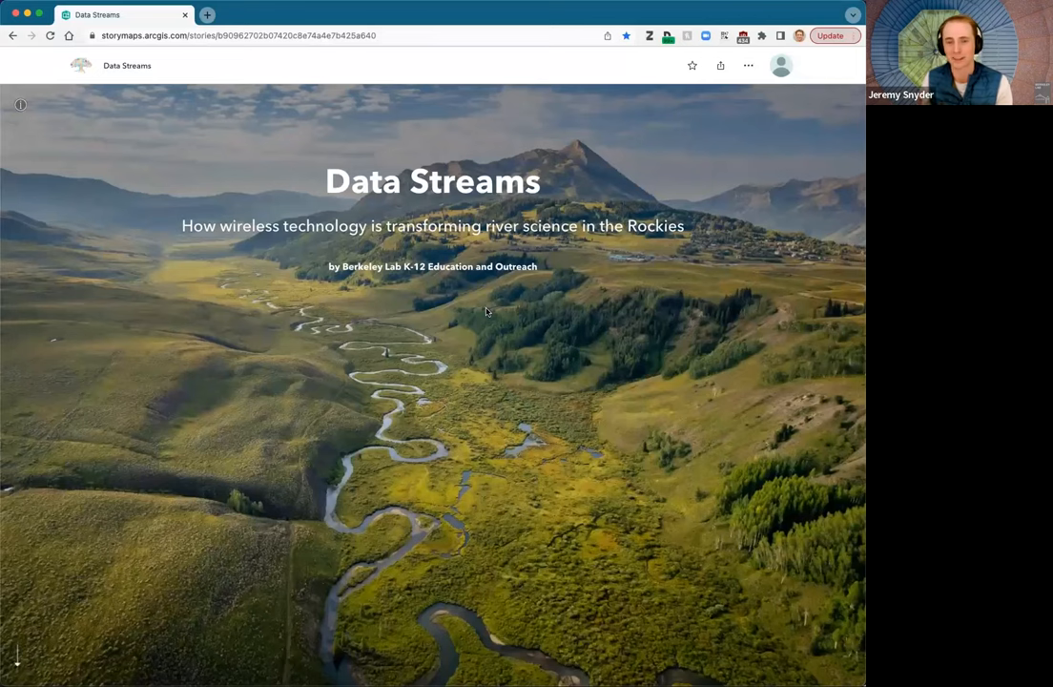
scroll("down", 3)
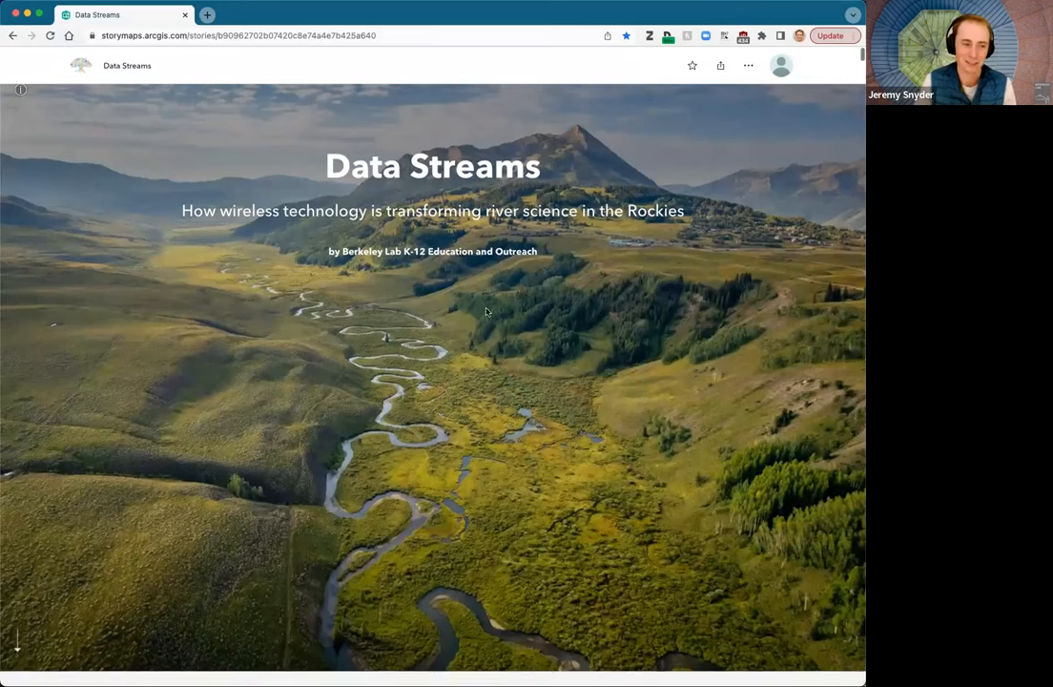
scroll("down", 3)
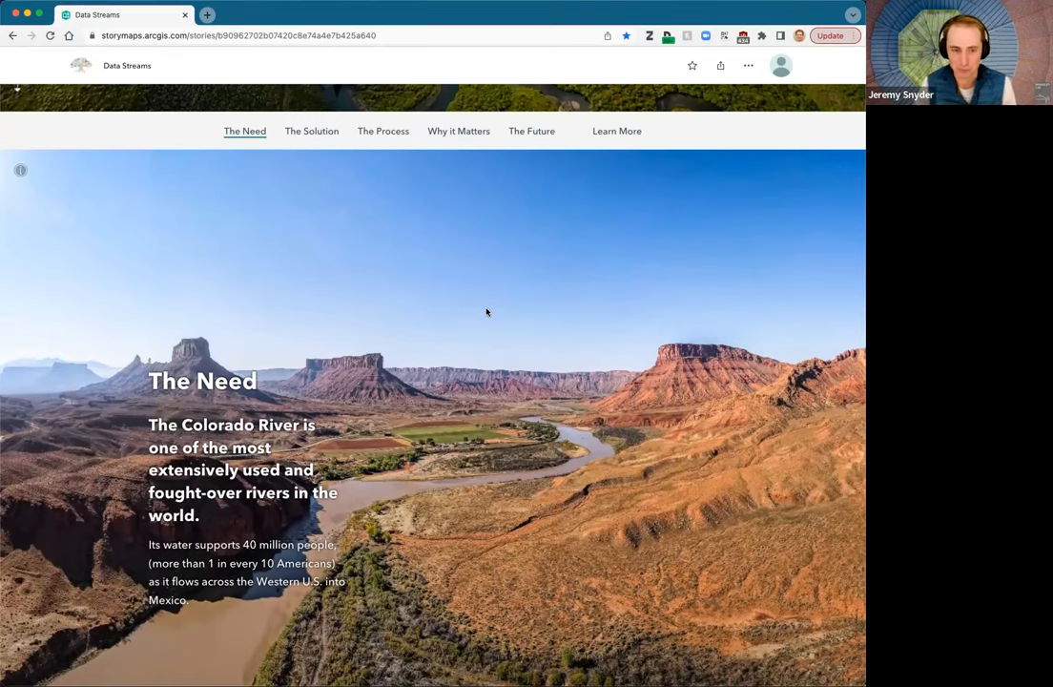
Step: Scroll to the canal photo on yearly river water and climate change
scroll("down", 3)
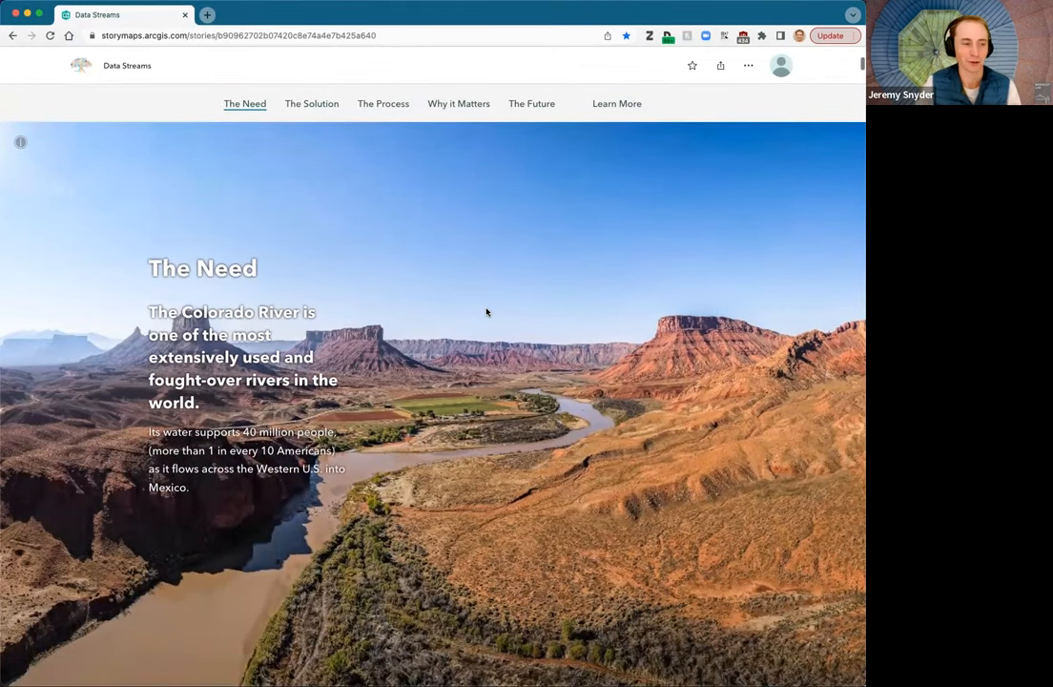
scroll("up", 3)
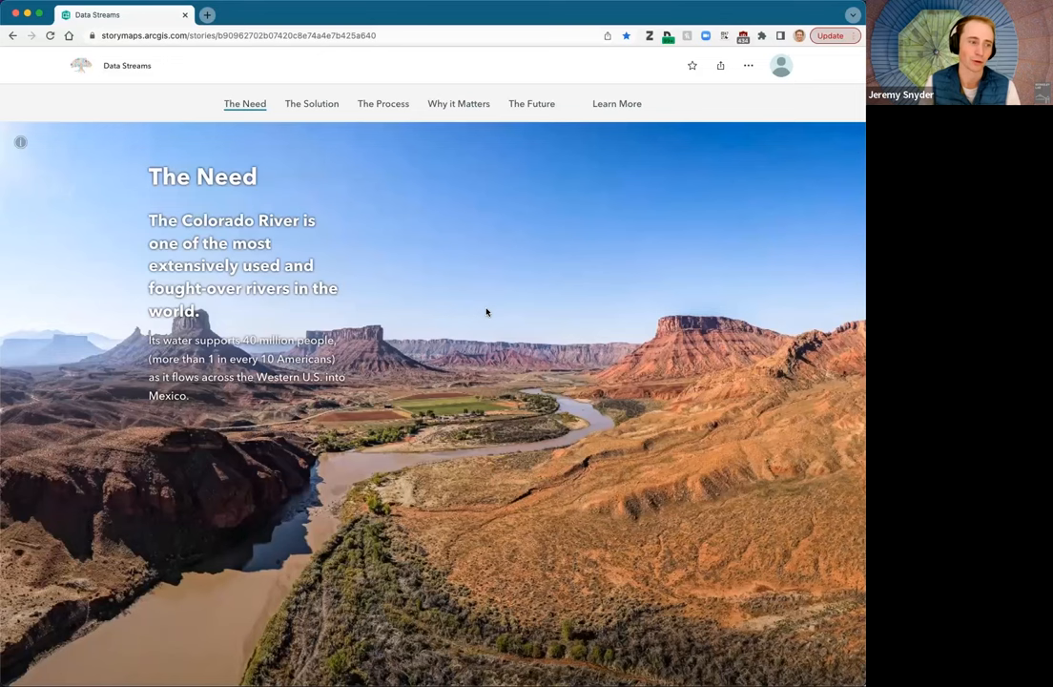
mouse_move(500, 297)
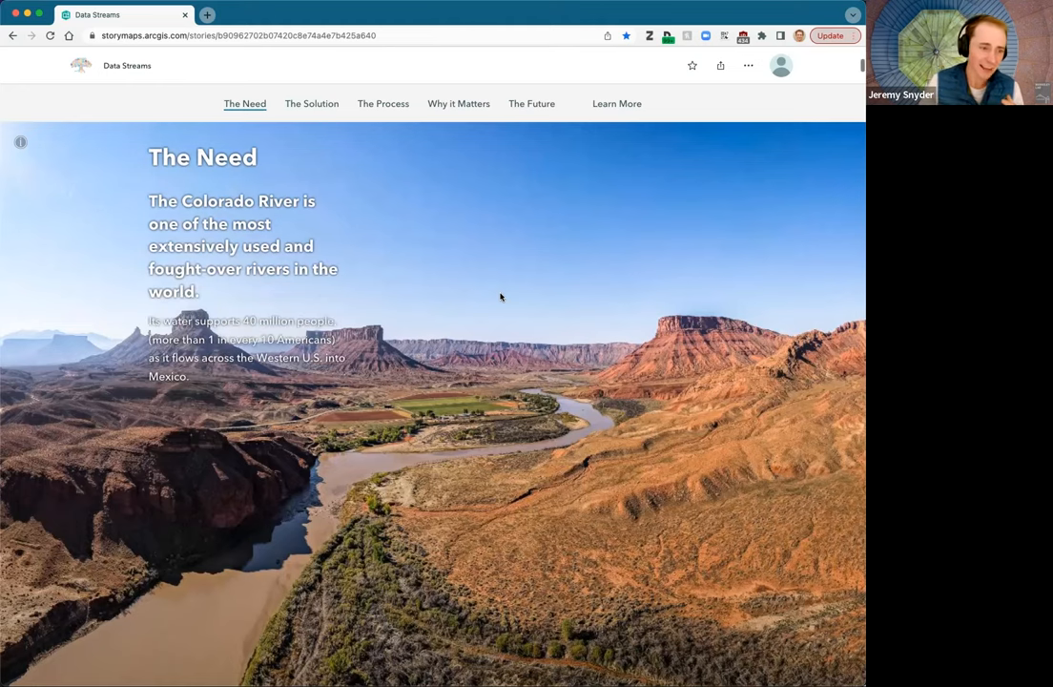
scroll("down", 3)
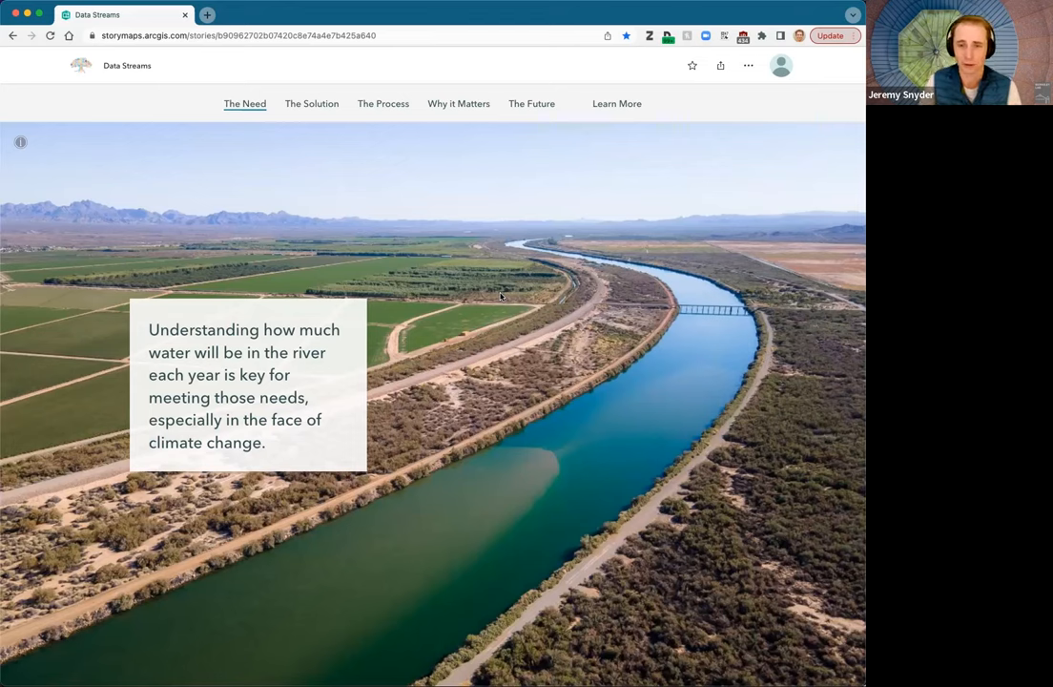
scroll("down", 3)
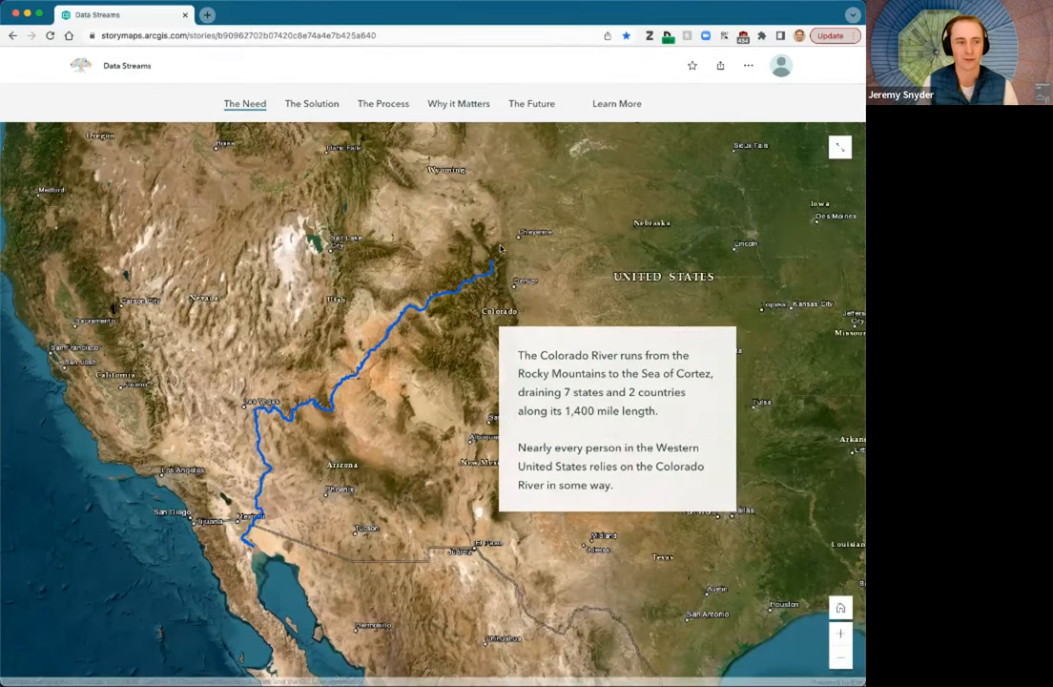
mouse_move(494, 294)
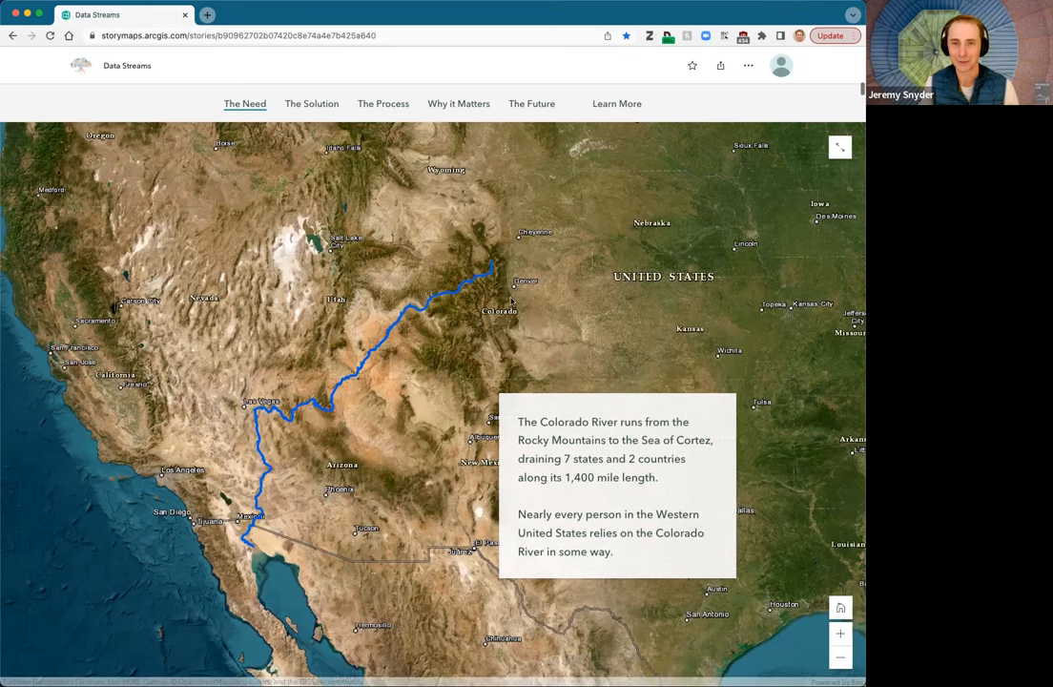
mouse_move(488, 208)
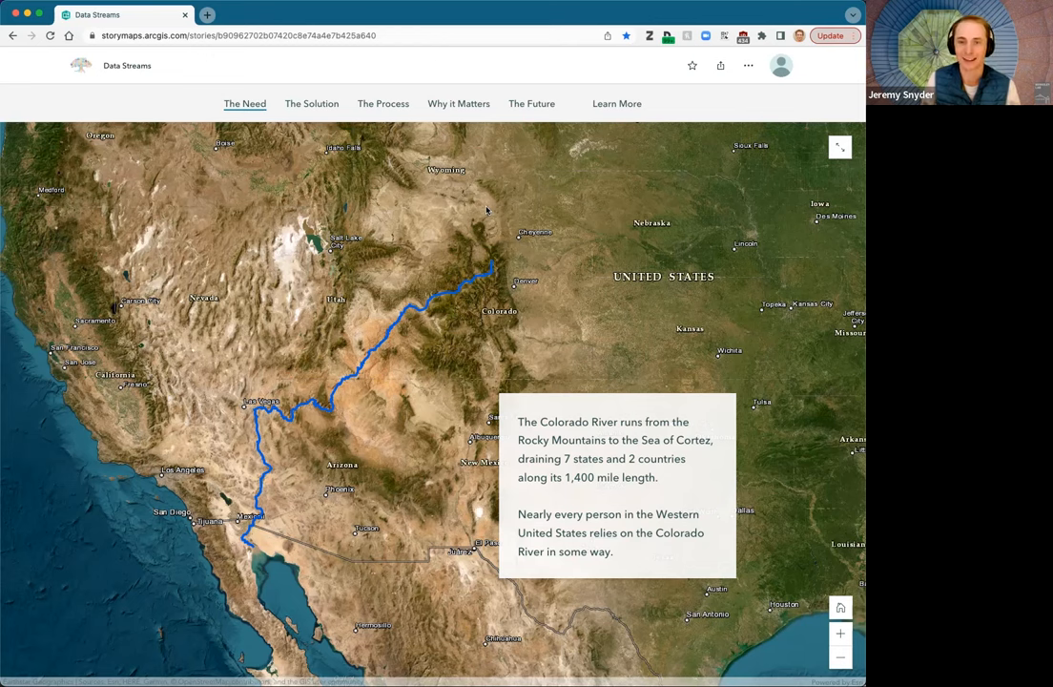
mouse_move(450, 108)
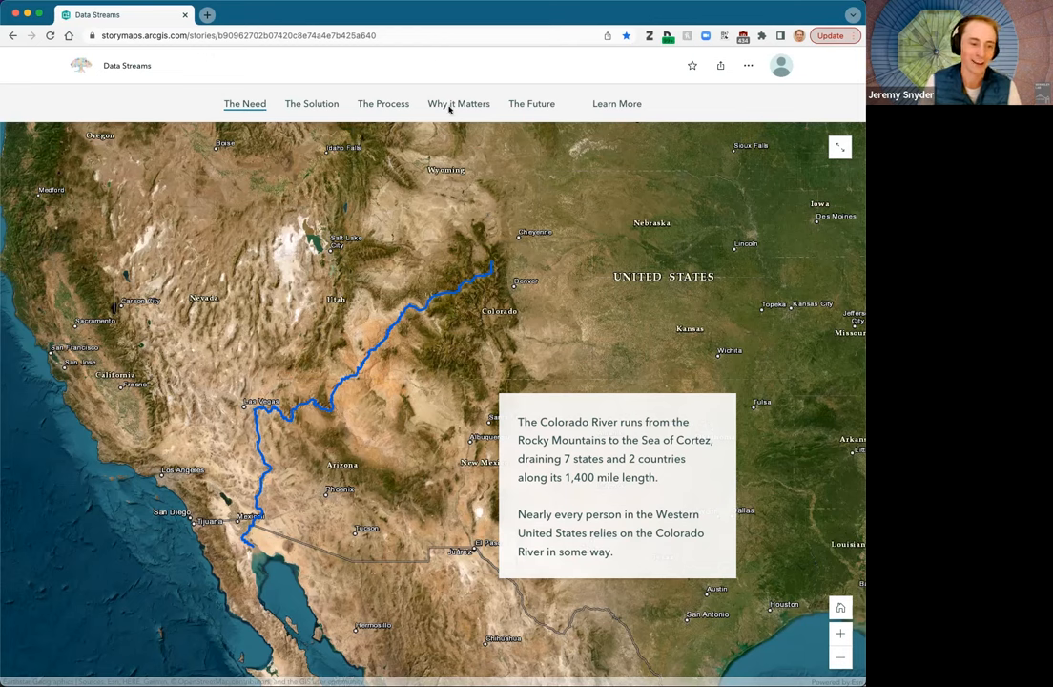
mouse_move(489, 305)
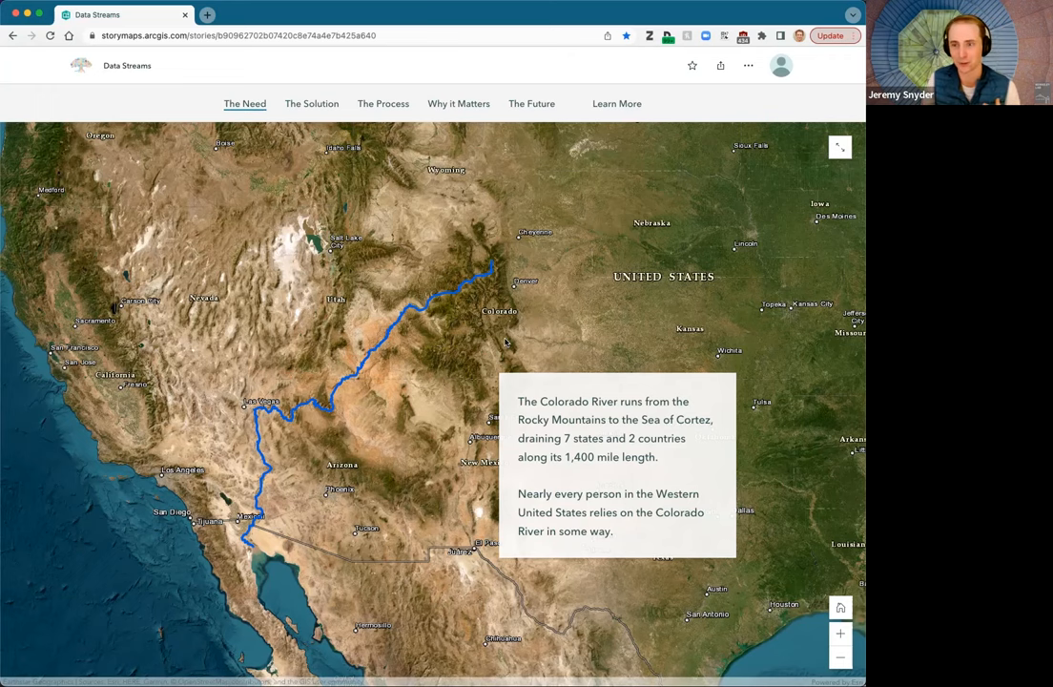
mouse_move(94, 544)
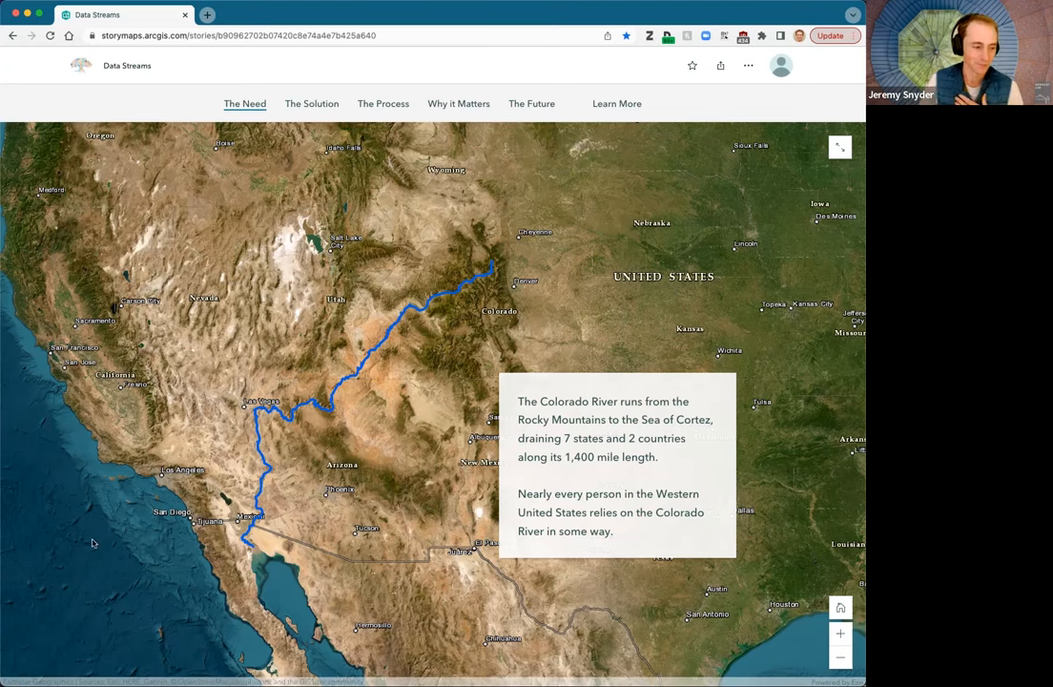
mouse_move(798, 329)
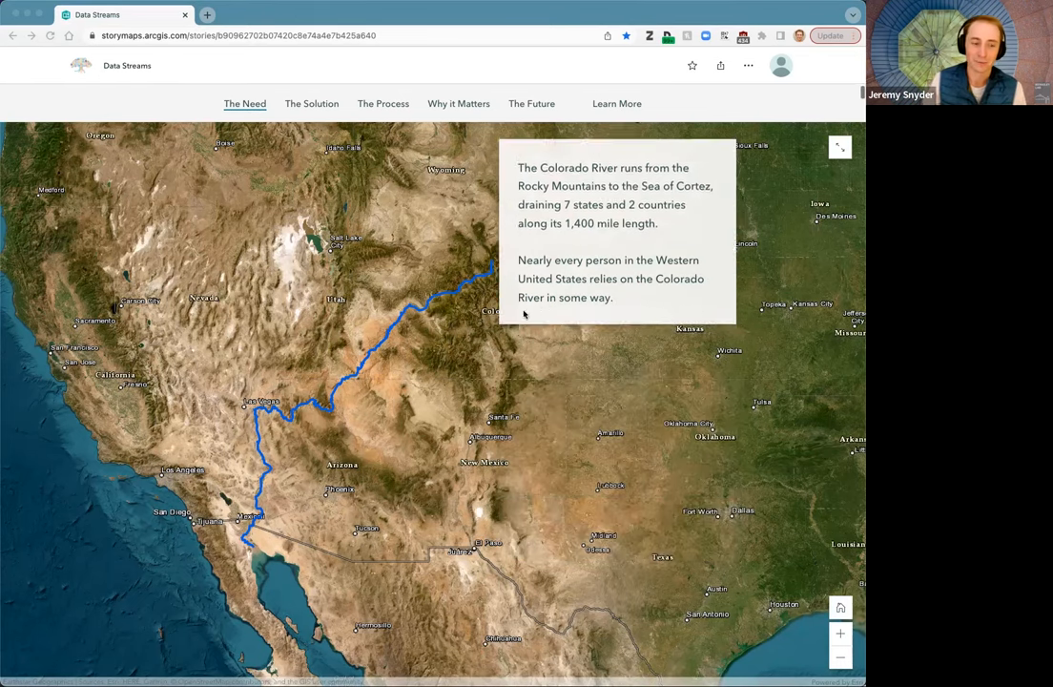
Step: Scroll past the aqueduct and farmland gallery to the Rocky Mountains source slide
scroll("down", 3)
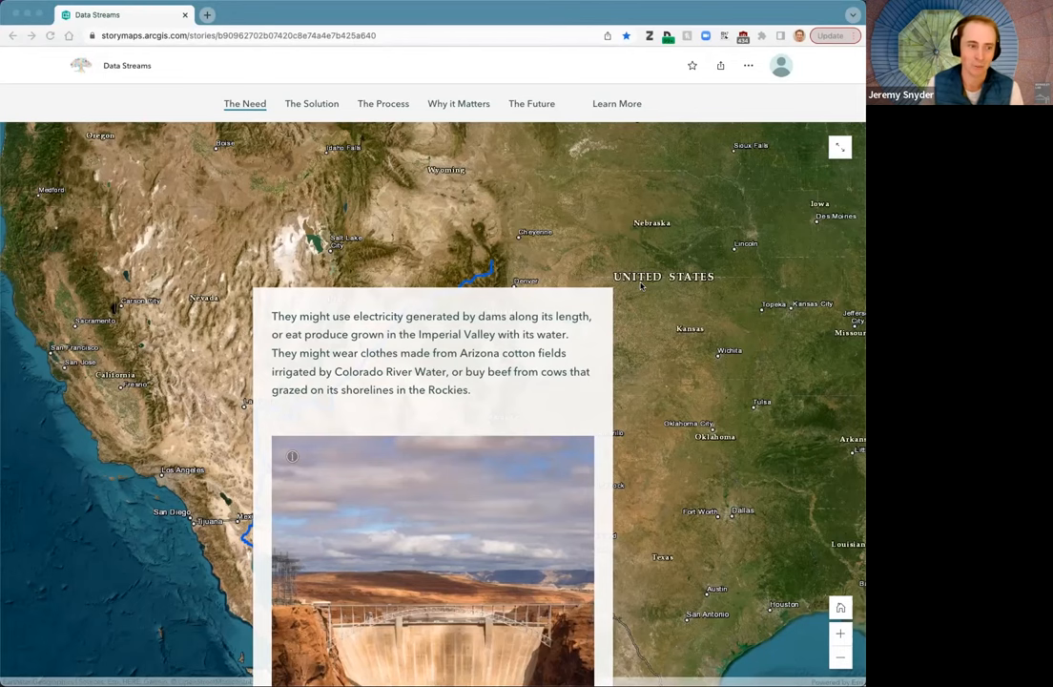
scroll("down", 3)
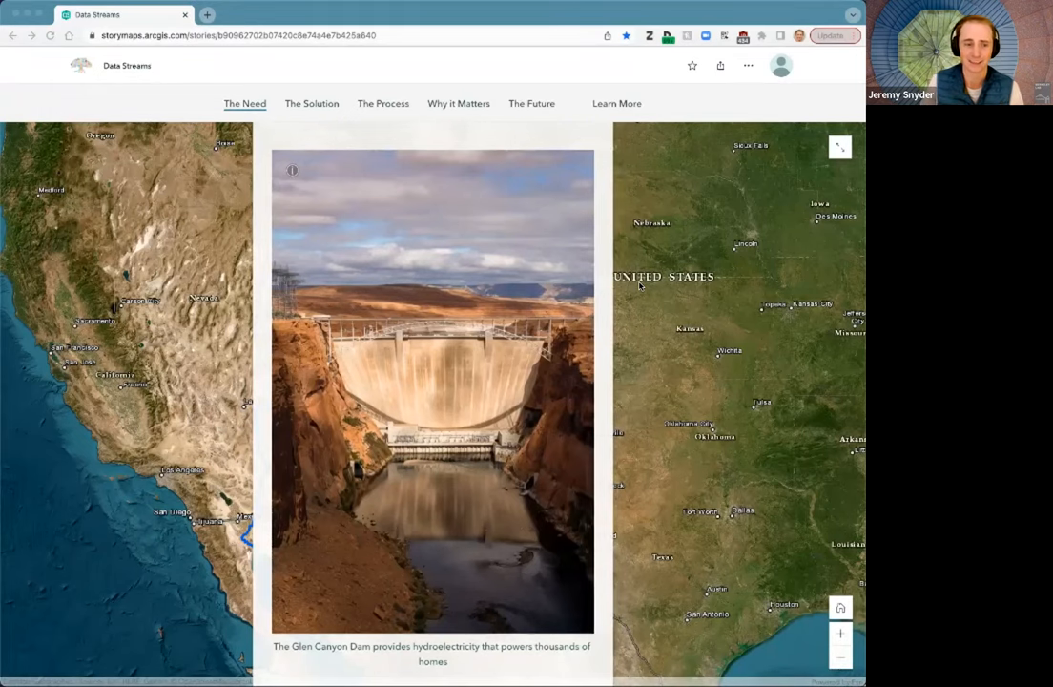
scroll("down", 3)
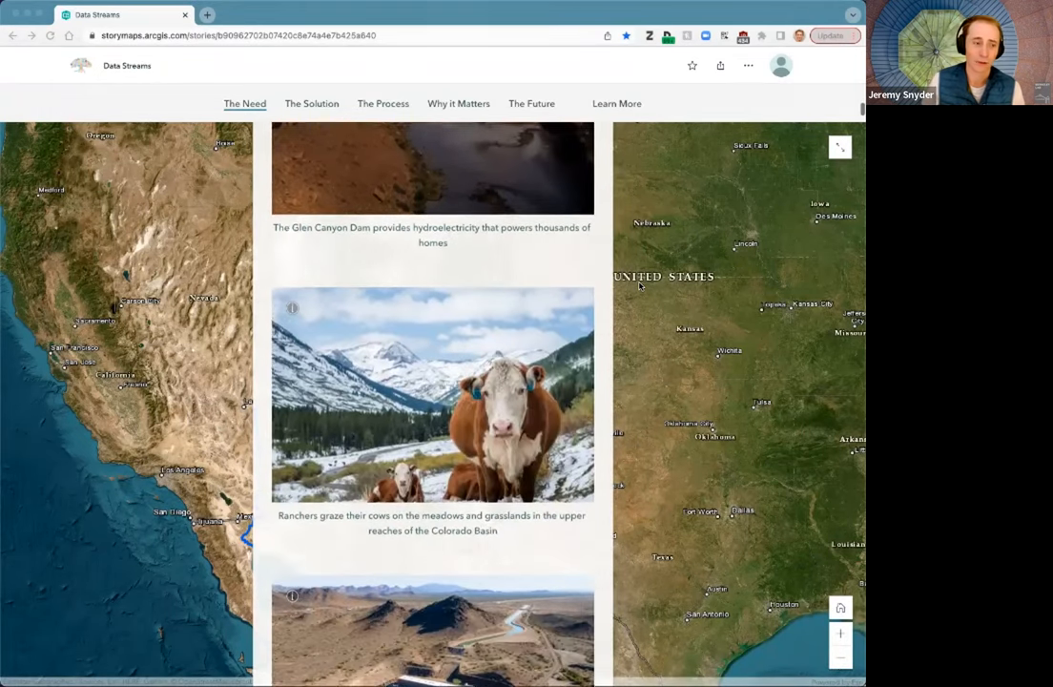
scroll("down", 3)
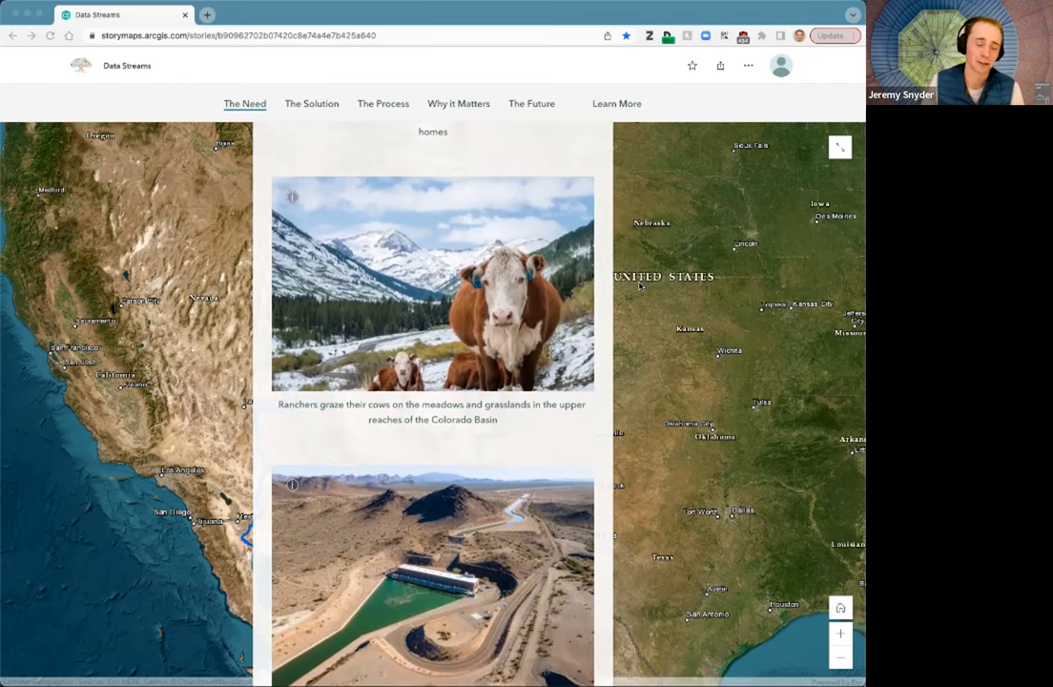
scroll("down", 3)
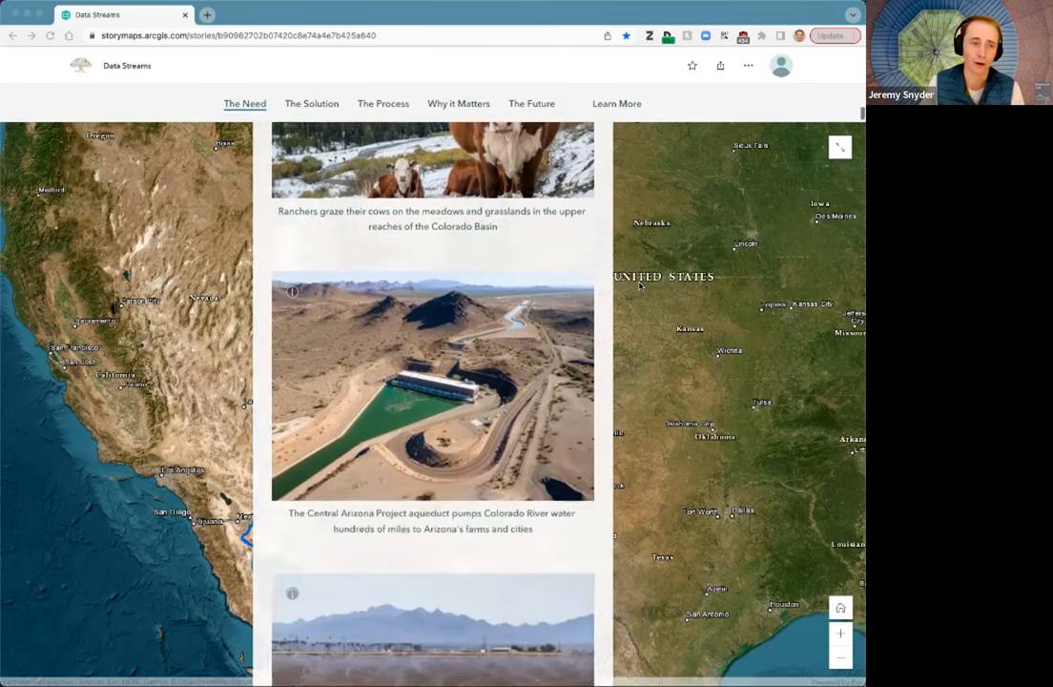
scroll("down", 3)
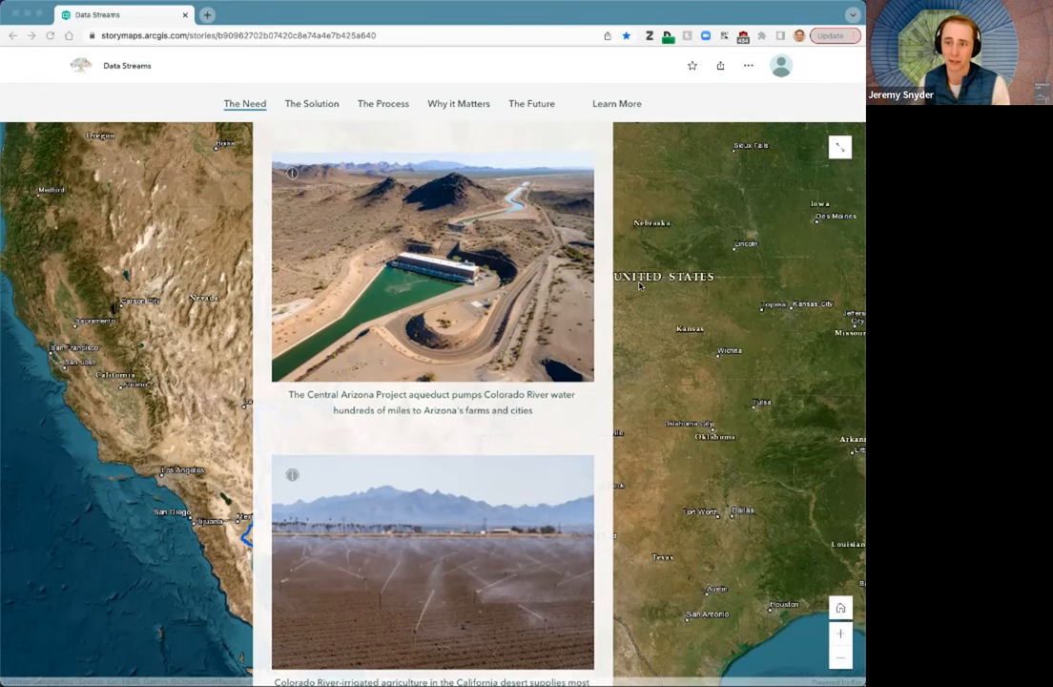
mouse_move(582, 274)
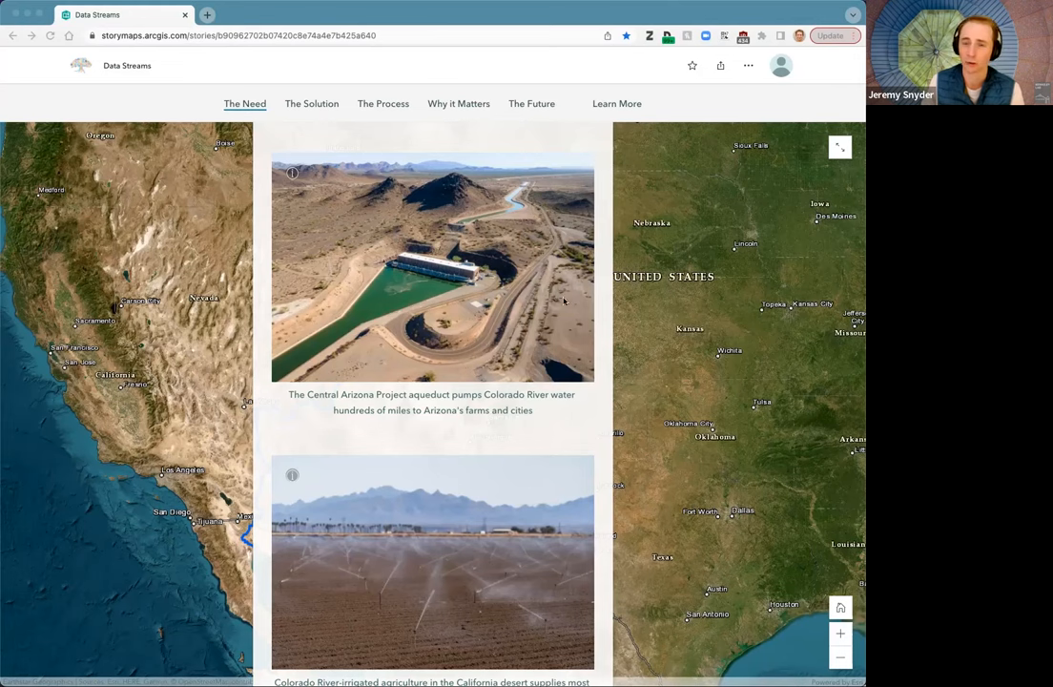
scroll("down", 3)
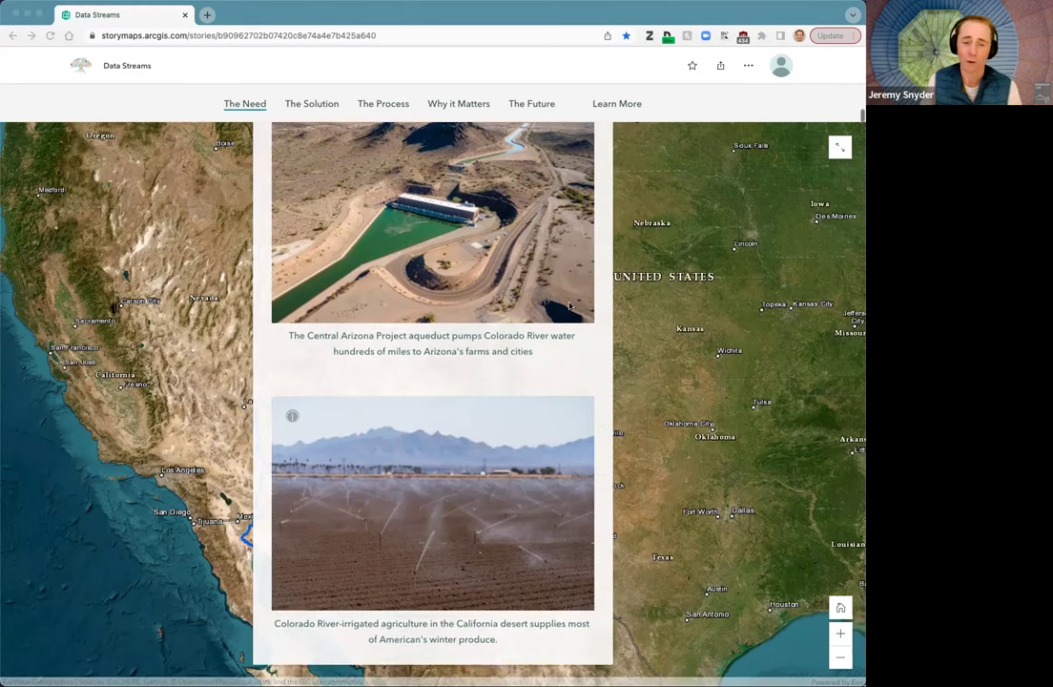
scroll("down", 3)
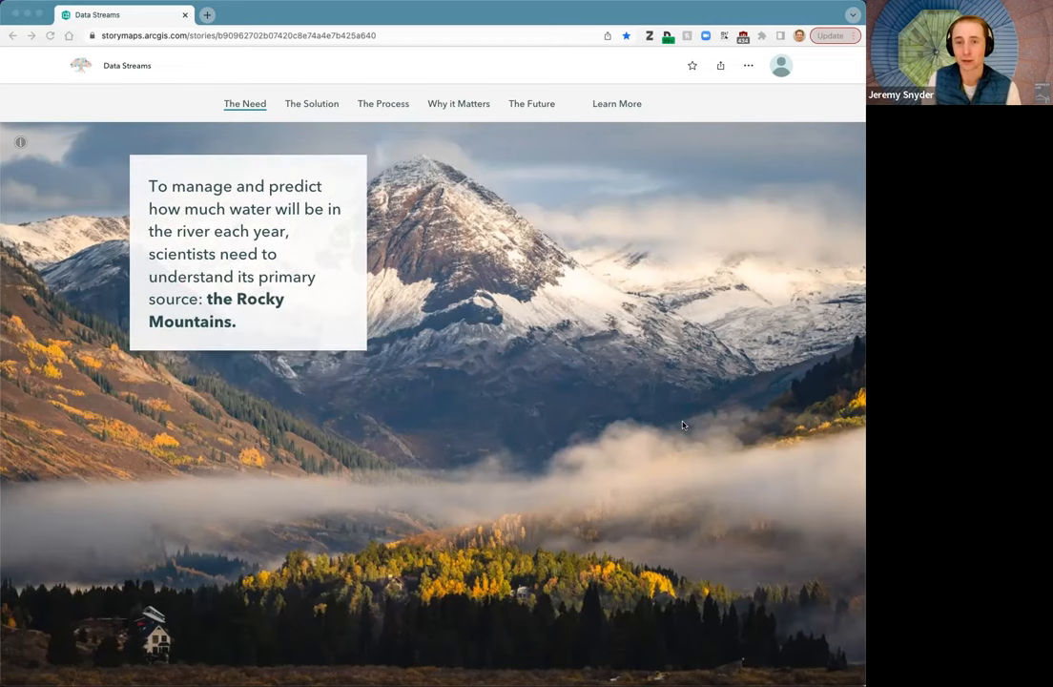
Step: Scroll through the basin, snowmelt precipitation and orange-outlined mountain watershed maps
scroll("down", 3)
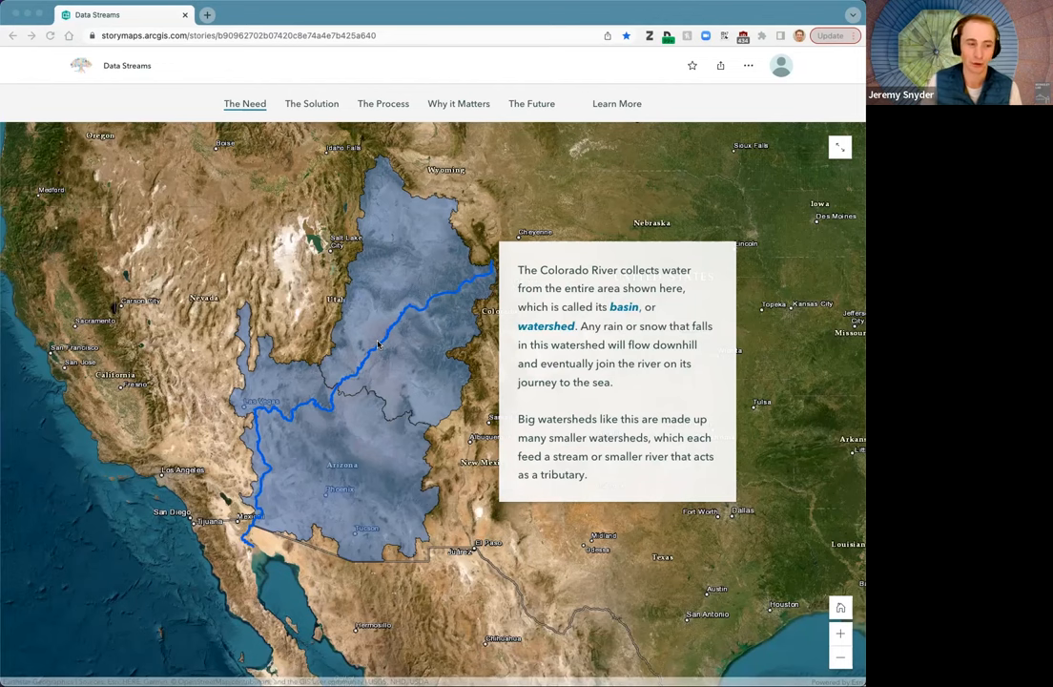
scroll("down", 3)
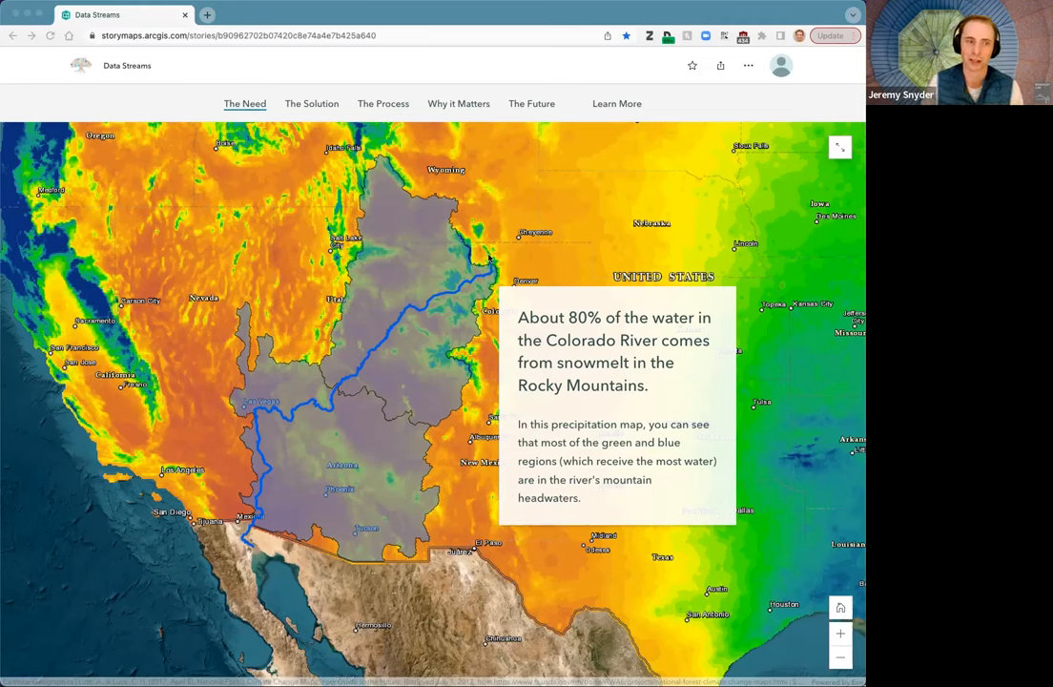
mouse_move(463, 294)
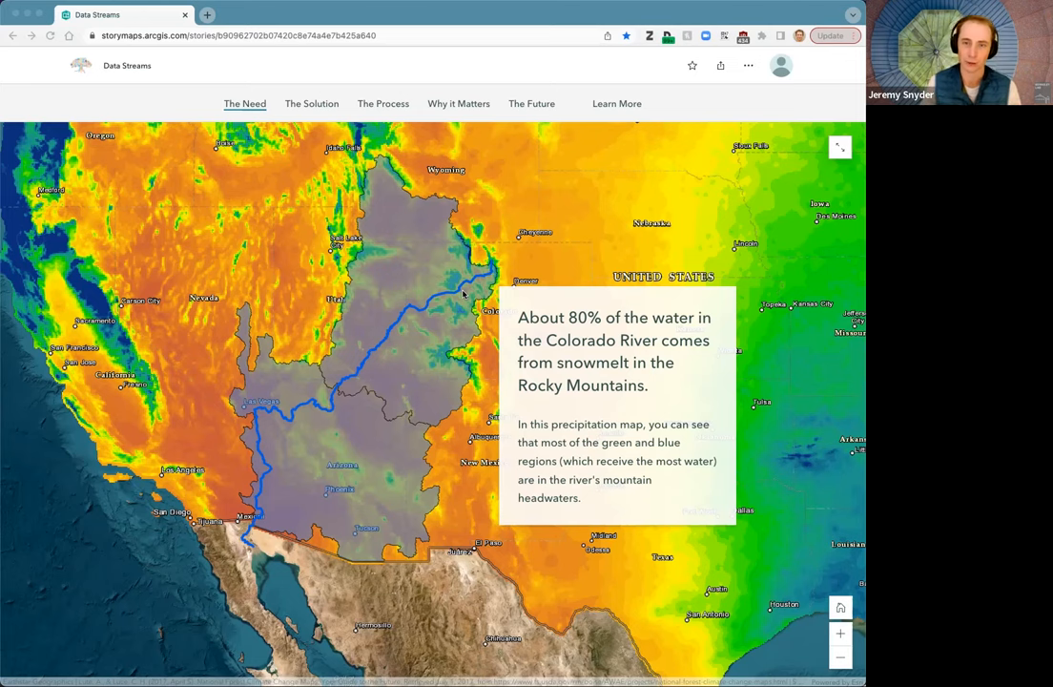
scroll("down", 3)
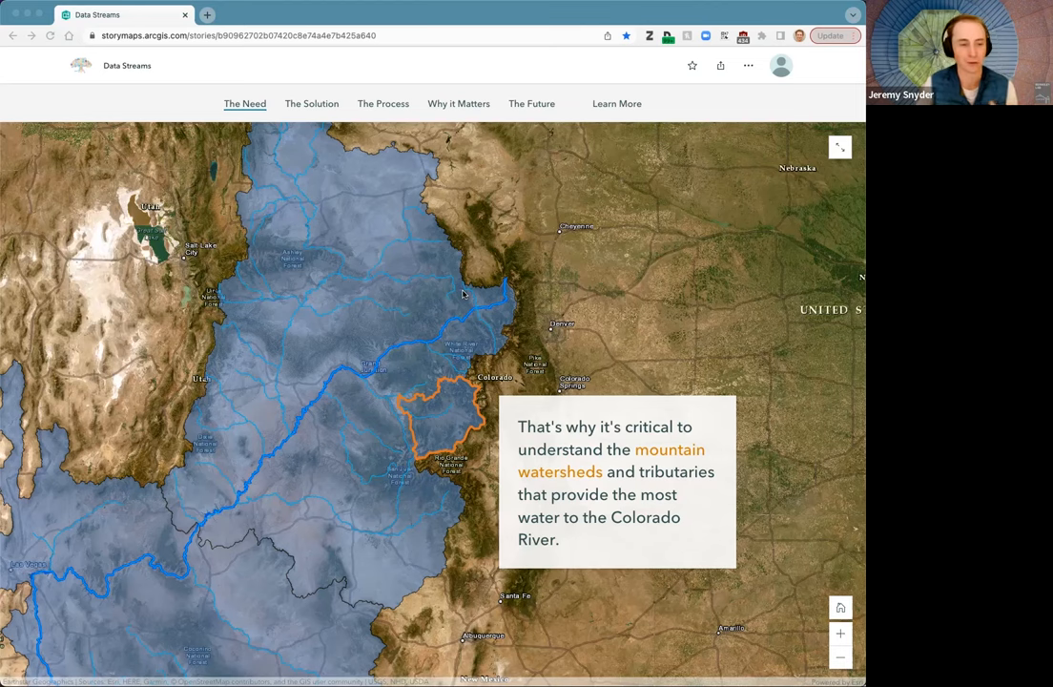
mouse_move(456, 315)
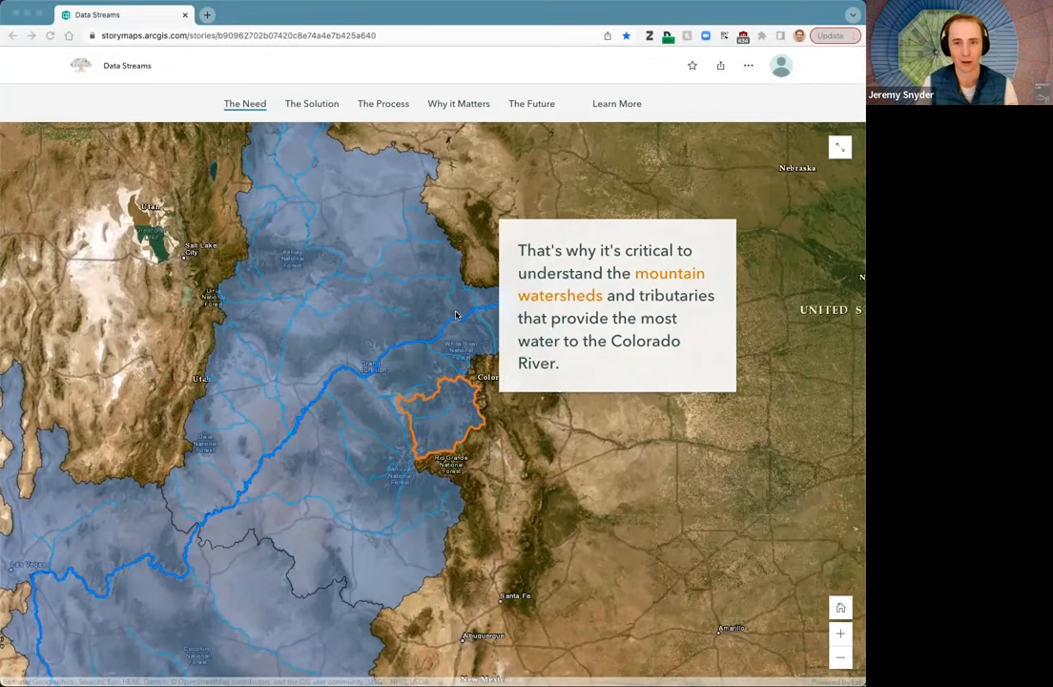
scroll("down", 3)
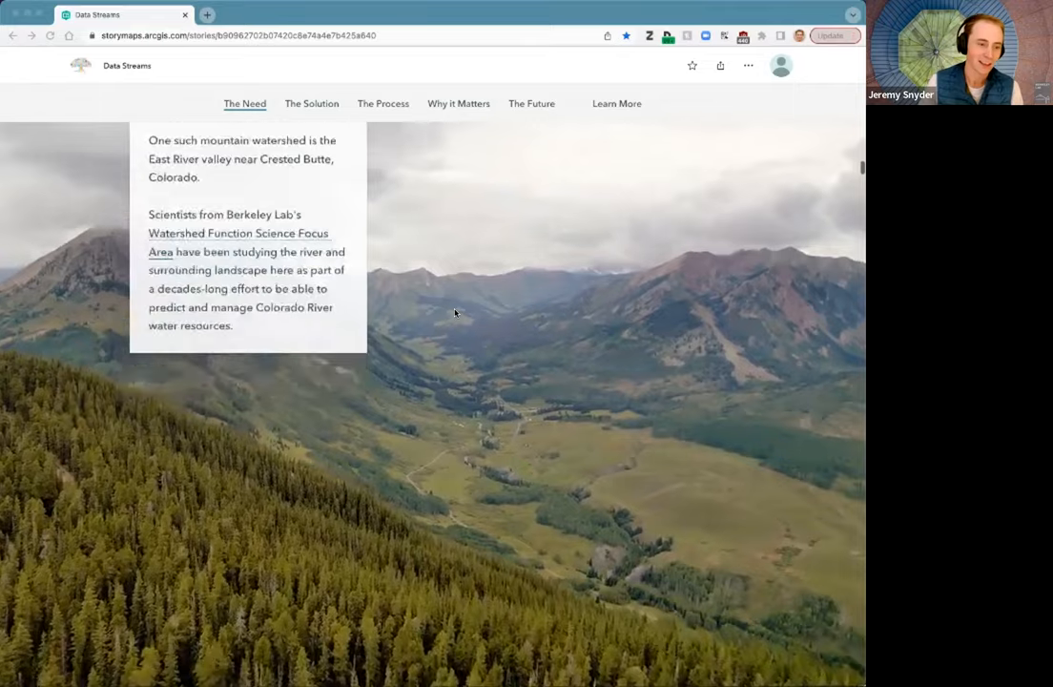
Step: Scroll past the East River footage and Watershed Function SFA video to field observations
scroll("down", 3)
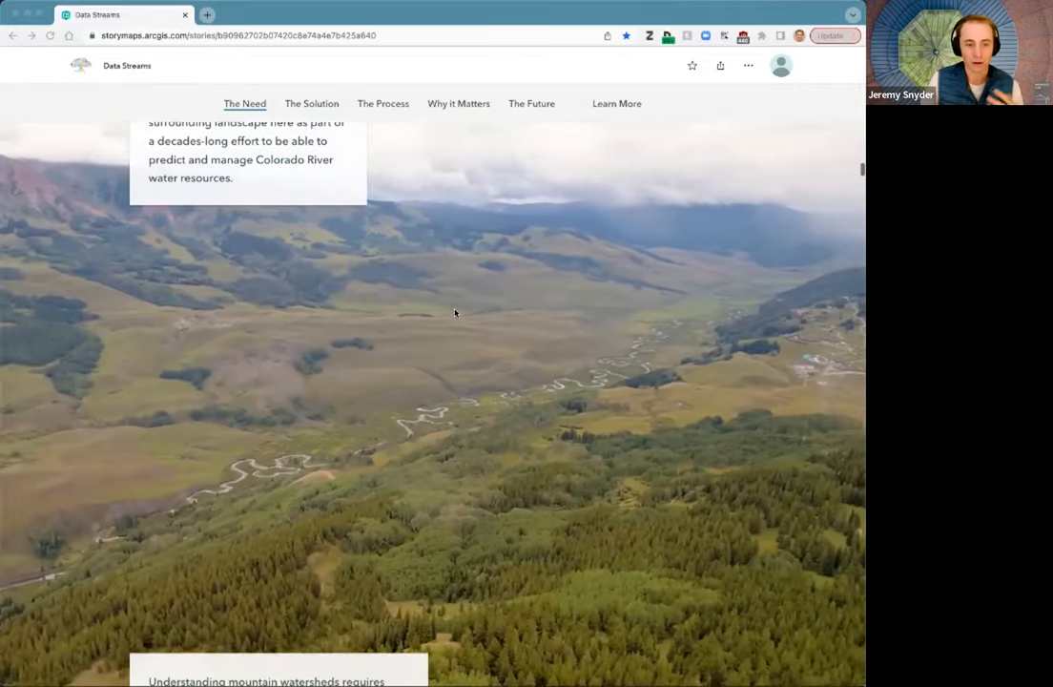
scroll("down", 3)
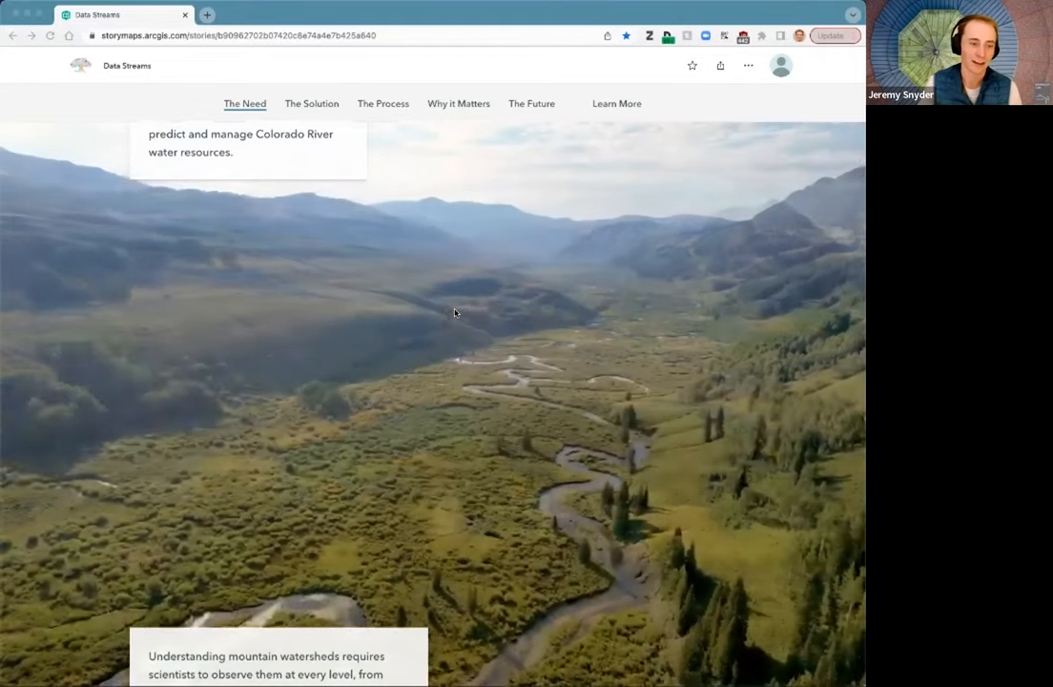
scroll("down", 3)
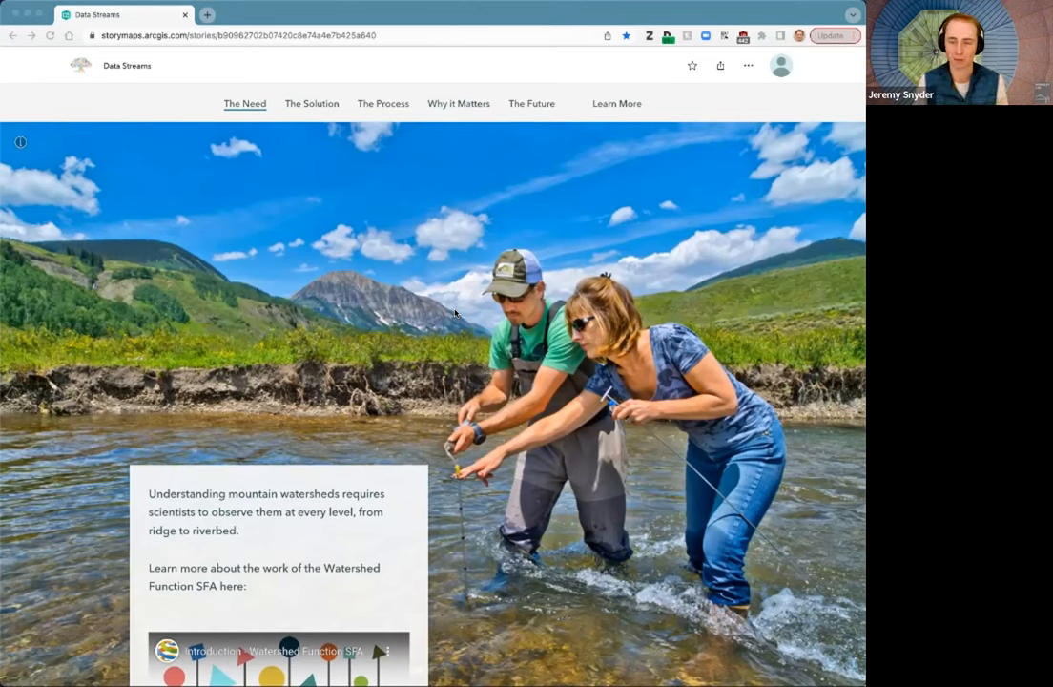
scroll("down", 3)
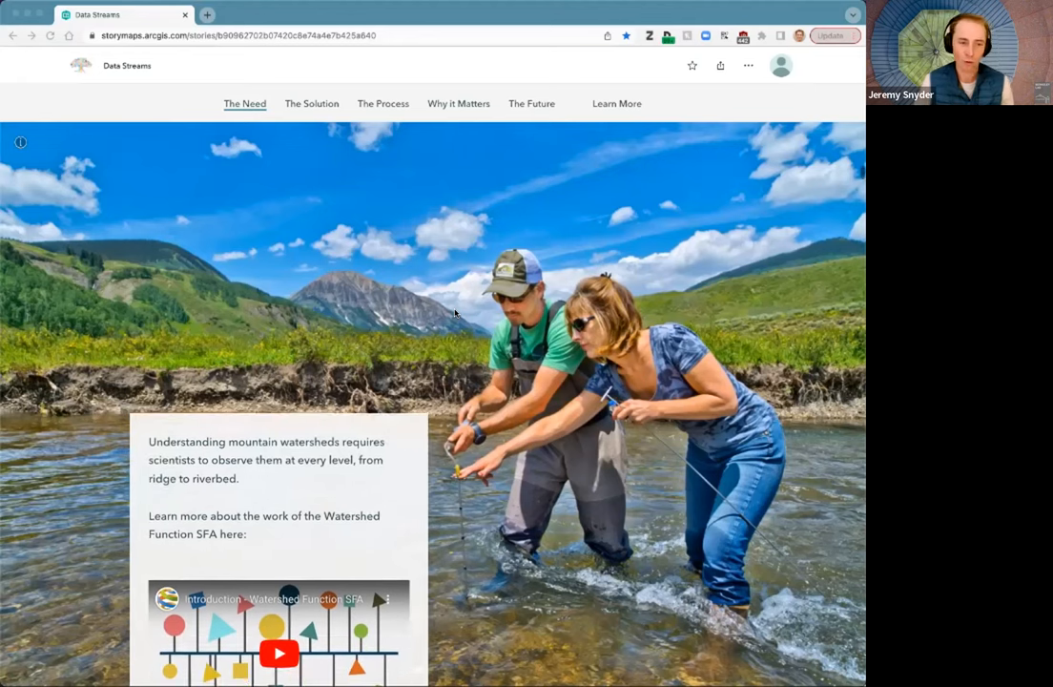
scroll("down", 3)
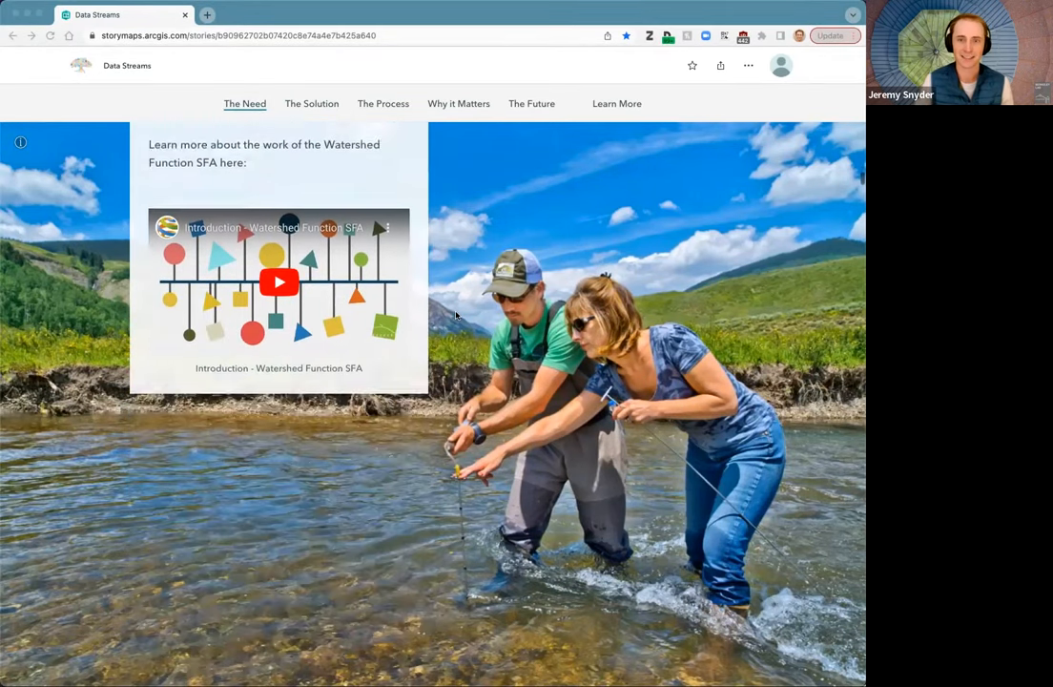
scroll("down", 3)
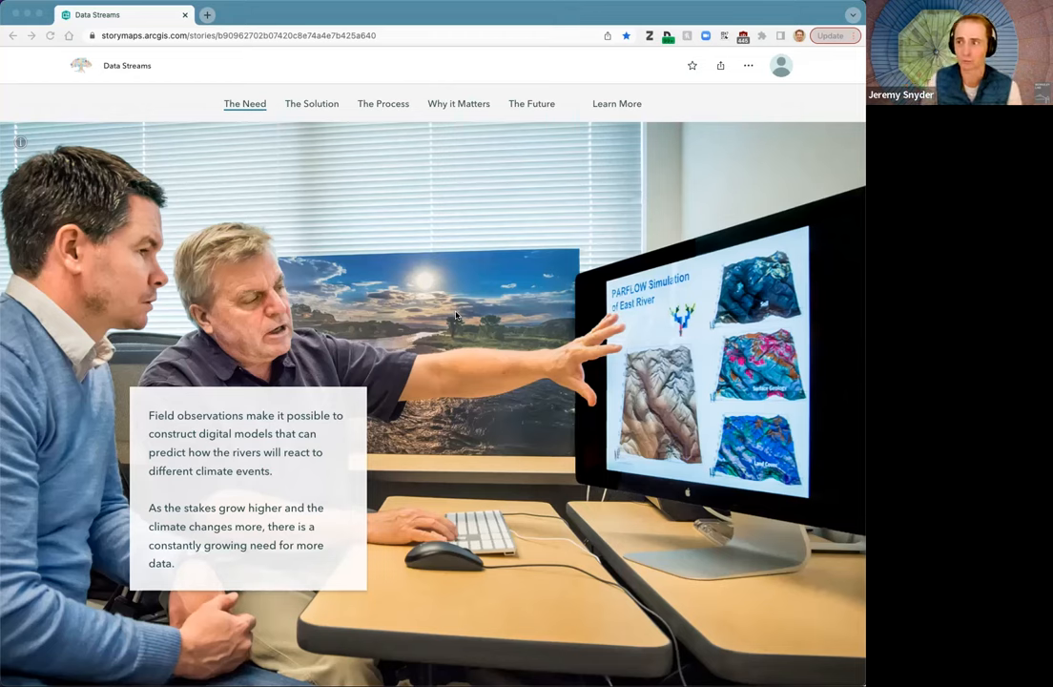
mouse_move(535, 364)
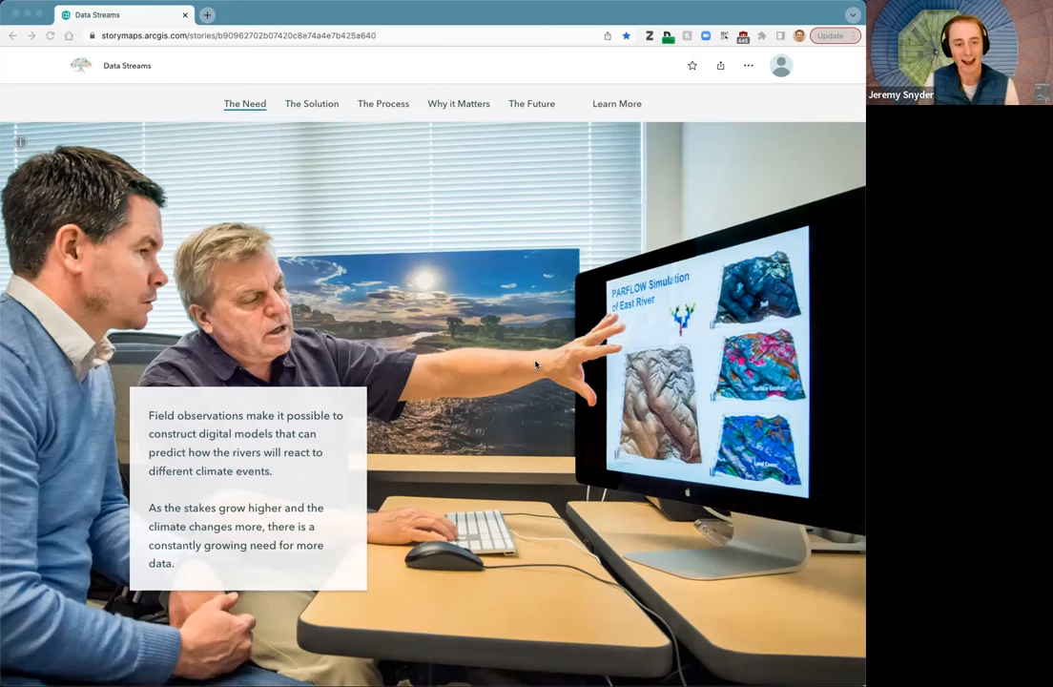
Step: Scroll past the lab photo captions to Berkeley Lab's sensor tower panel
scroll("down", 3)
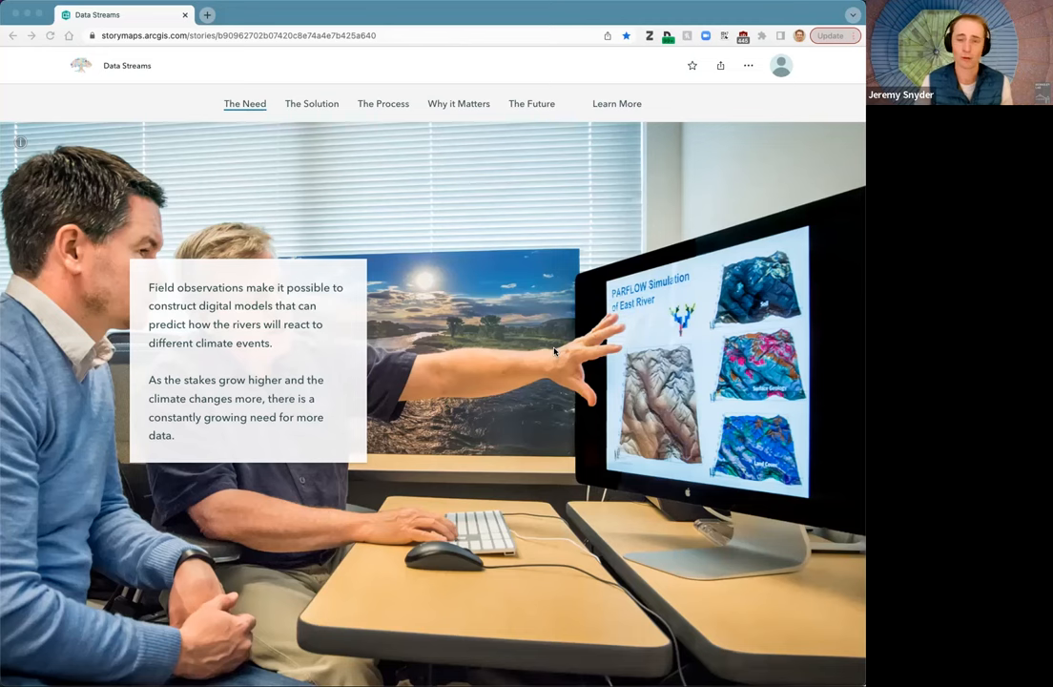
scroll("down", 3)
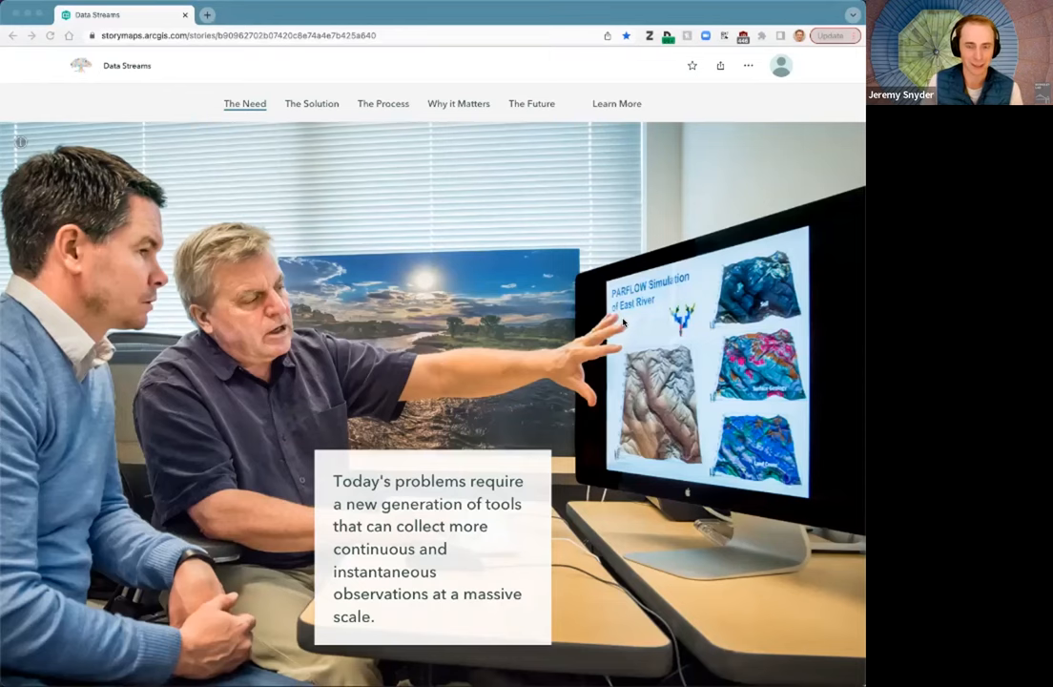
scroll("down", 3)
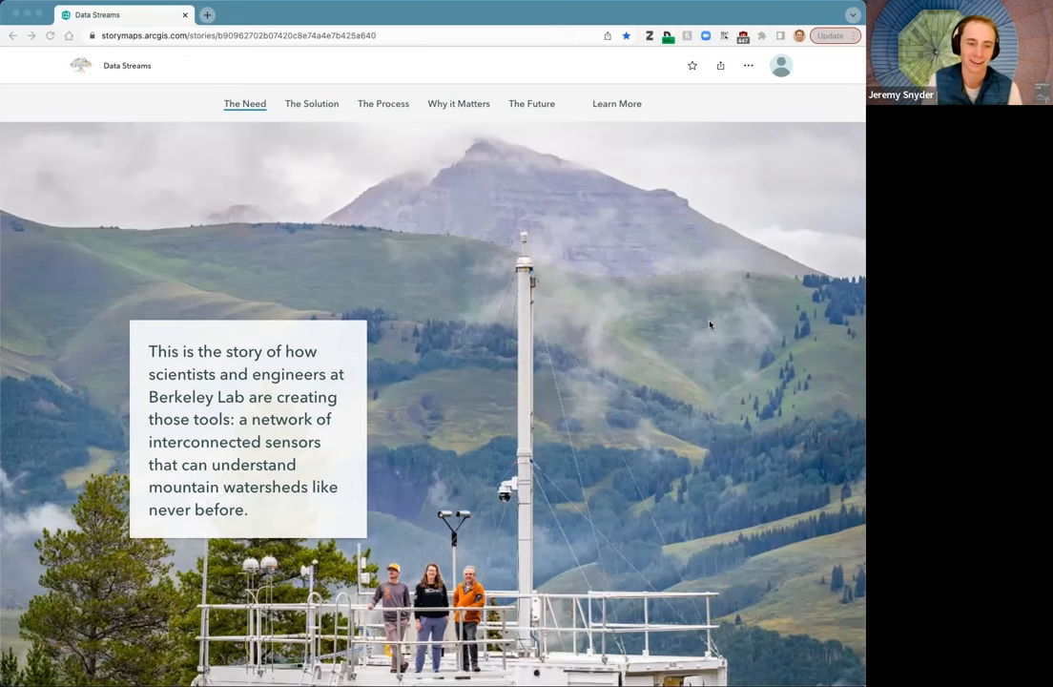
Step: Jump to The Solution section via the story navigation bar
scroll("down", 3)
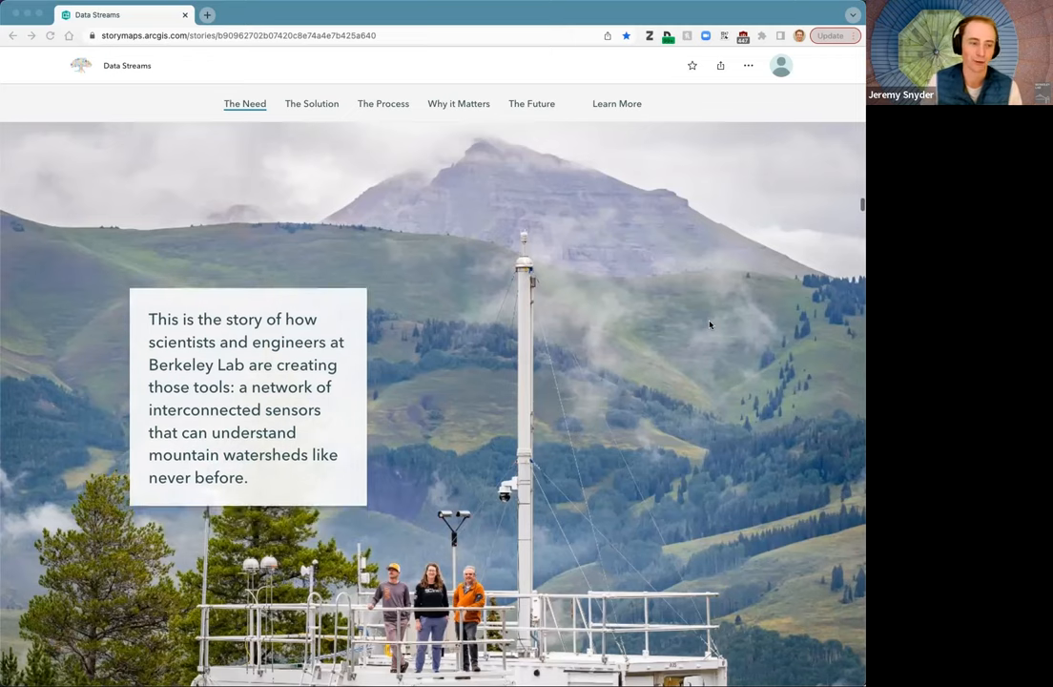
left_click(311, 103)
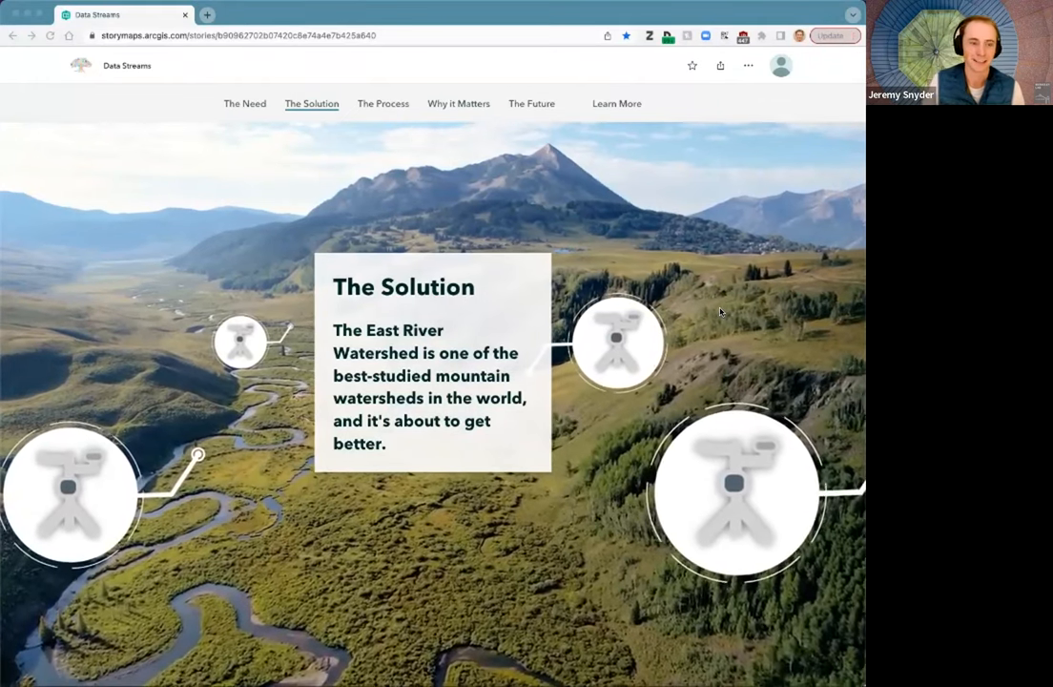
Step: Scroll to the panel on valley sensor stations forming a unified network
scroll("down", 3)
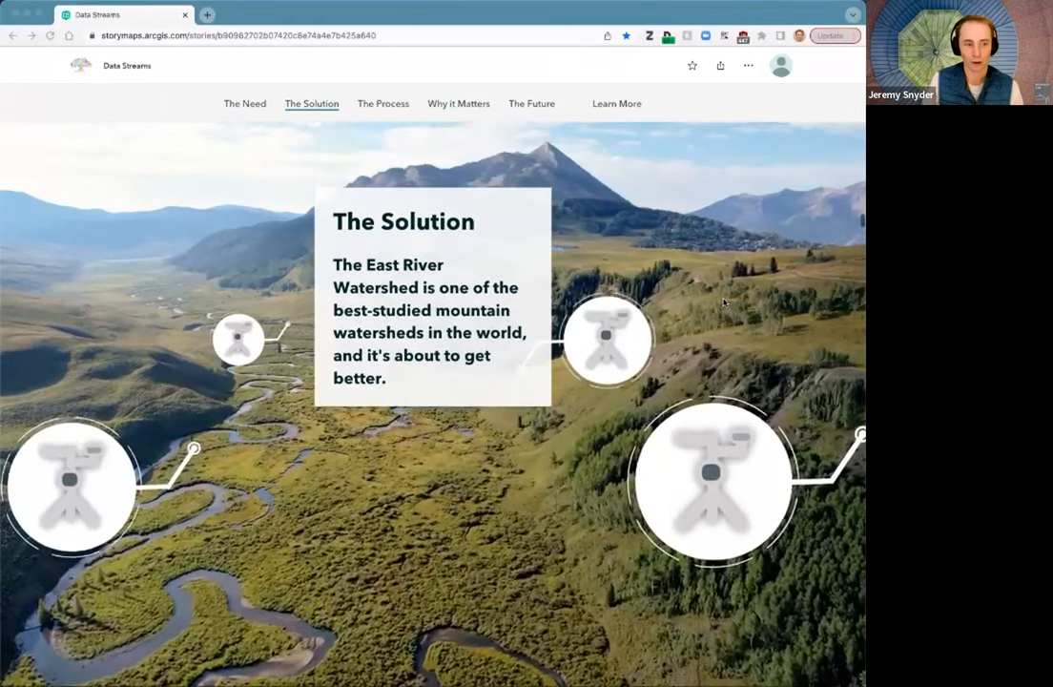
scroll("down", 3)
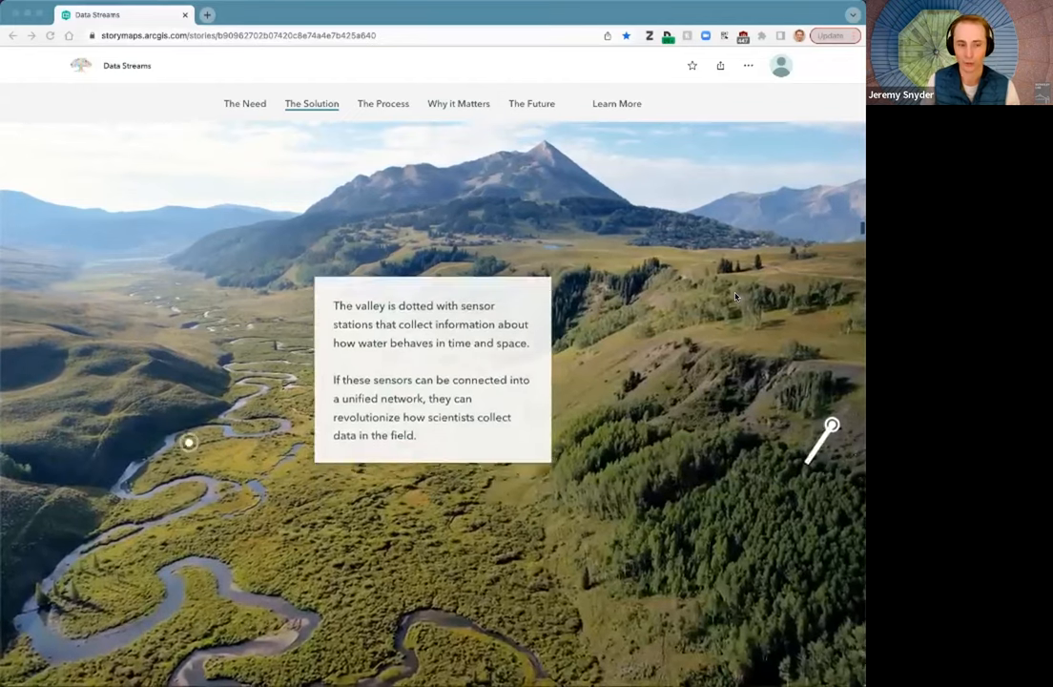
scroll("down", 3)
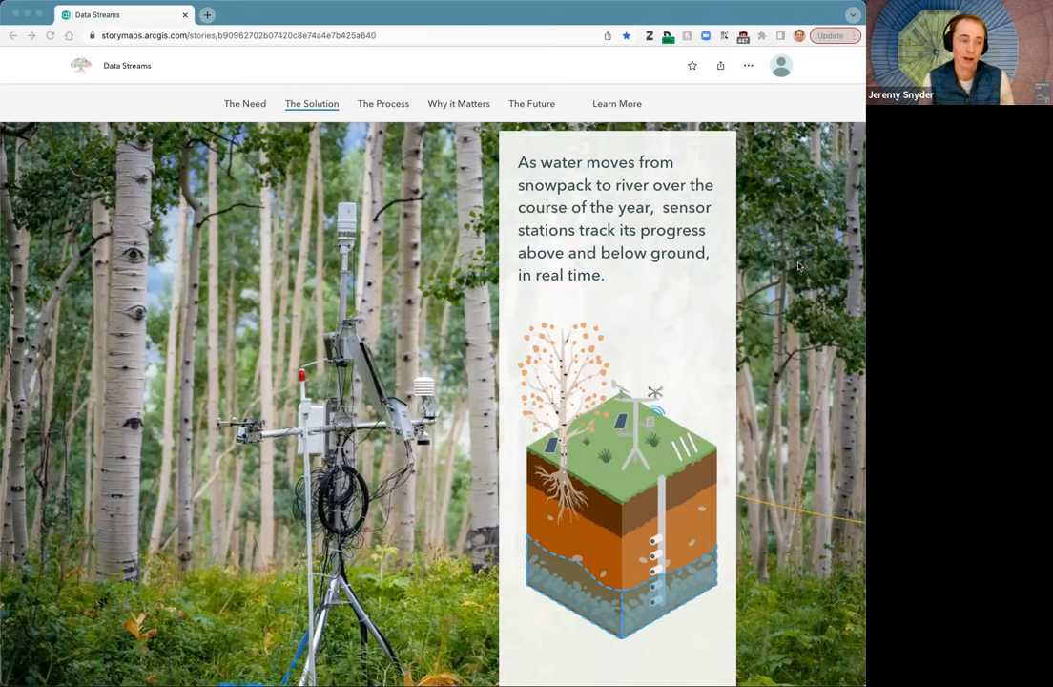
Step: Scroll past the sensor-station illustration to the rugged-terrain passage over the aspen photo
scroll("down", 3)
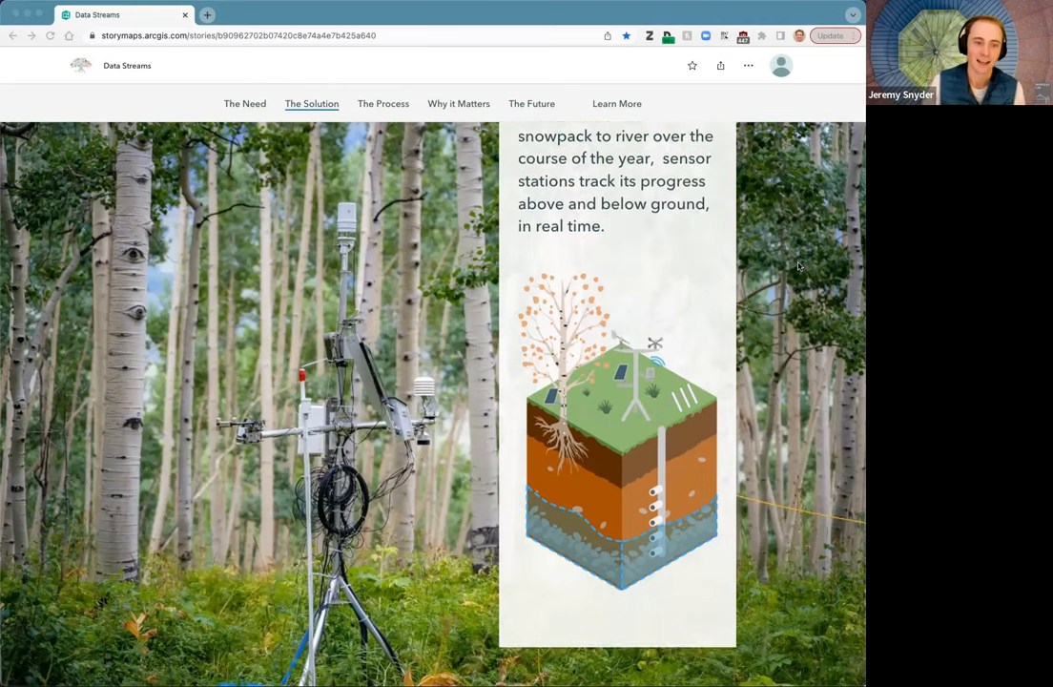
scroll("down", 3)
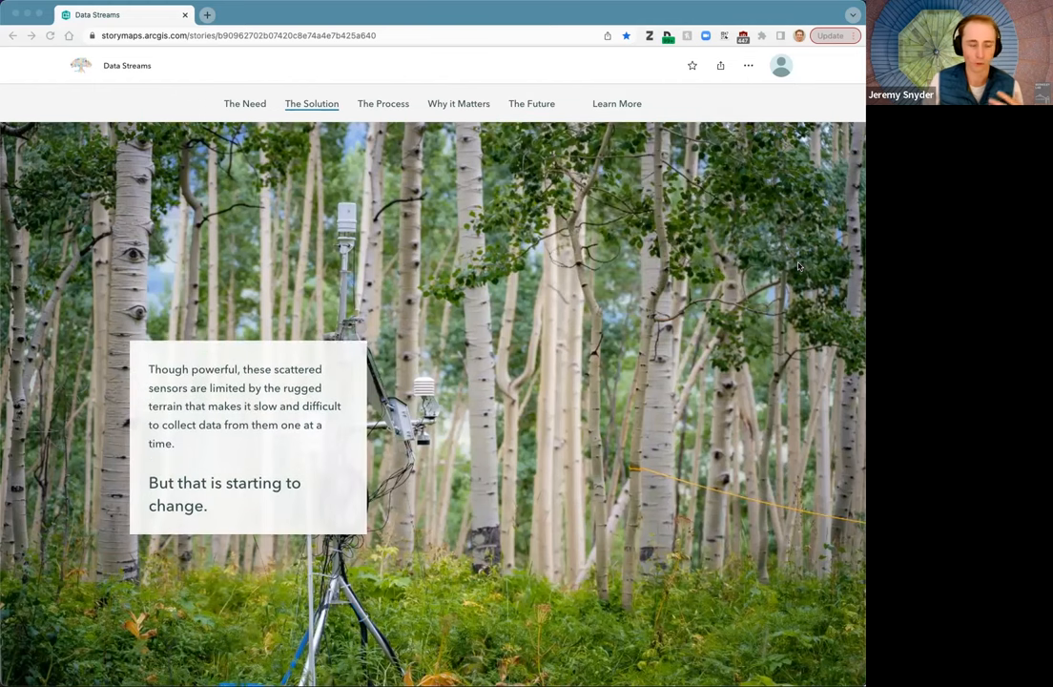
scroll("down", 3)
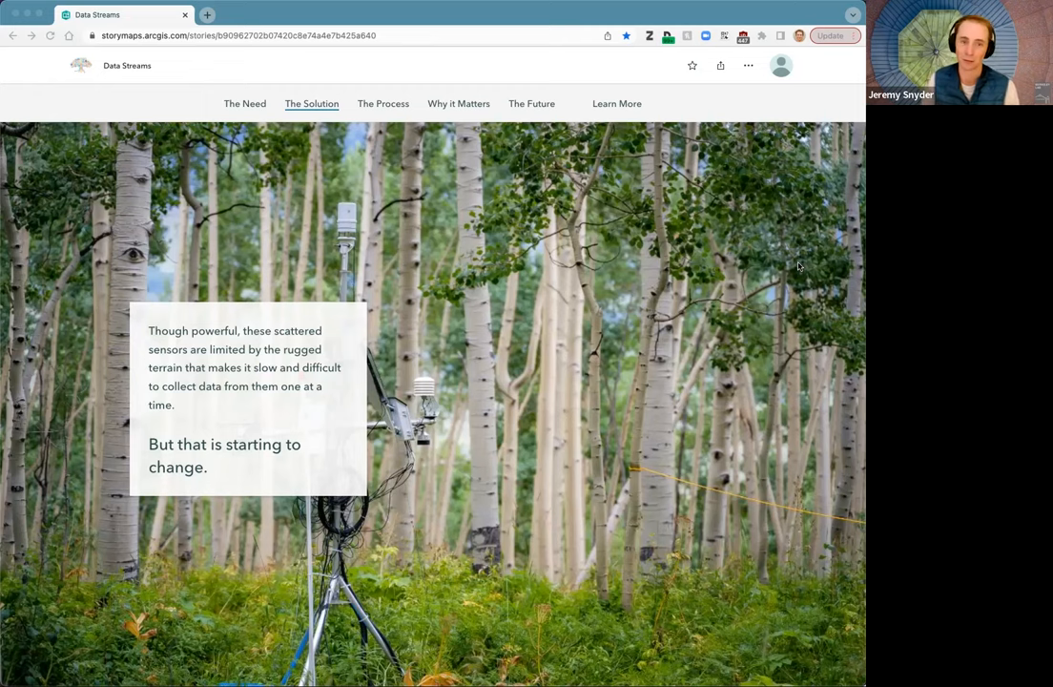
mouse_move(762, 296)
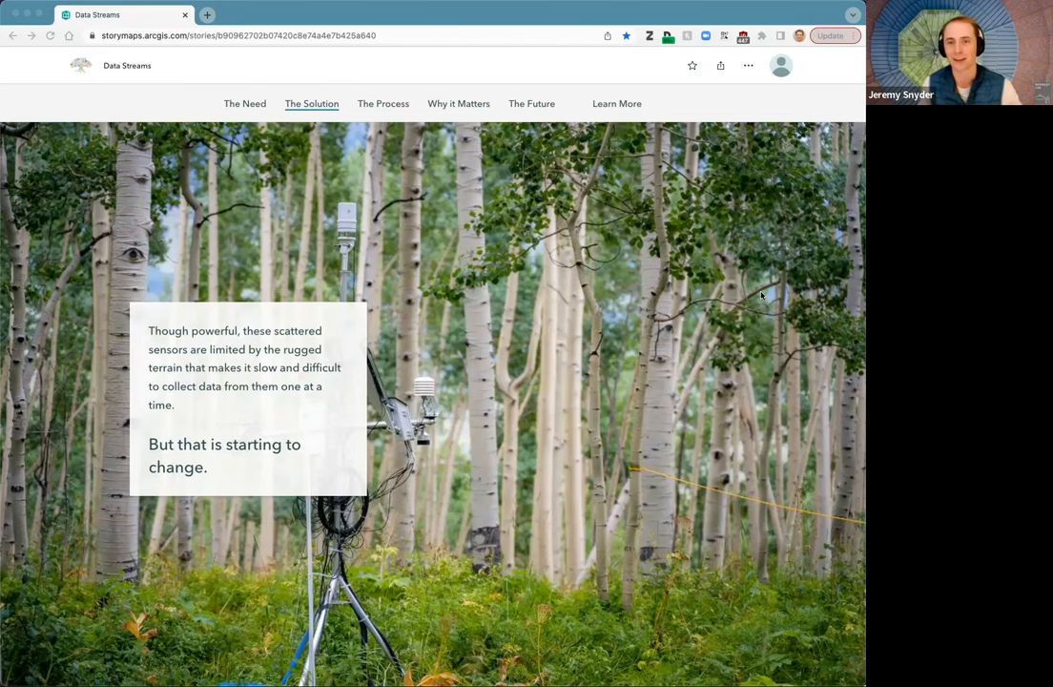
Step: Scroll to the Meet the team panel with three researchers on a platform
scroll("down", 3)
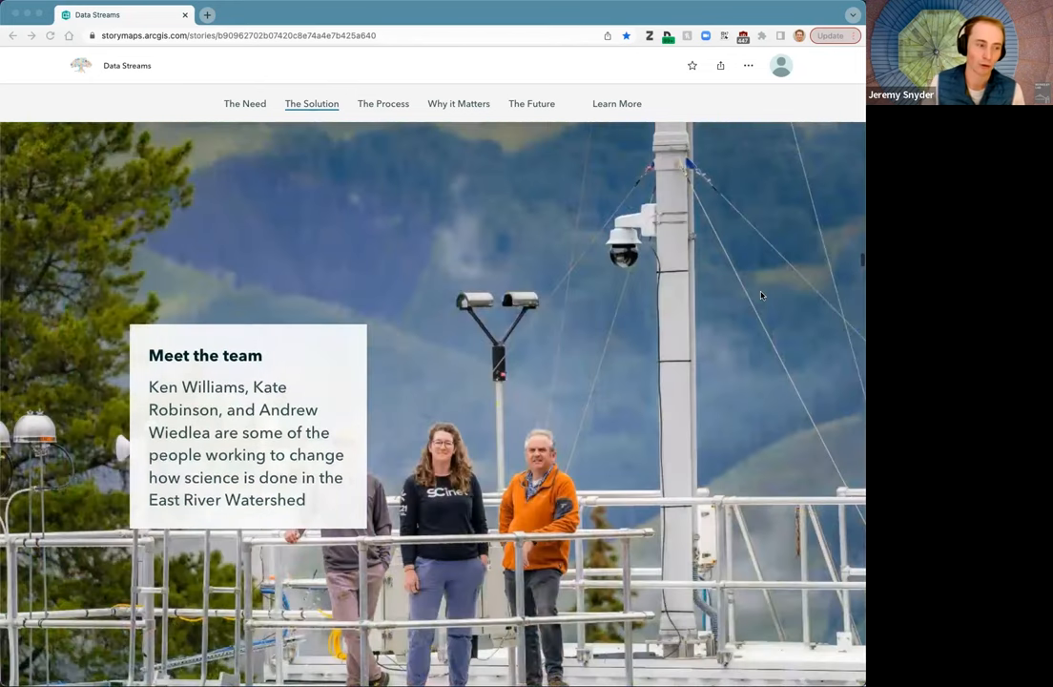
scroll("down", 3)
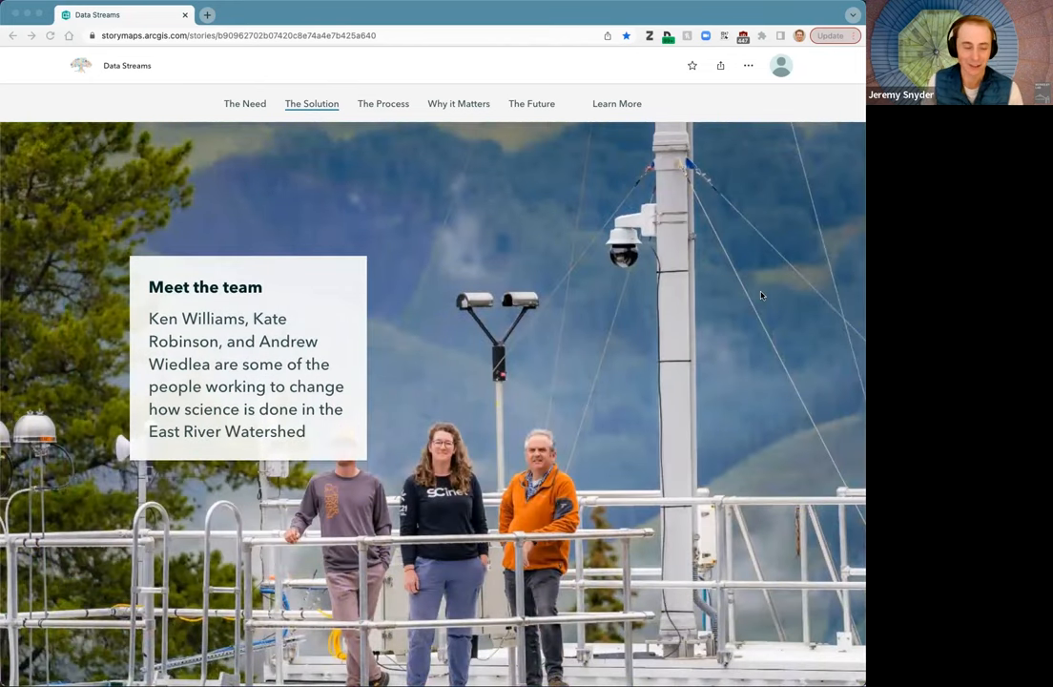
scroll("up", 3)
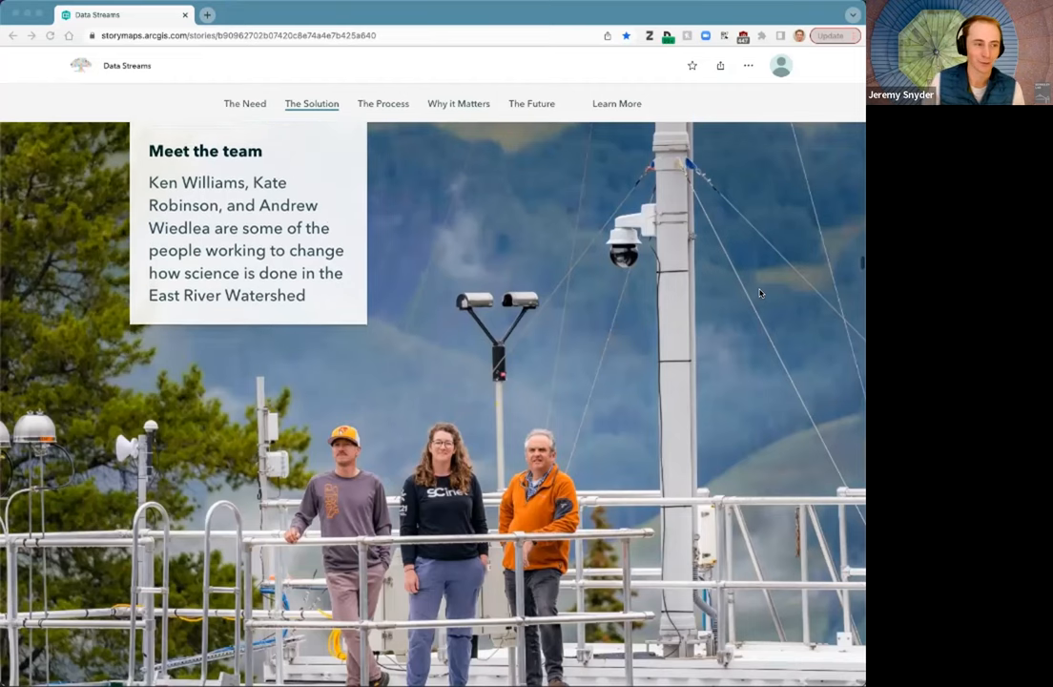
Step: Scroll to Ken Williams, the geologist who drives to remote sensor stations
scroll("down", 3)
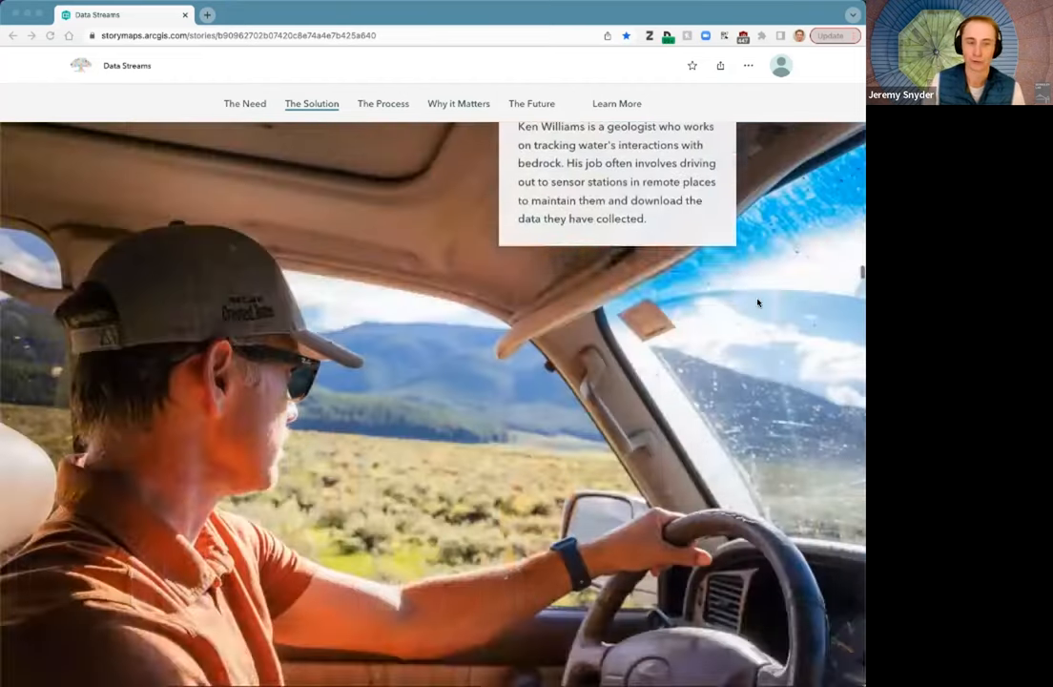
scroll("down", 3)
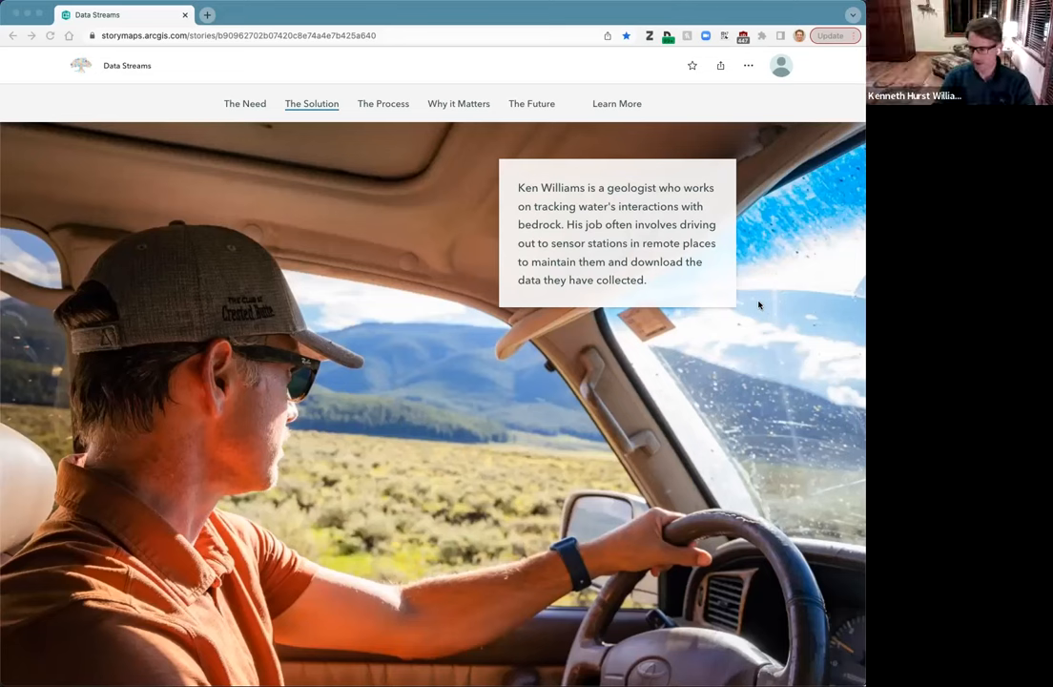
mouse_move(763, 288)
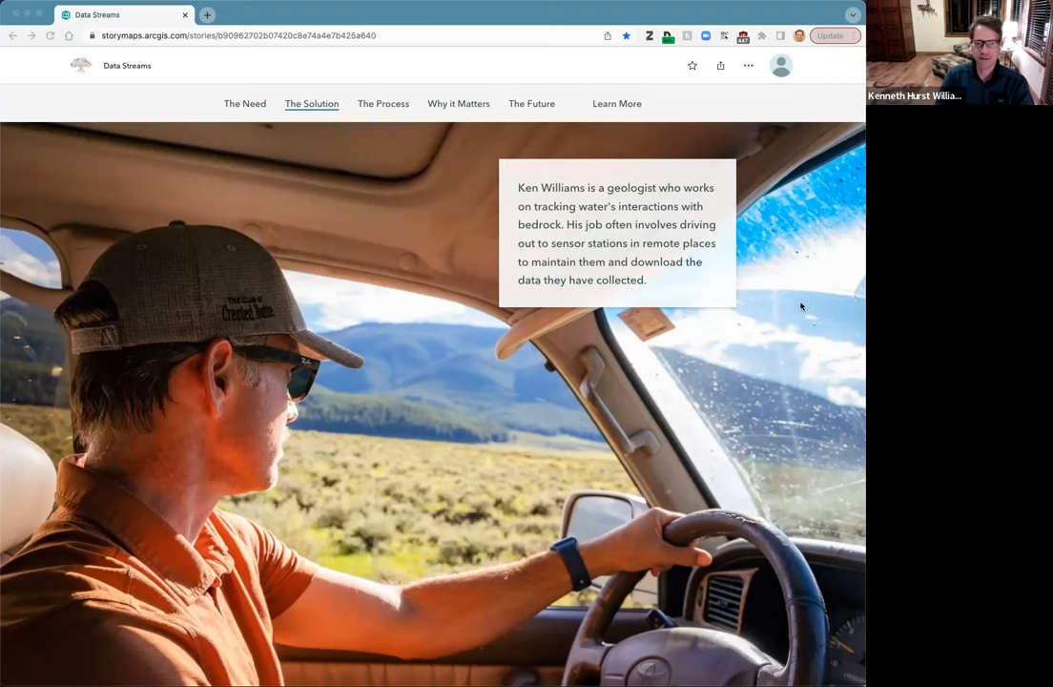
mouse_move(766, 273)
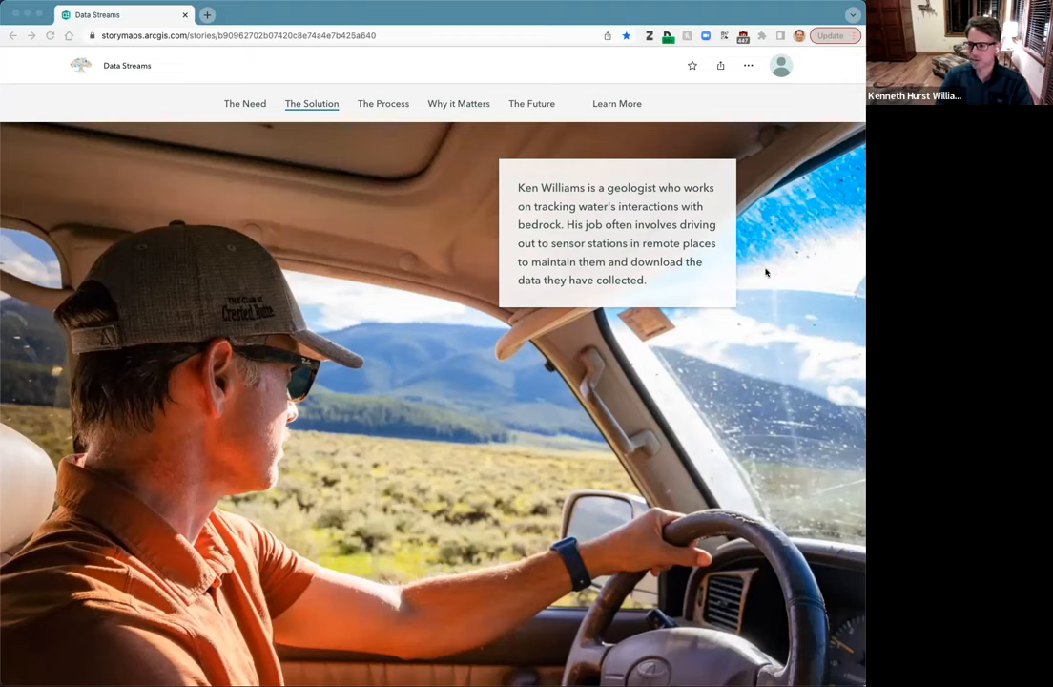
mouse_move(758, 270)
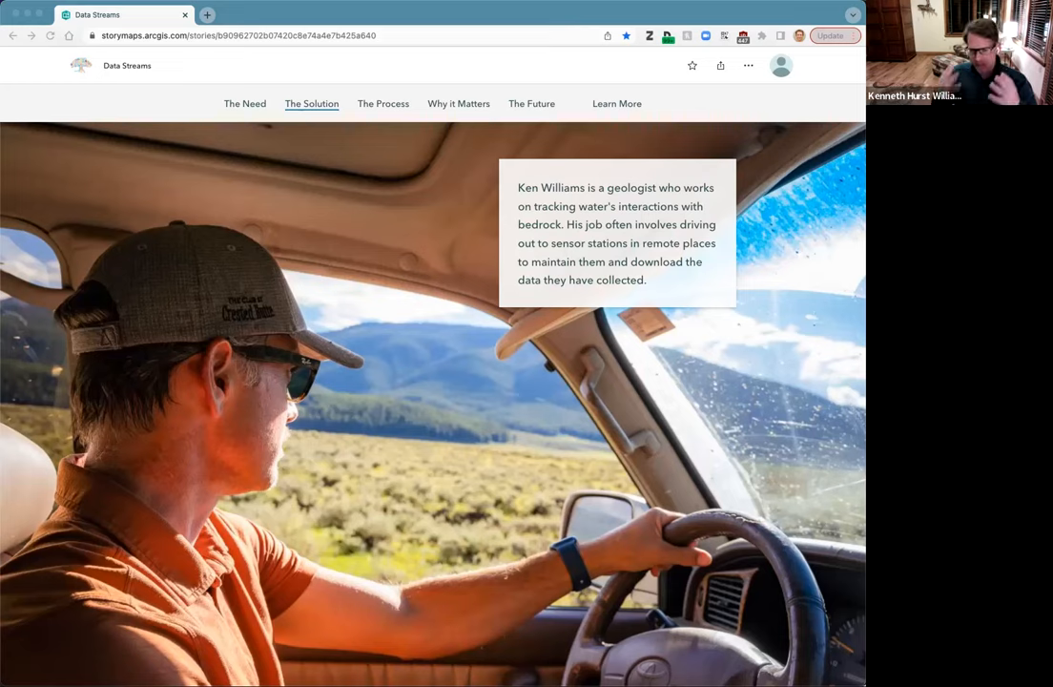
mouse_move(816, 283)
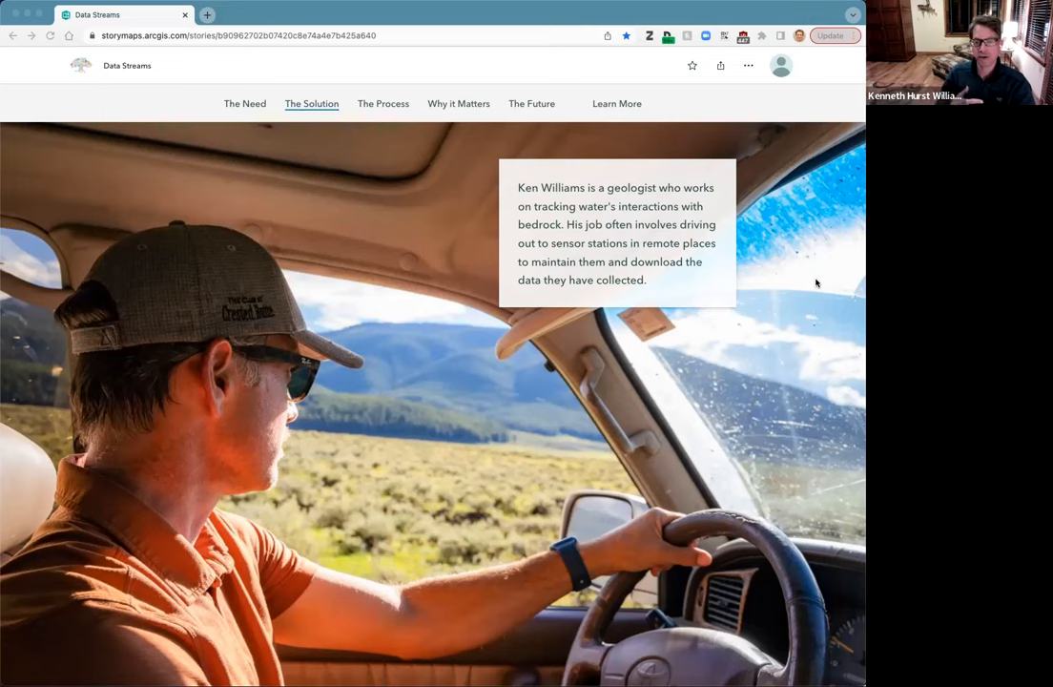
scroll("up", 3)
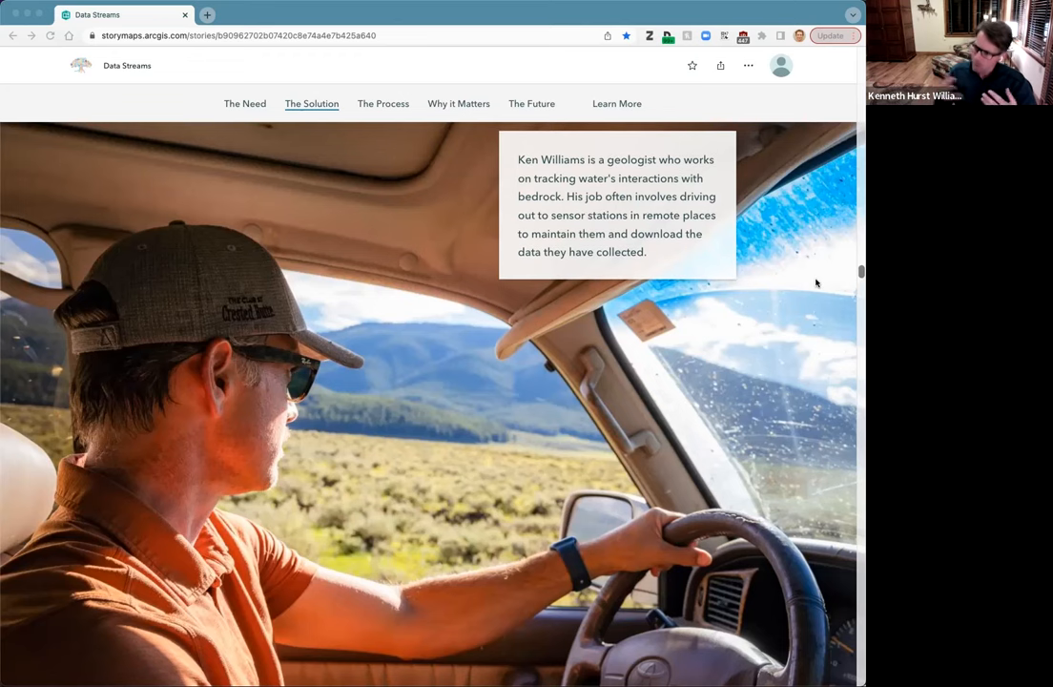
Step: Scroll past the hand data recovery panel to the two Energy Sciences Network collaborators
scroll("down", 3)
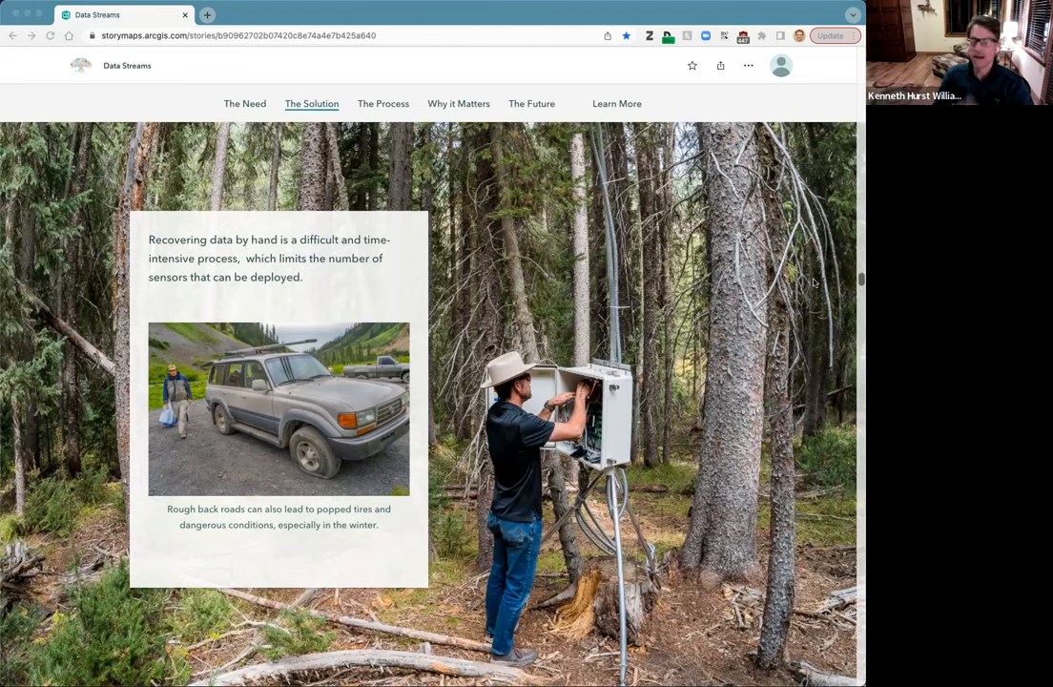
mouse_move(615, 325)
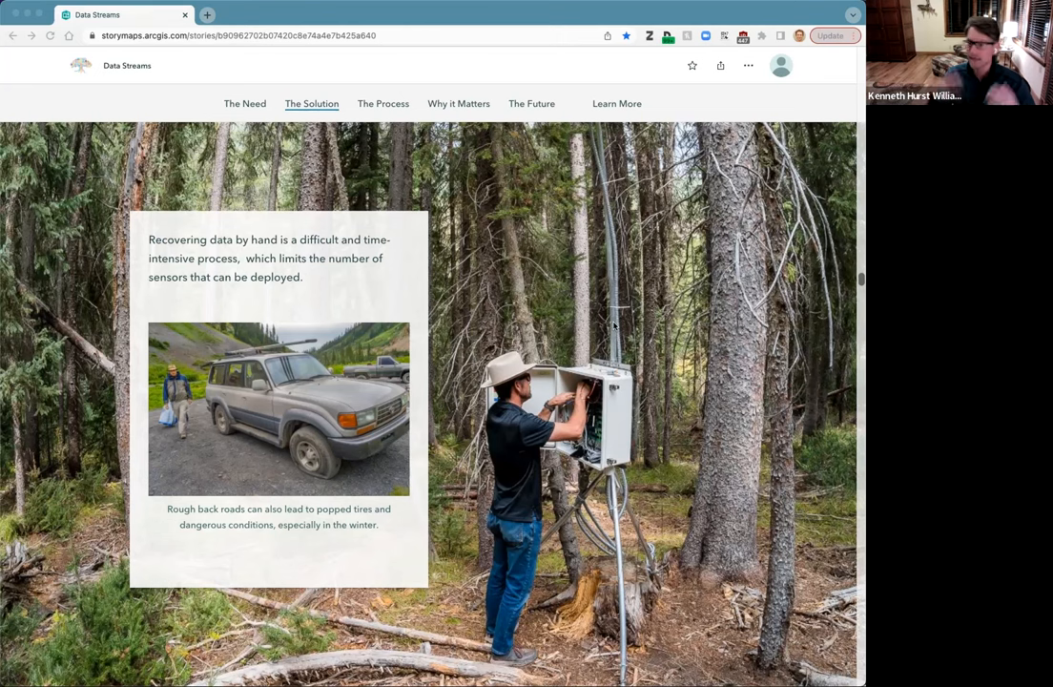
mouse_move(670, 344)
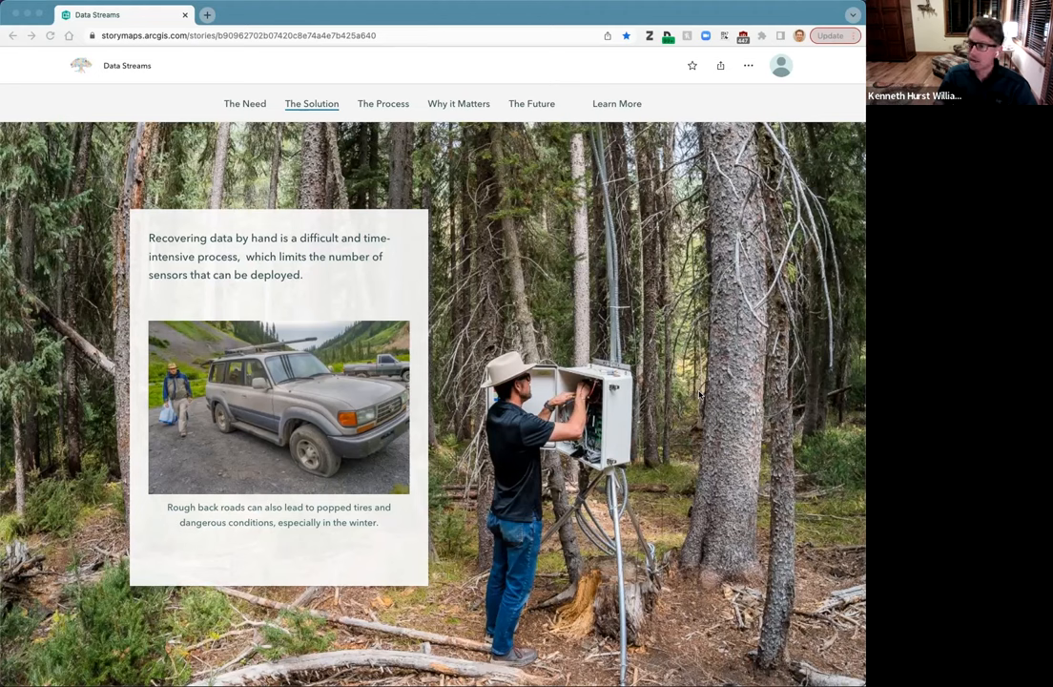
scroll("down", 3)
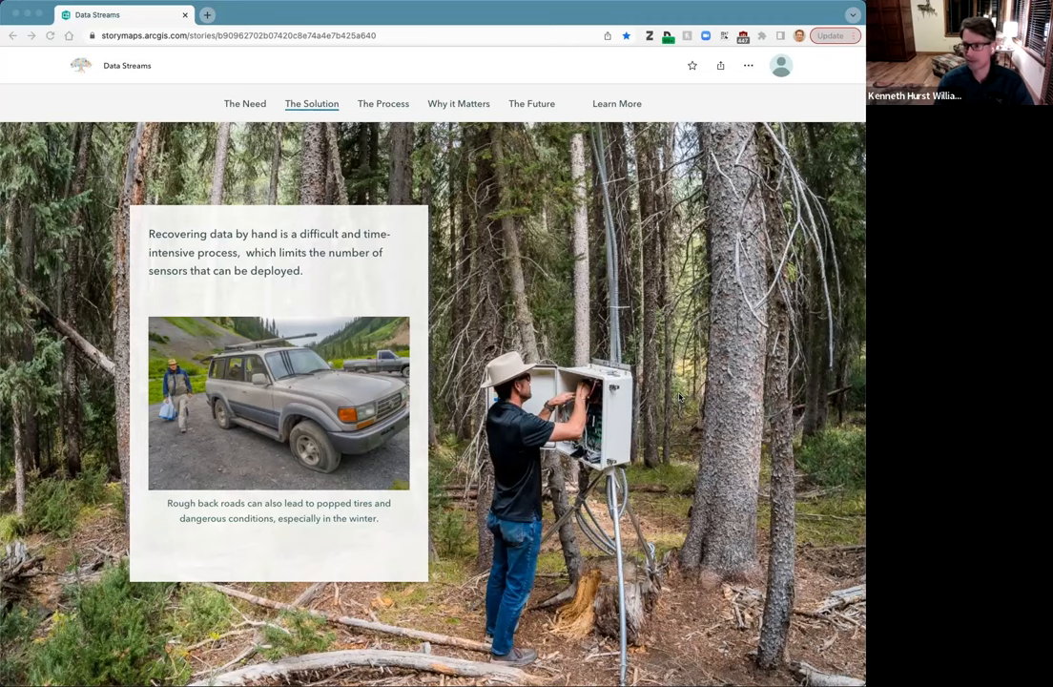
scroll("down", 3)
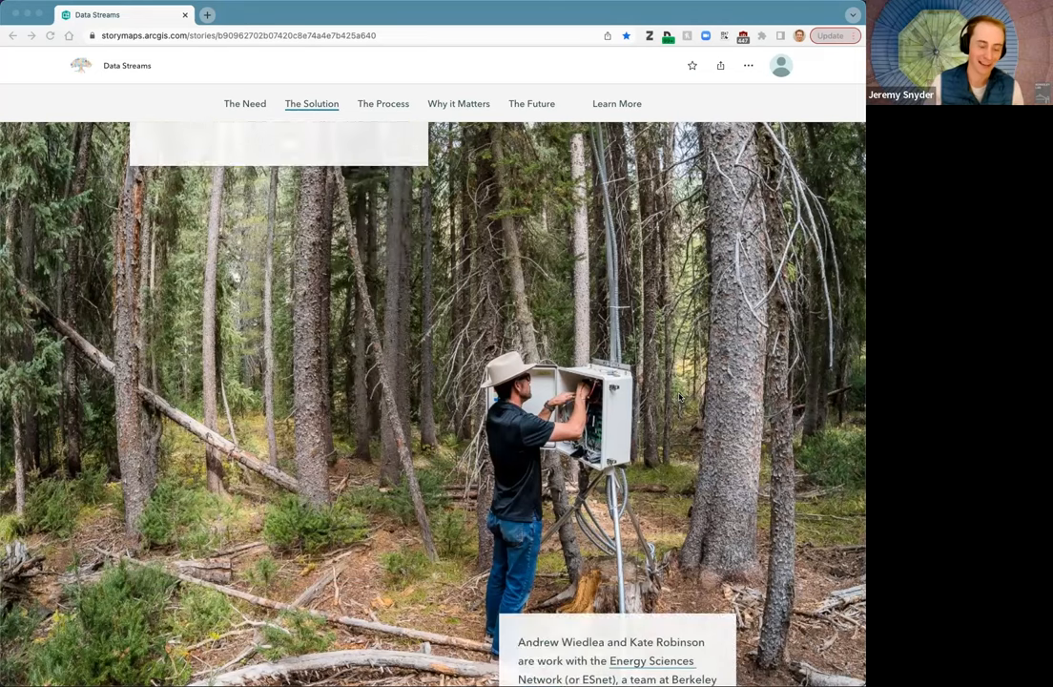
Step: Scroll to the meadow photo panel on ESnet wirelessly linking Rockies sensor stations
scroll("down", 3)
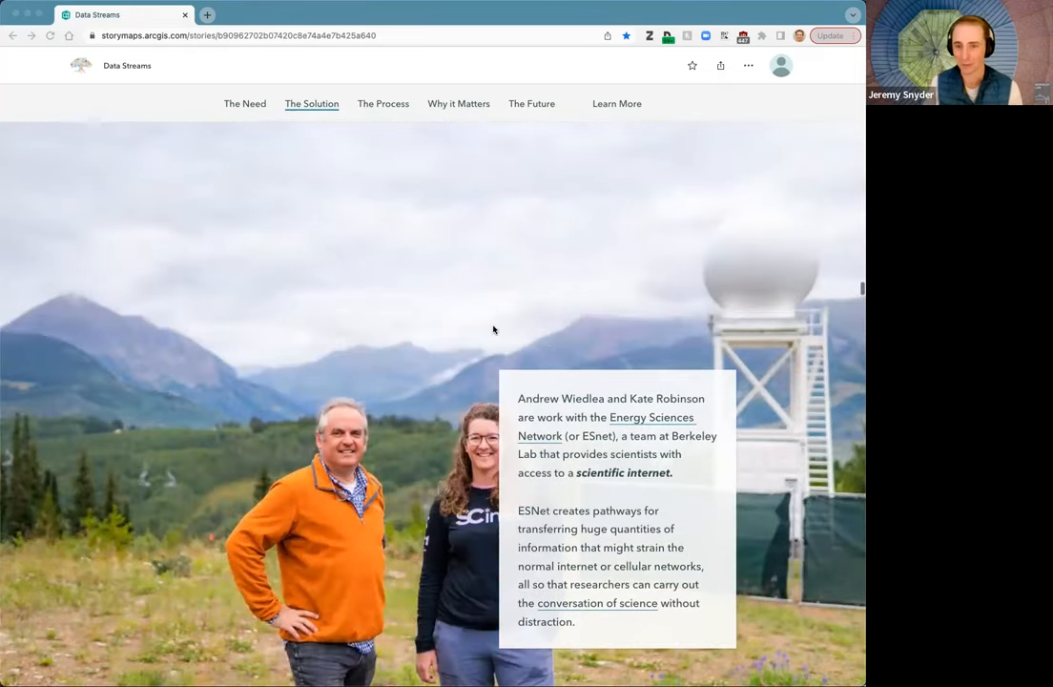
scroll("up", 3)
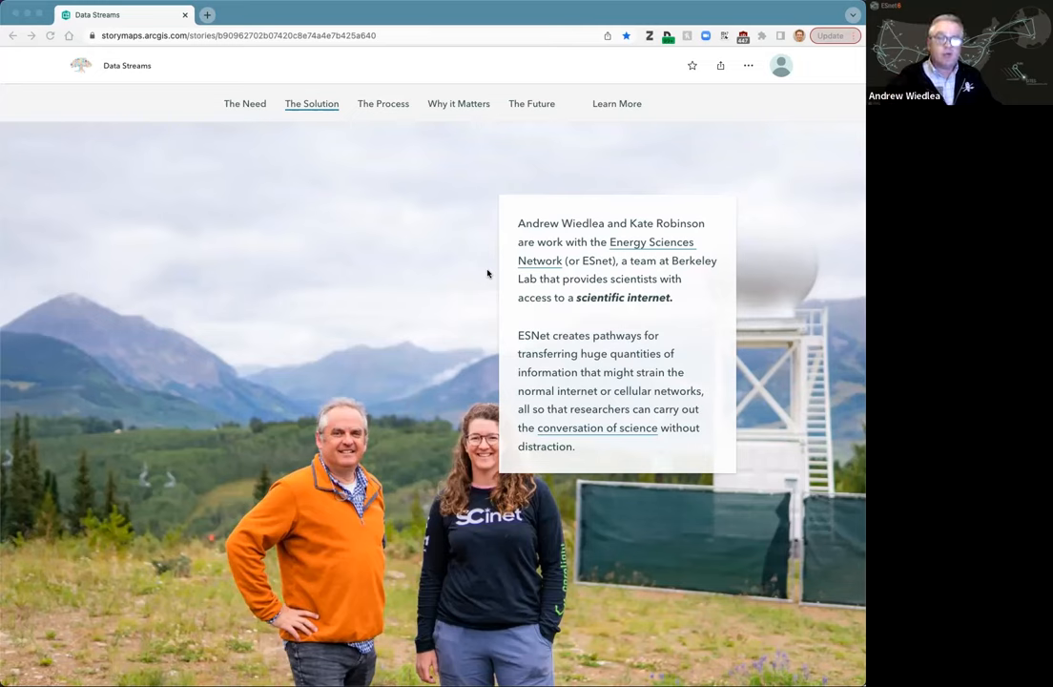
scroll("down", 3)
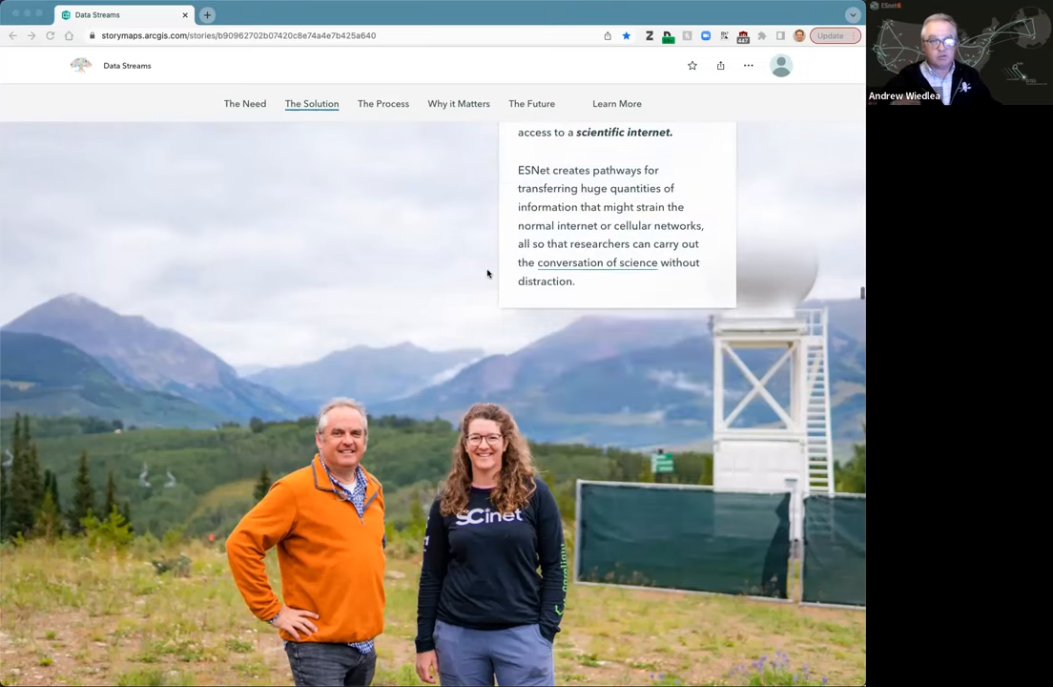
scroll("down", 3)
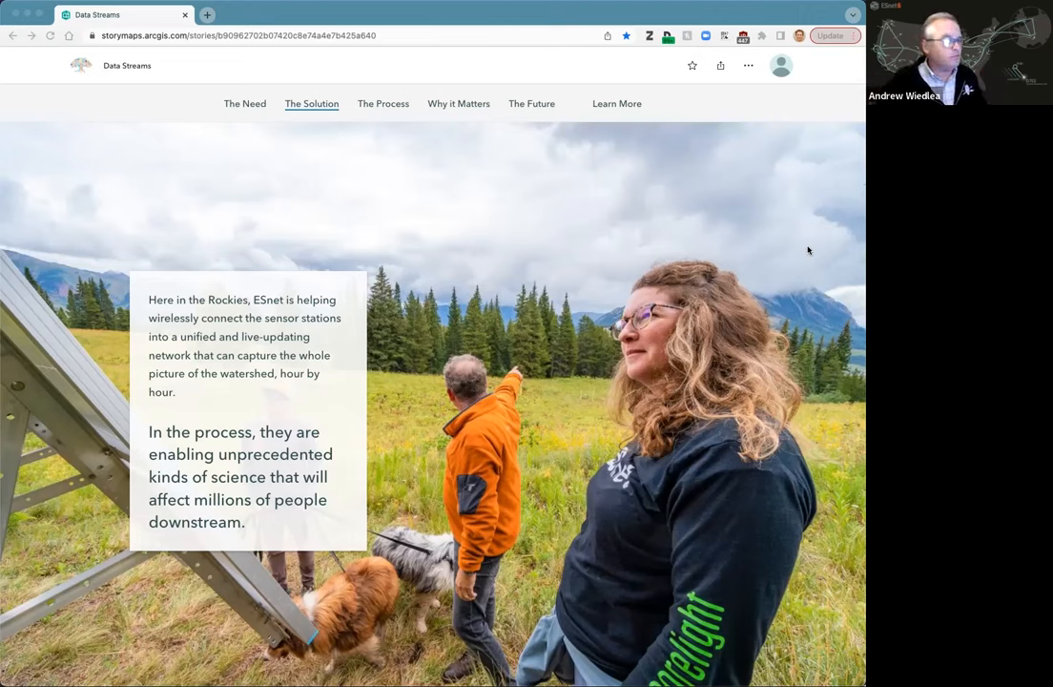
Step: Scroll past The Solution photo to The Process cover about watershed sensor networks
scroll("down", 3)
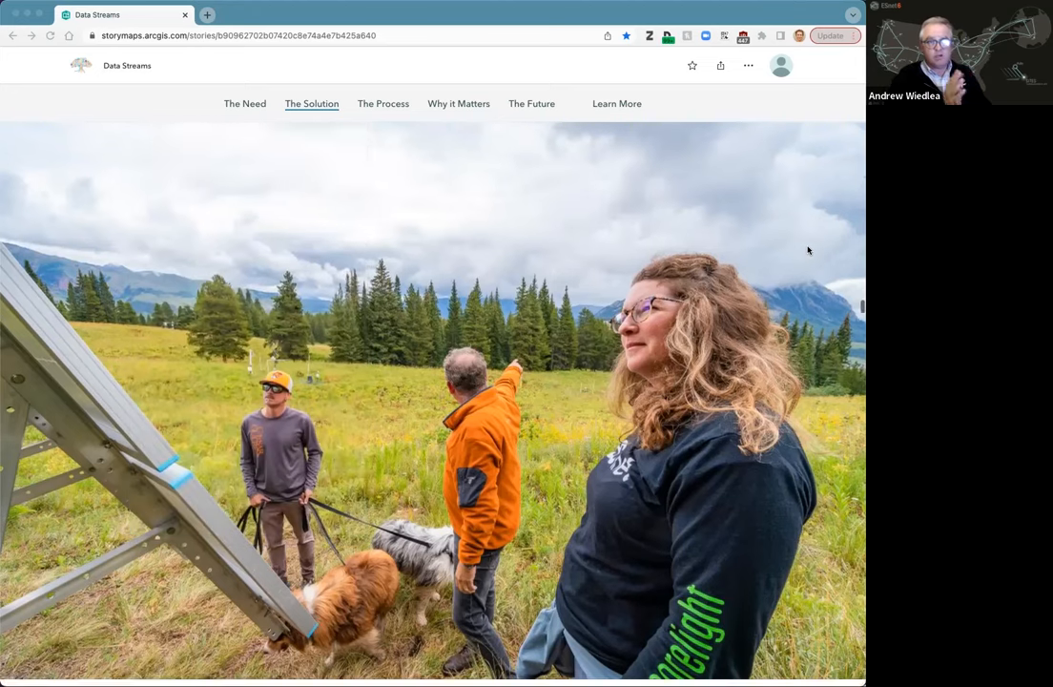
scroll("down", 3)
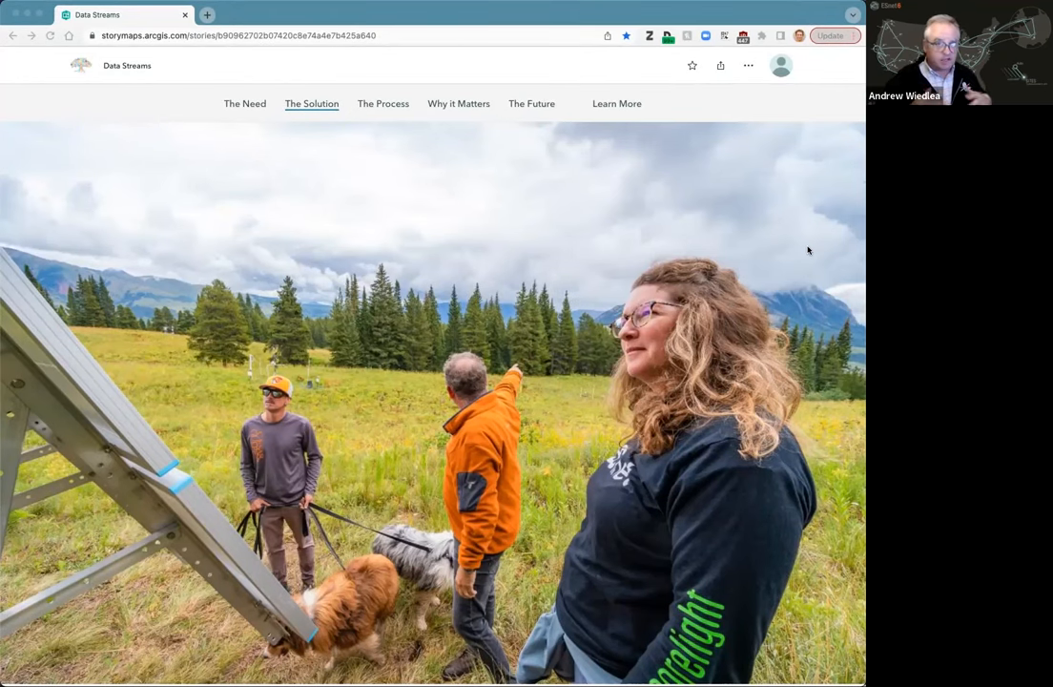
scroll("down", 3)
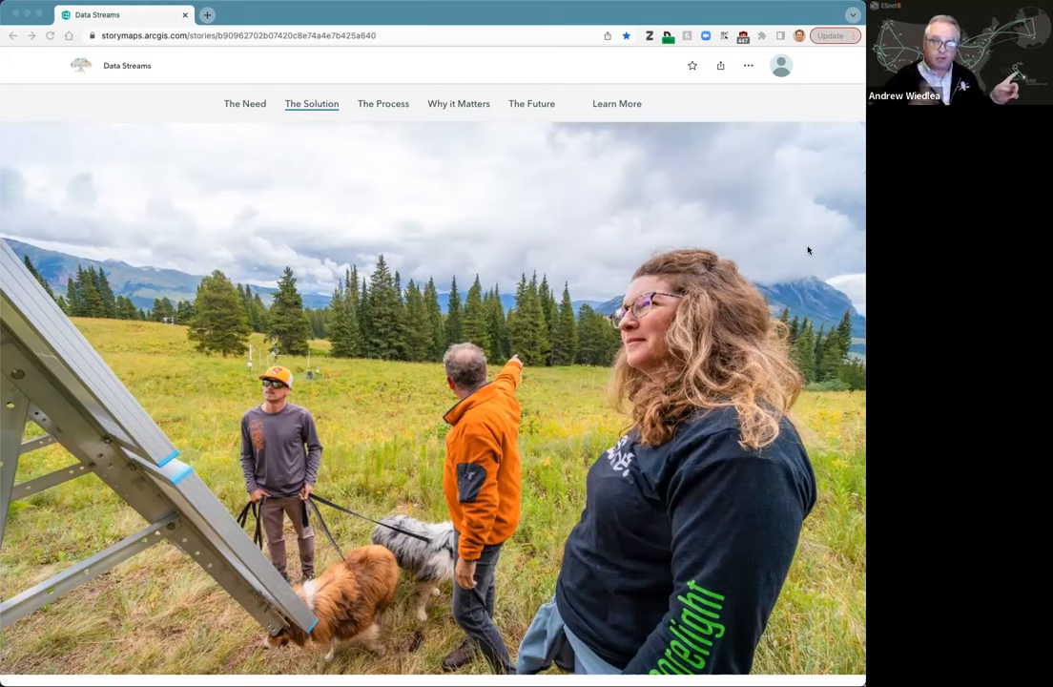
scroll("down", 3)
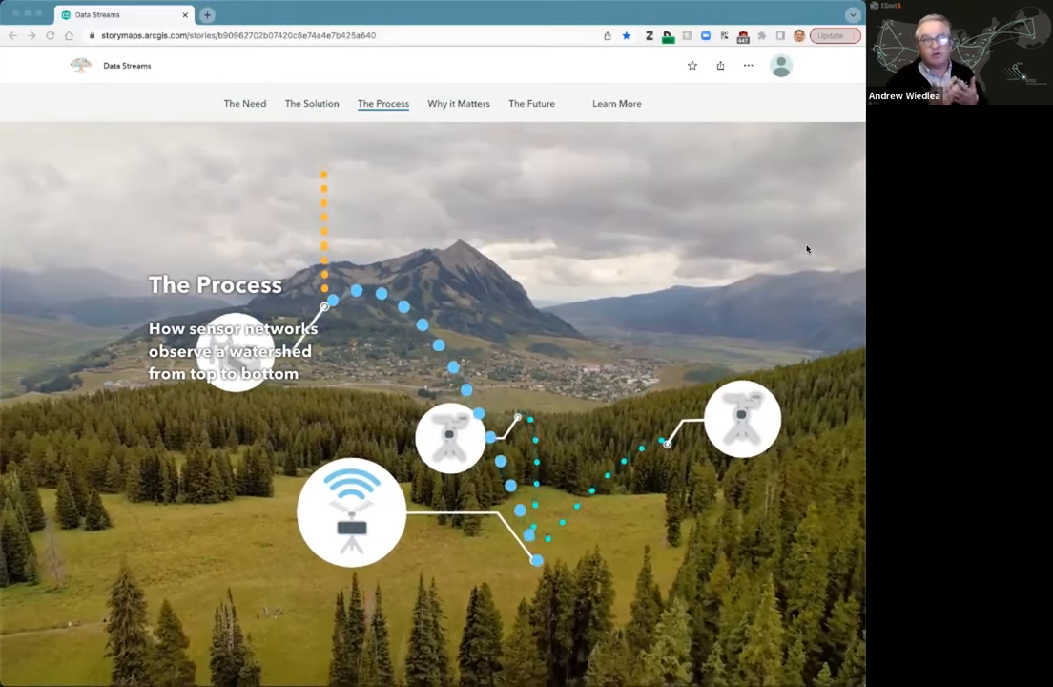
Step: Scroll through The Process cover to the weather station cutaway illustration panel
scroll("down", 3)
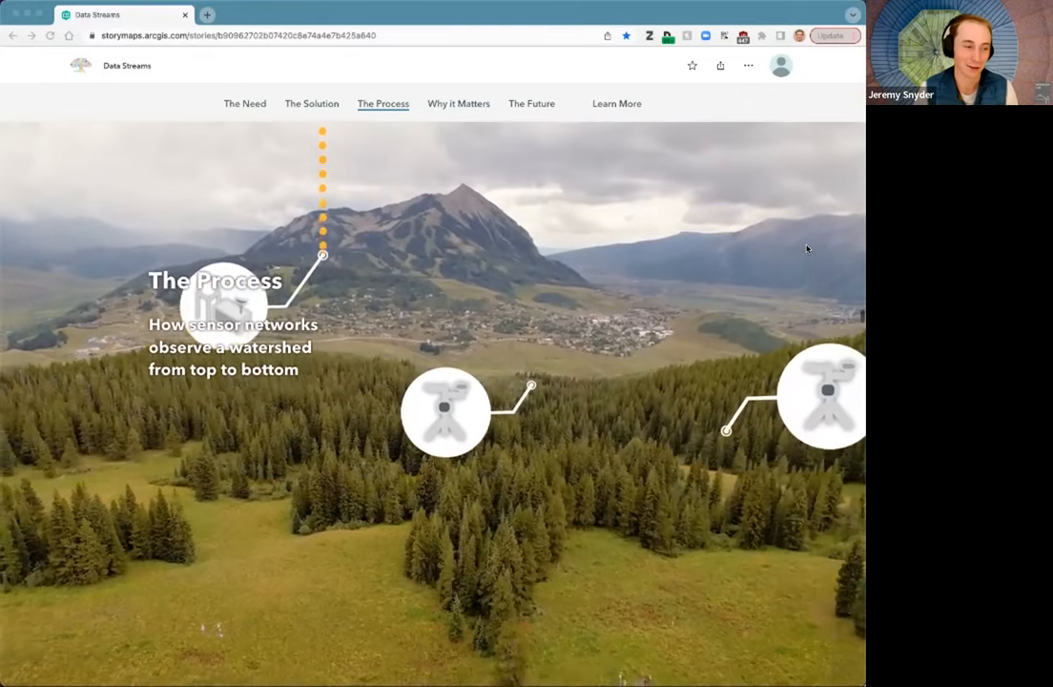
scroll("down", 3)
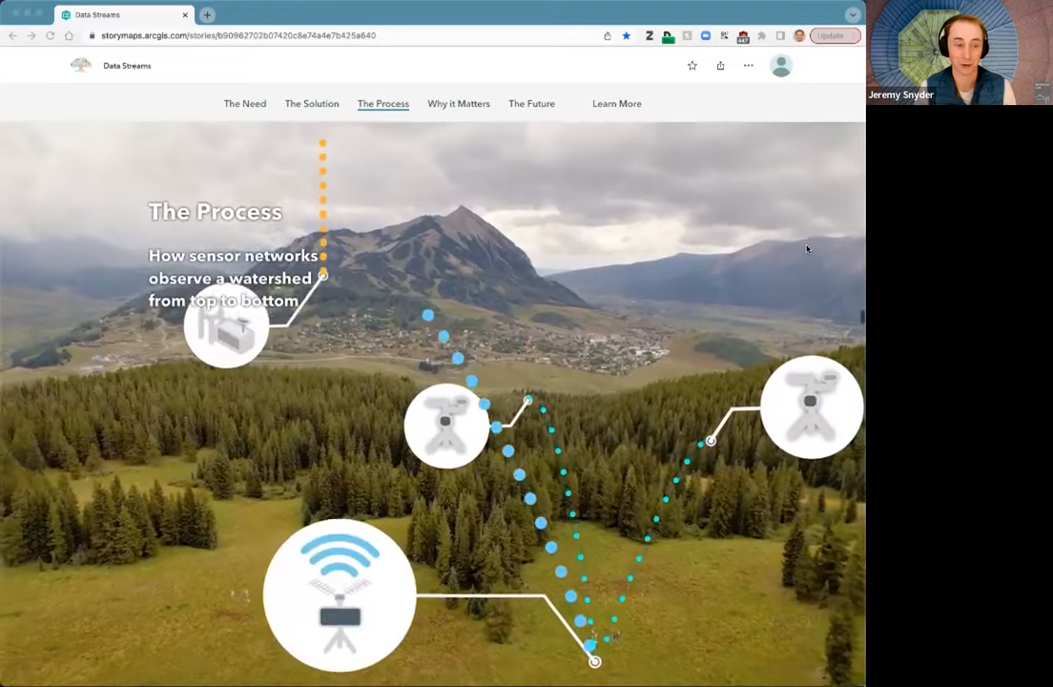
scroll("down", 3)
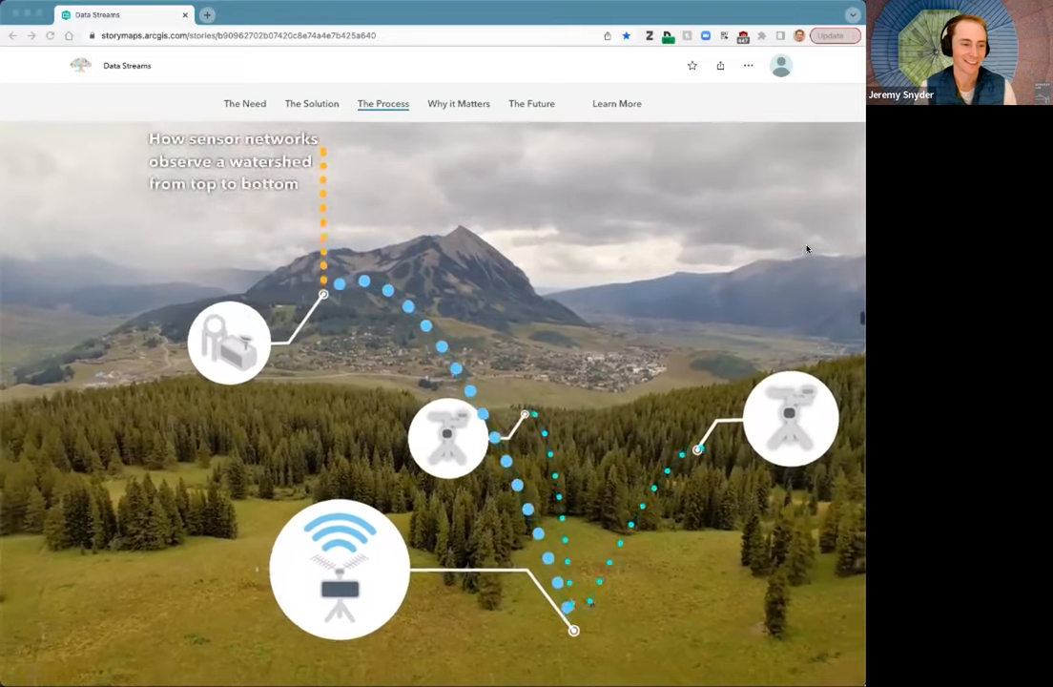
scroll("down", 3)
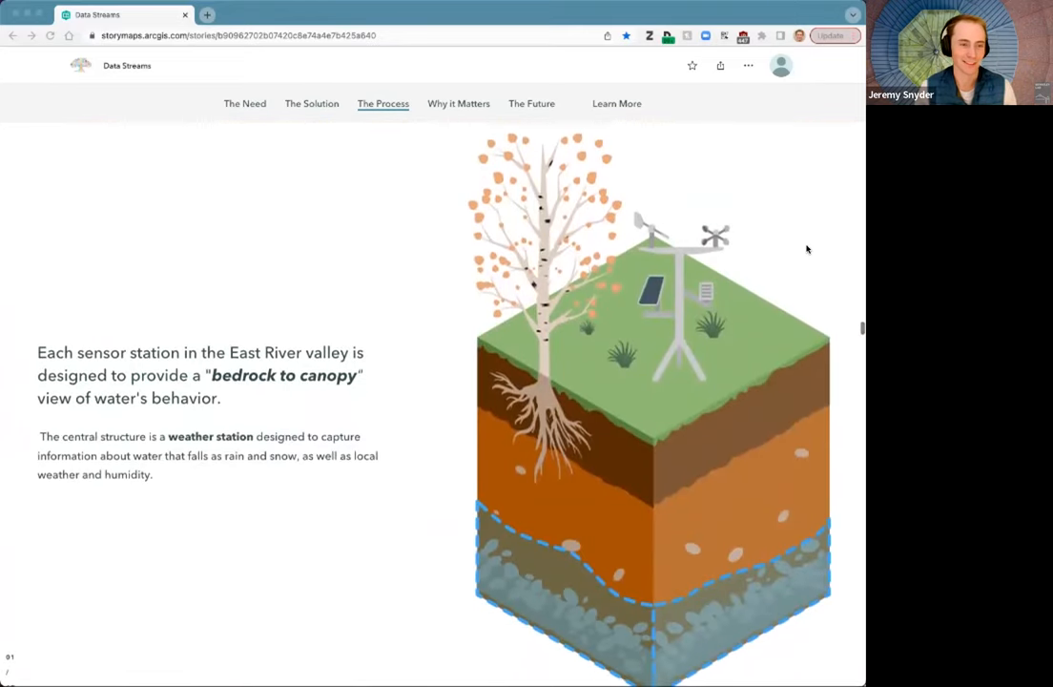
Step: Scroll past the weather station text to the deep groundwater well and tree moisture paragraphs
scroll("down", 3)
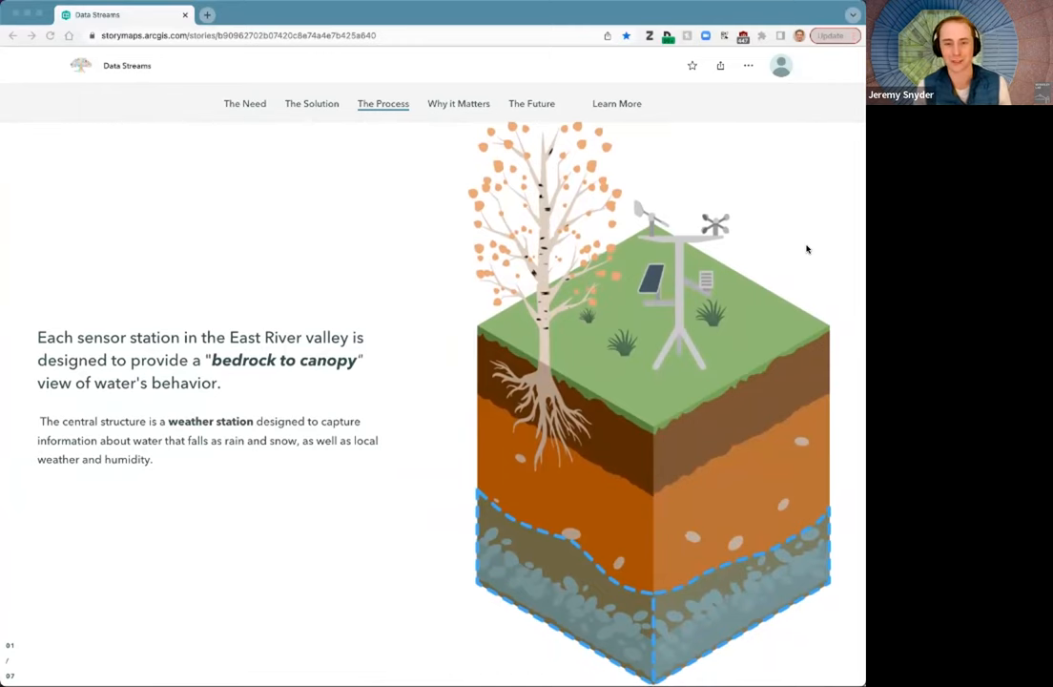
scroll("down", 3)
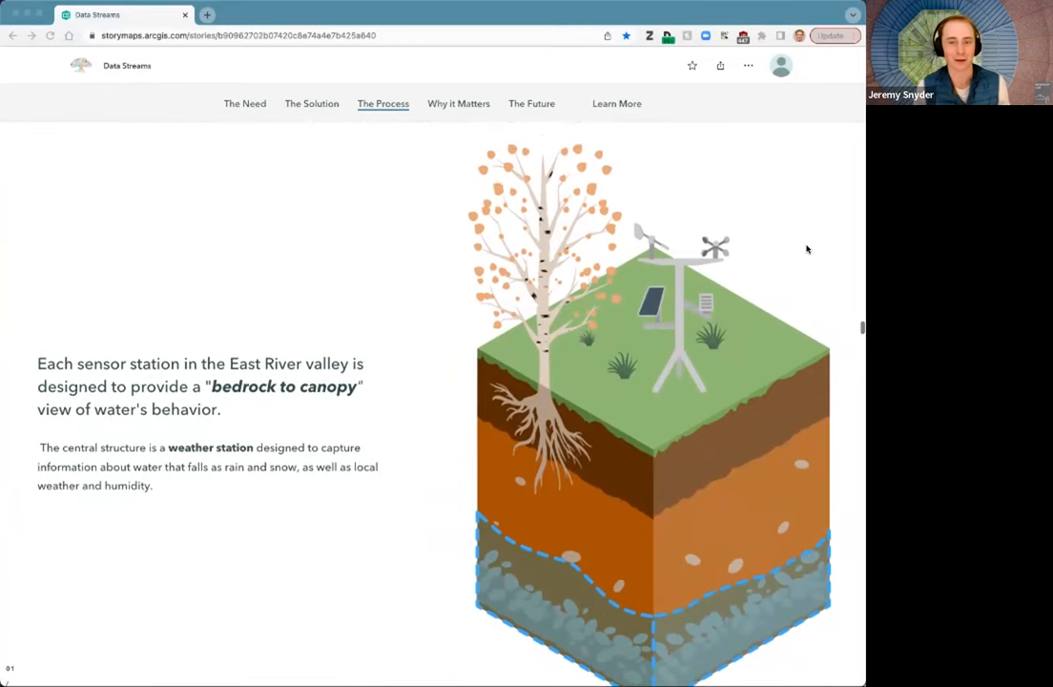
scroll("down", 3)
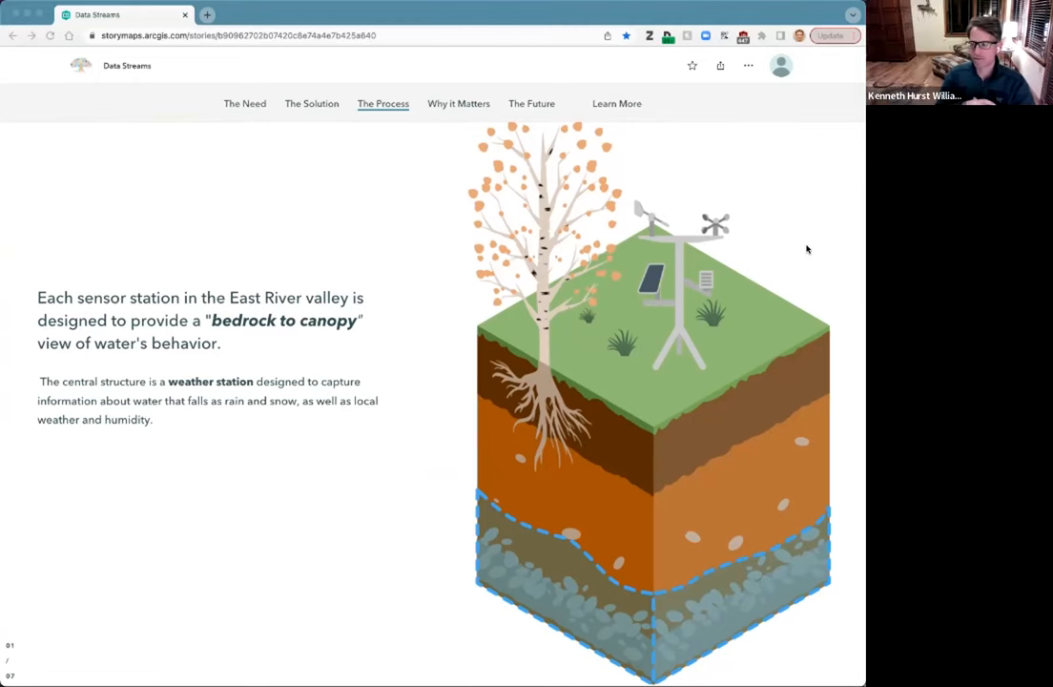
scroll("up", 3)
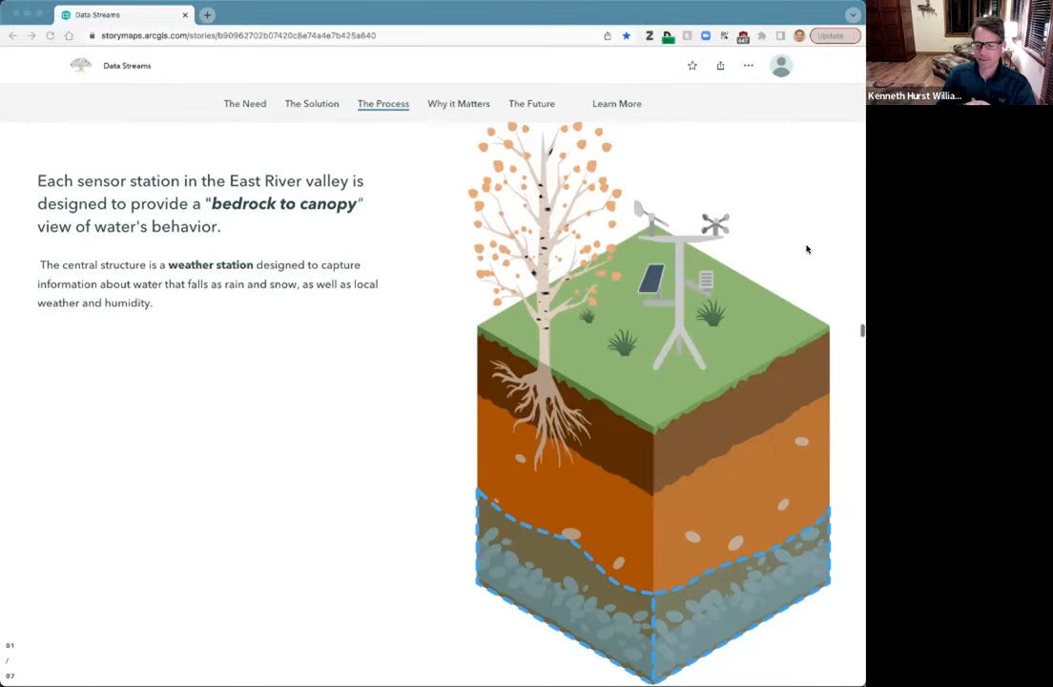
scroll("up", 3)
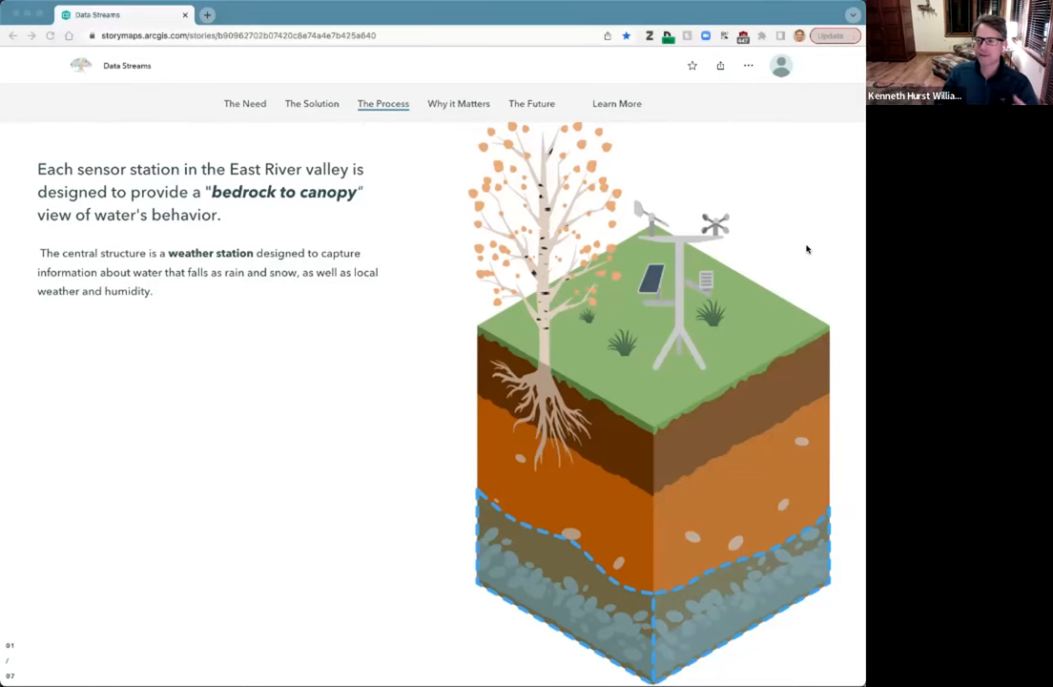
scroll("down", 3)
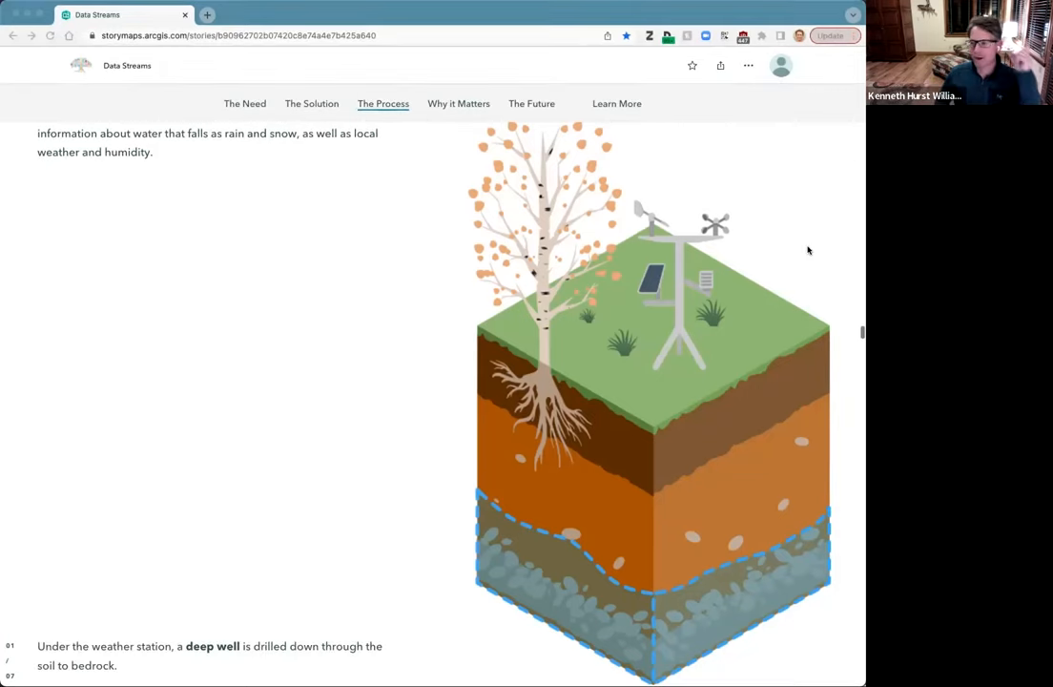
scroll("down", 3)
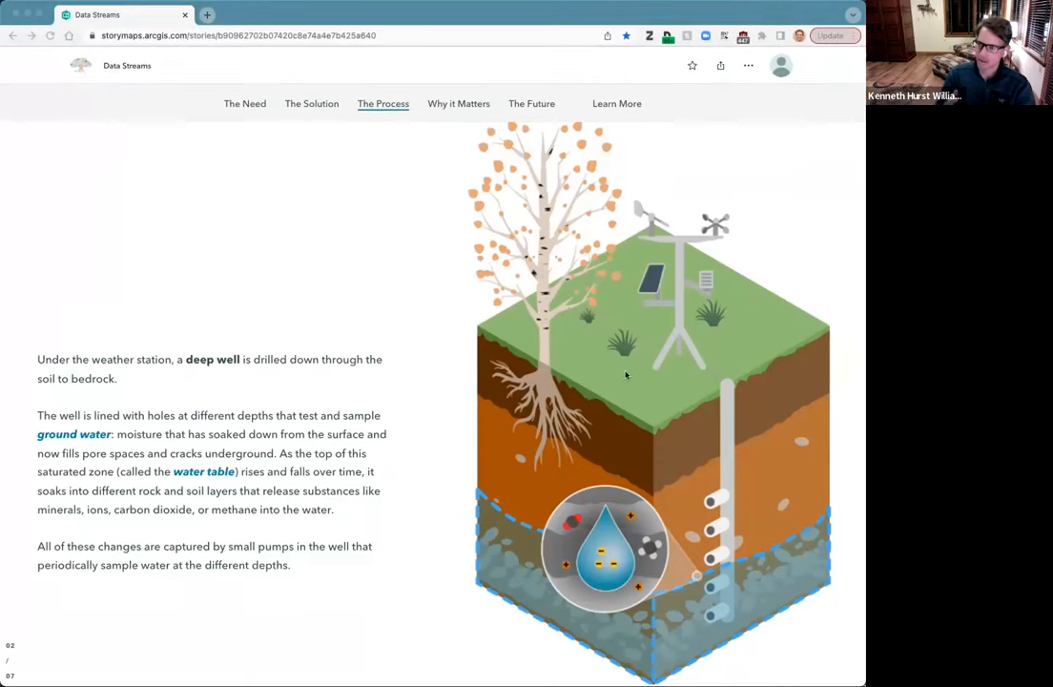
scroll("up", 3)
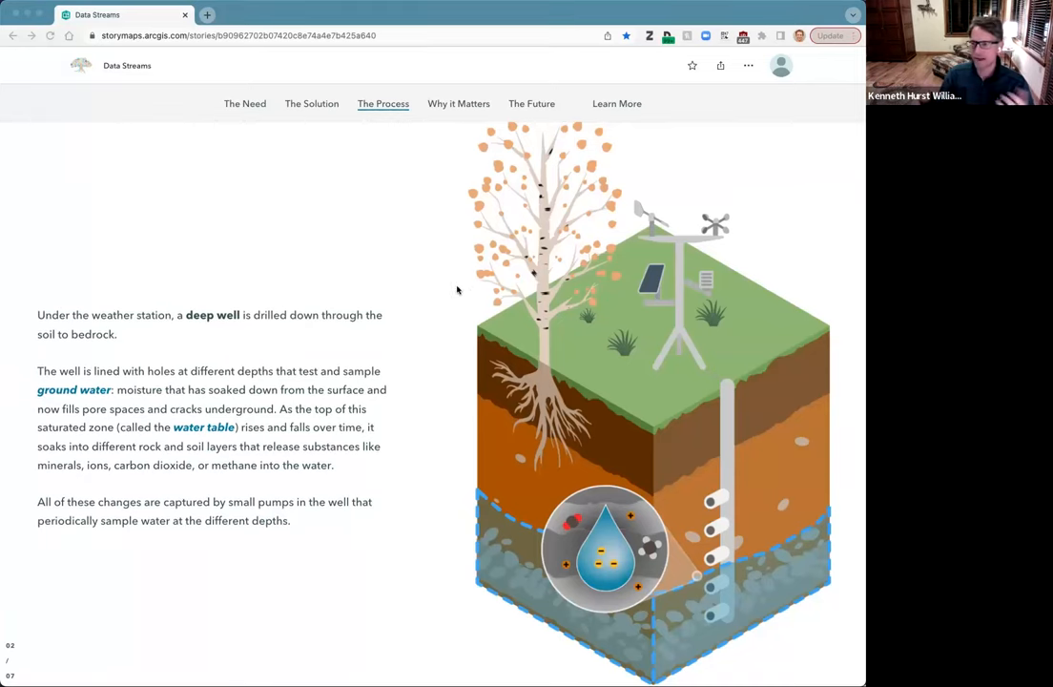
mouse_move(479, 291)
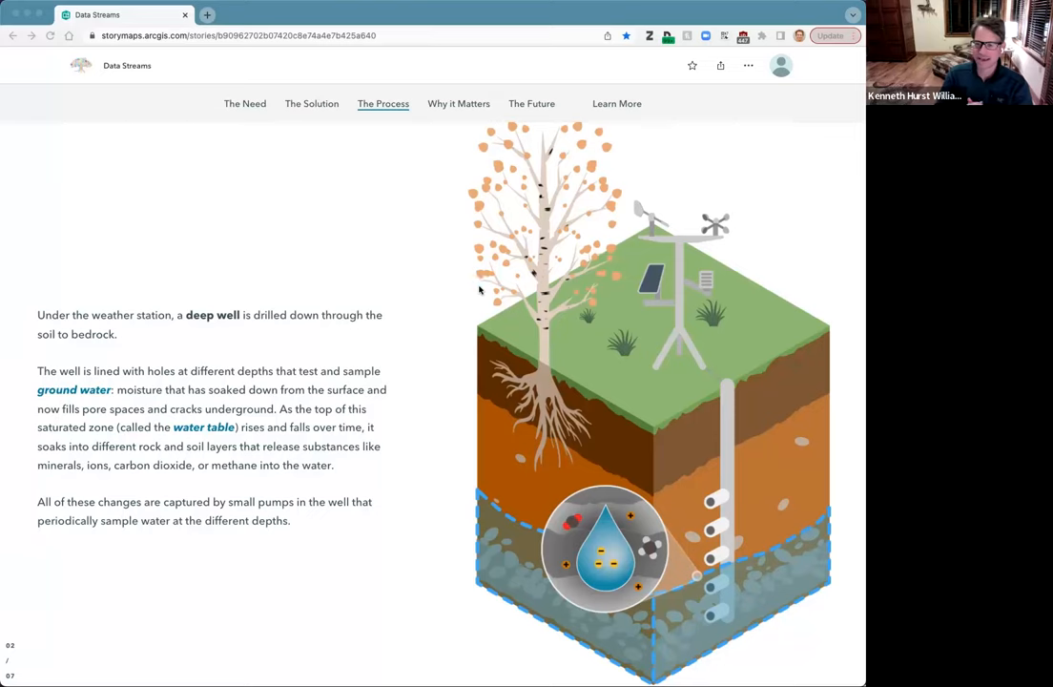
mouse_move(739, 268)
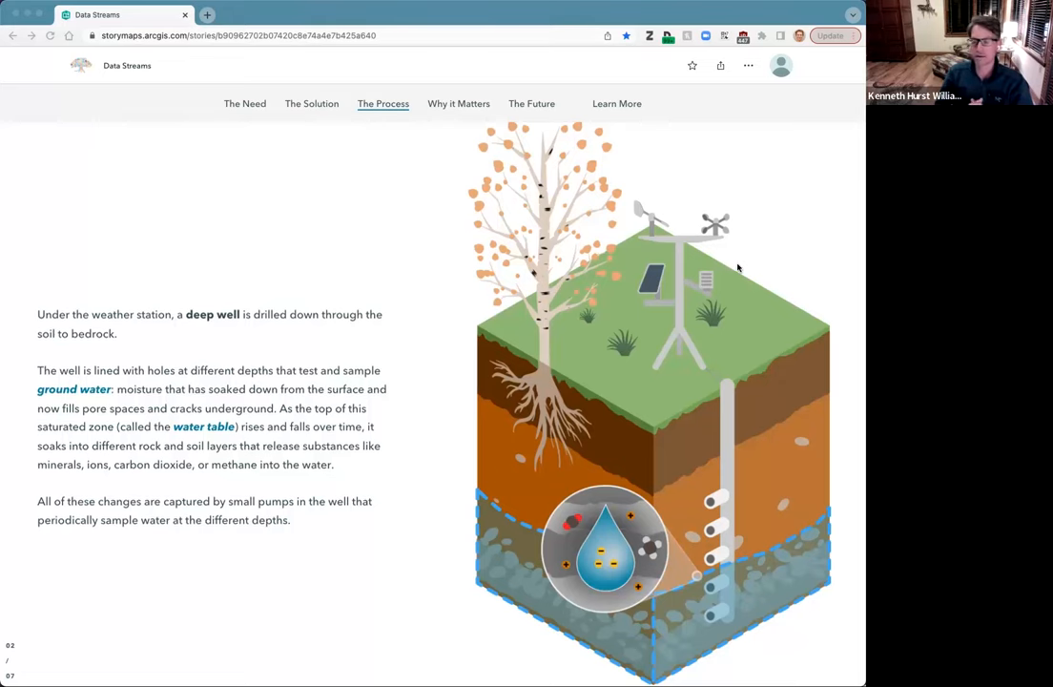
scroll("up", 3)
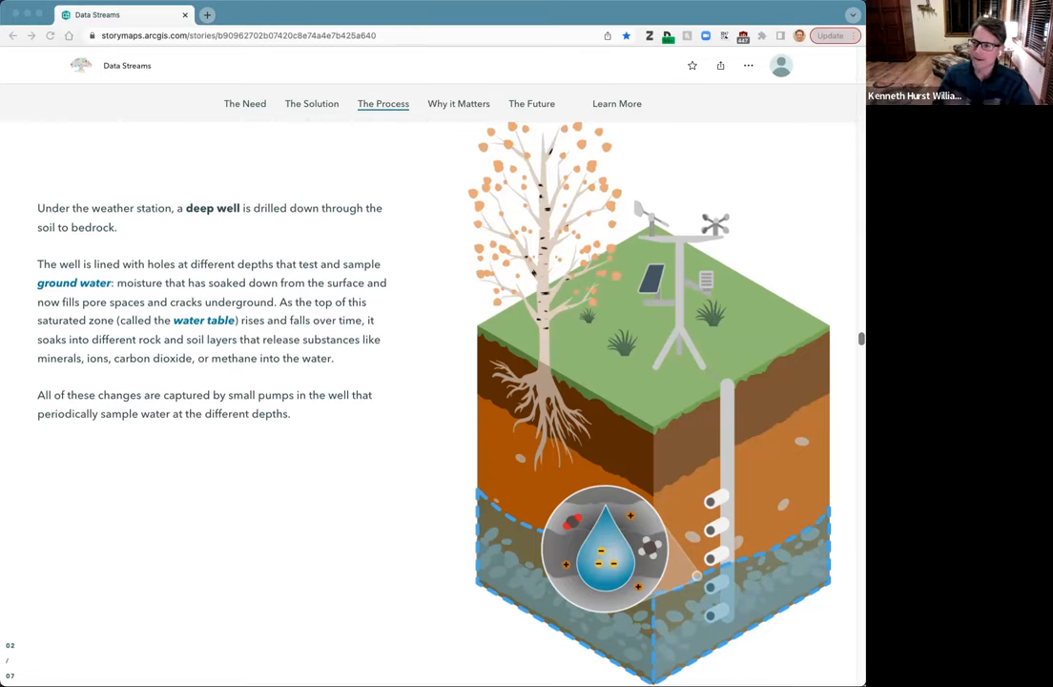
scroll("down", 3)
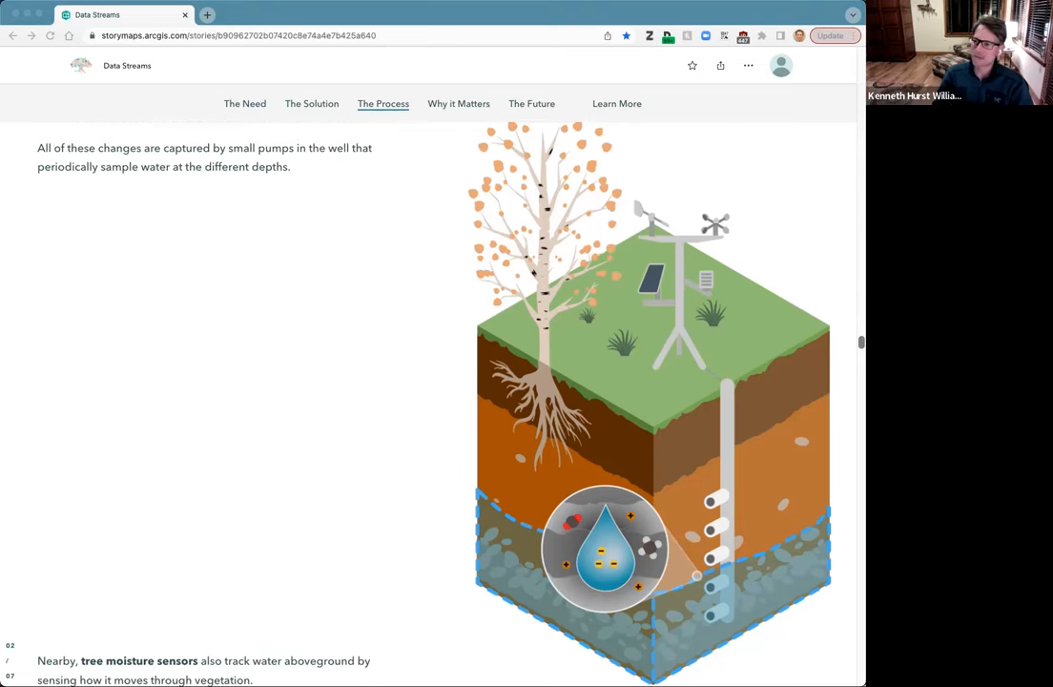
scroll("up", 3)
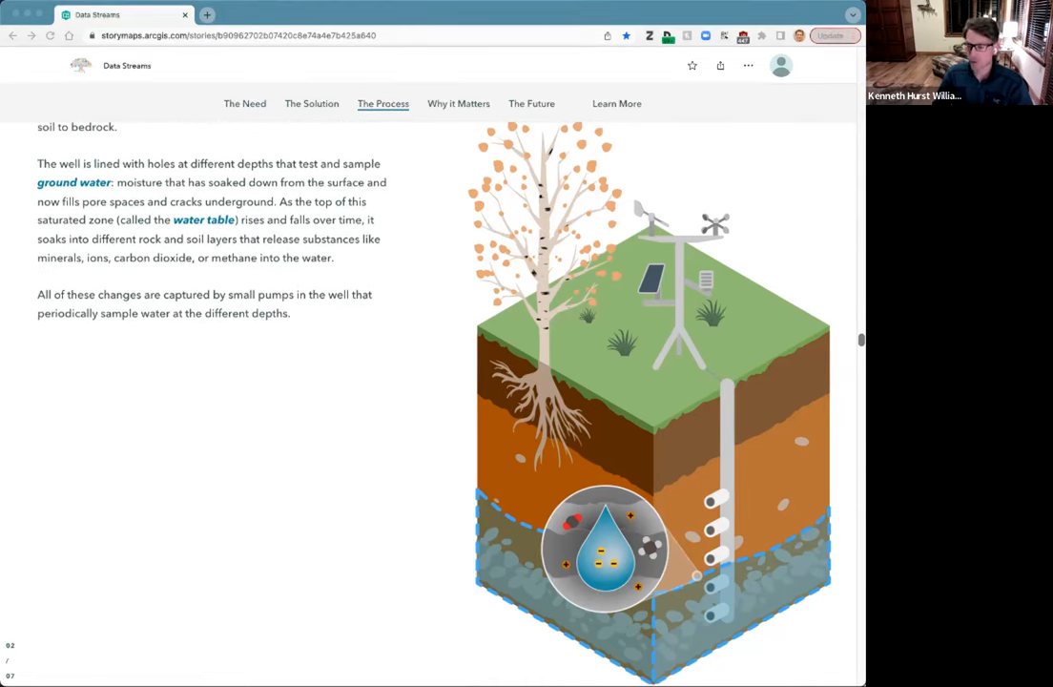
scroll("down", 3)
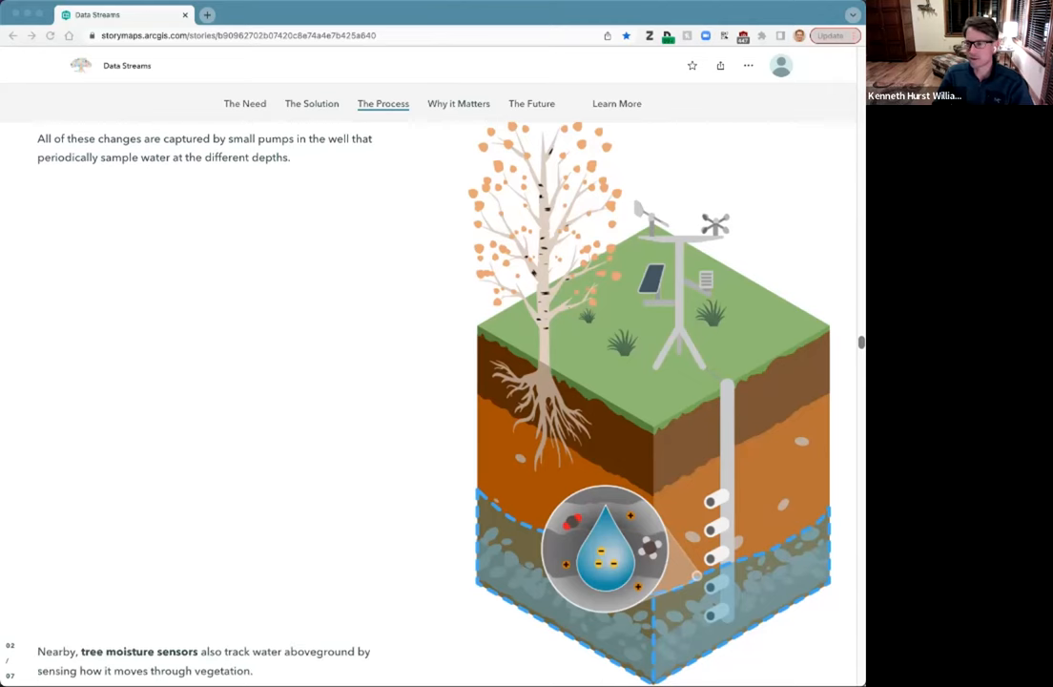
scroll("down", 3)
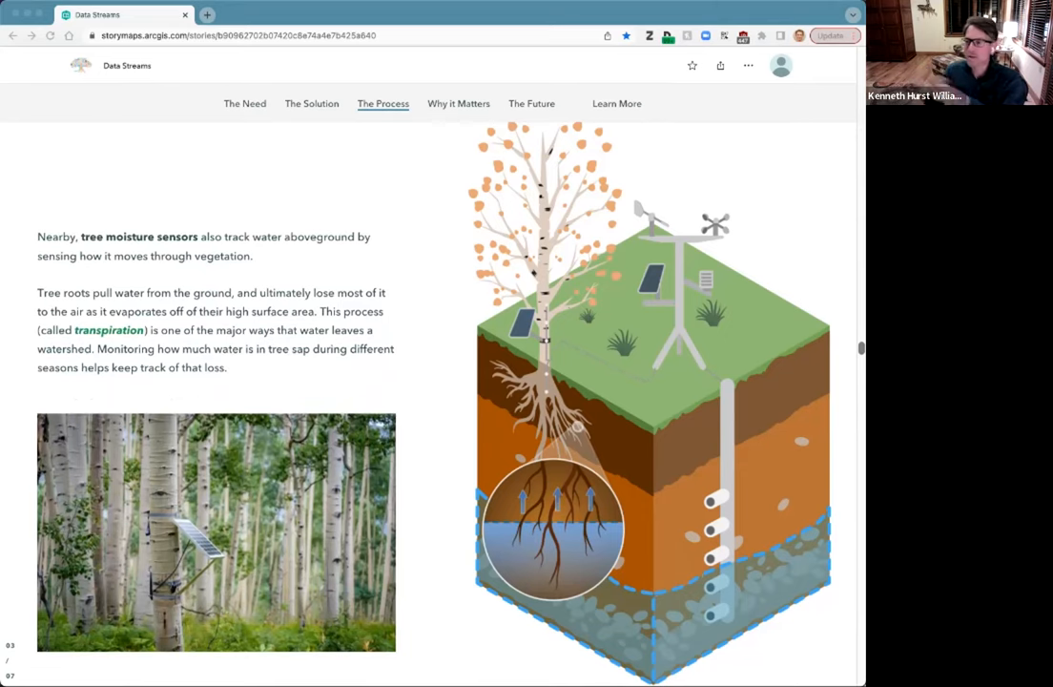
mouse_move(849, 332)
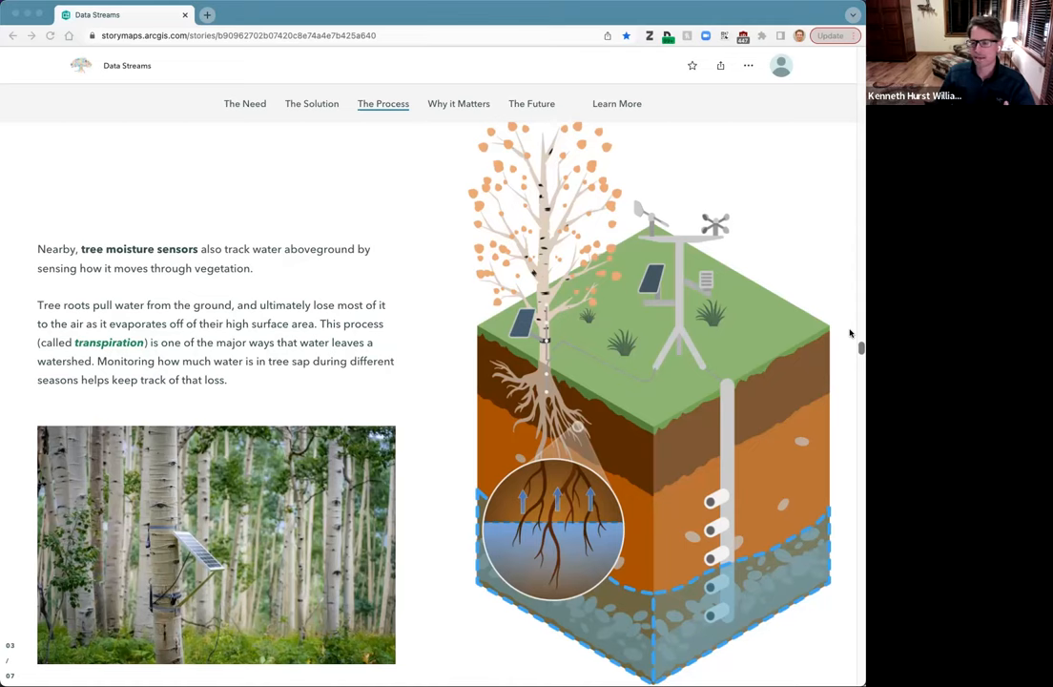
Step: Scroll up to the deep well groundwater-sampling passage beside the water-sample inset
scroll("up", 3)
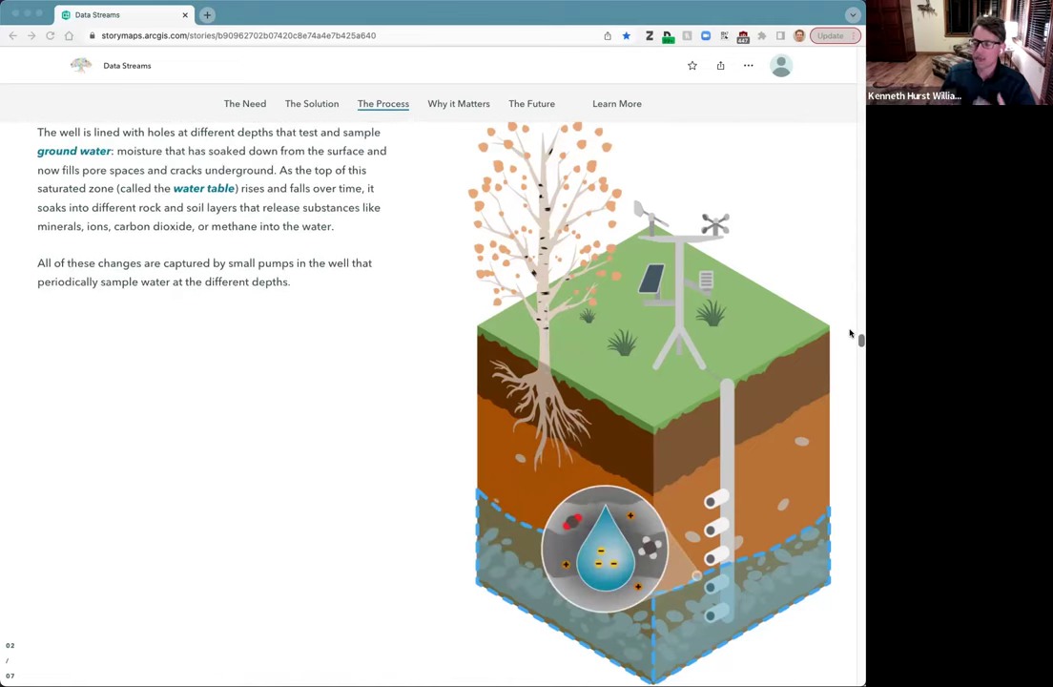
scroll("up", 3)
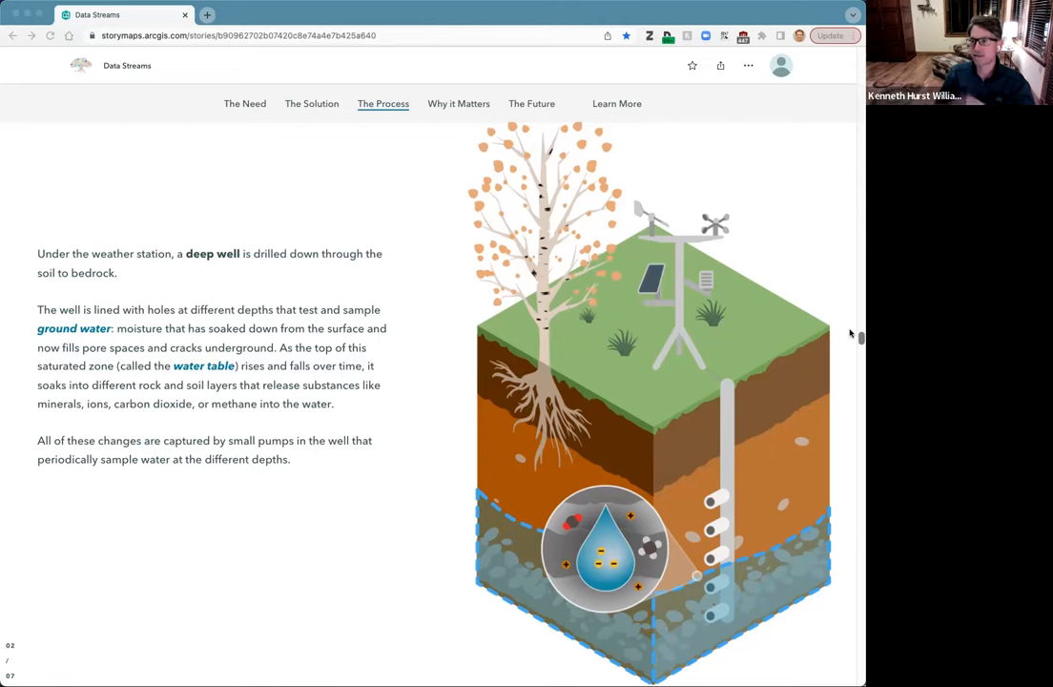
scroll("up", 3)
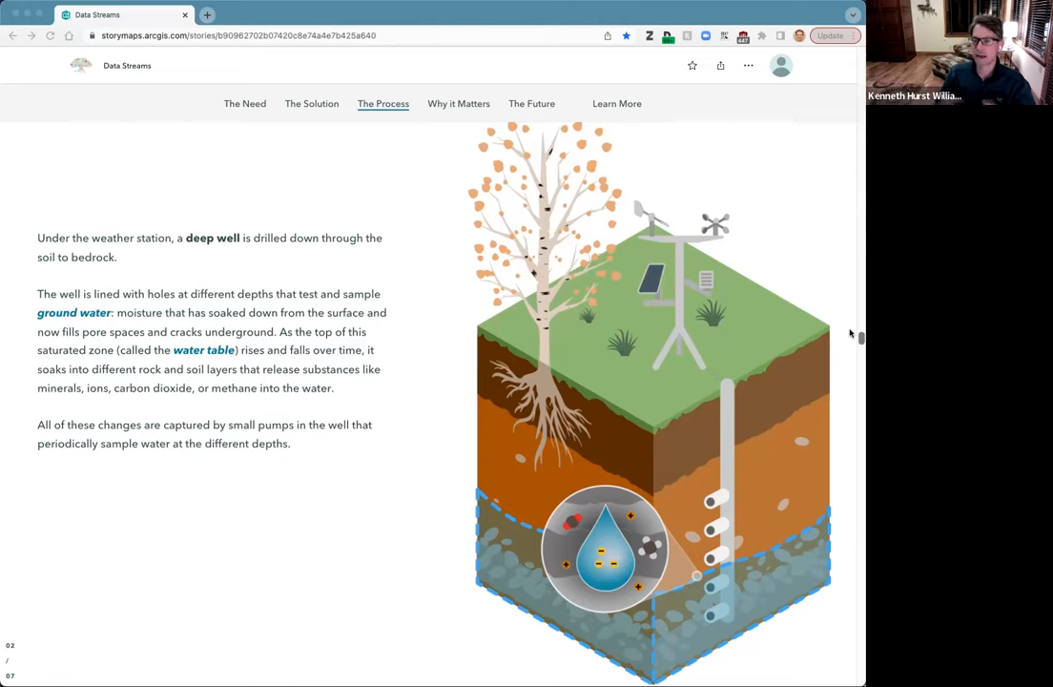
scroll("up", 3)
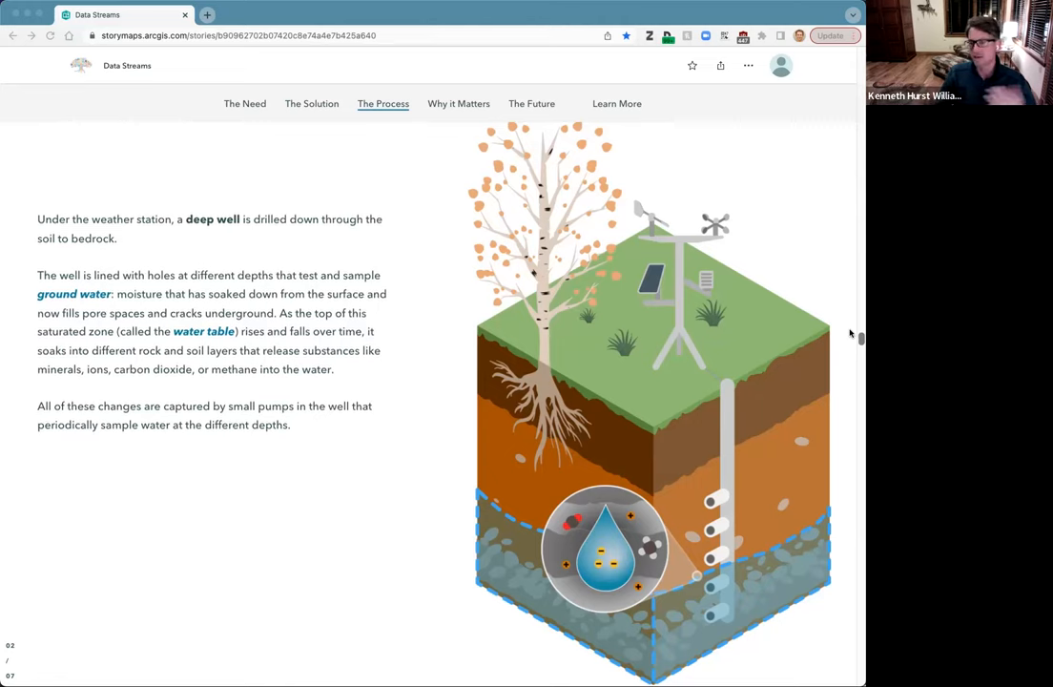
Step: Scroll to the tree moisture and transpiration passage with the aspen sensor photo
scroll("down", 3)
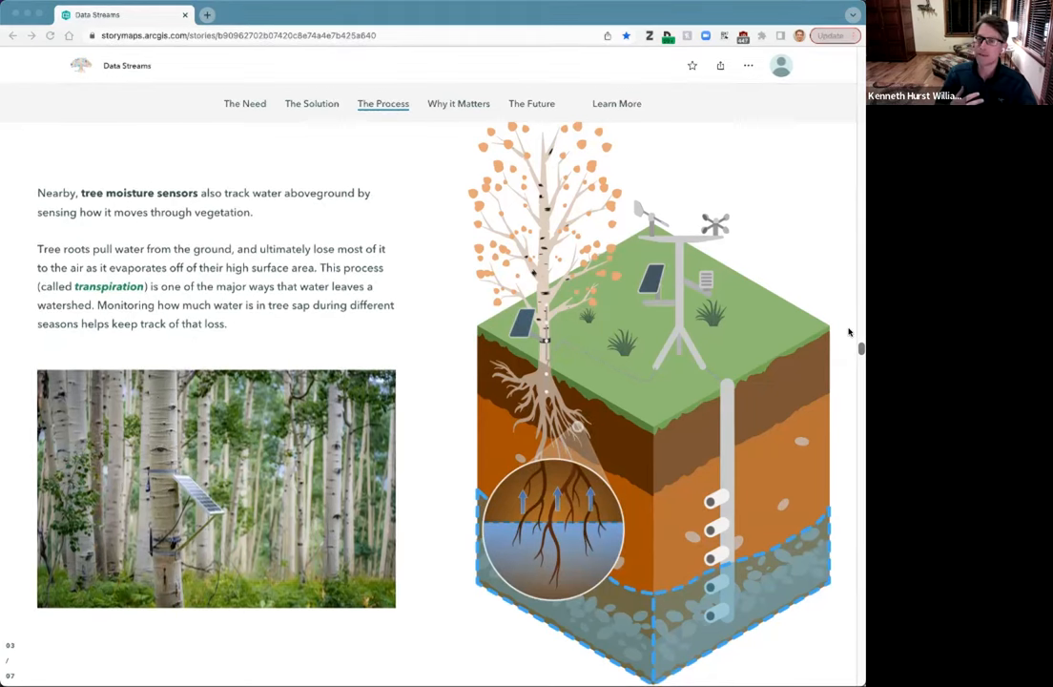
mouse_move(852, 266)
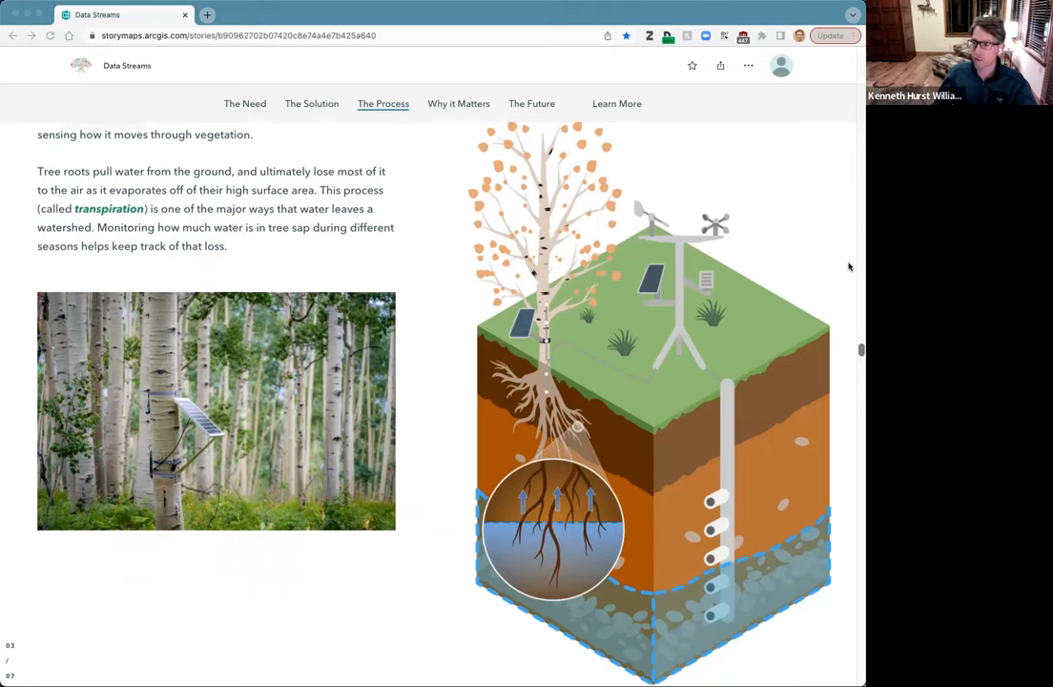
Step: Scroll past the aspen photo to the soil probes passage on soil microbes
scroll("down", 3)
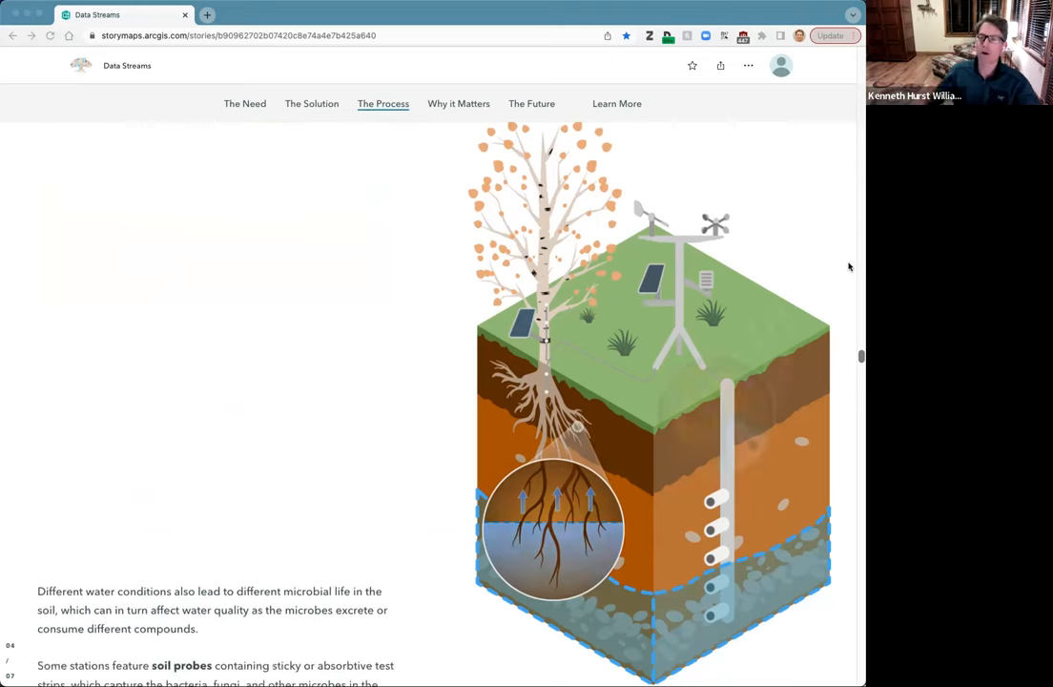
scroll("up", 3)
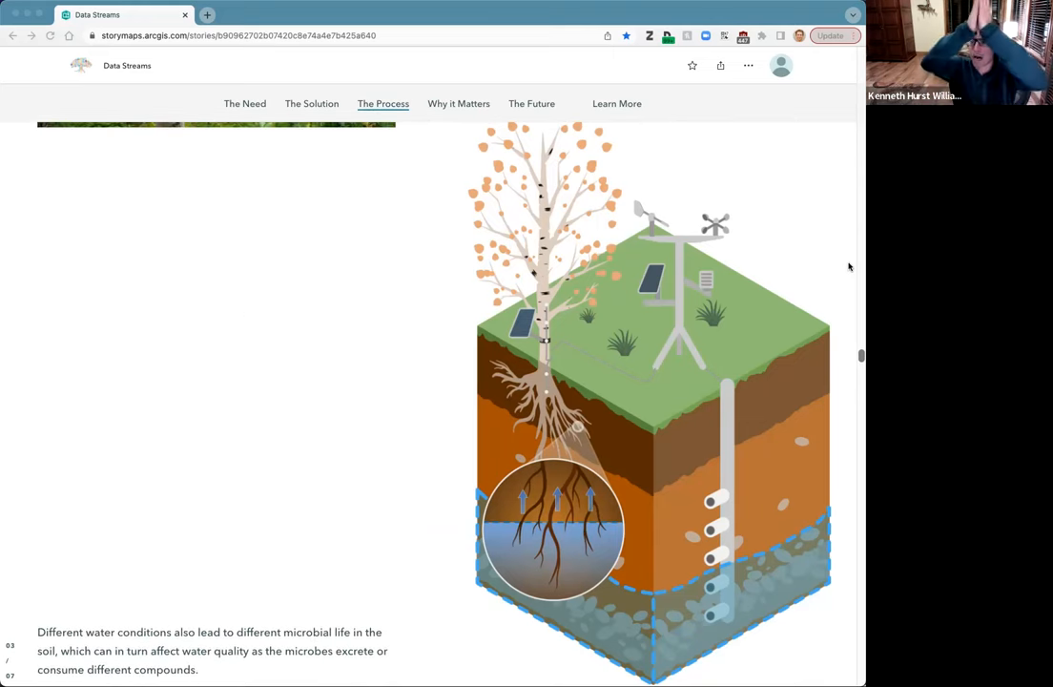
scroll("up", 3)
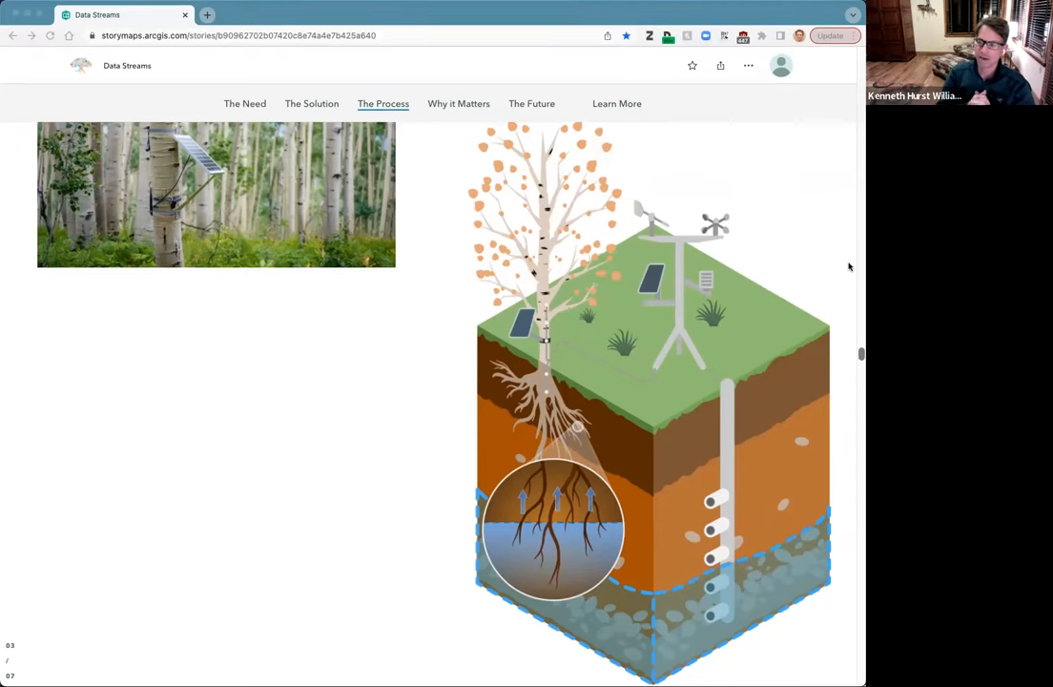
scroll("down", 3)
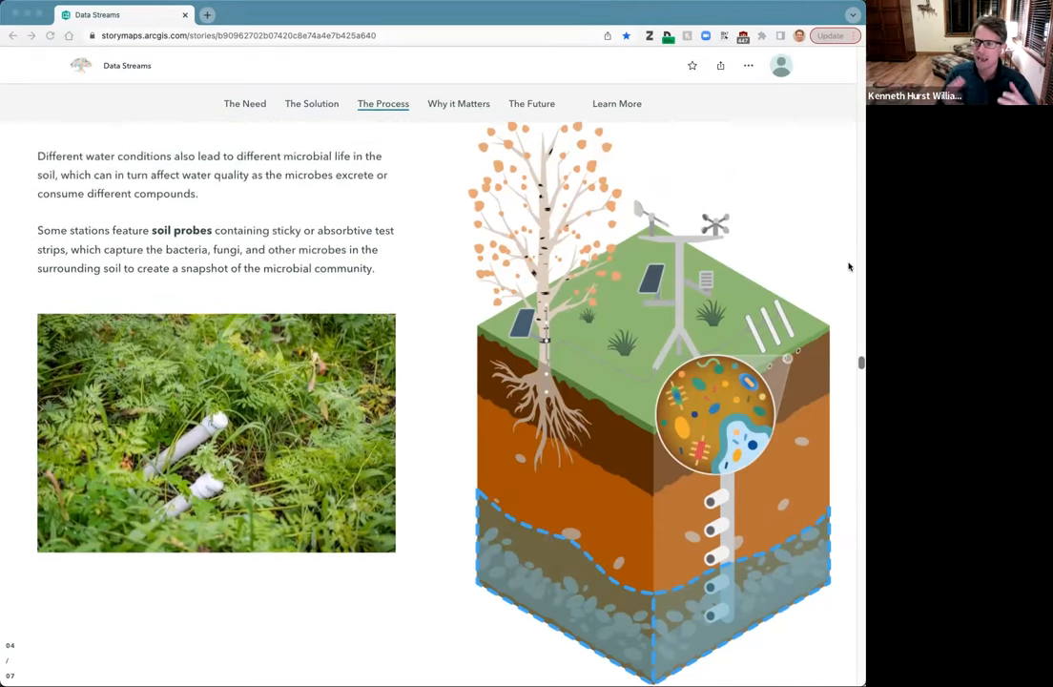
scroll("down", 3)
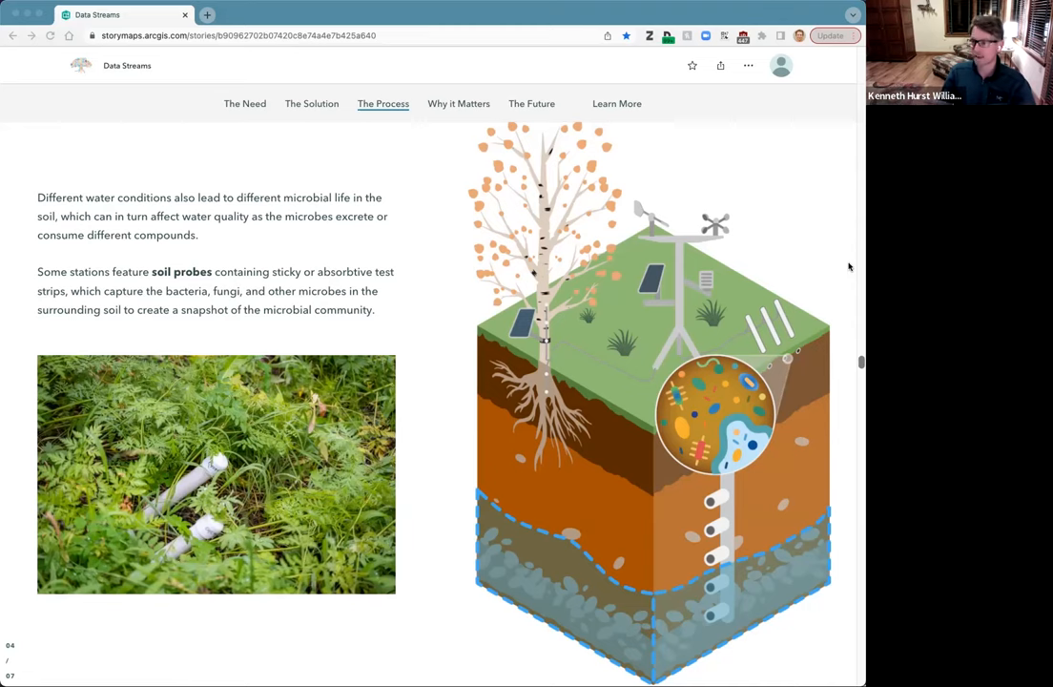
Step: Scroll to sensor stations across aspen, conifer, meadow and alpine biomes
scroll("down", 3)
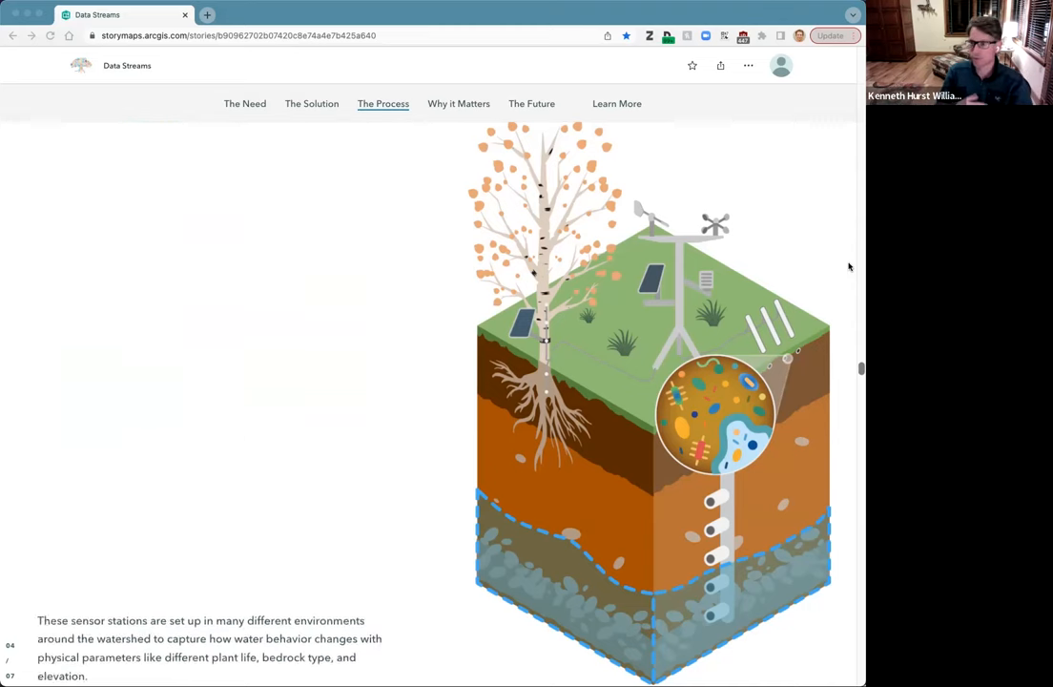
scroll("down", 3)
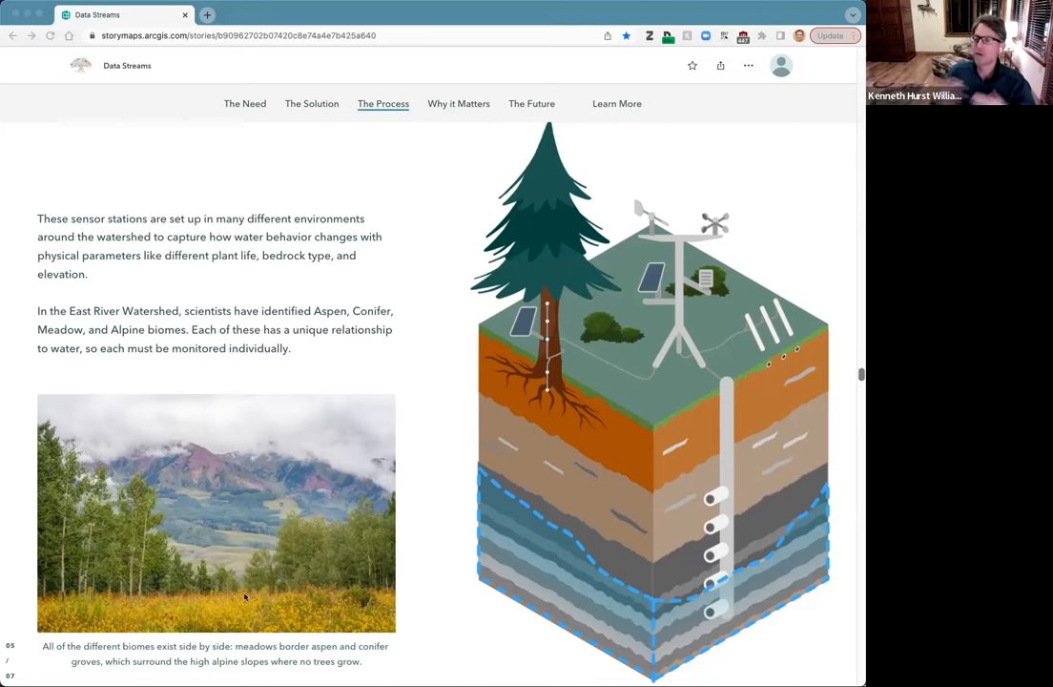
mouse_move(249, 524)
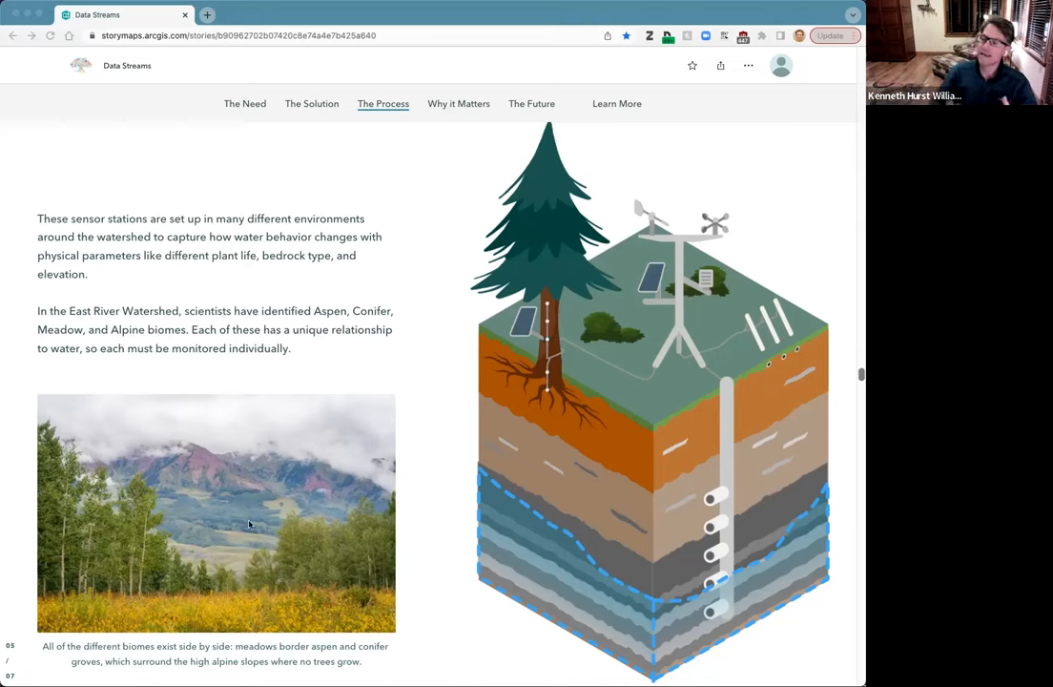
mouse_move(443, 502)
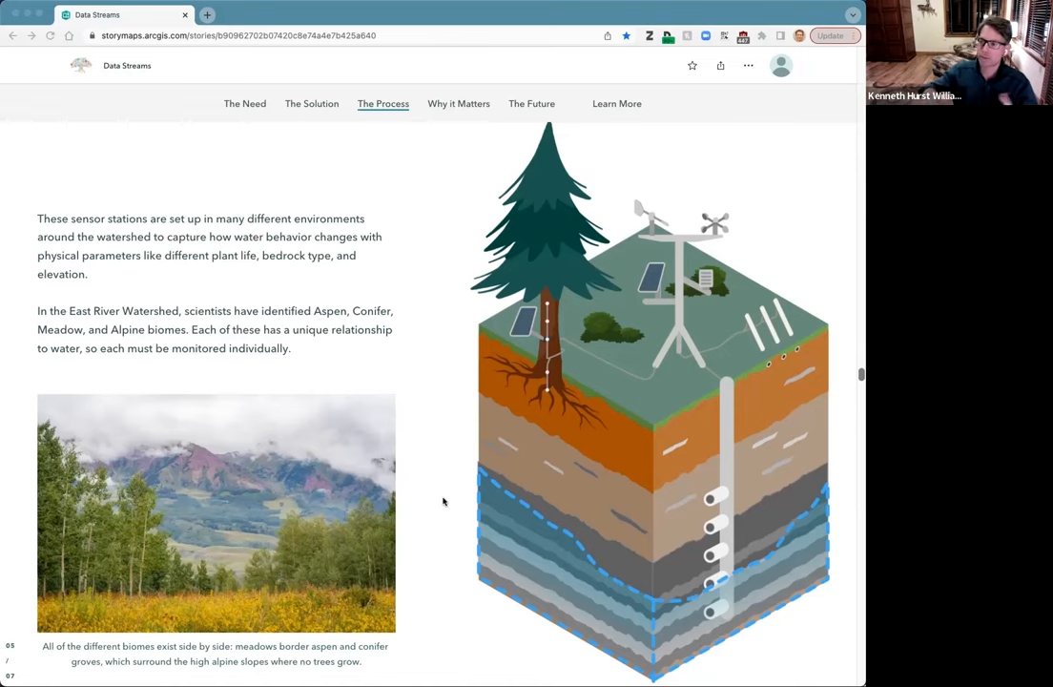
Step: Scroll to the snowmelt passage with the snowy conifer photo and snow-covered illustration
scroll("down", 3)
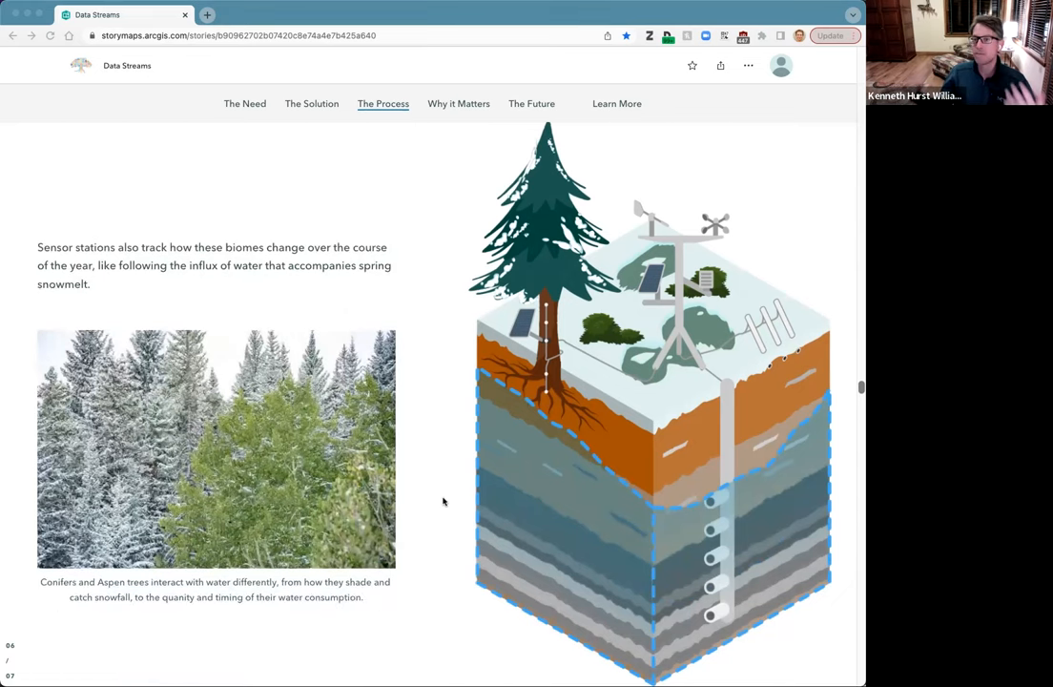
scroll("up", 3)
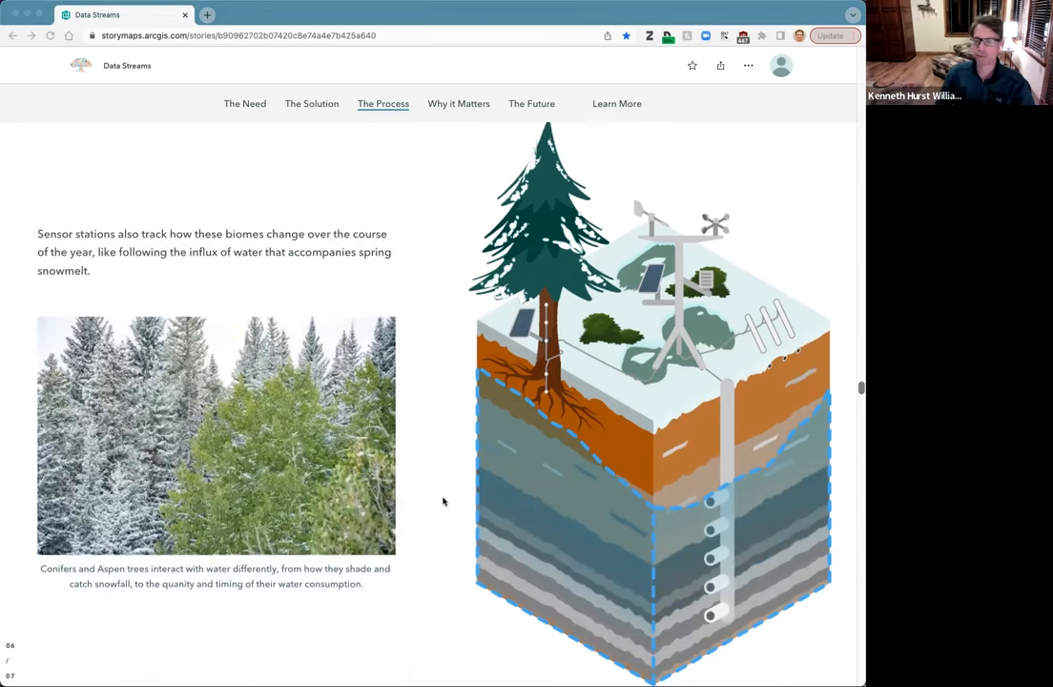
scroll("down", 3)
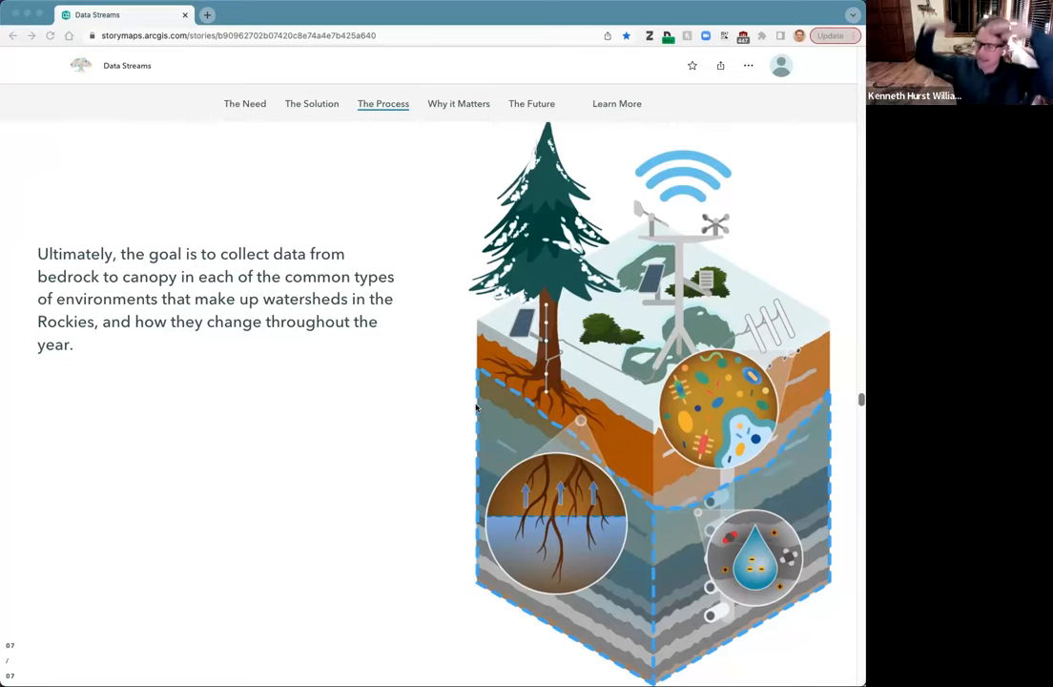
mouse_move(496, 415)
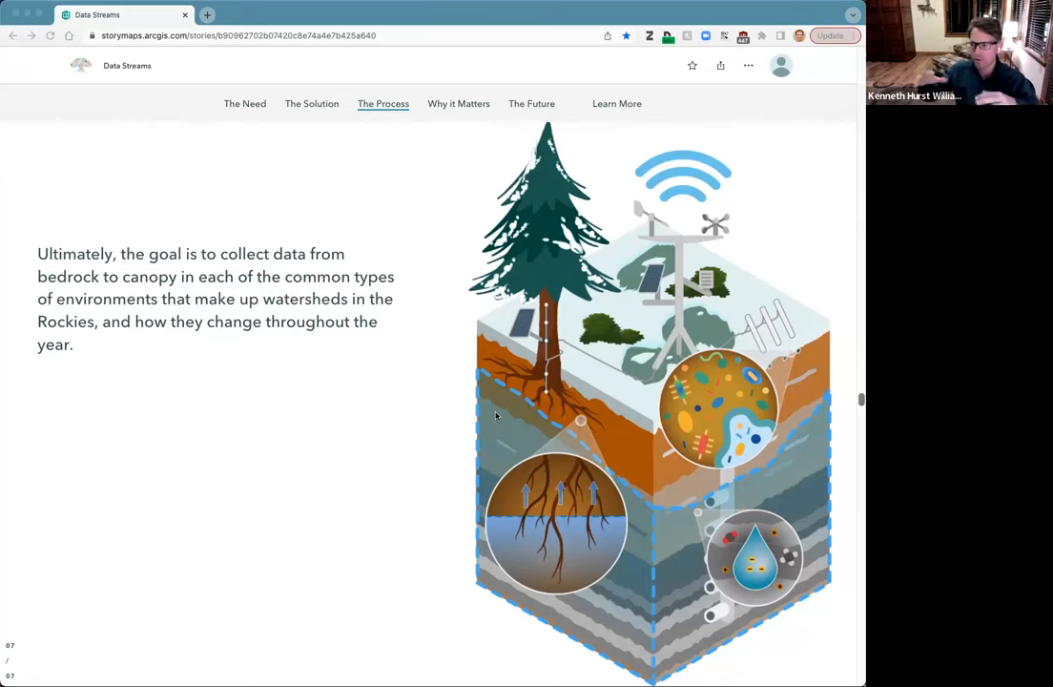
mouse_move(539, 377)
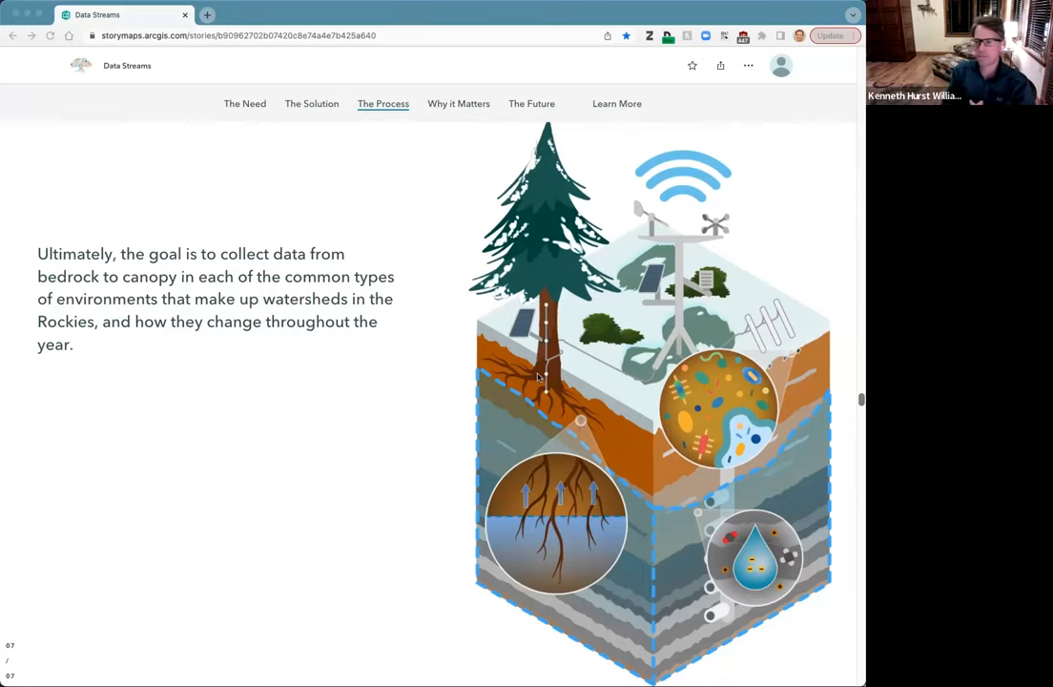
mouse_move(467, 368)
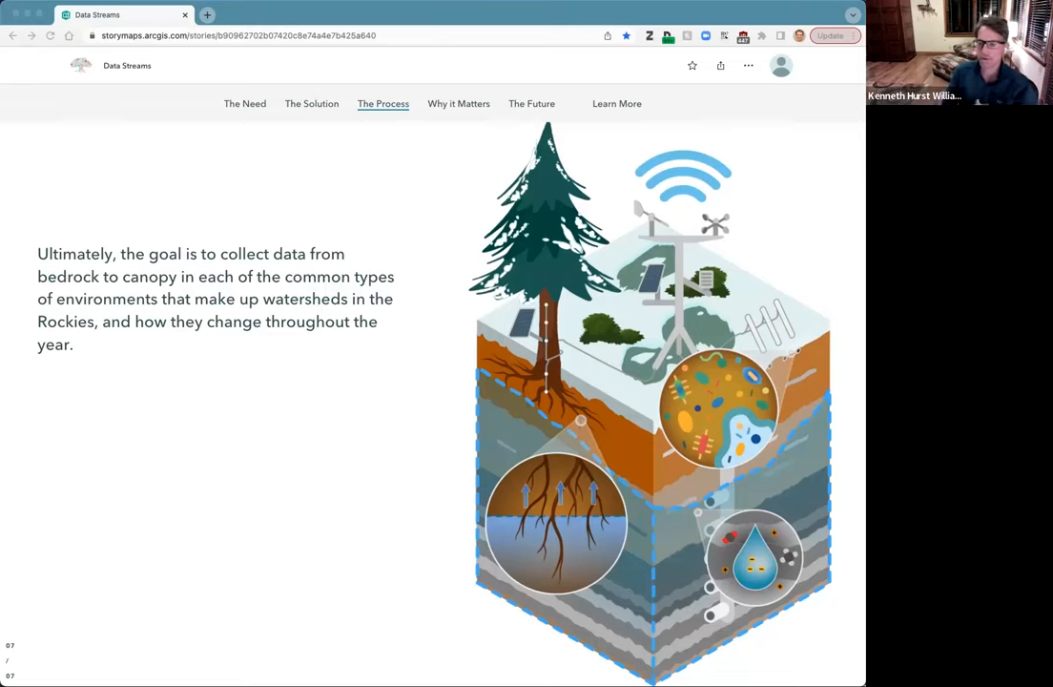
mouse_move(835, 369)
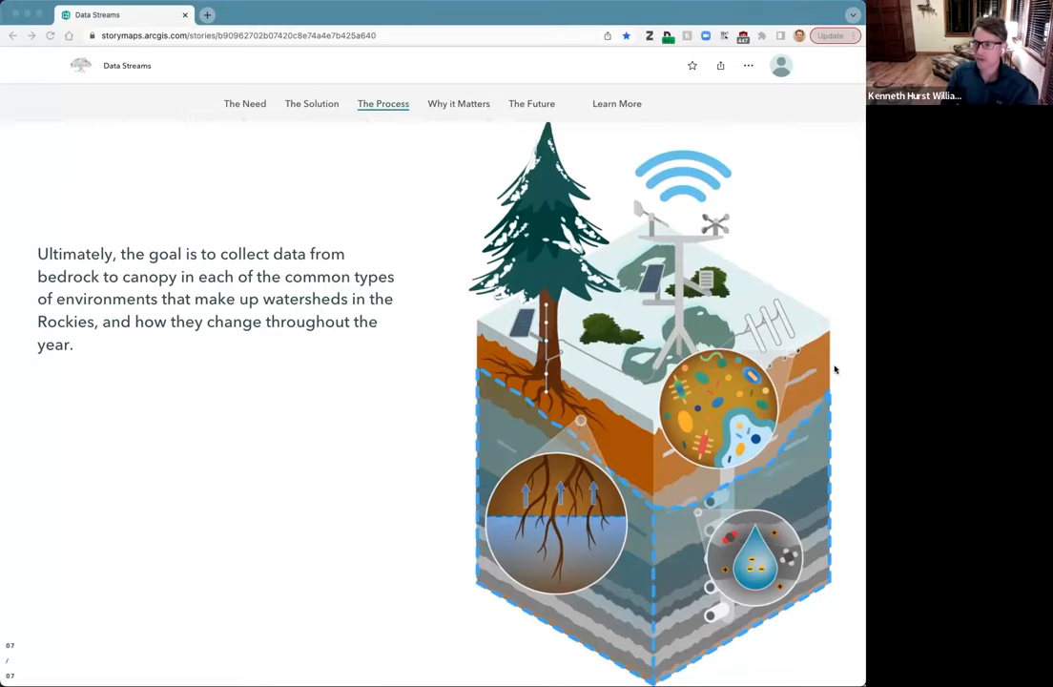
mouse_move(840, 382)
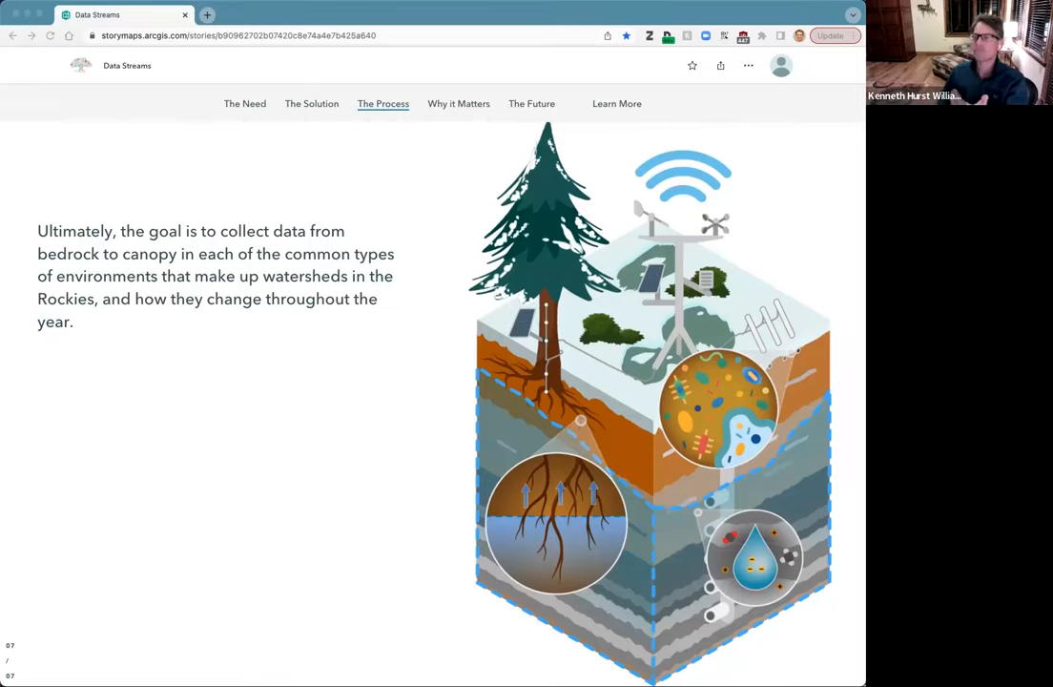
mouse_move(853, 305)
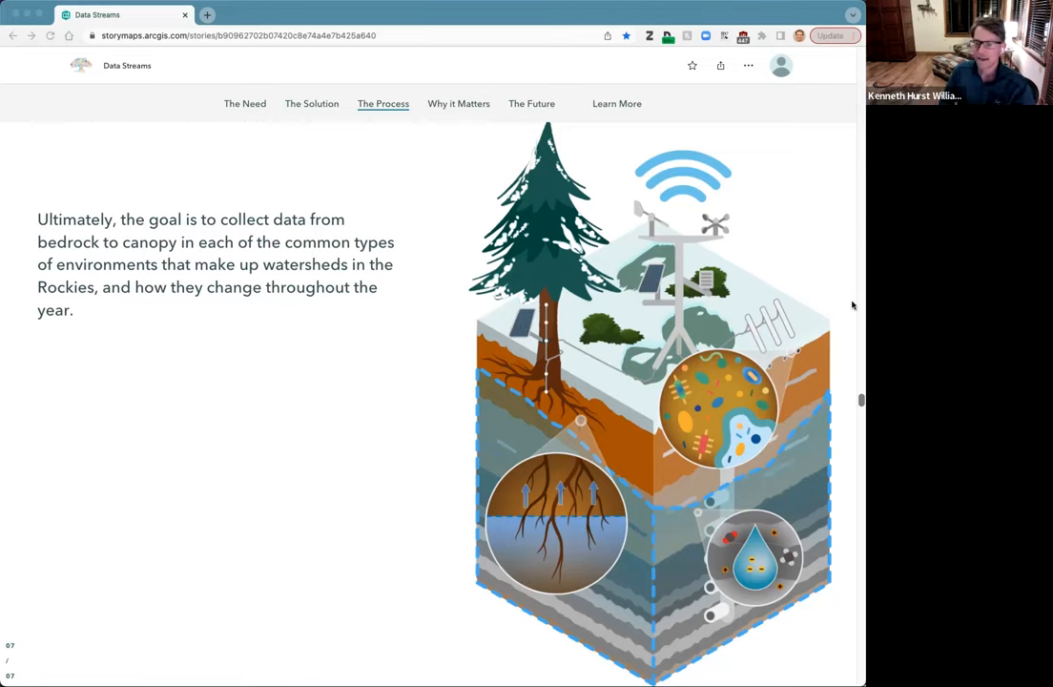
Step: Scroll past the bedrock-to-canopy panel to the hillside sensor-station illustration
scroll("up", 3)
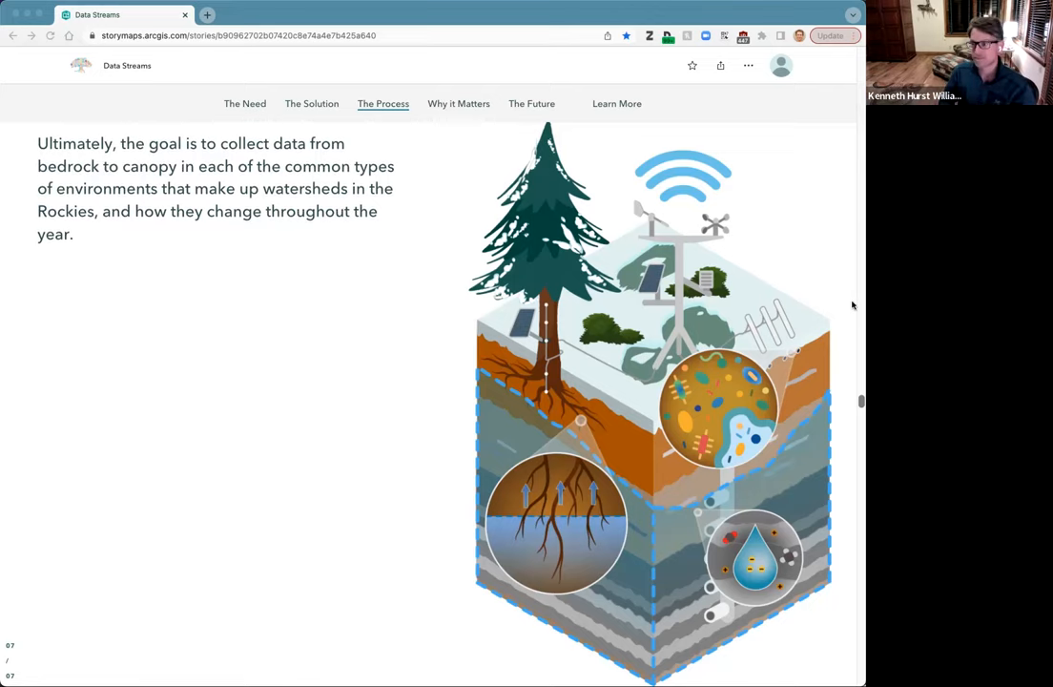
scroll("down", 3)
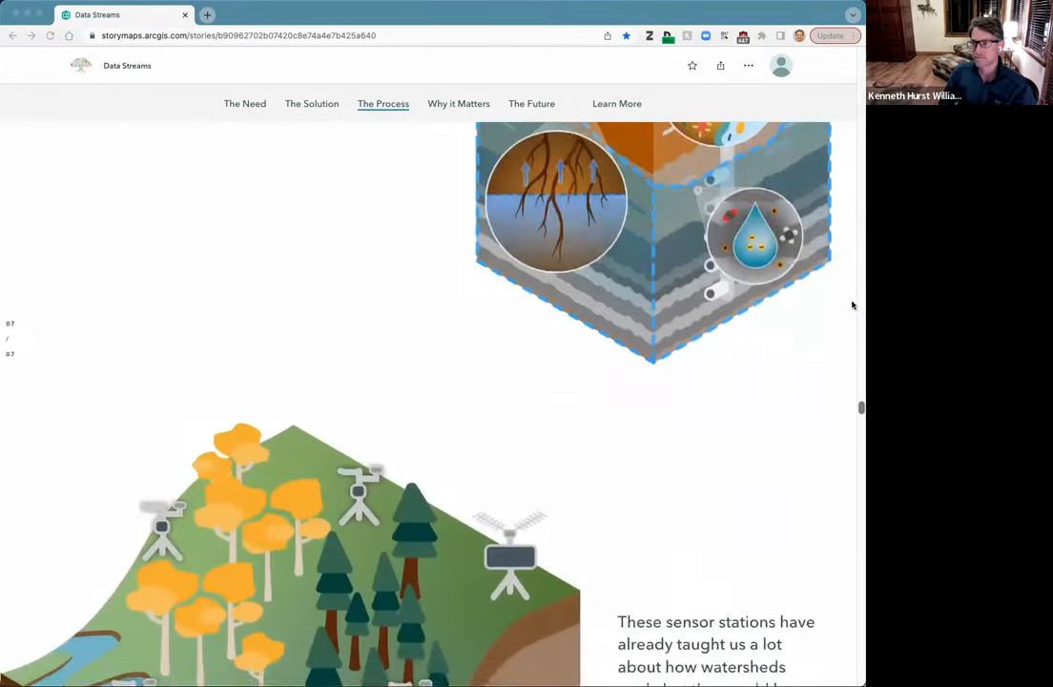
Step: Scroll to the slide showing stations linking to a central ESnet WiFi-style router
scroll("down", 3)
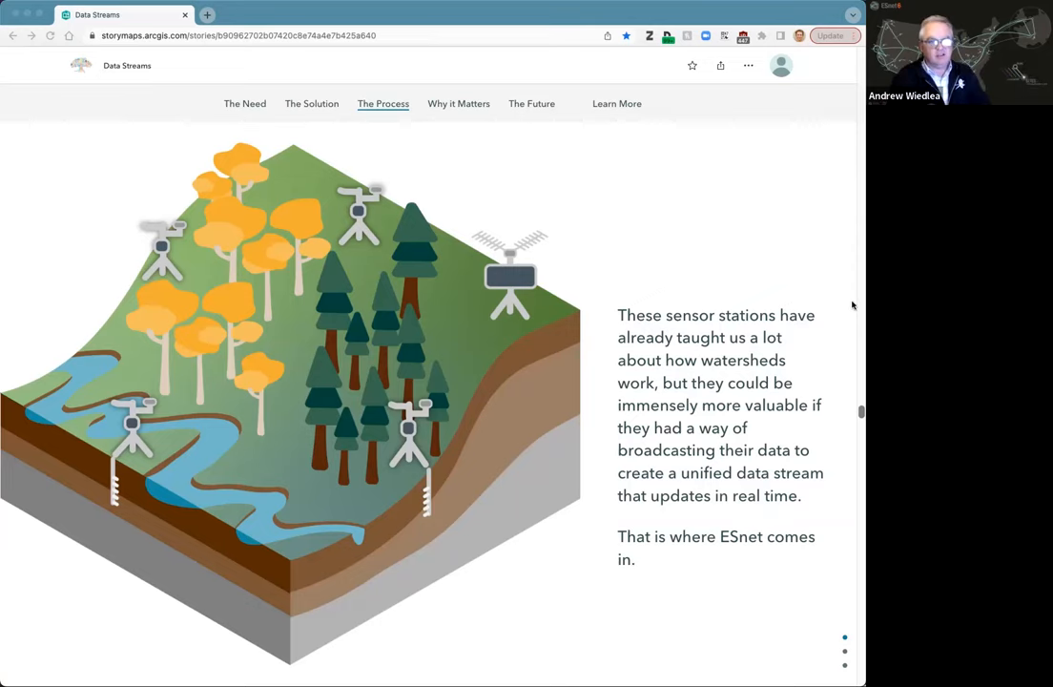
scroll("down", 3)
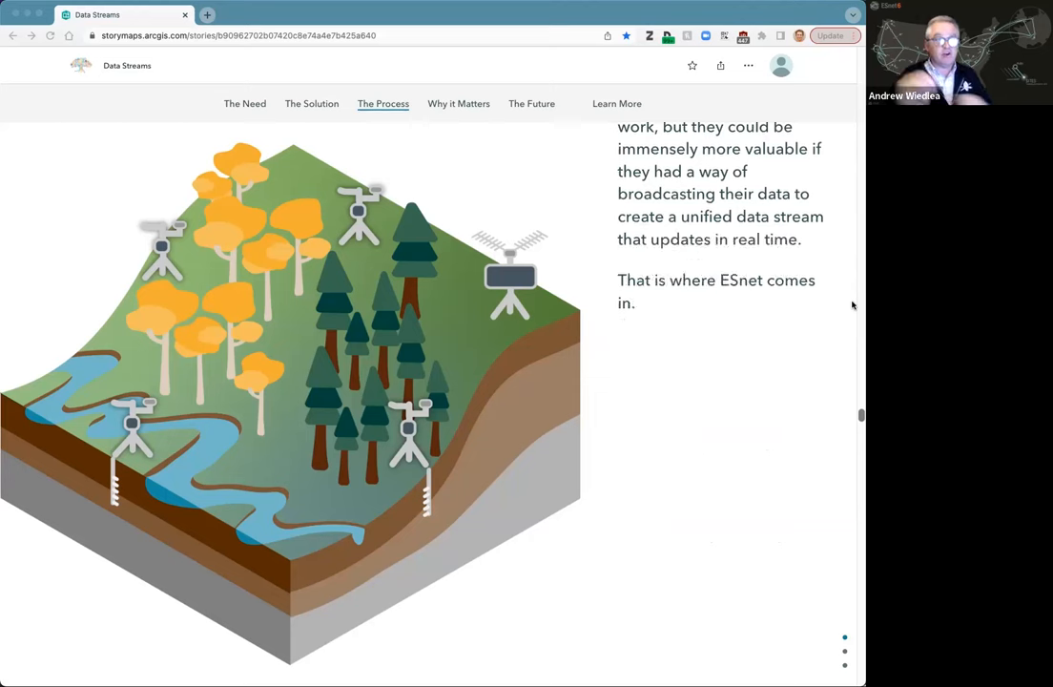
scroll("down", 3)
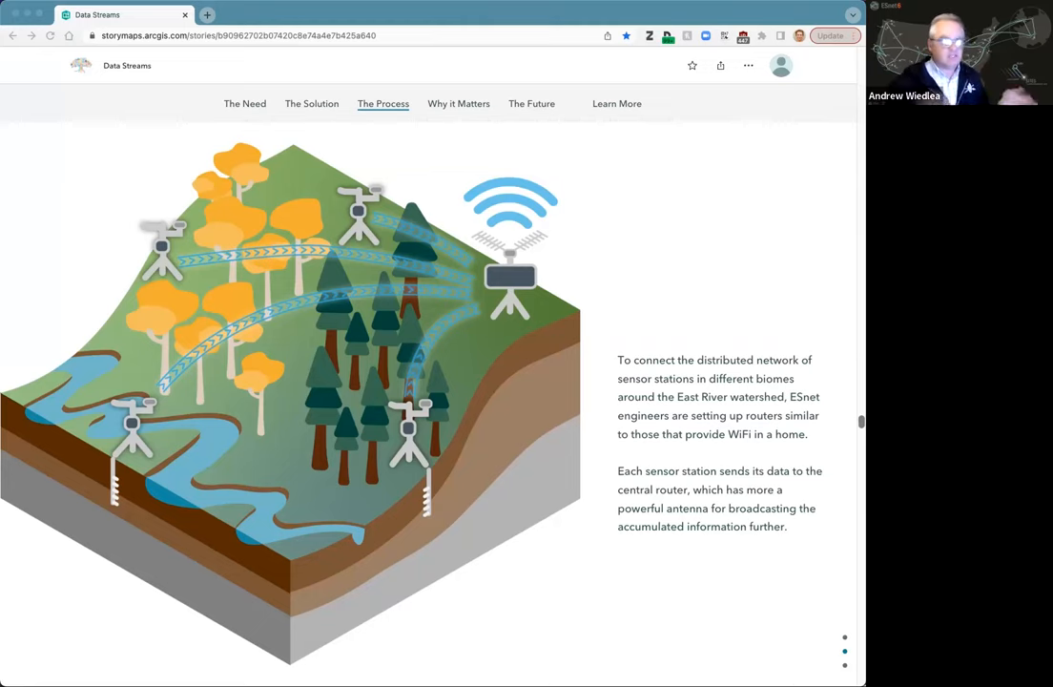
mouse_move(804, 294)
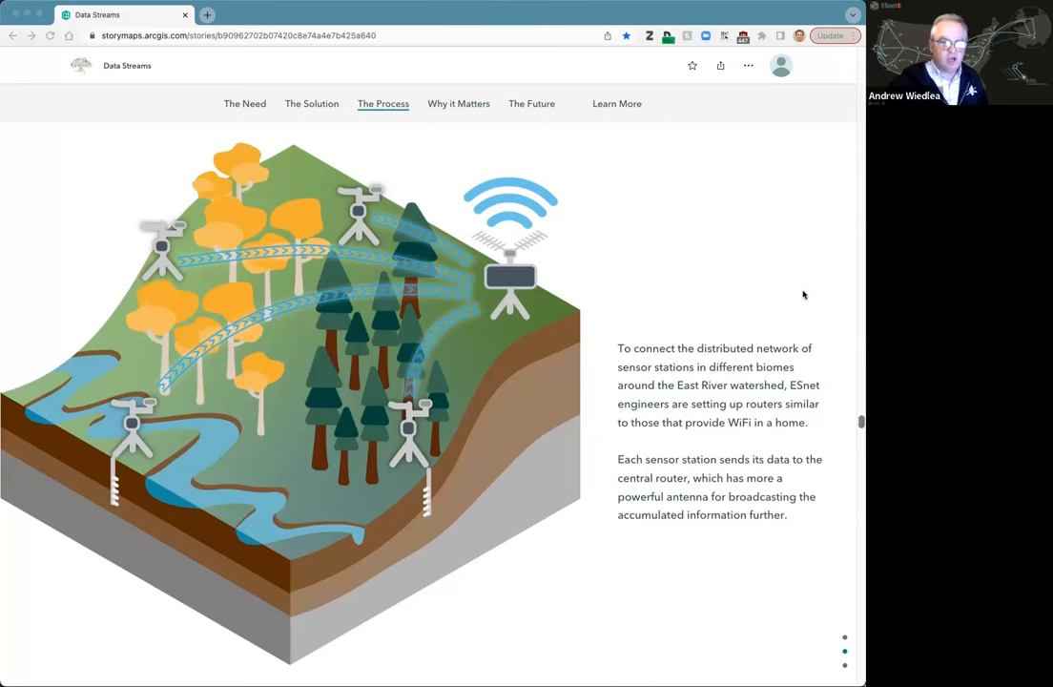
Step: Advance to the slide where routers beam data to a mountaintop radio head and satellites
scroll("down", 3)
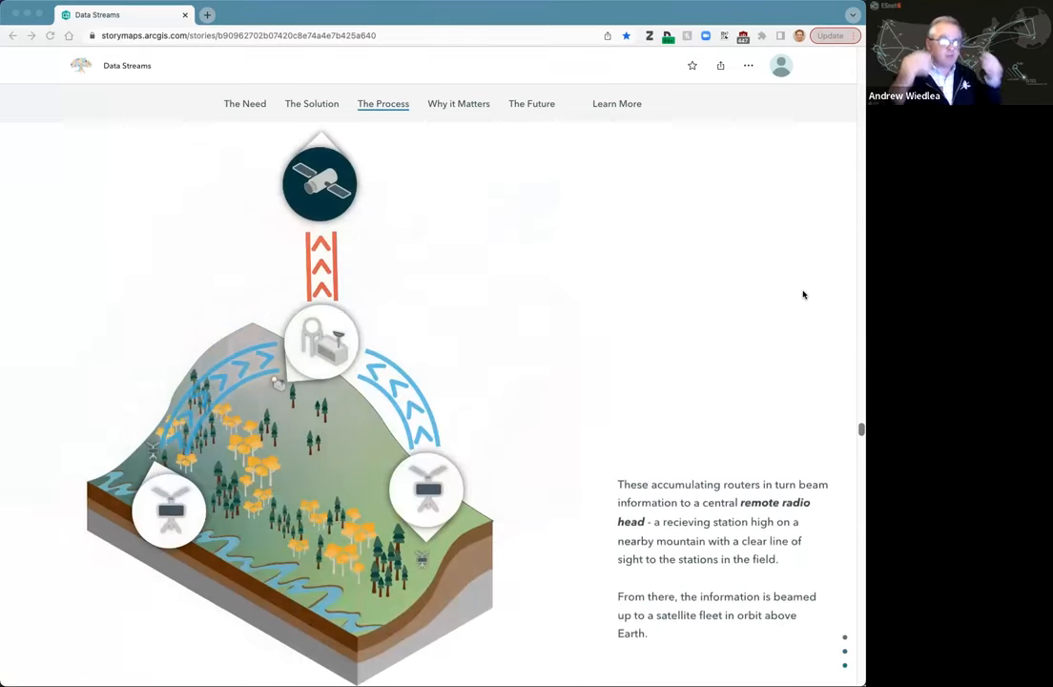
scroll("up", 3)
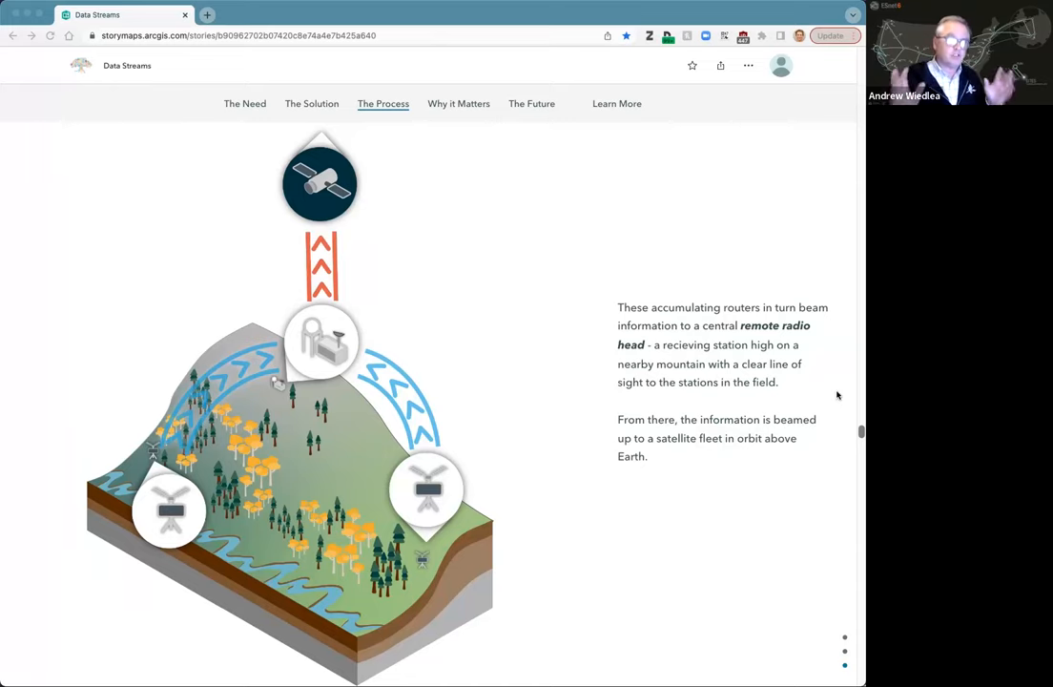
scroll("up", 3)
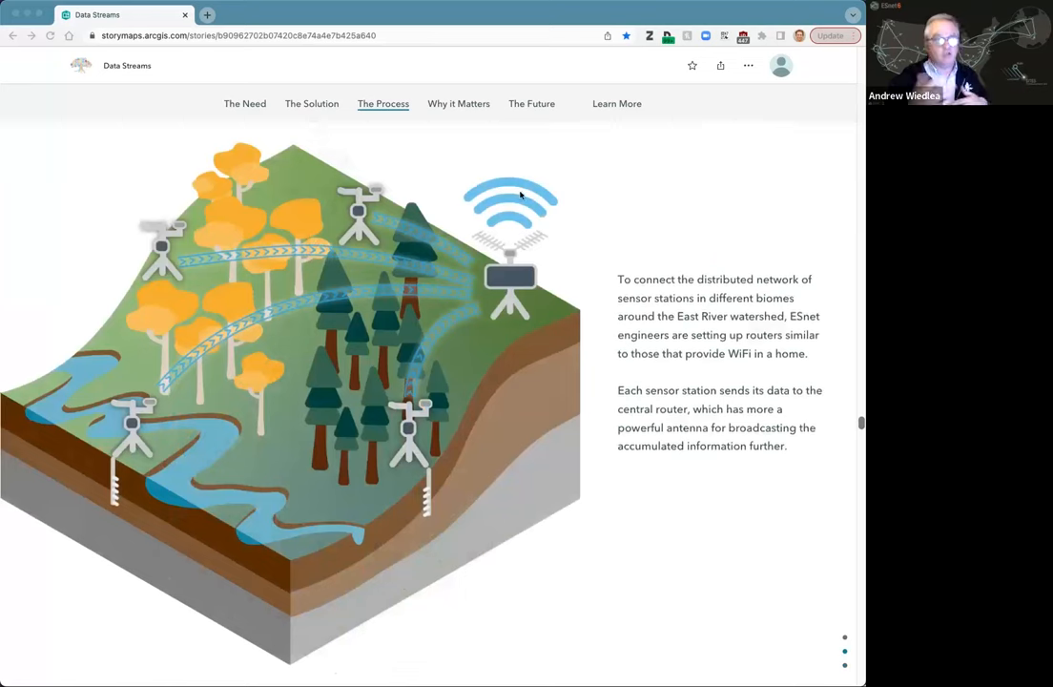
mouse_move(493, 237)
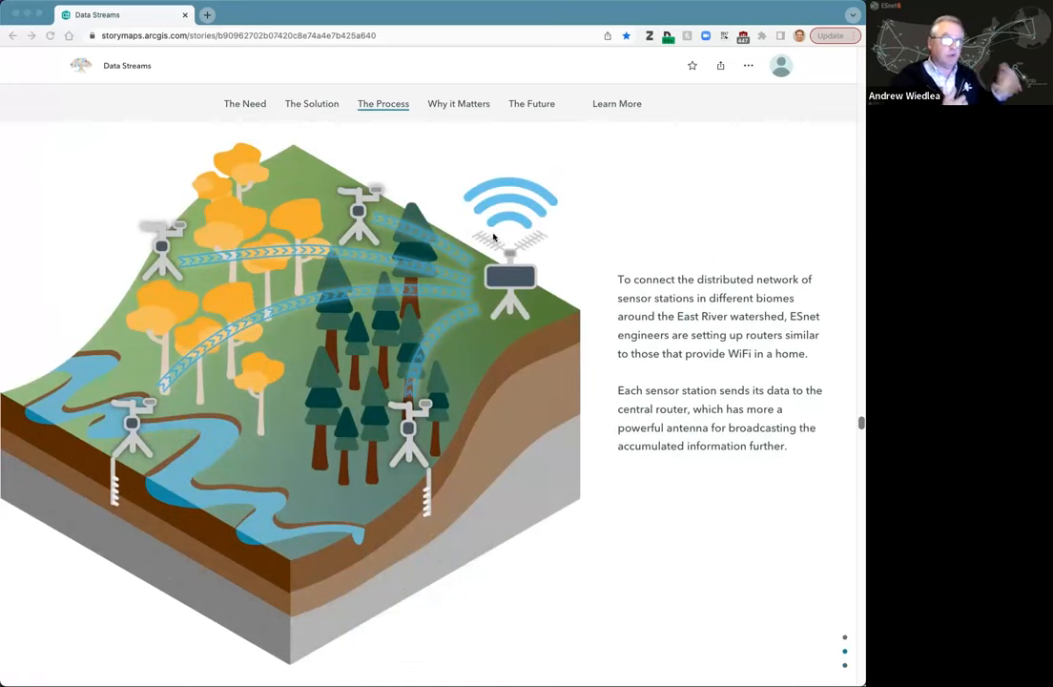
mouse_move(586, 327)
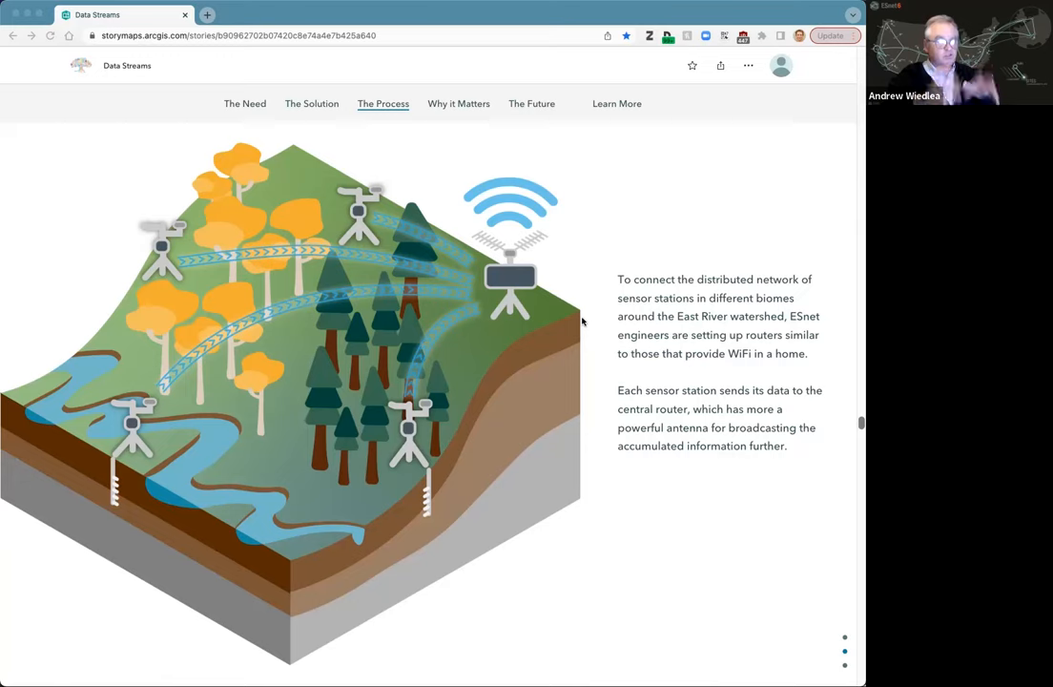
mouse_move(426, 315)
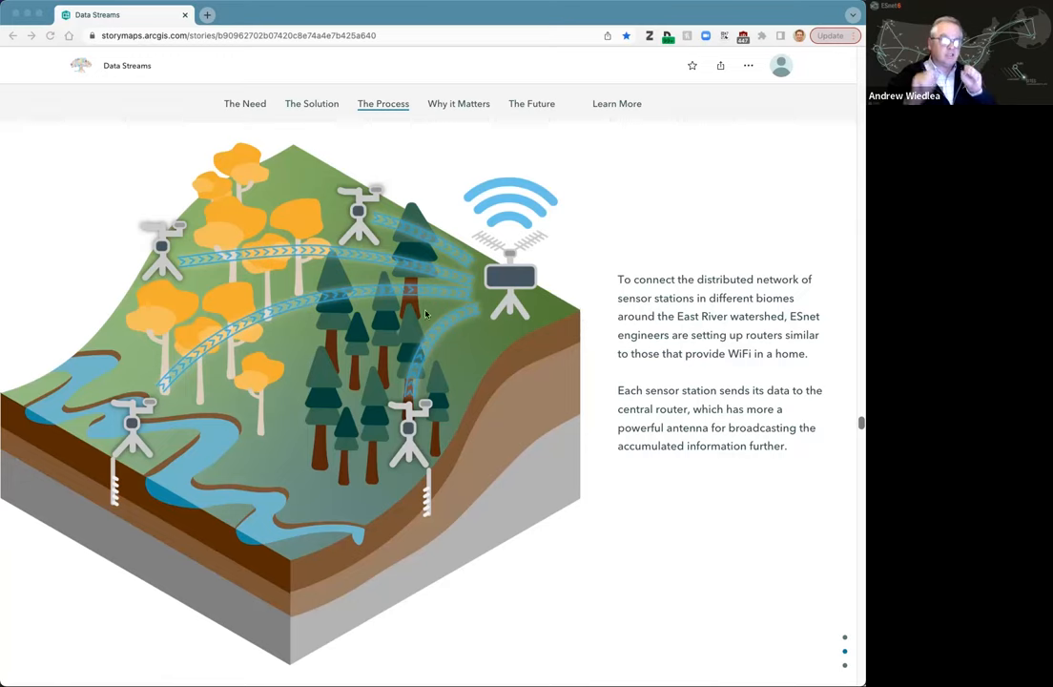
mouse_move(475, 308)
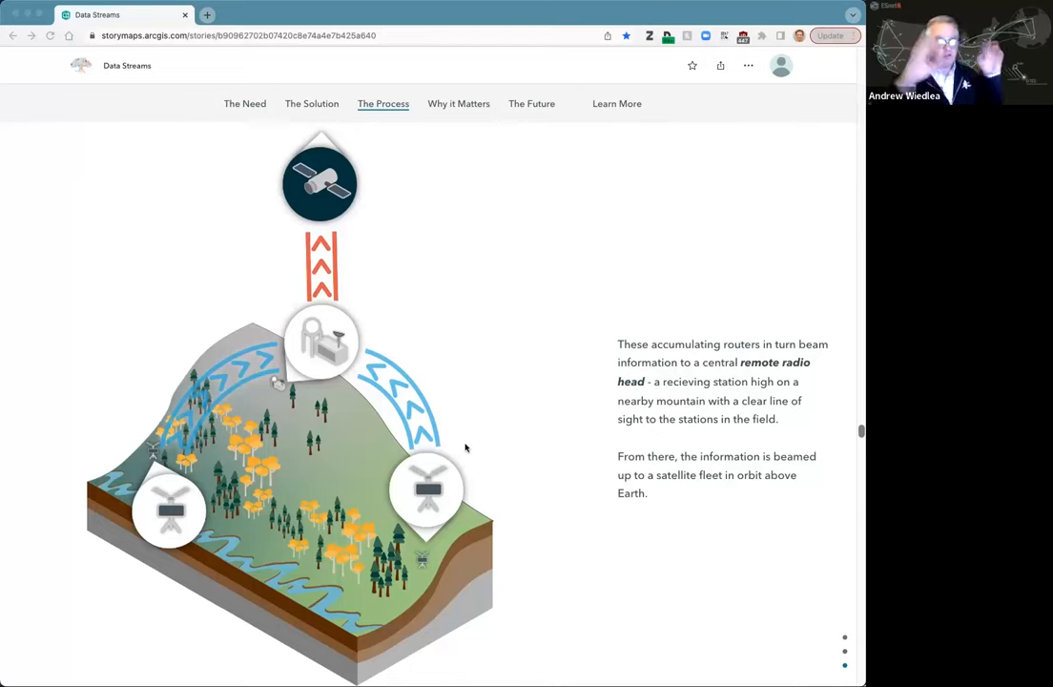
mouse_move(577, 436)
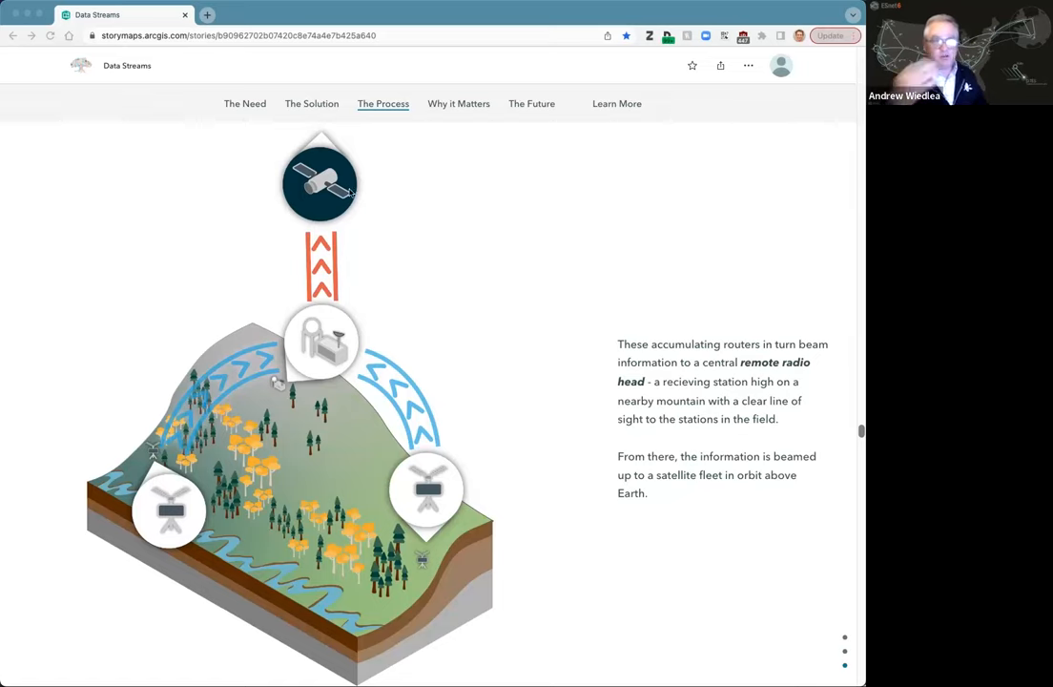
mouse_move(606, 311)
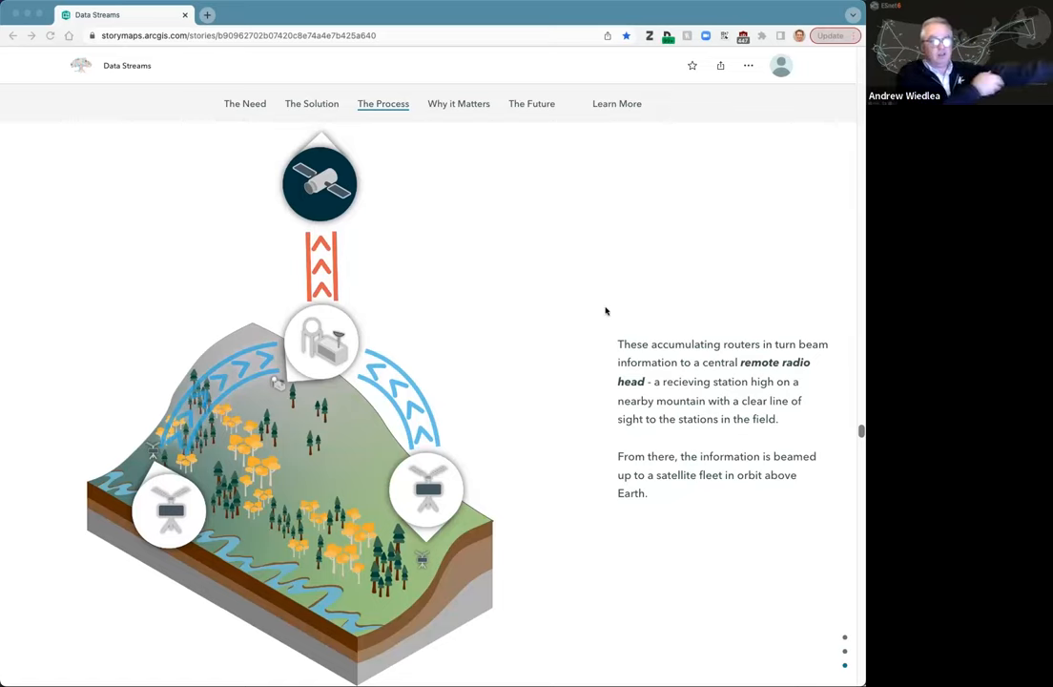
Step: Scroll past the diorama graphic to the mountain photo explaining the field system
scroll("up", 3)
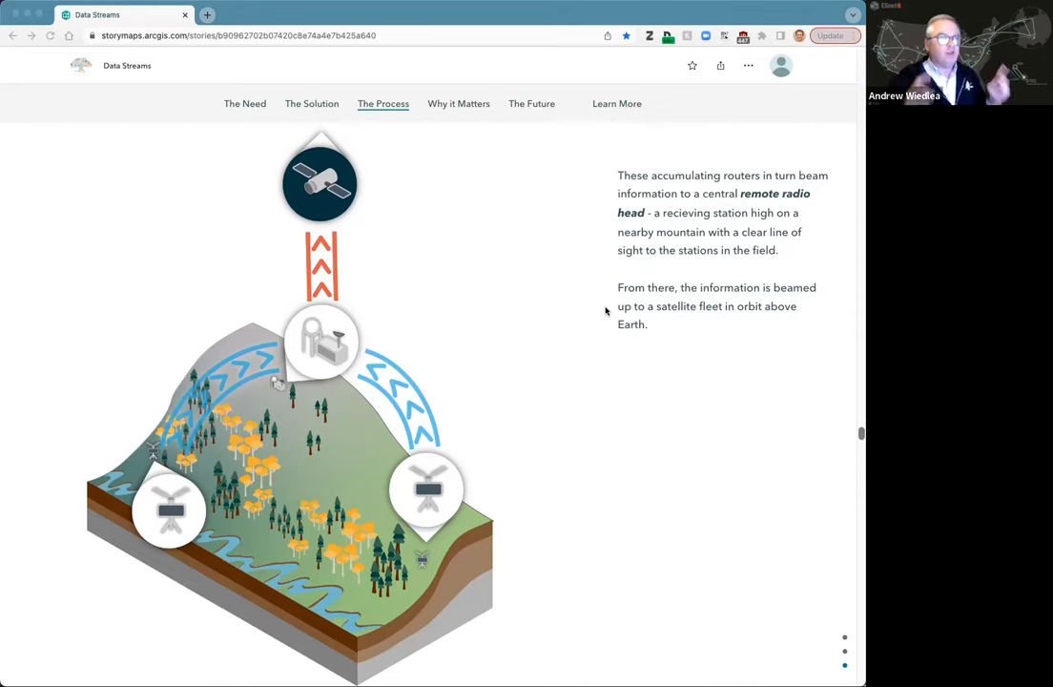
scroll("up", 3)
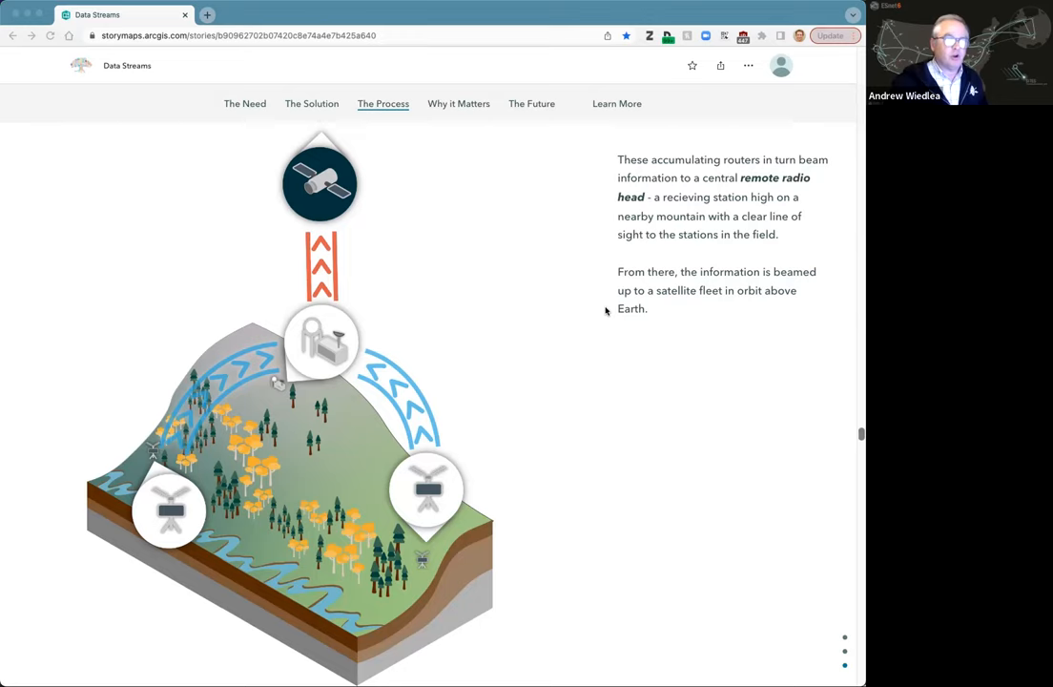
scroll("down", 3)
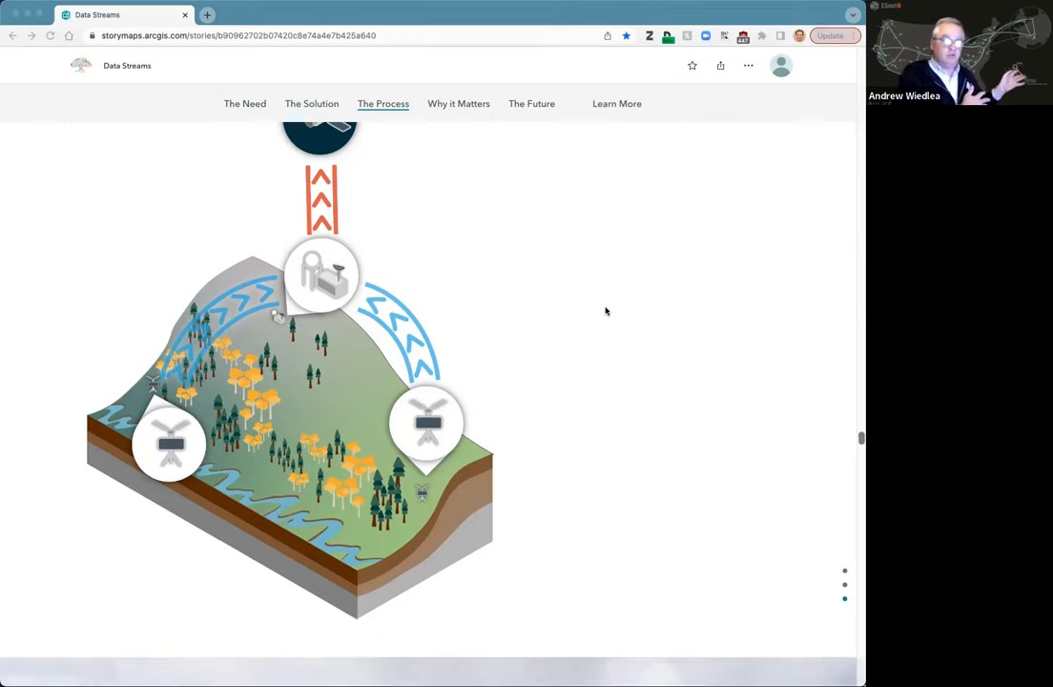
scroll("down", 3)
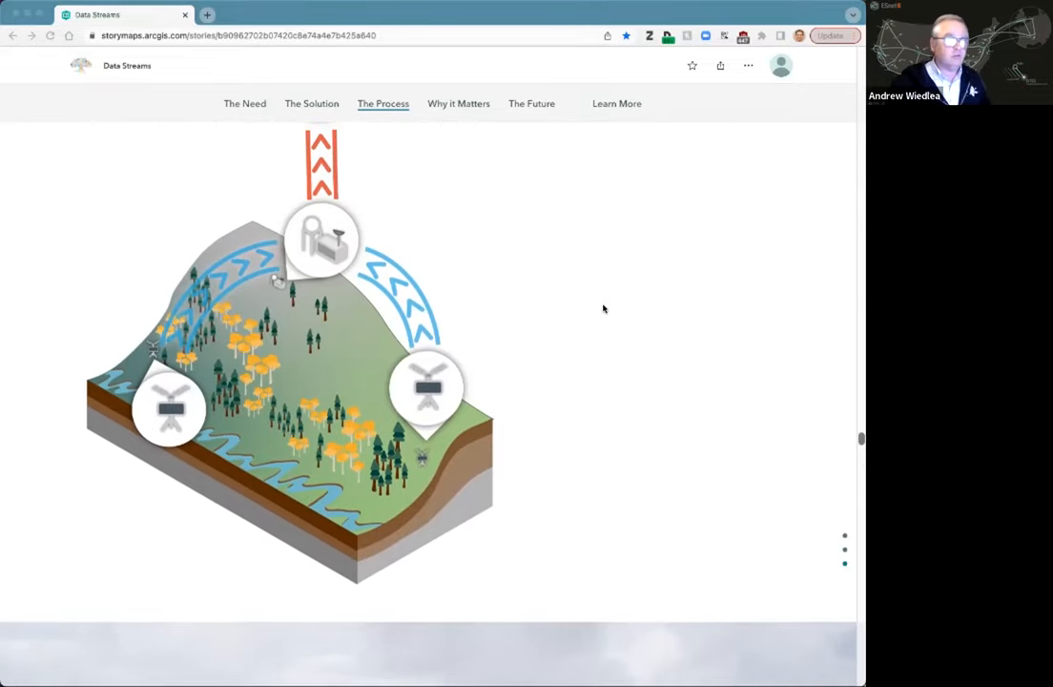
scroll("down", 3)
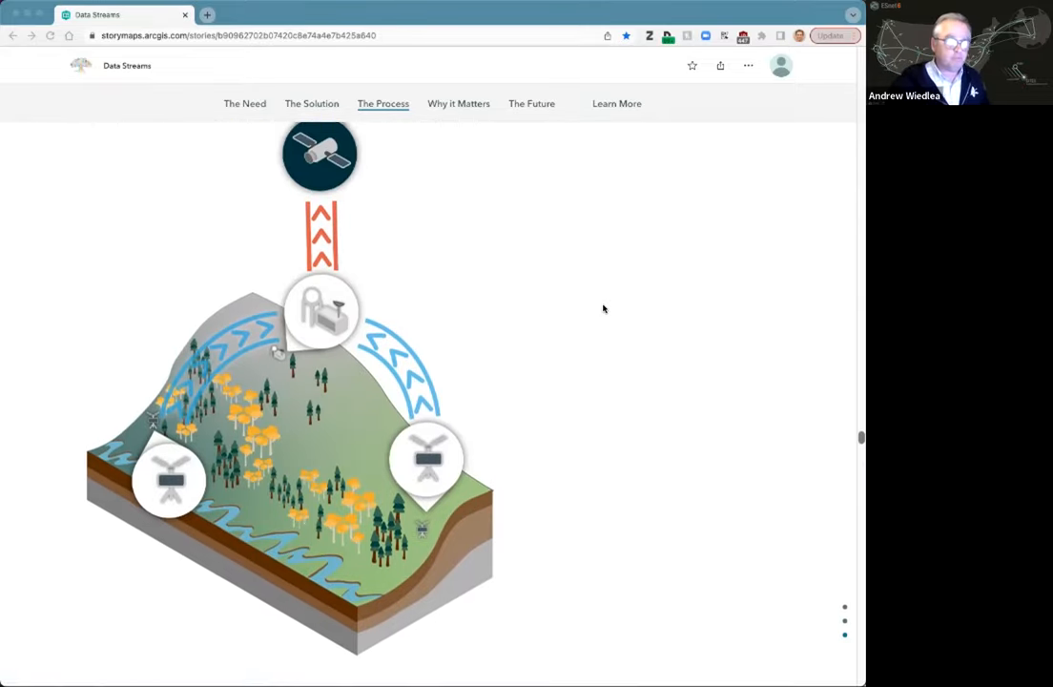
scroll("down", 3)
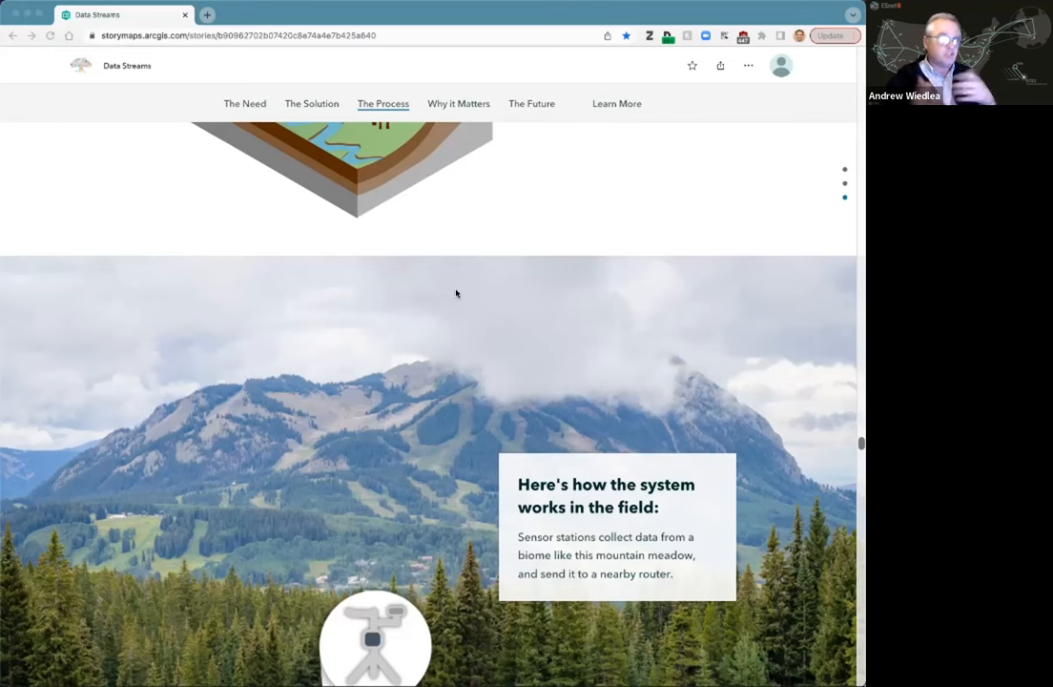
Step: Fully show the meadow slide about sensor stations sending data to a nearby router
scroll("down", 3)
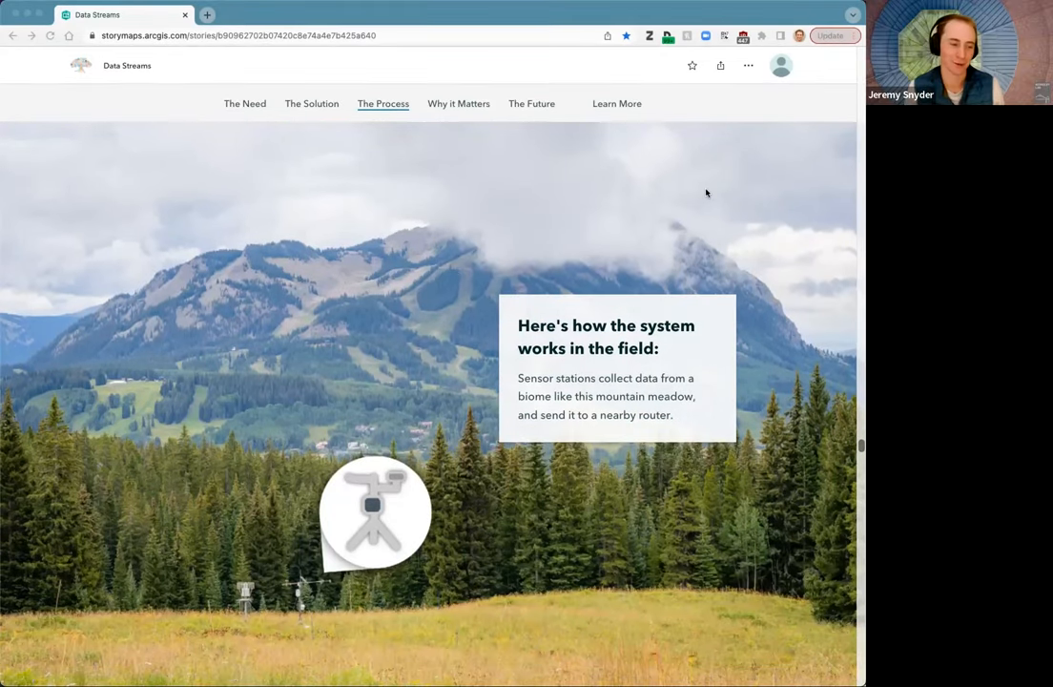
mouse_move(467, 204)
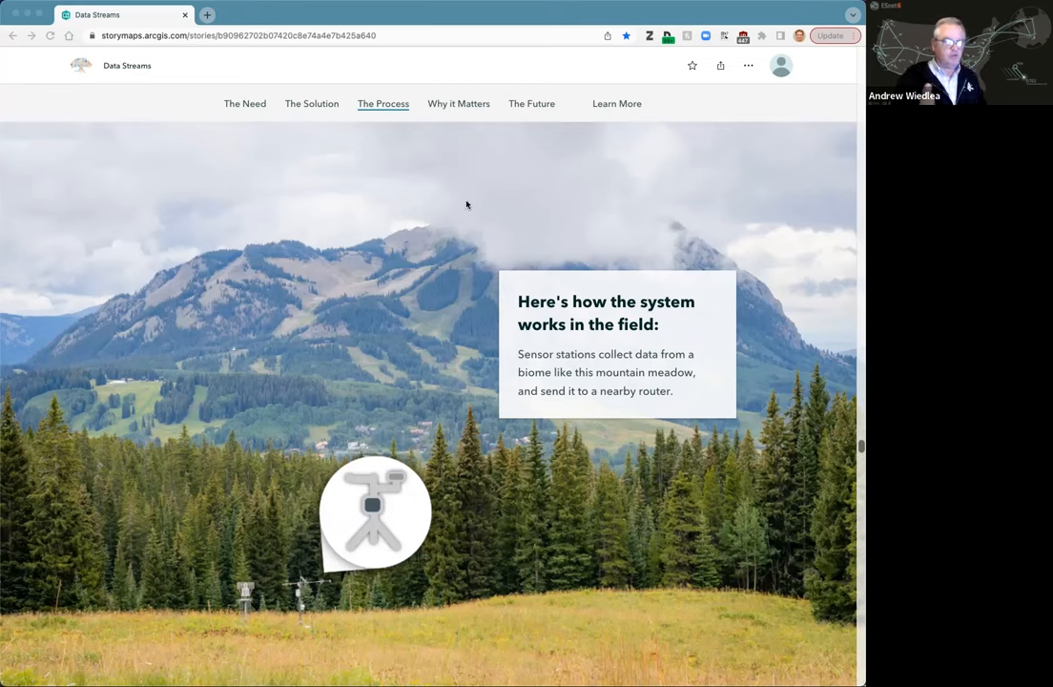
mouse_move(470, 534)
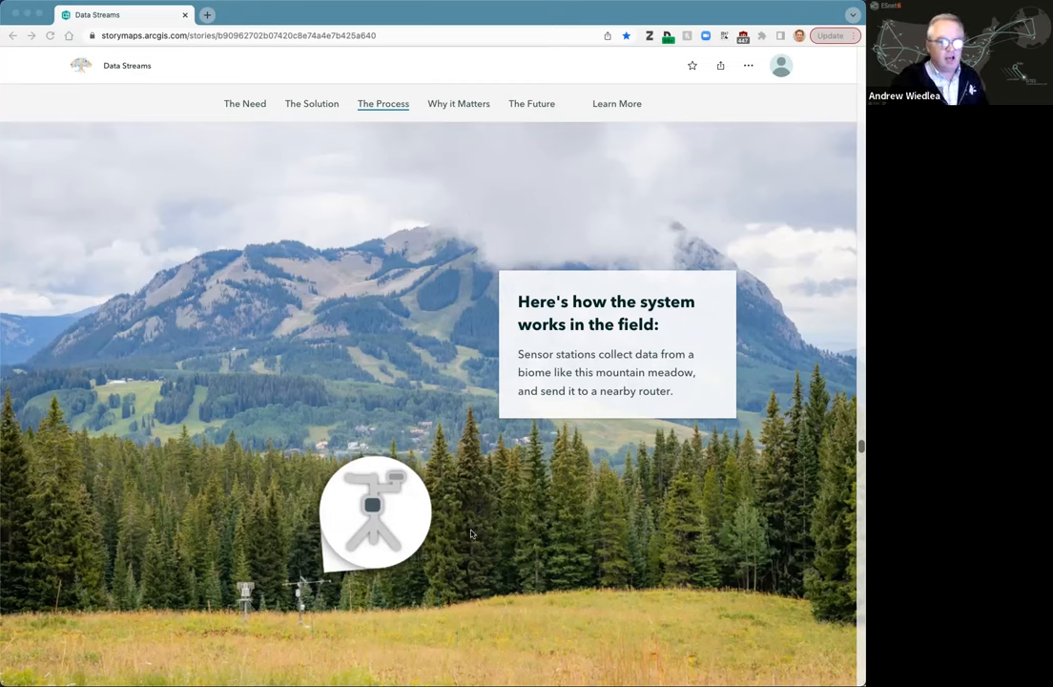
mouse_move(482, 465)
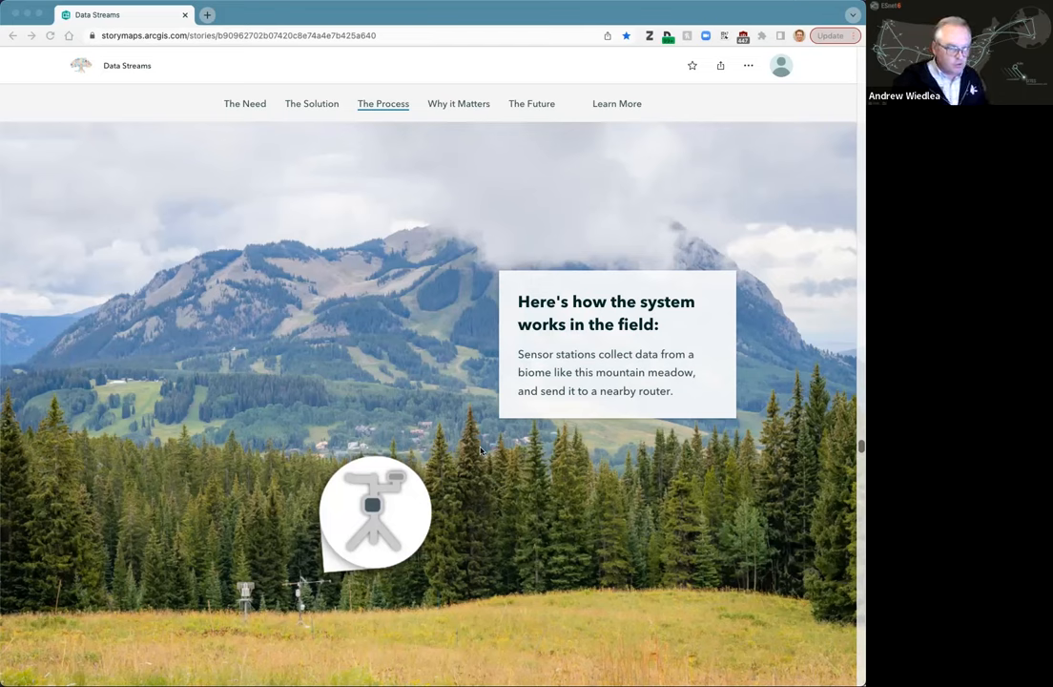
mouse_move(474, 456)
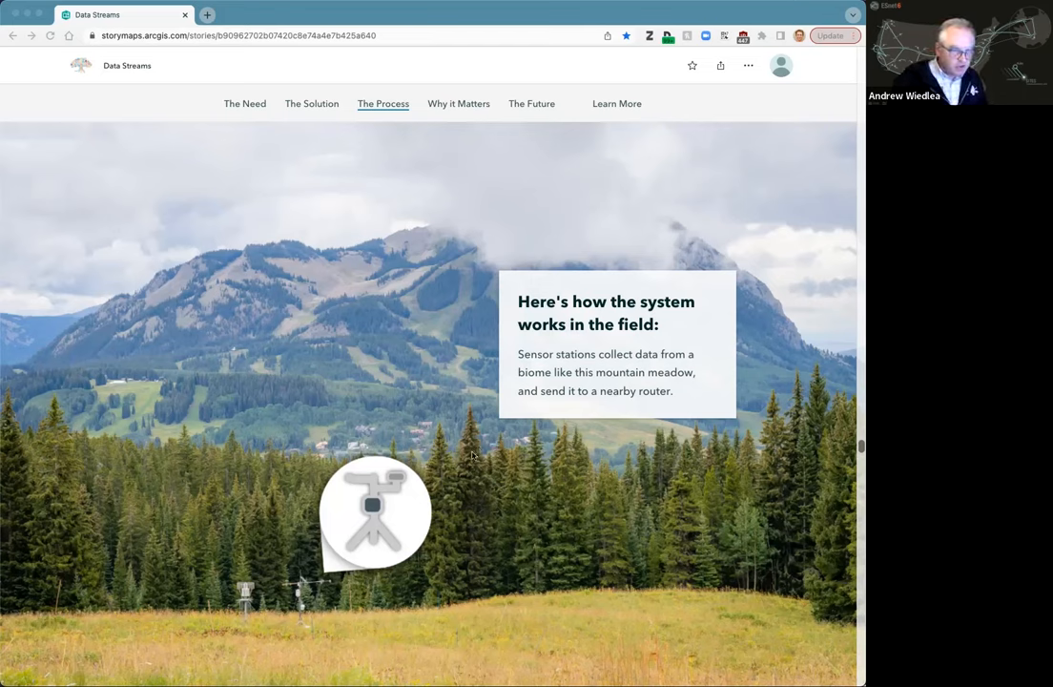
mouse_move(255, 589)
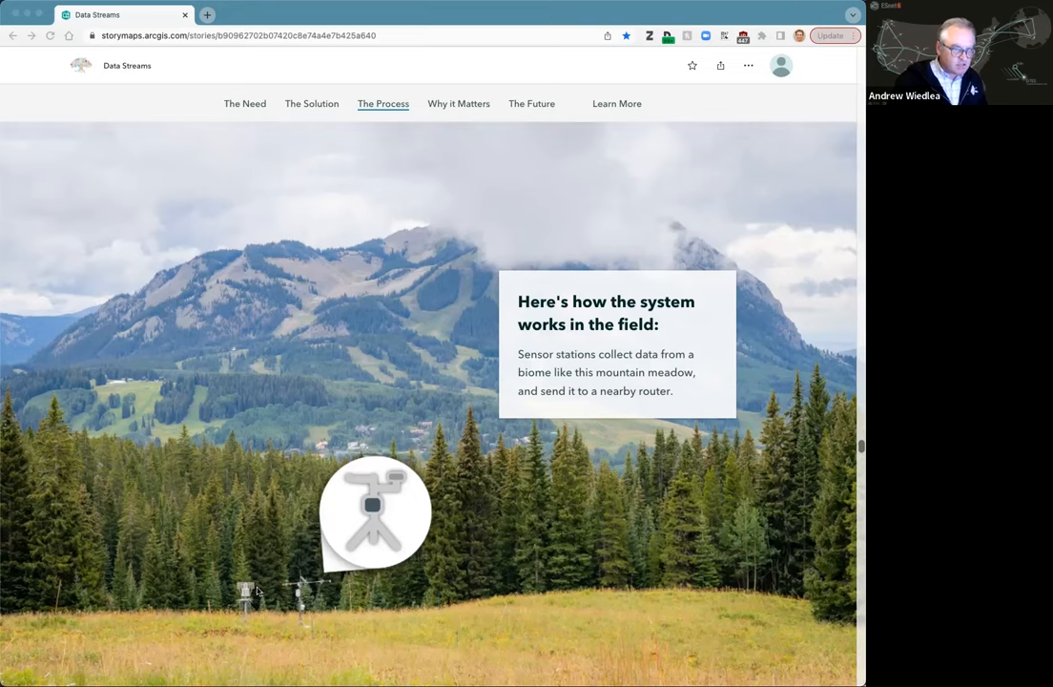
mouse_move(507, 512)
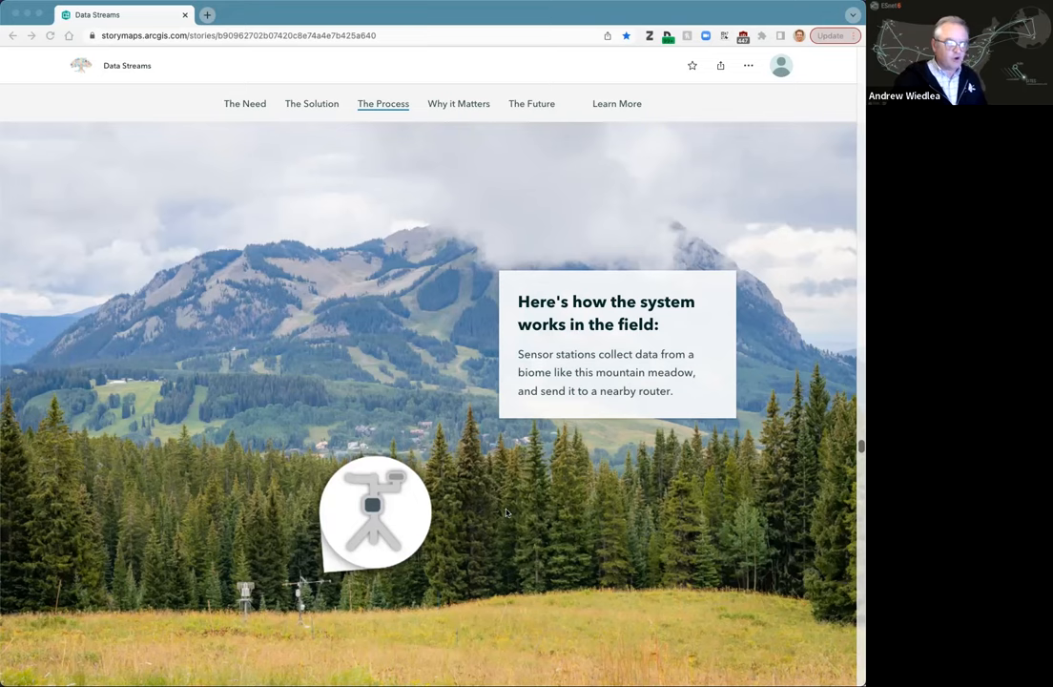
Step: Scroll past the solar-powered router slide to the Mt. Crested Butte radio head photo
scroll("down", 3)
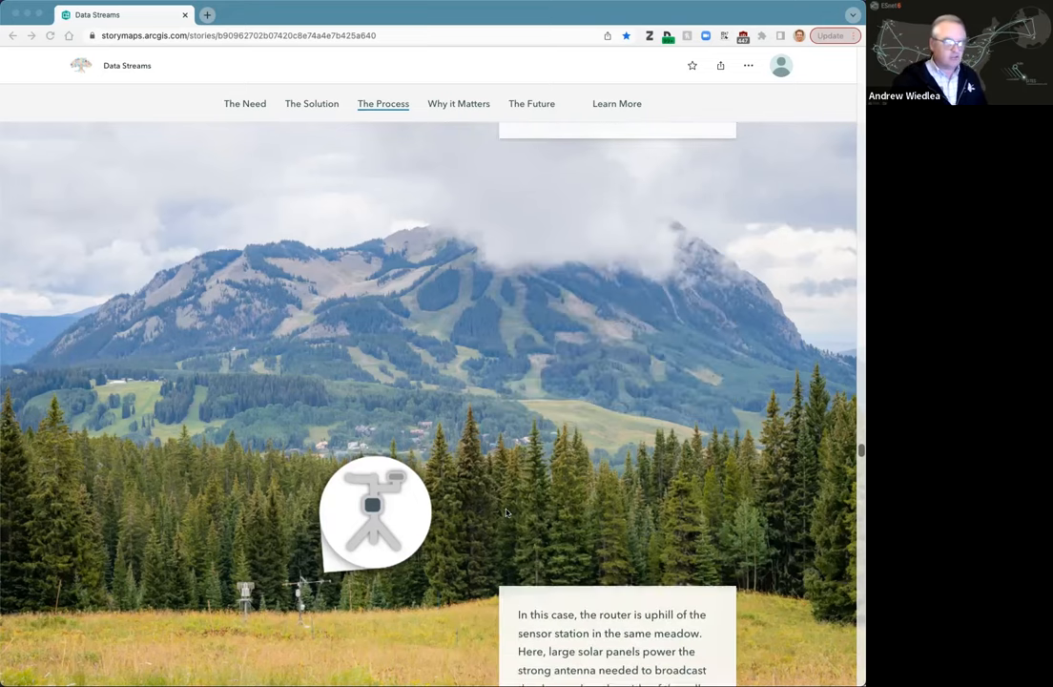
scroll("down", 3)
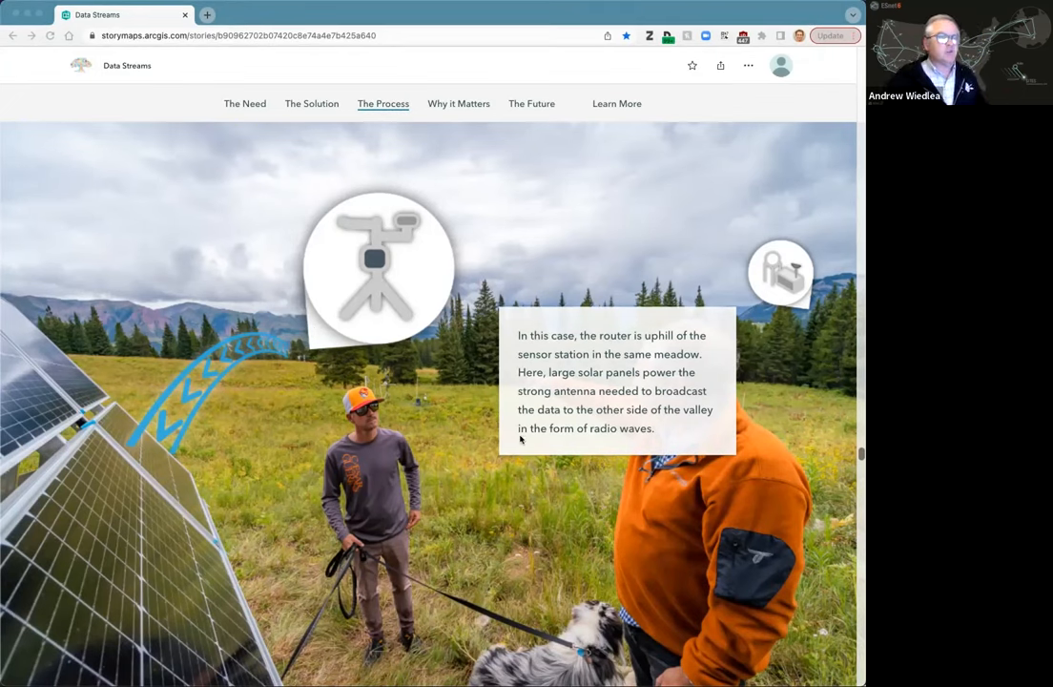
mouse_move(490, 437)
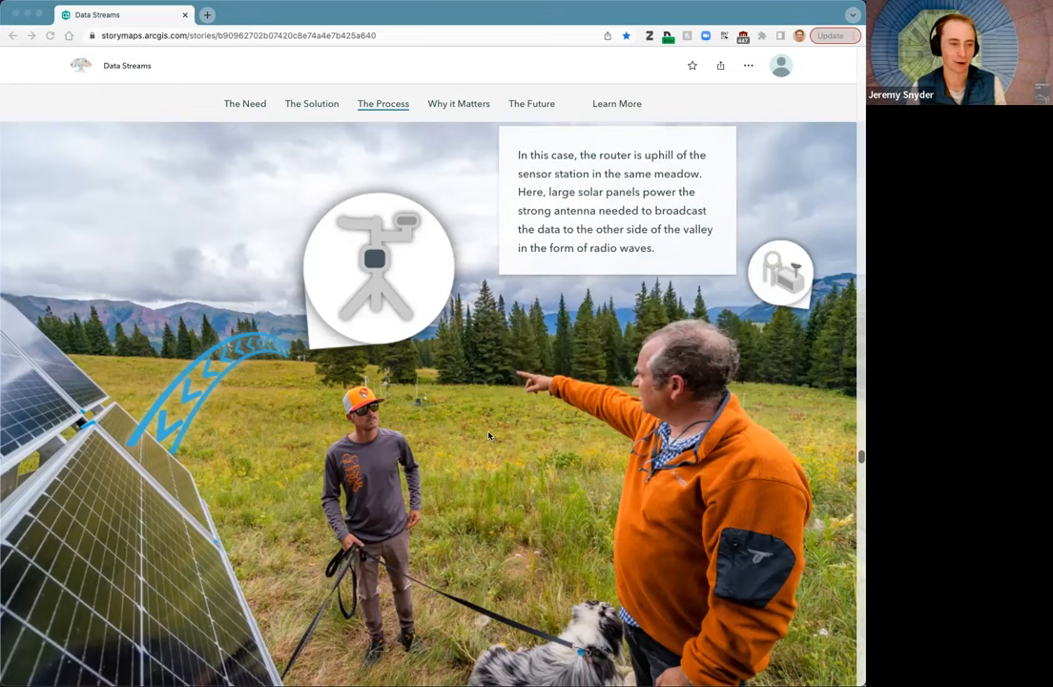
scroll("down", 3)
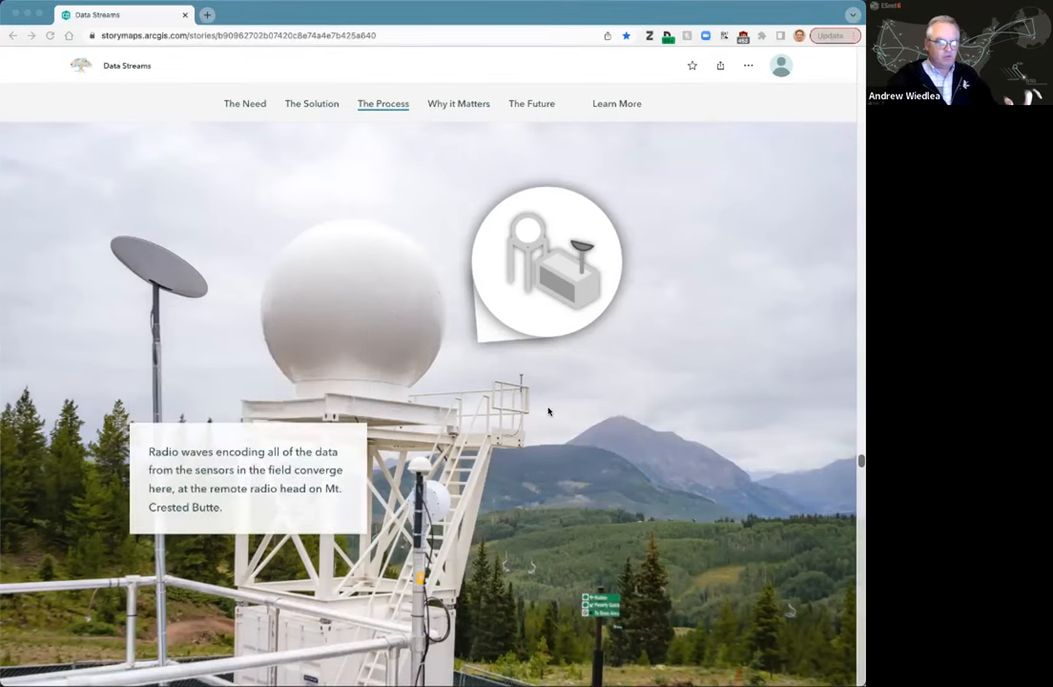
scroll("down", 3)
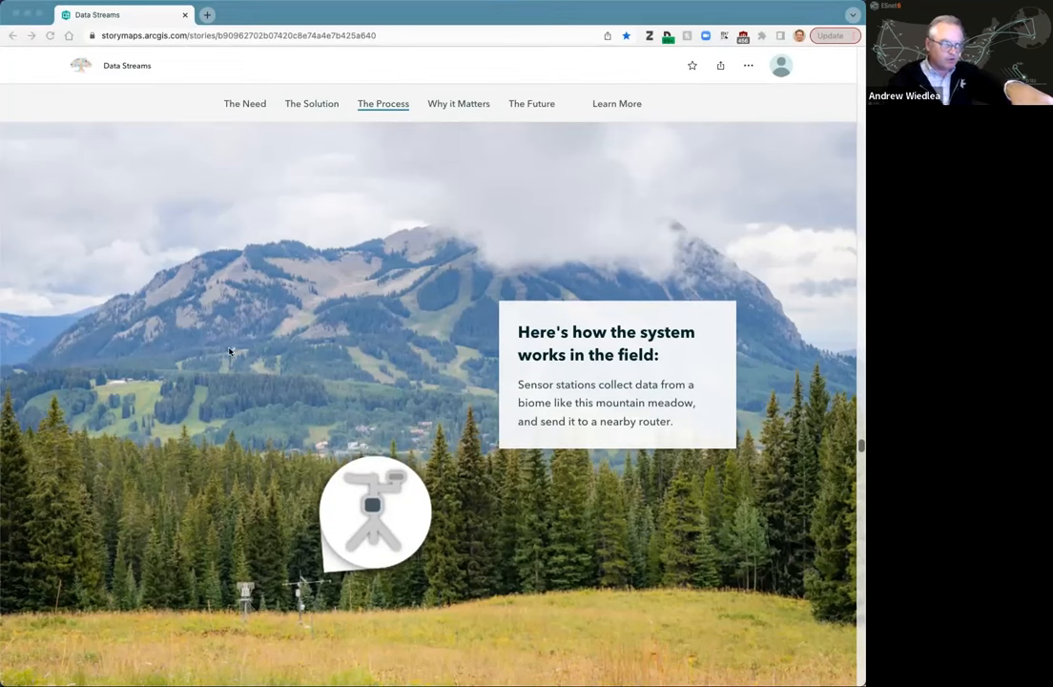
mouse_move(223, 355)
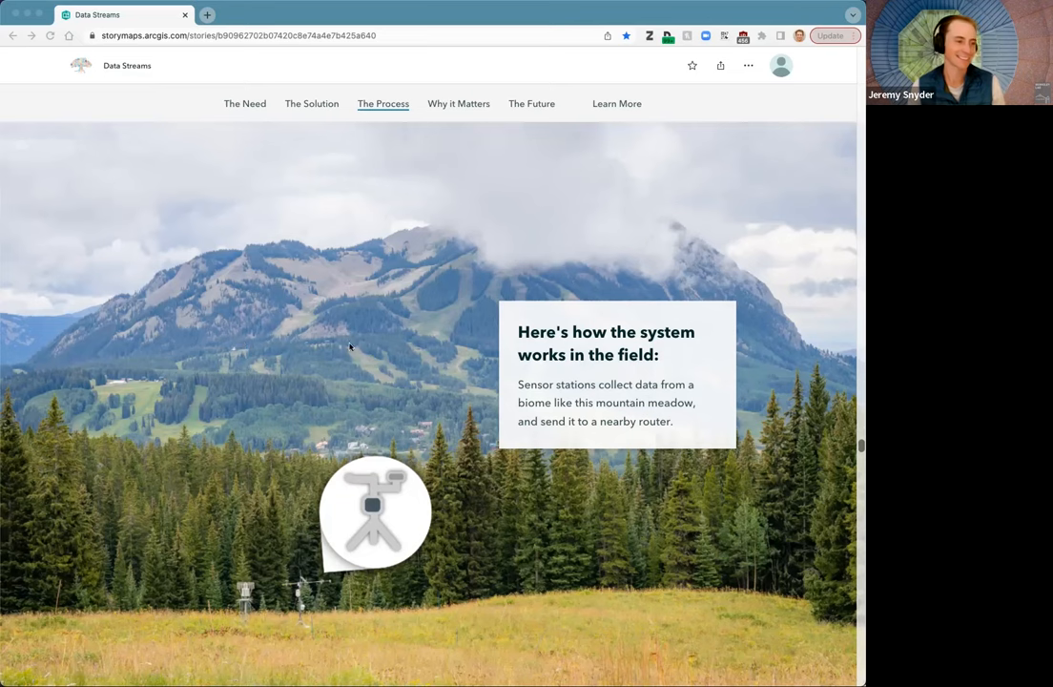
scroll("down", 3)
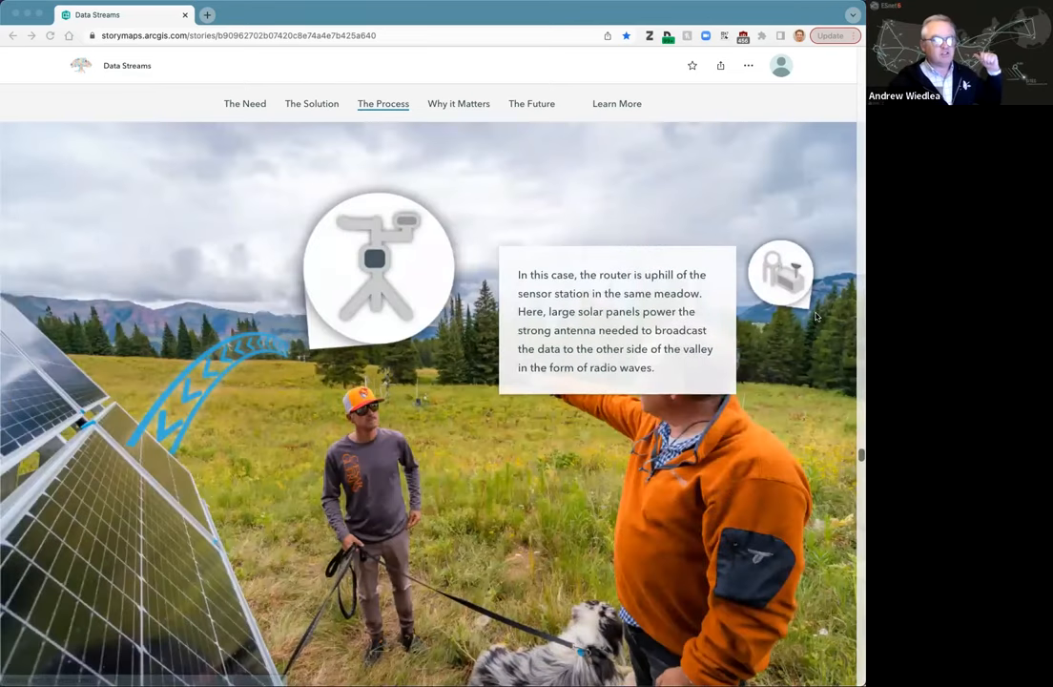
mouse_move(762, 374)
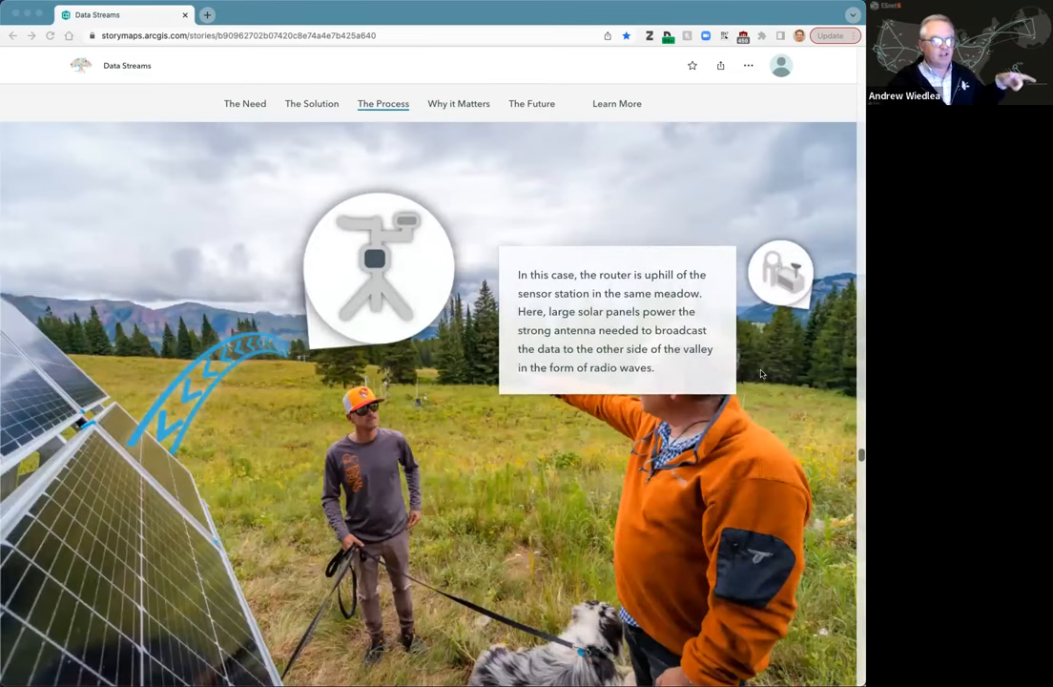
scroll("down", 3)
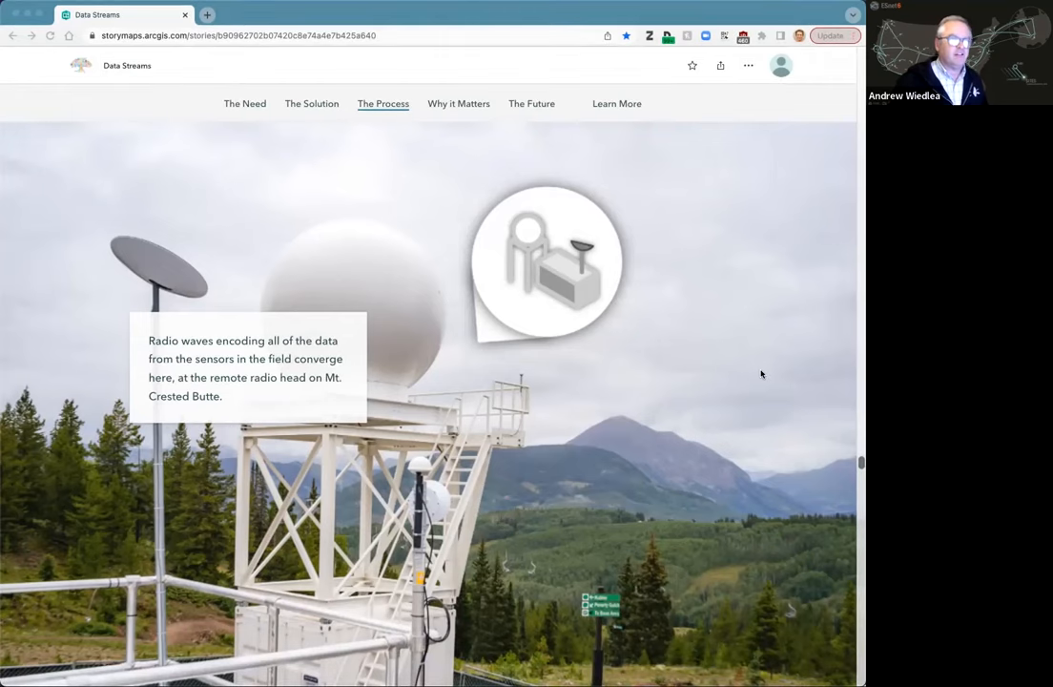
mouse_move(652, 352)
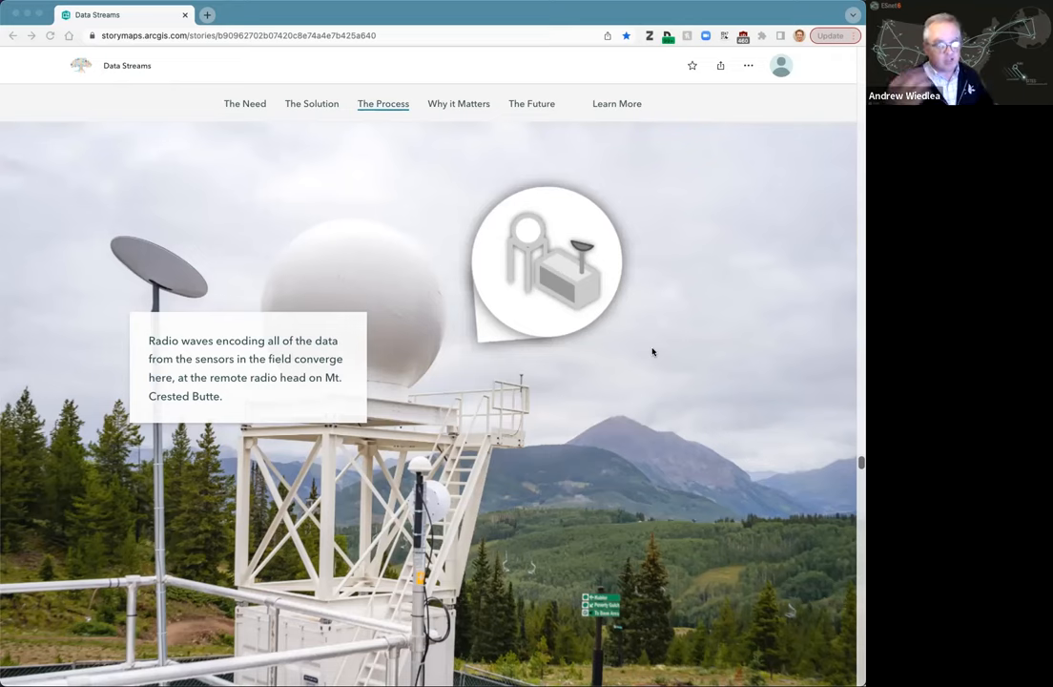
Step: Scroll to the beaming-data-to-space panel with the How WiFi and Cell Phones Work video
scroll("down", 3)
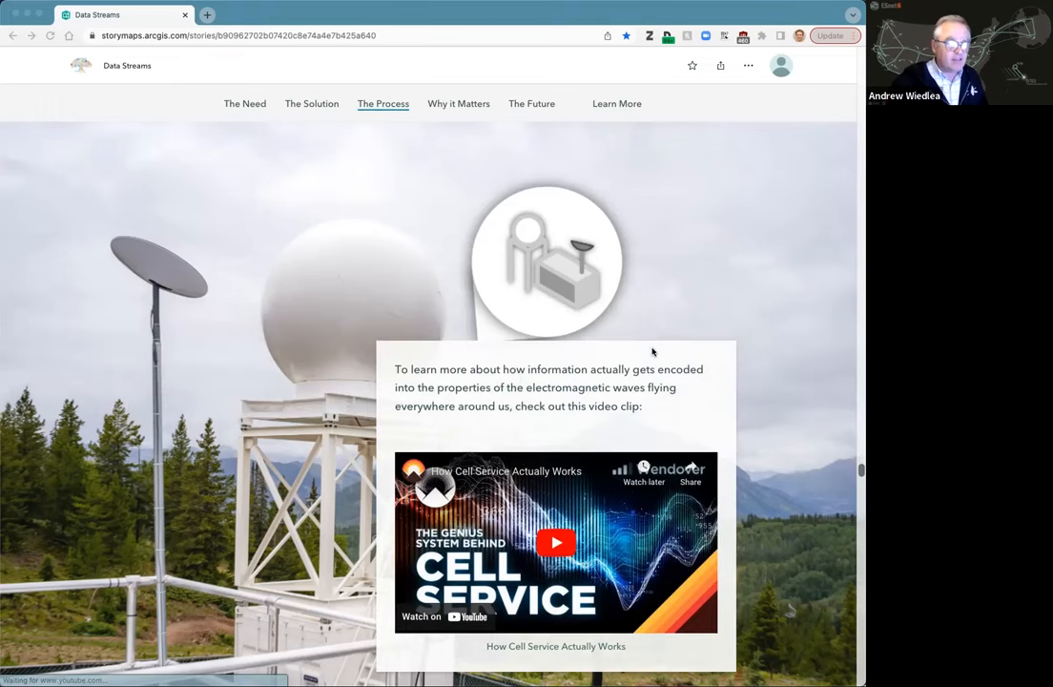
scroll("down", 3)
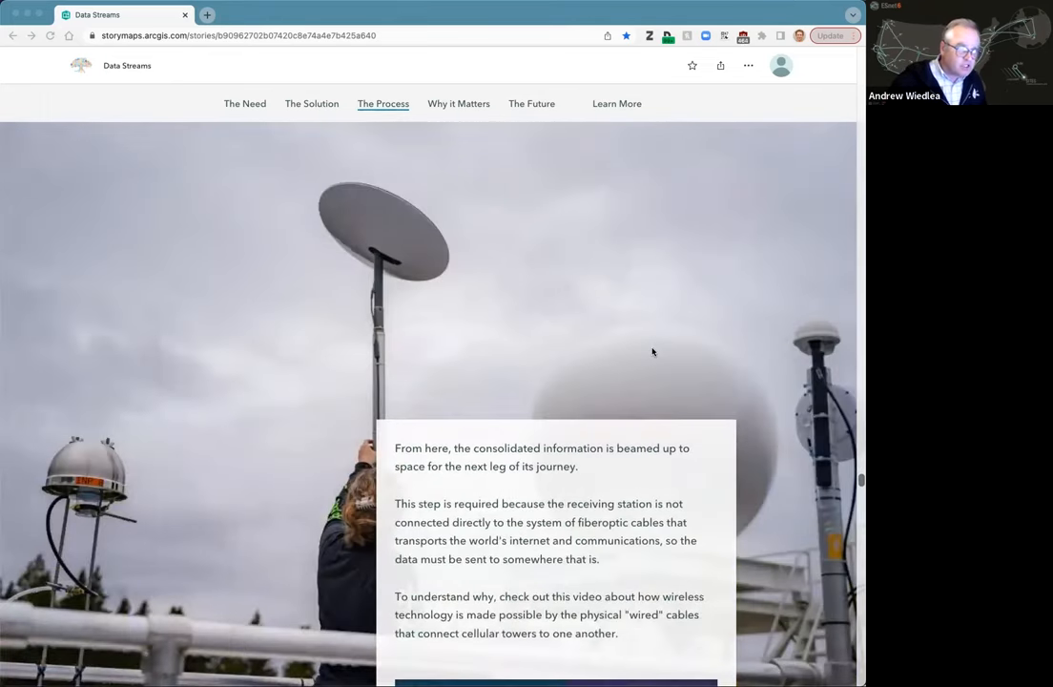
scroll("down", 3)
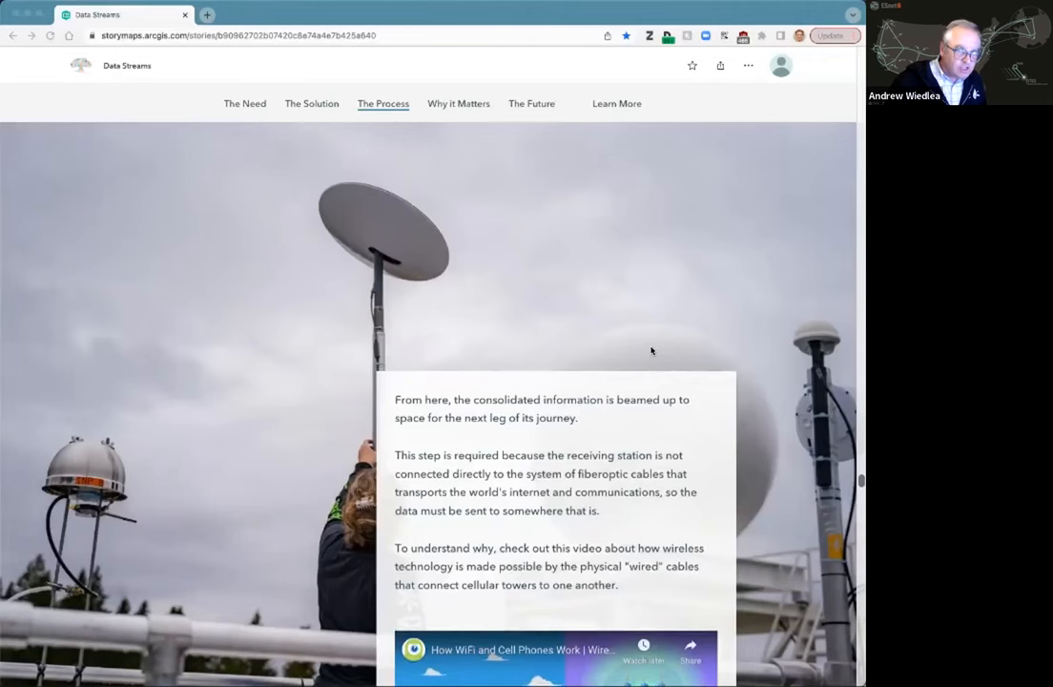
scroll("down", 3)
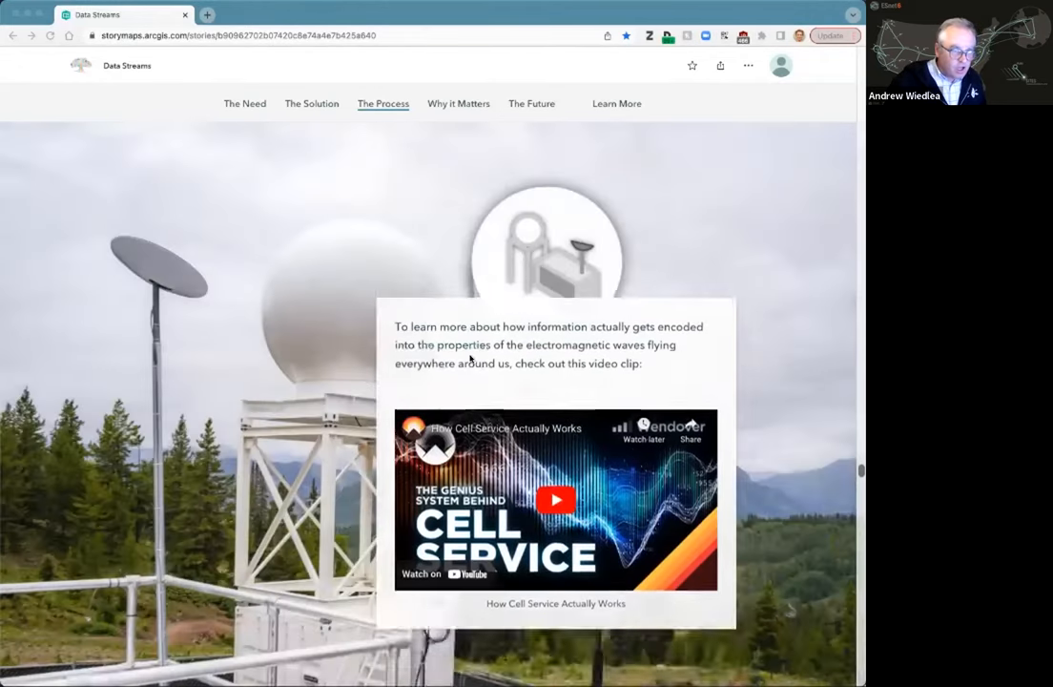
scroll("up", 3)
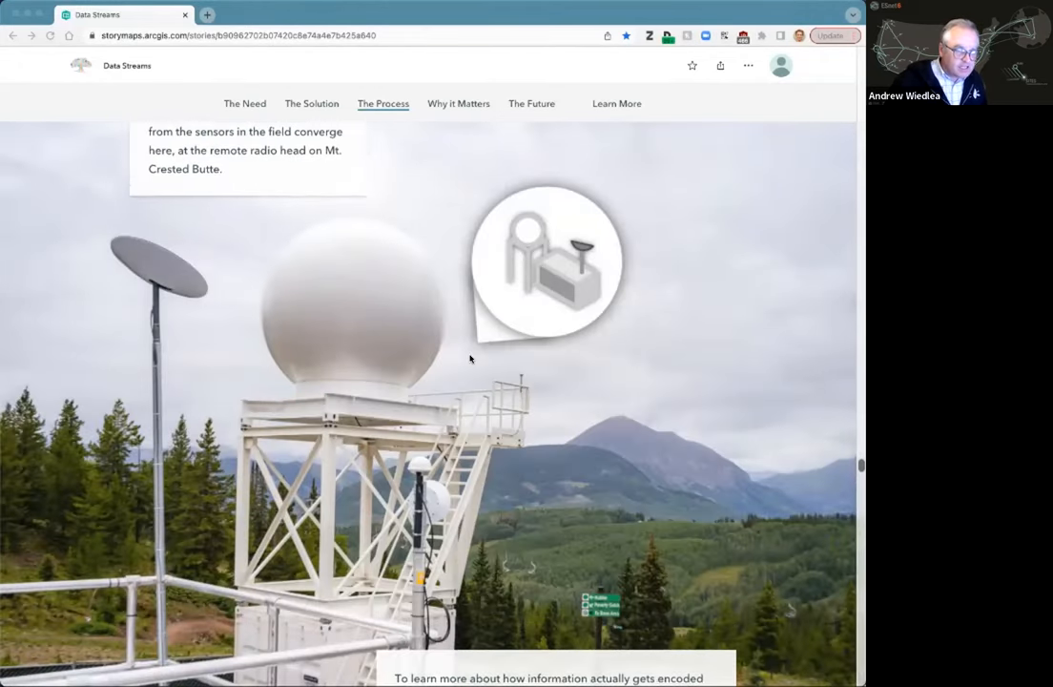
scroll("down", 3)
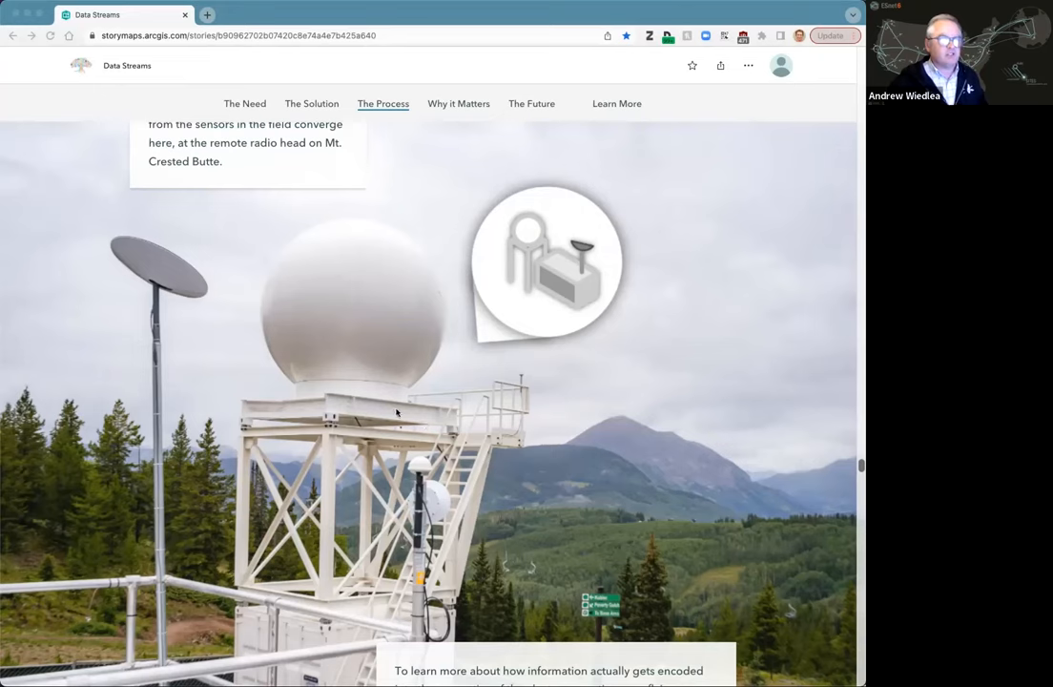
mouse_move(363, 414)
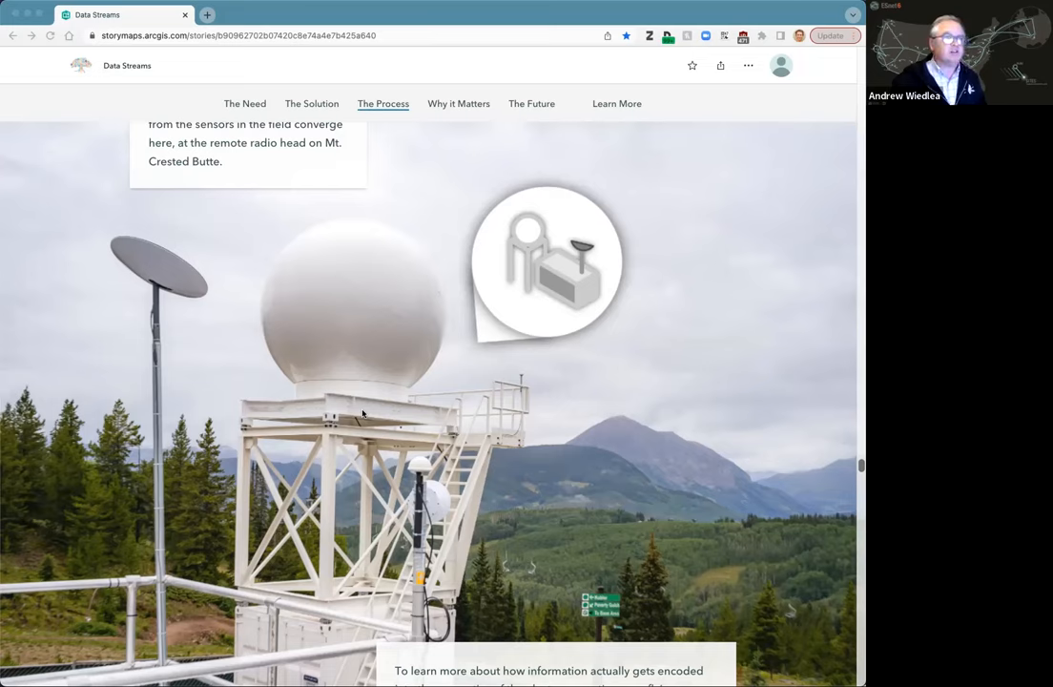
mouse_move(172, 282)
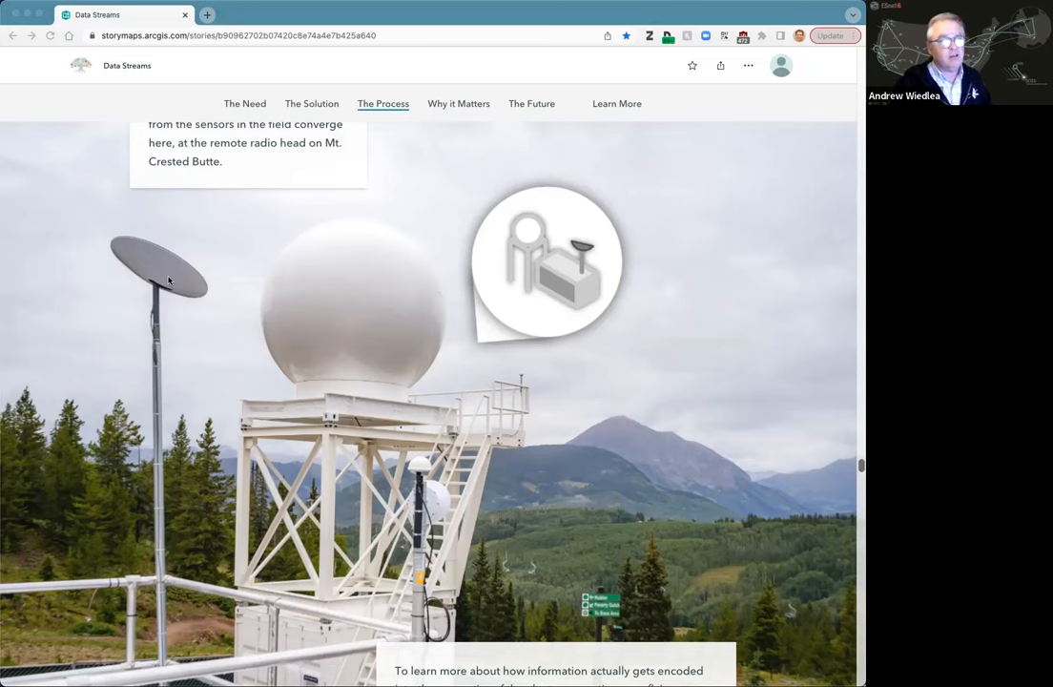
scroll("down", 3)
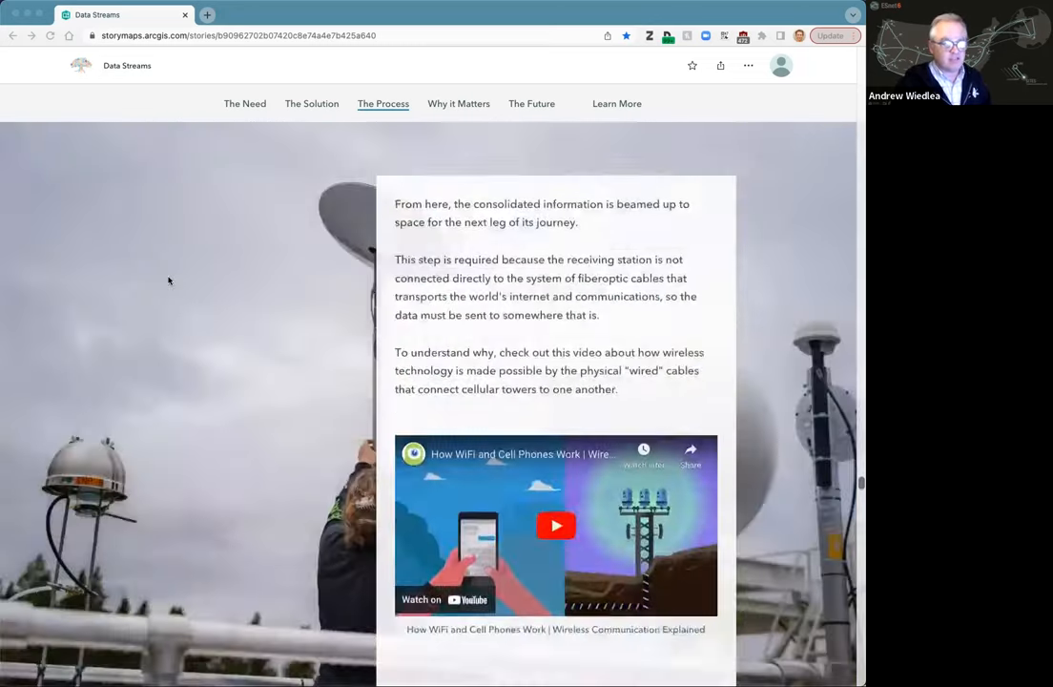
Step: Scroll to the ESnet6 network map showing Starlink relaying data to Seattle
scroll("down", 3)
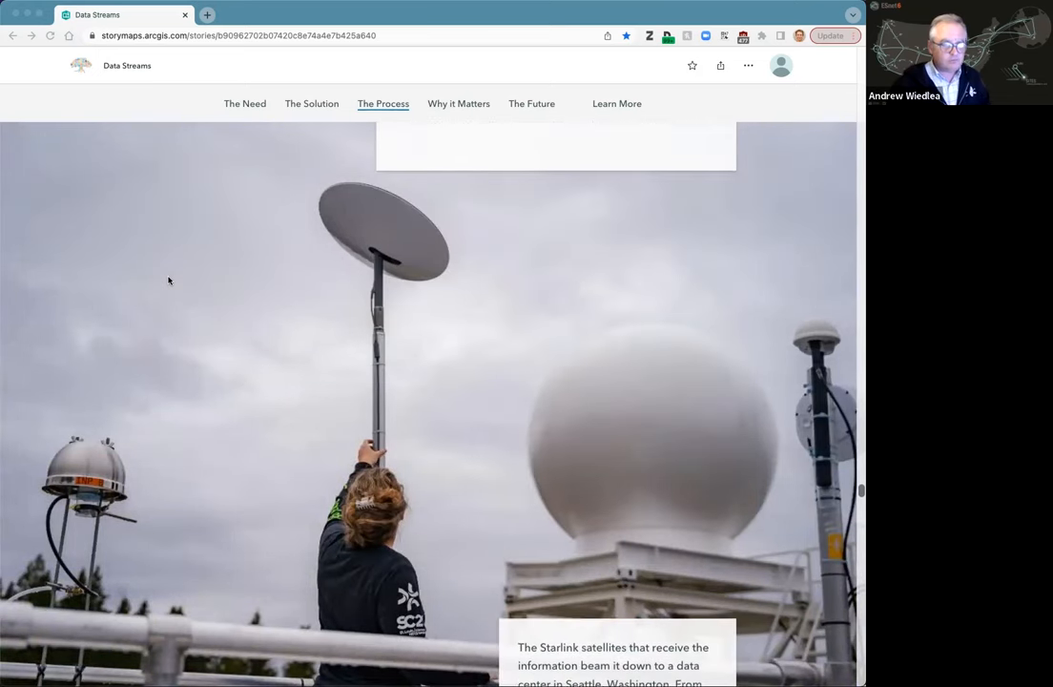
scroll("down", 3)
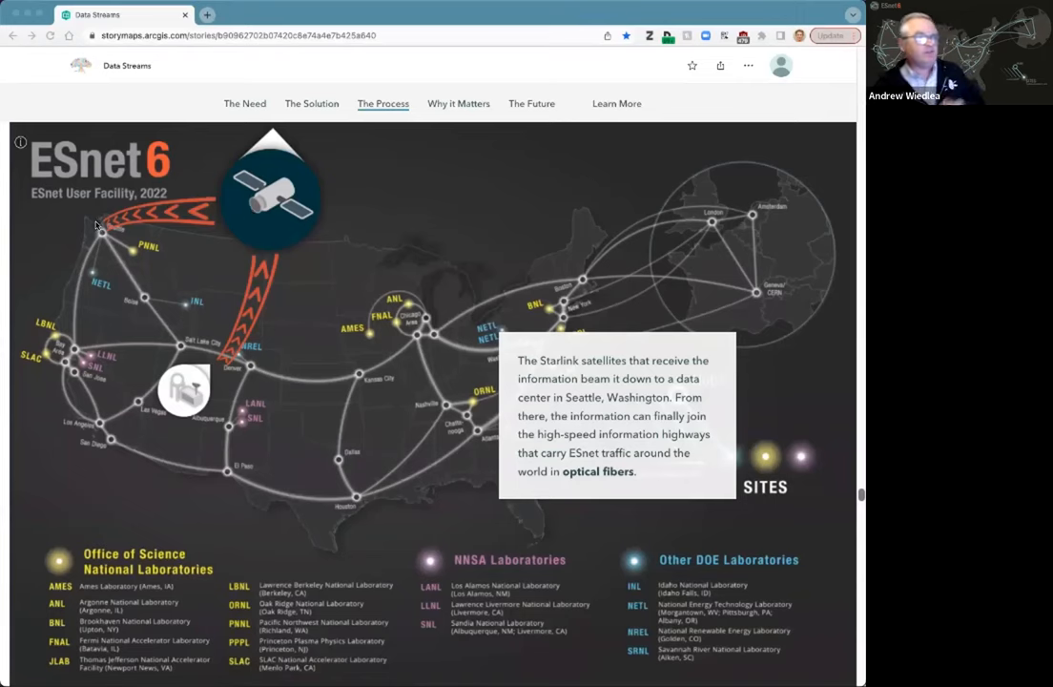
mouse_move(188, 388)
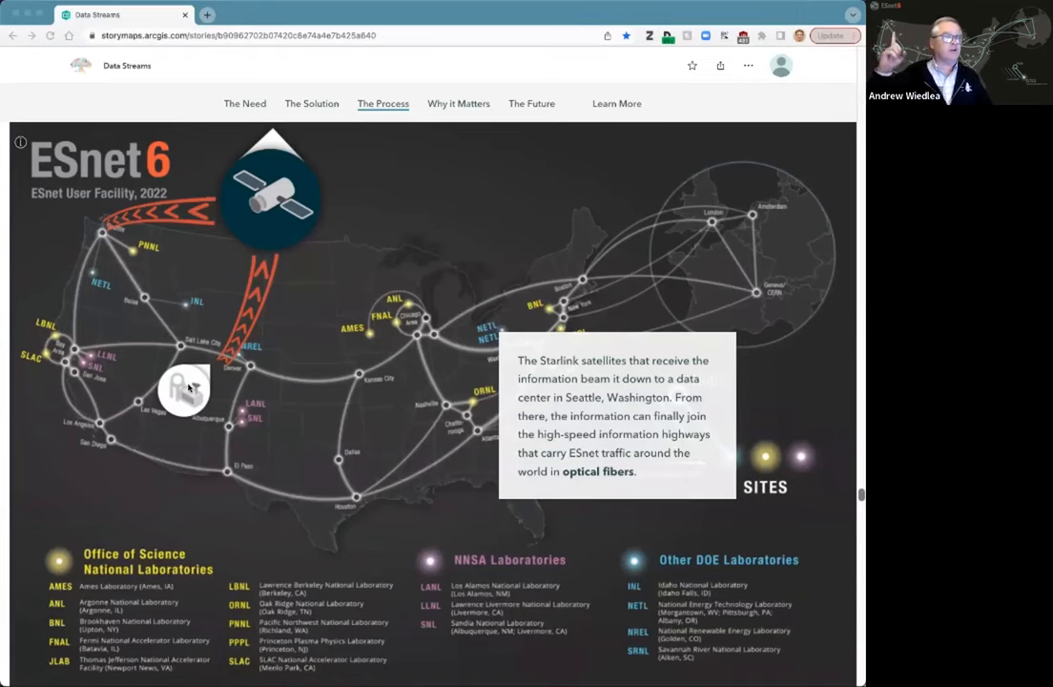
mouse_move(113, 425)
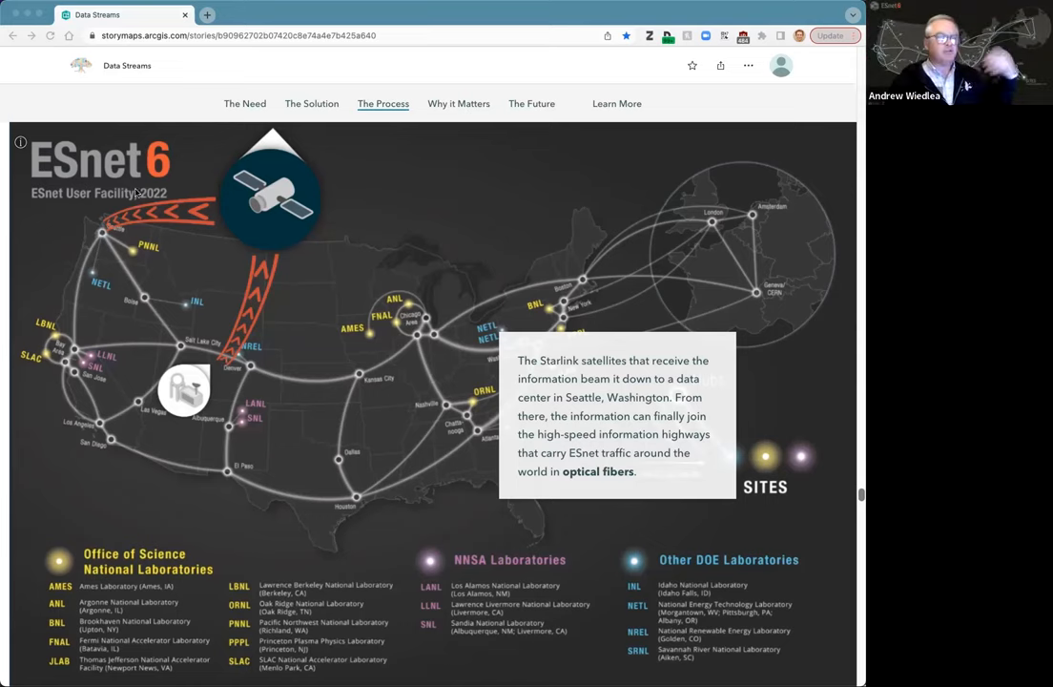
mouse_move(361, 346)
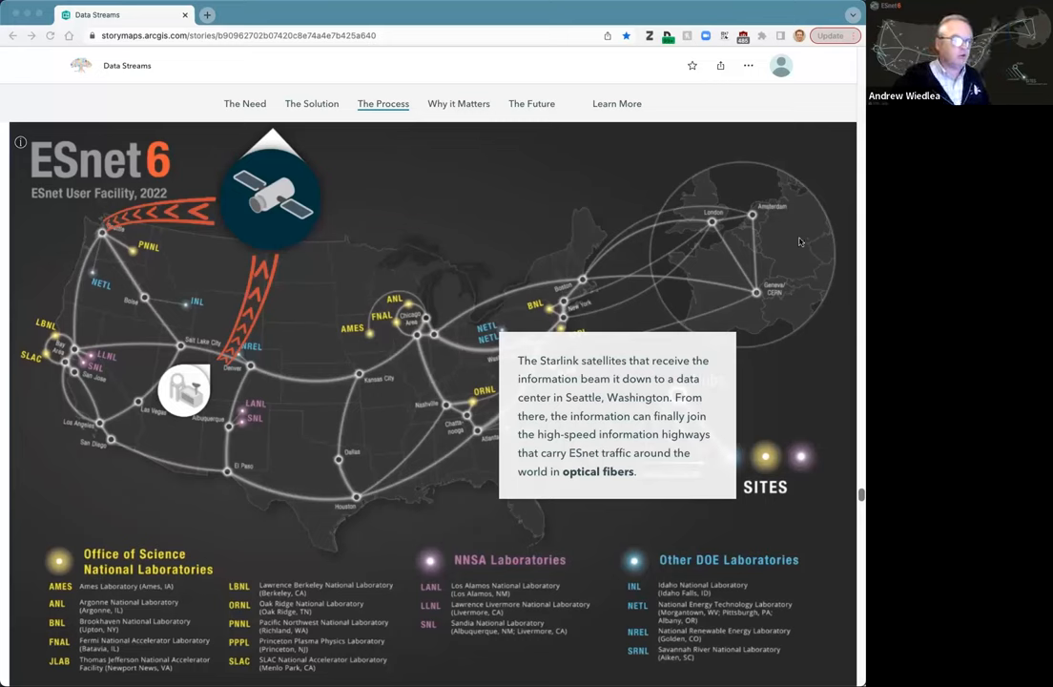
mouse_move(785, 240)
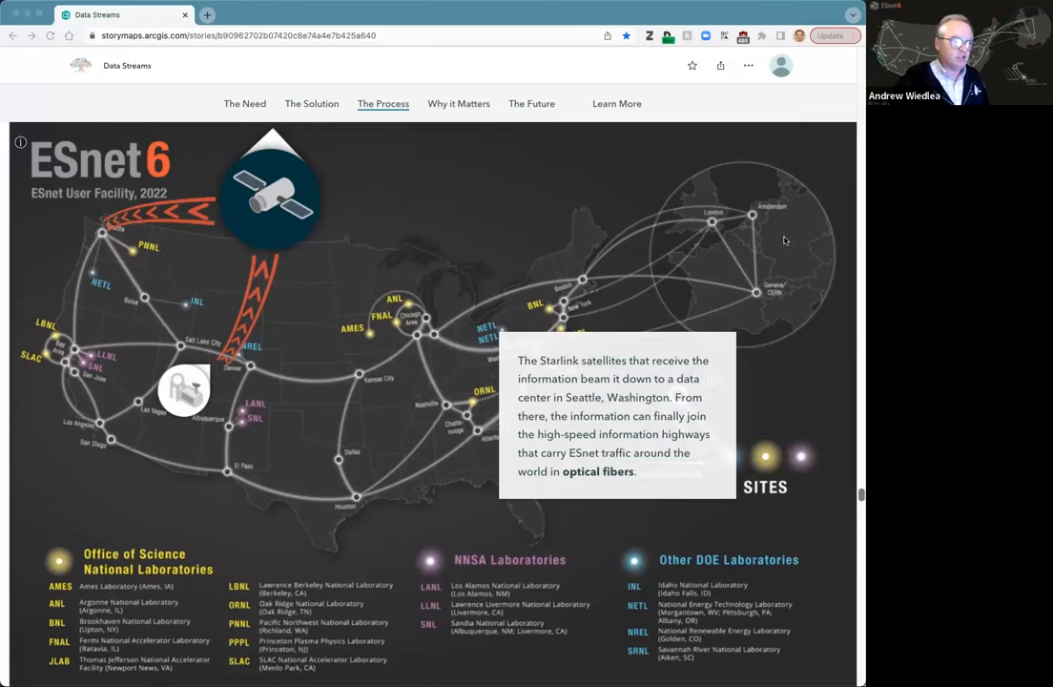
mouse_move(718, 256)
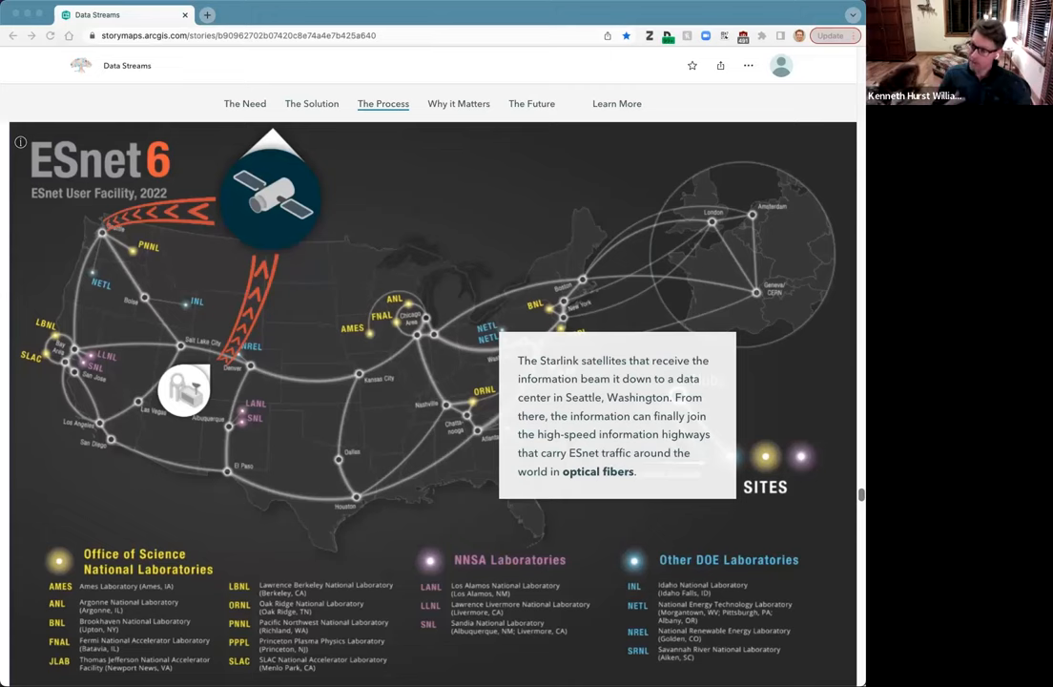
mouse_move(804, 413)
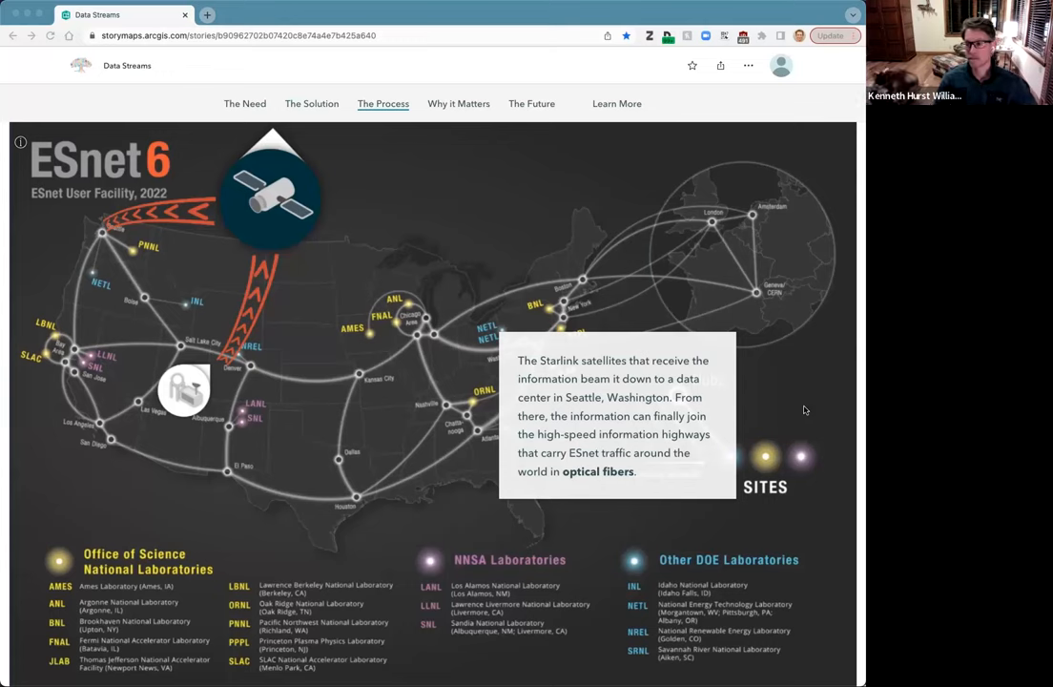
mouse_move(790, 343)
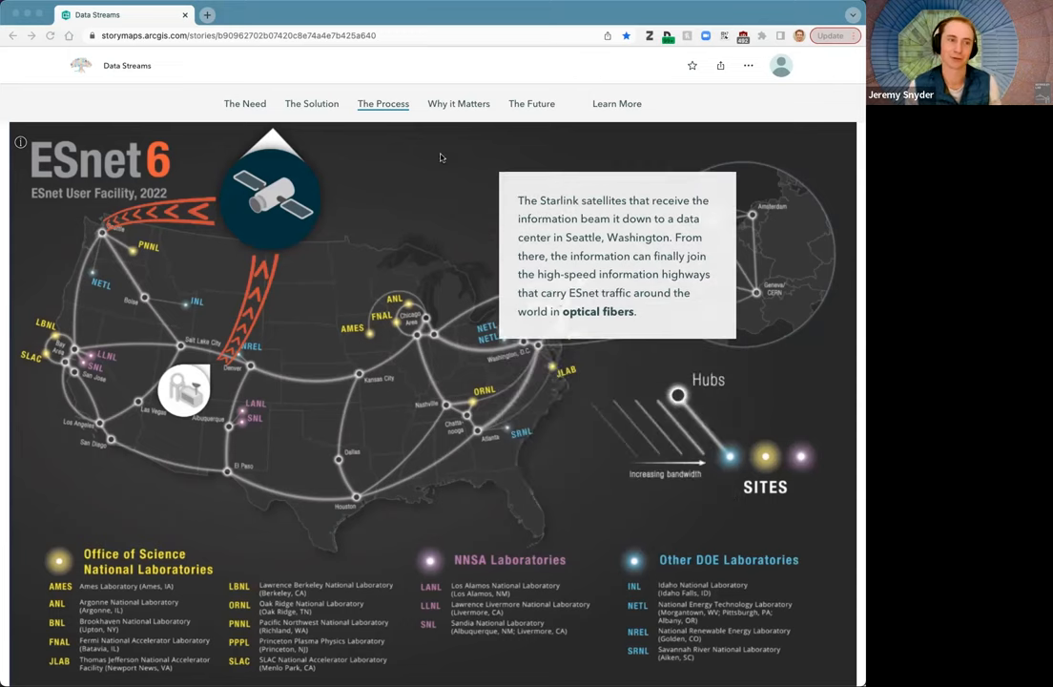
mouse_move(459, 103)
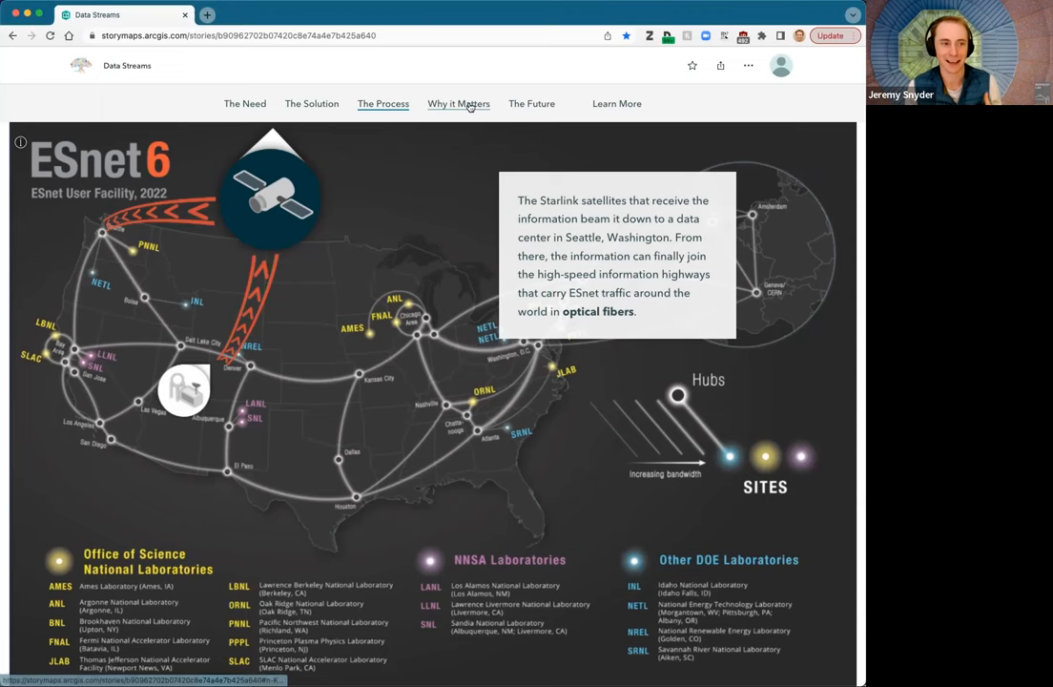
Step: Jump to the Why it Matters section from the story navigation bar
left_click(459, 103)
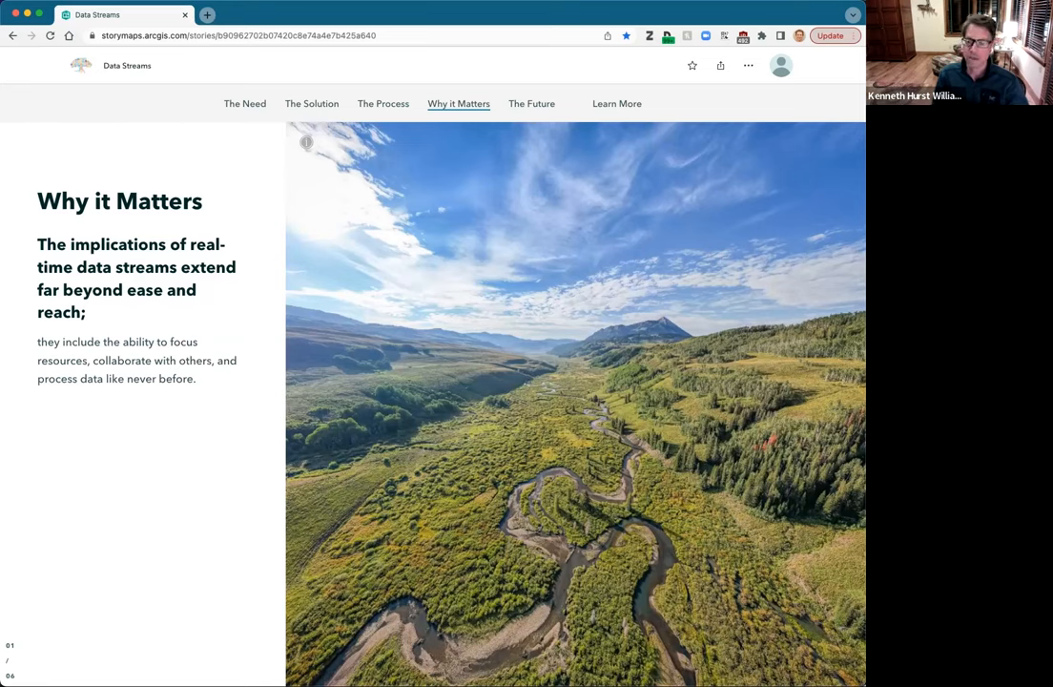
mouse_move(700, 430)
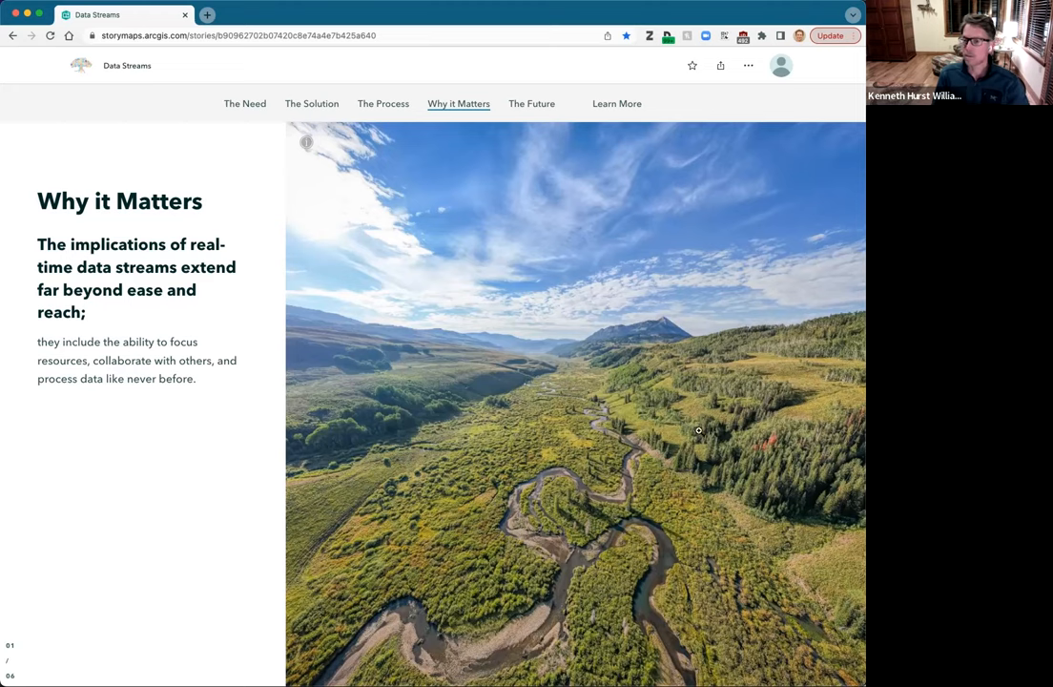
mouse_move(701, 431)
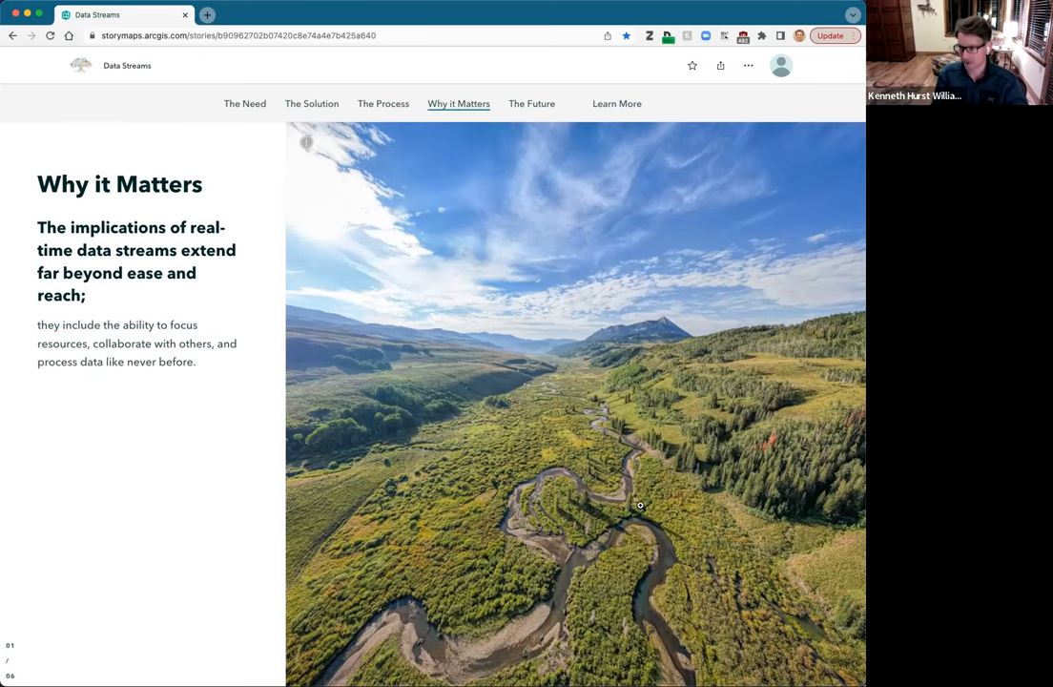
Step: Scroll through Why it Matters from the river-valley photo to the wireless-sensors slide
scroll("up", 3)
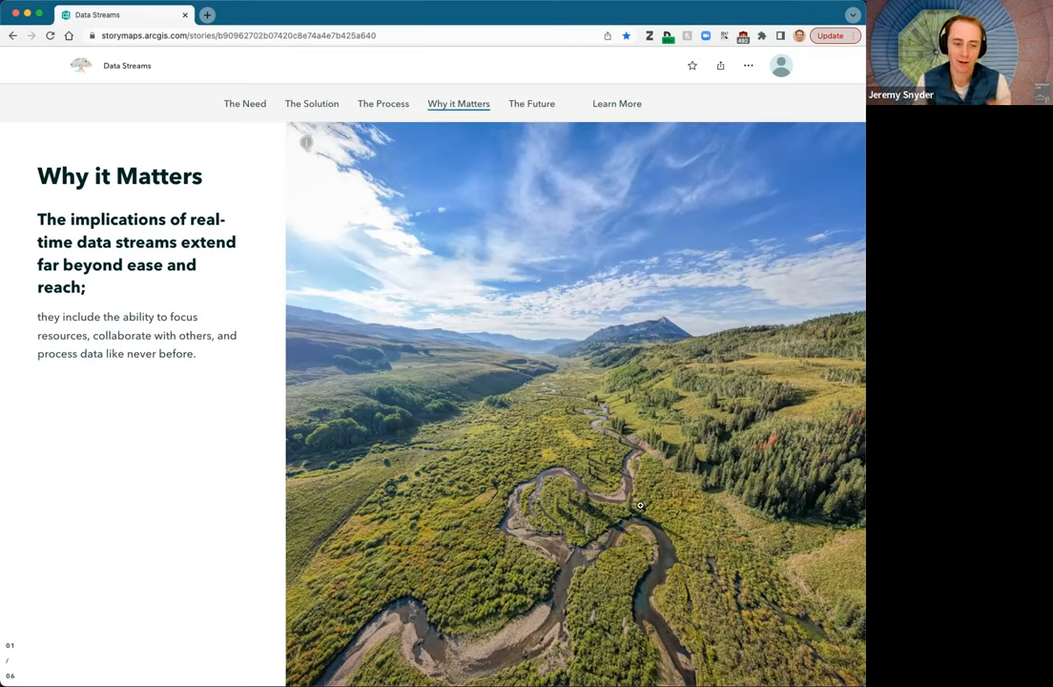
mouse_move(413, 309)
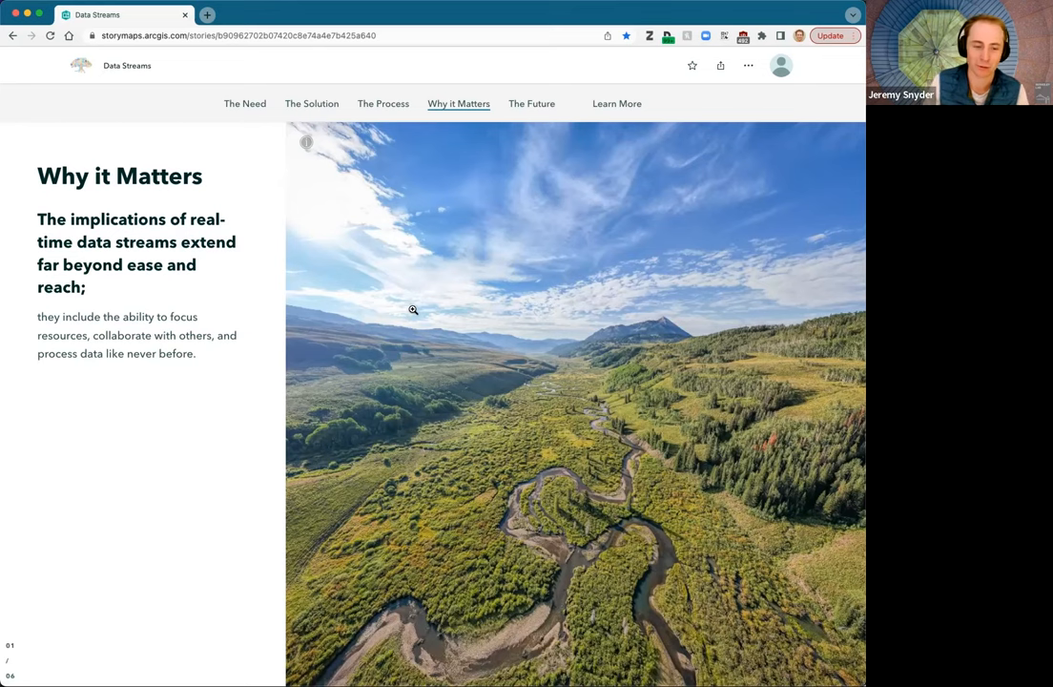
scroll("down", 3)
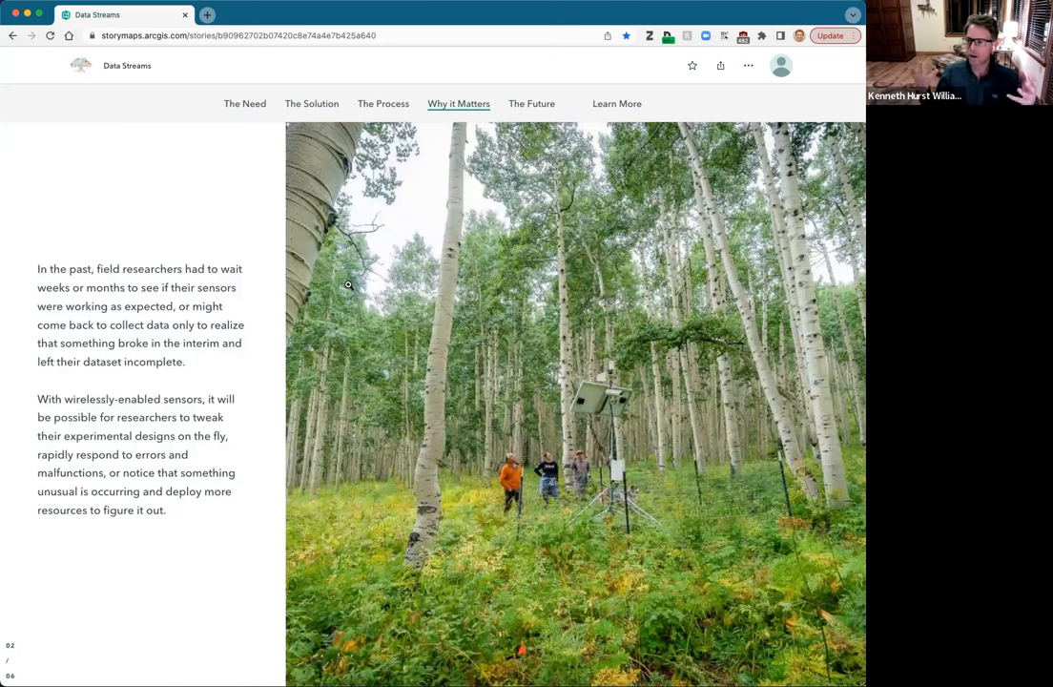
mouse_move(360, 286)
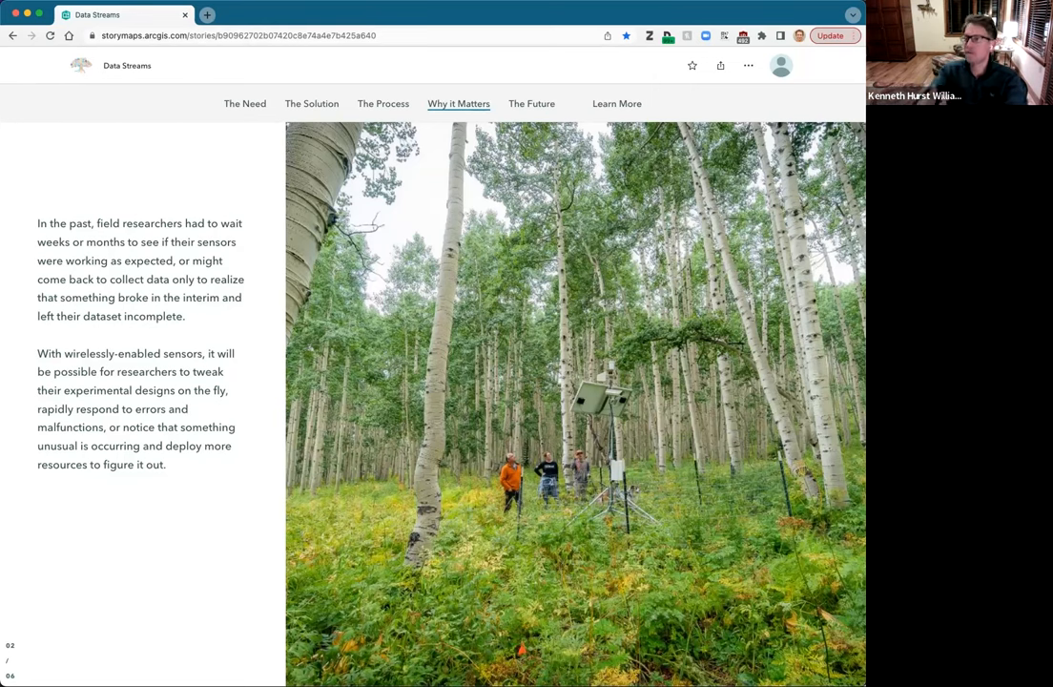
mouse_move(654, 282)
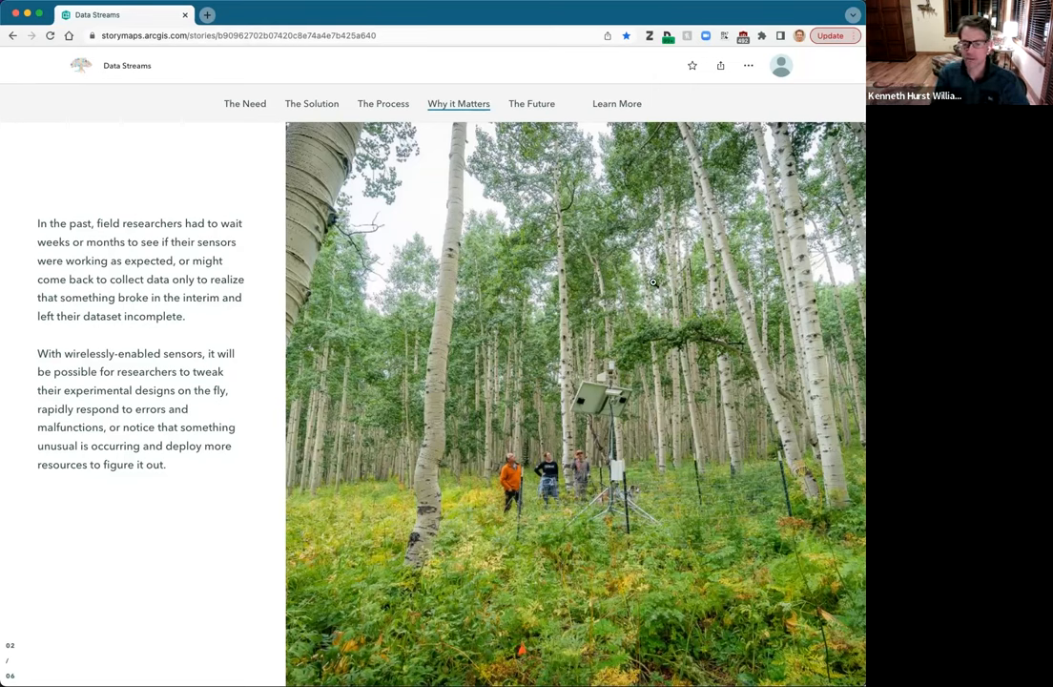
mouse_move(503, 248)
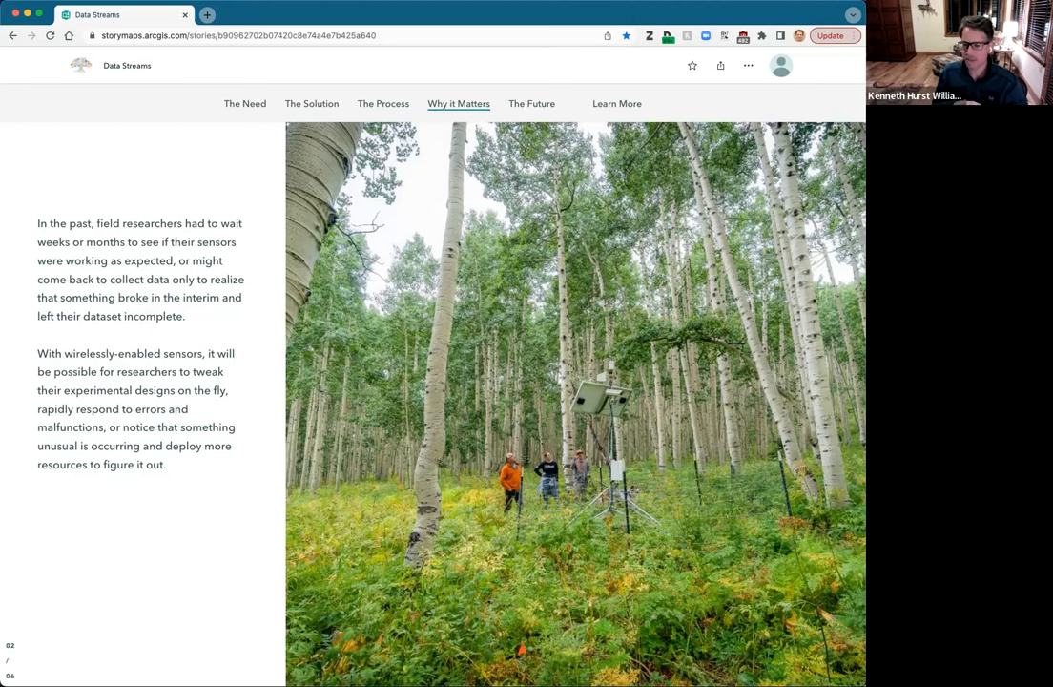
Step: Advance Why it Matters to slide 03 on sensor data too vast to parse
scroll("up", 3)
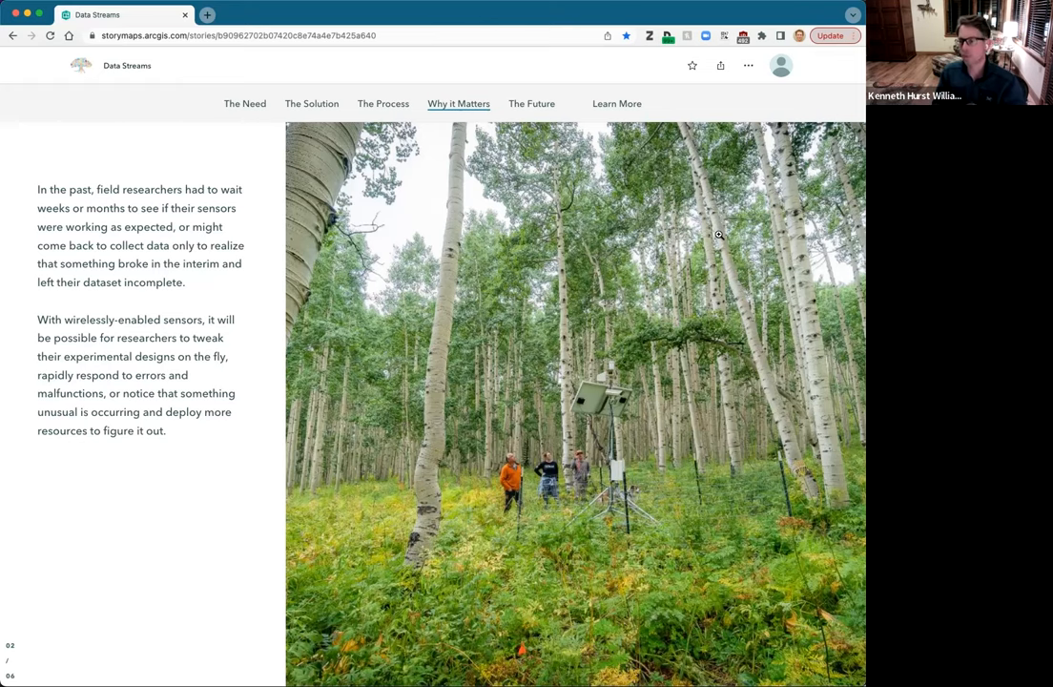
scroll("down", 3)
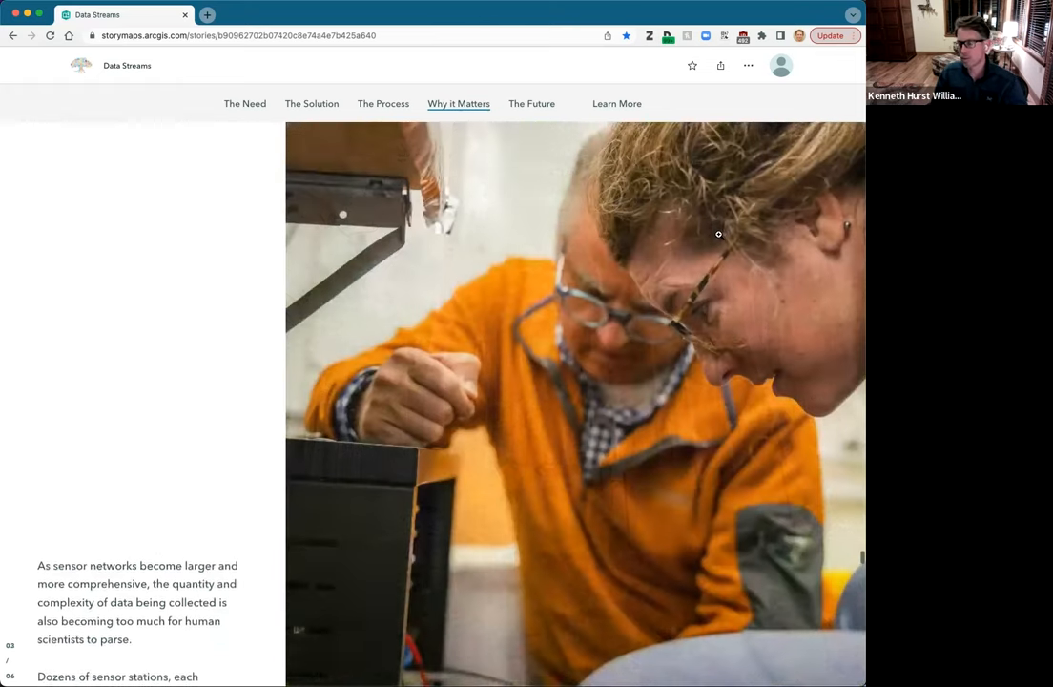
Step: Advance Why it Matters to slide 04 on real-time streams and machine learning
scroll("down", 3)
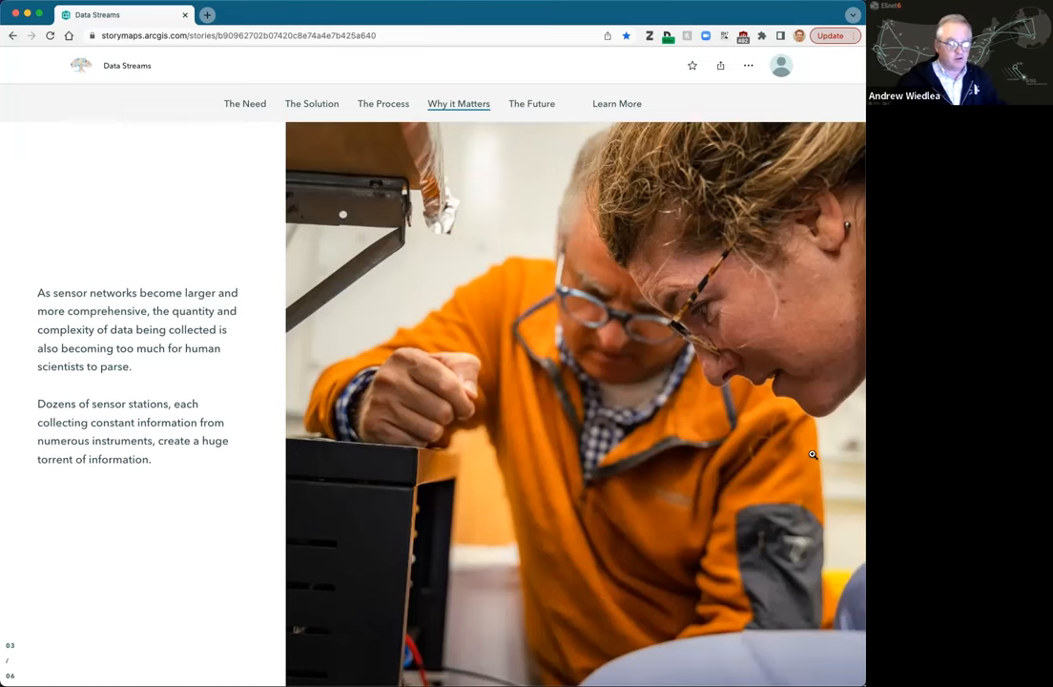
scroll("down", 3)
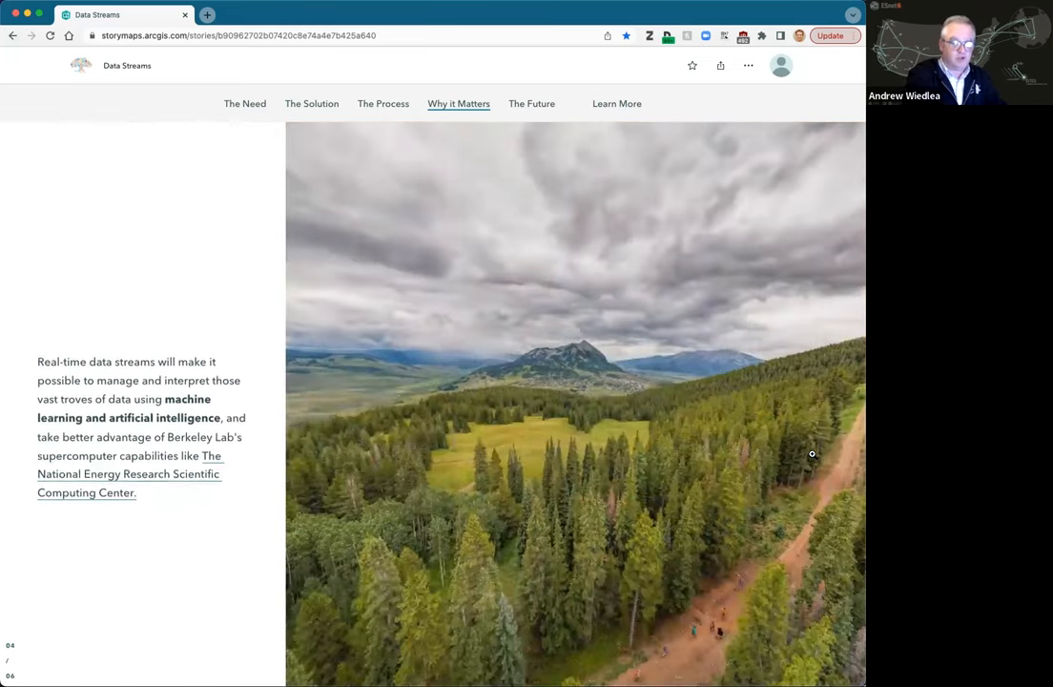
scroll("down", 3)
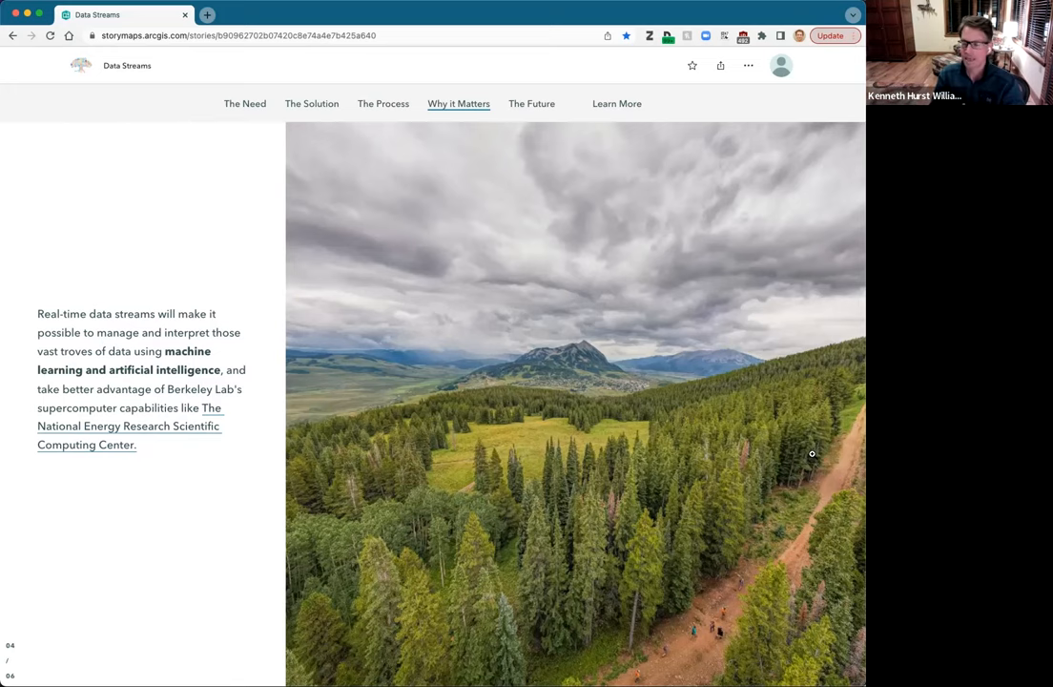
scroll("down", 3)
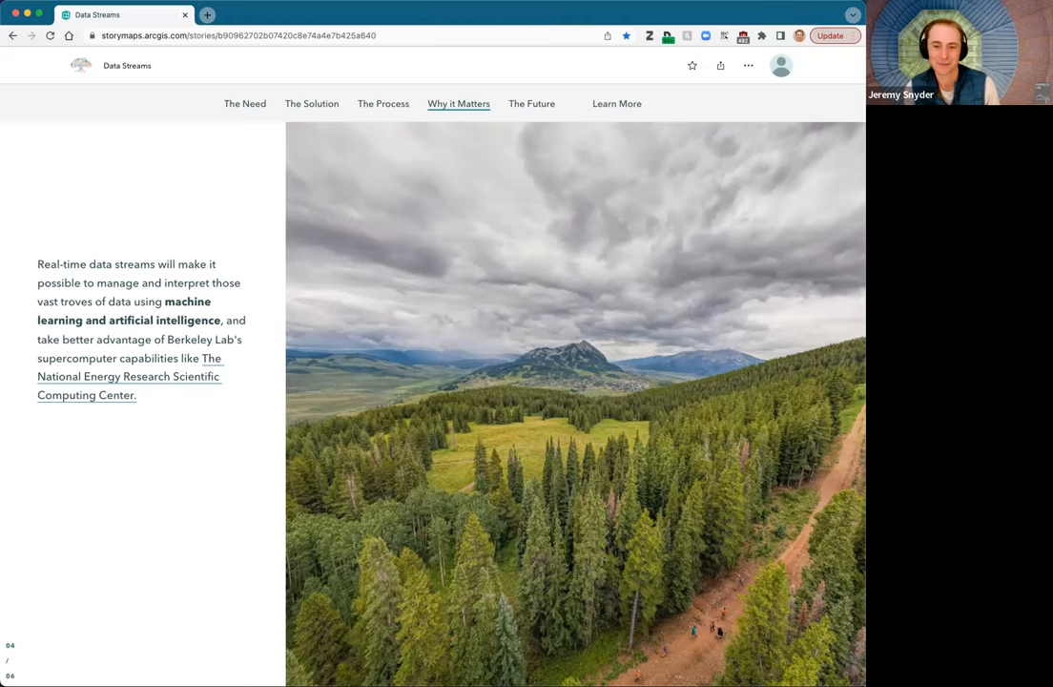
scroll("up", 3)
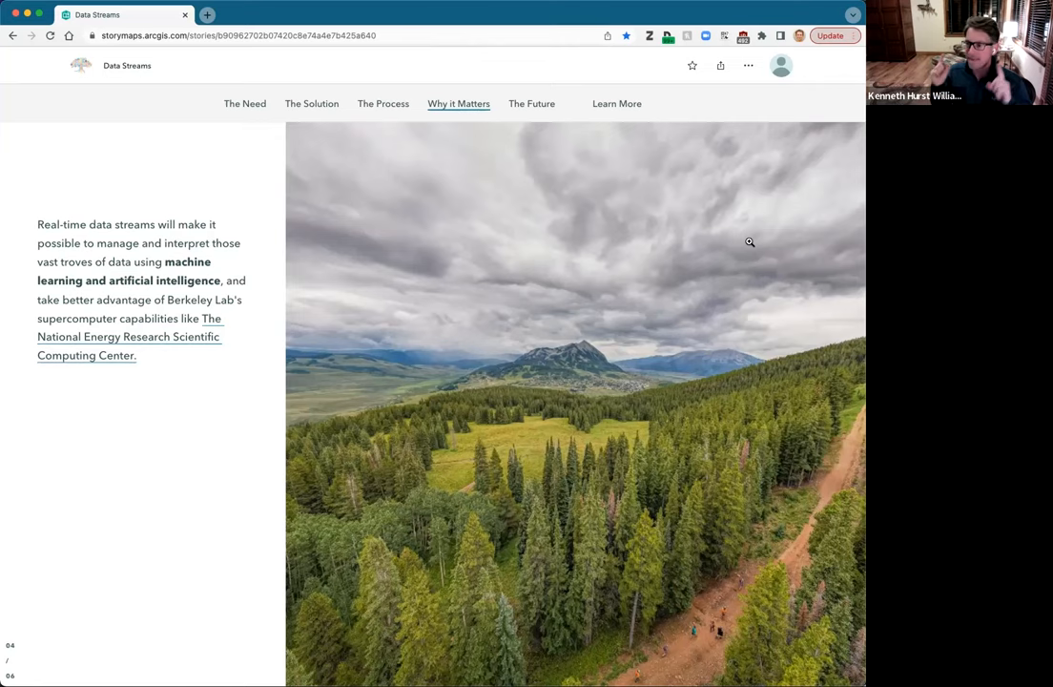
Step: Scroll past the centralized-data slide to slide 06 on networked sensors and Colorado River flows
scroll("down", 3)
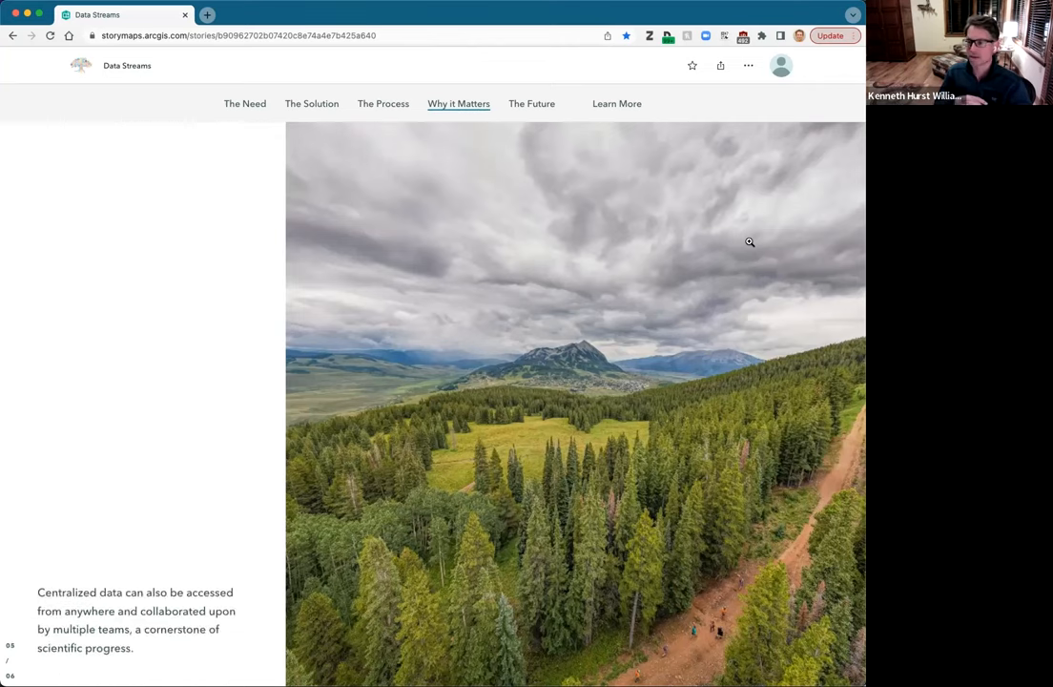
scroll("down", 3)
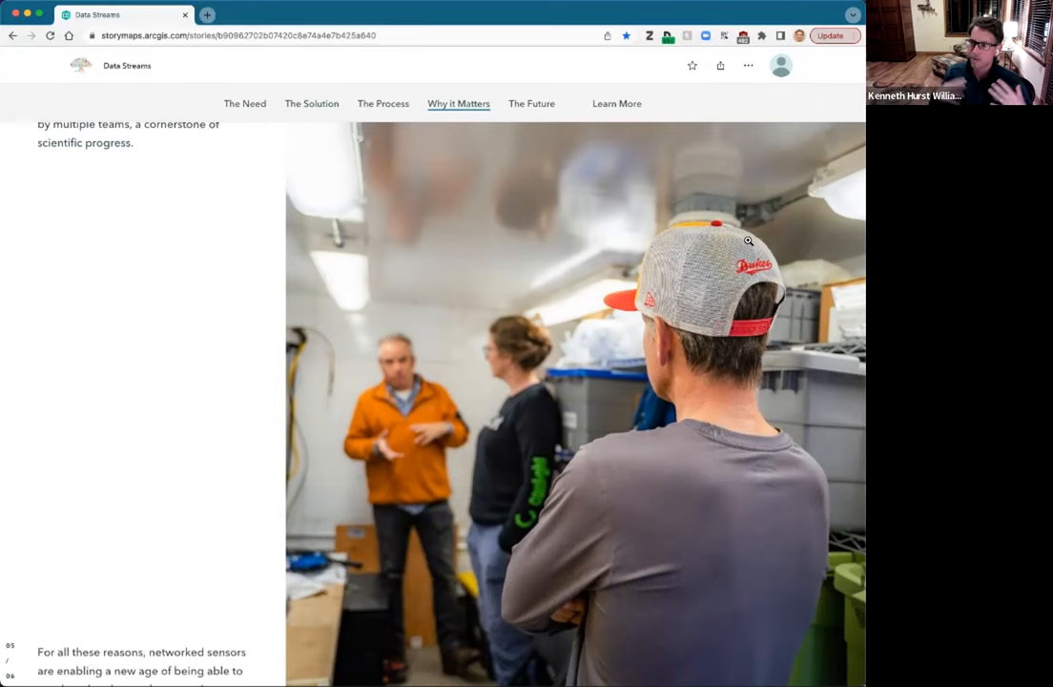
scroll("down", 3)
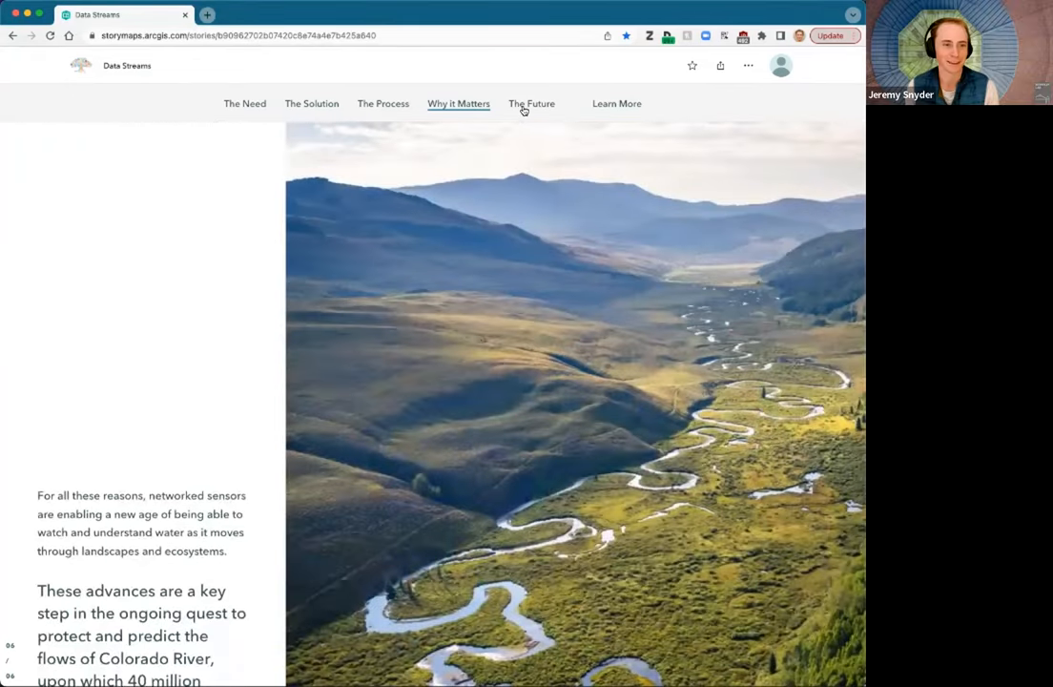
Step: Jump to The Future section and scroll to the Union Park passage on Lottis Creek
left_click(531, 103)
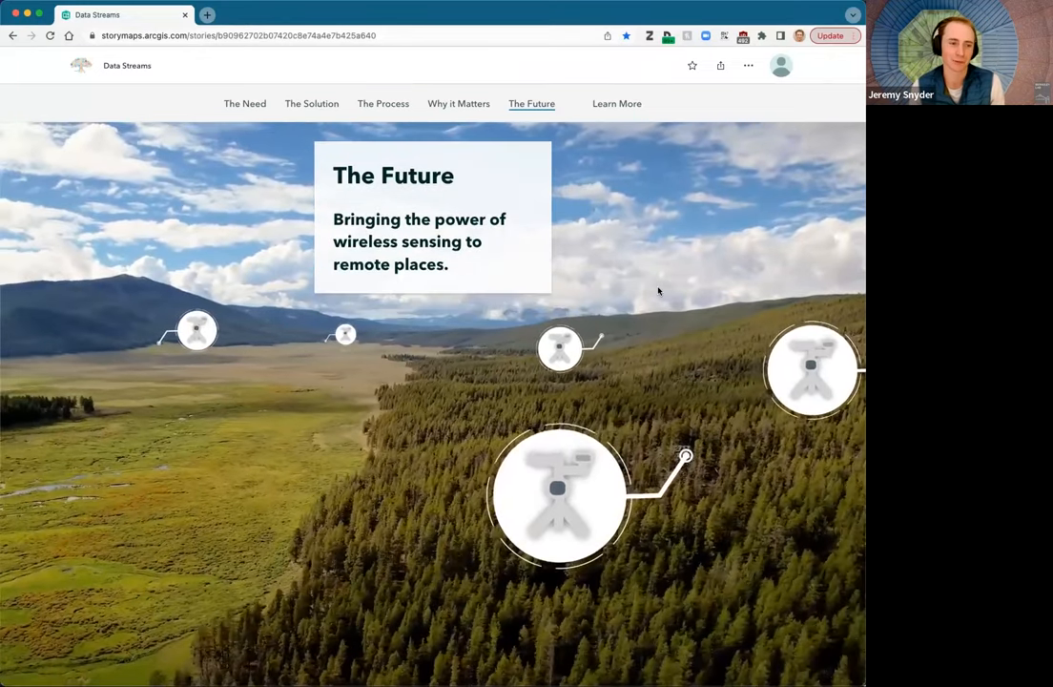
scroll("down", 3)
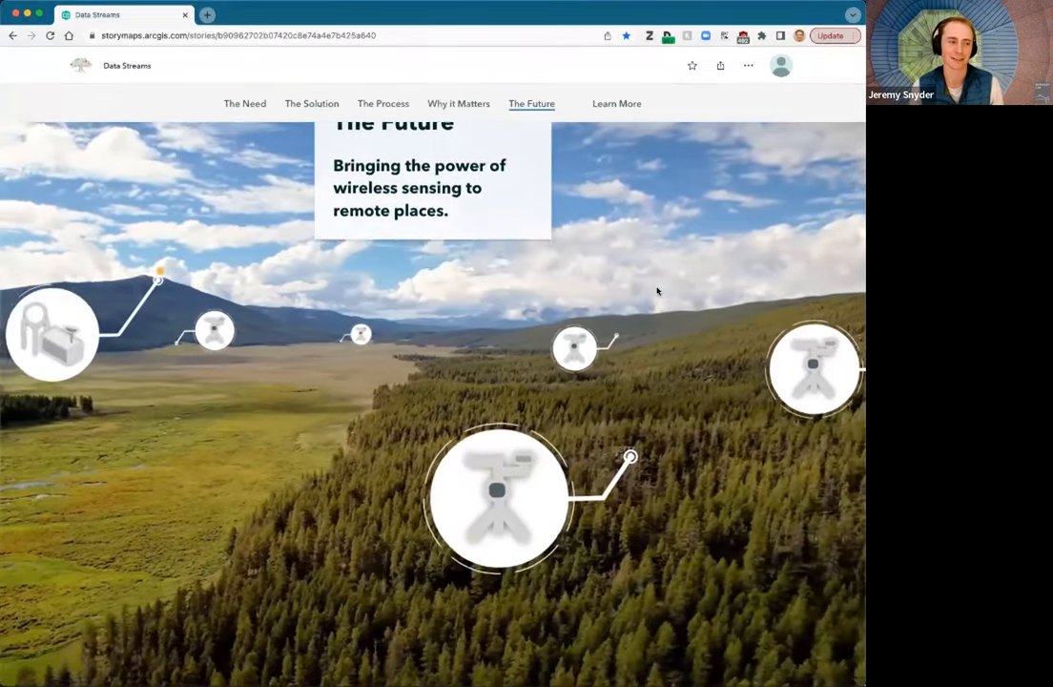
scroll("down", 3)
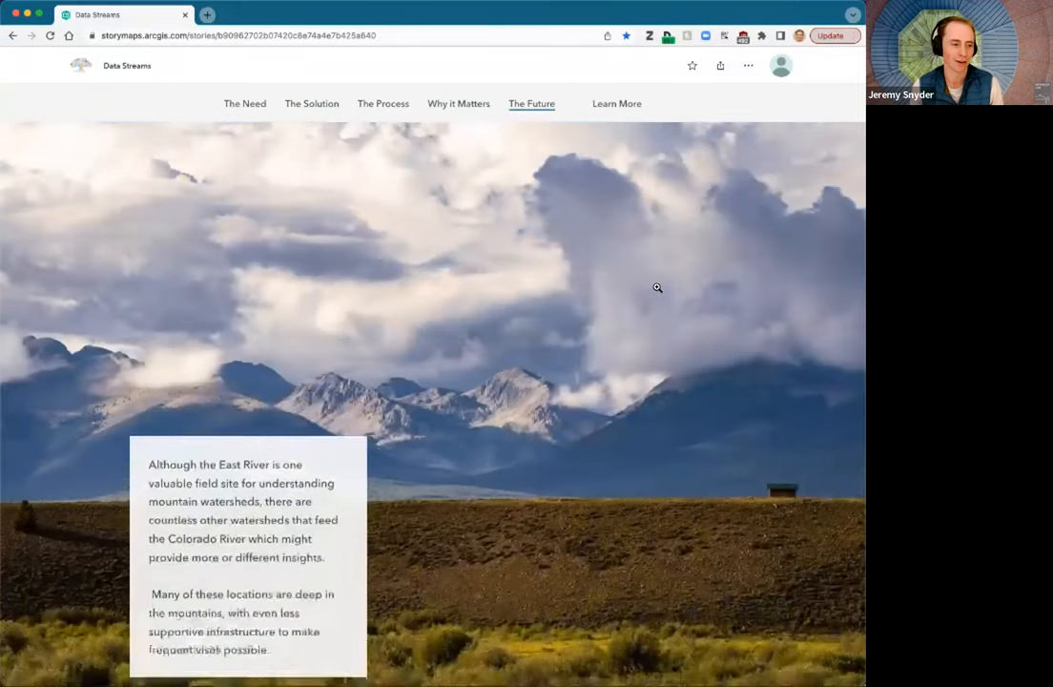
scroll("down", 3)
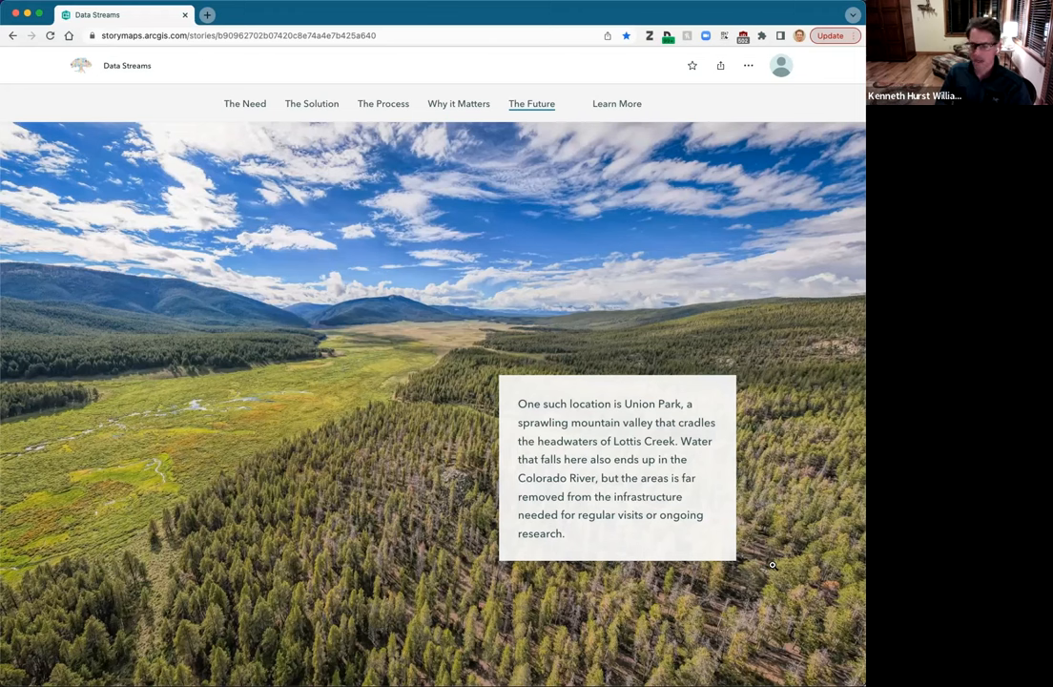
mouse_move(790, 572)
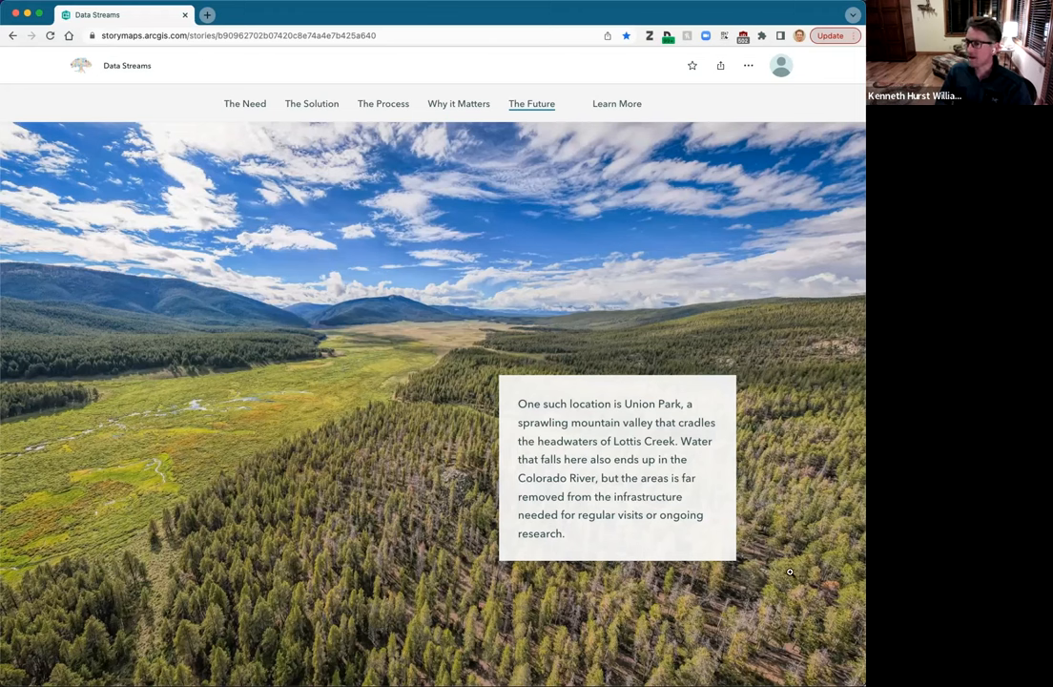
Step: Scroll past The Future title card to the Union Park text over cloudy mountains
scroll("down", 3)
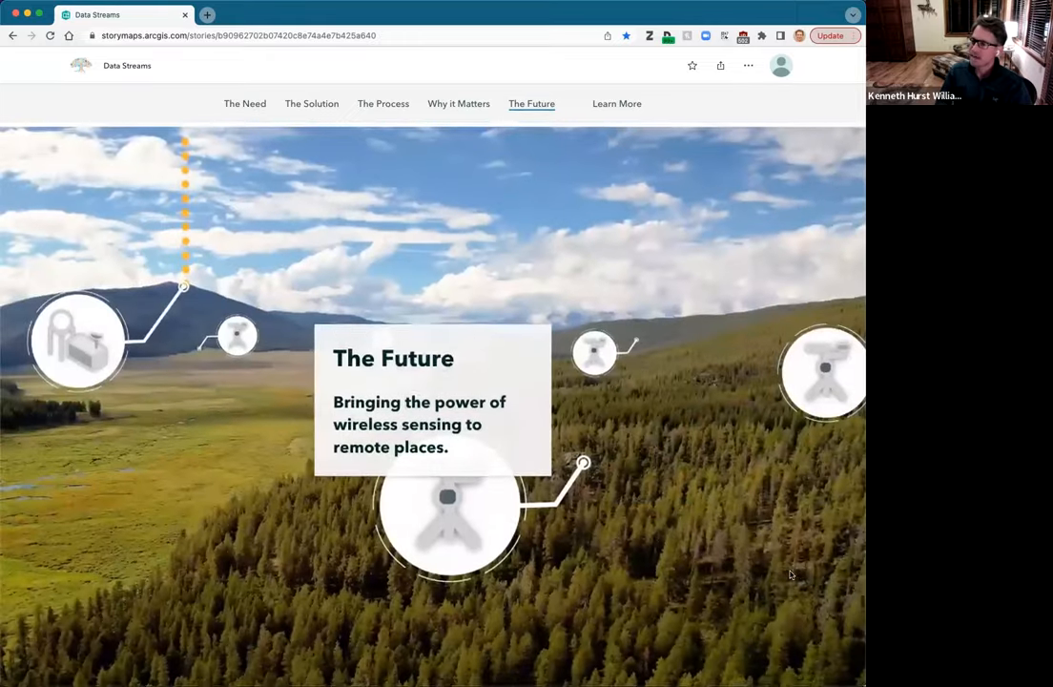
scroll("down", 3)
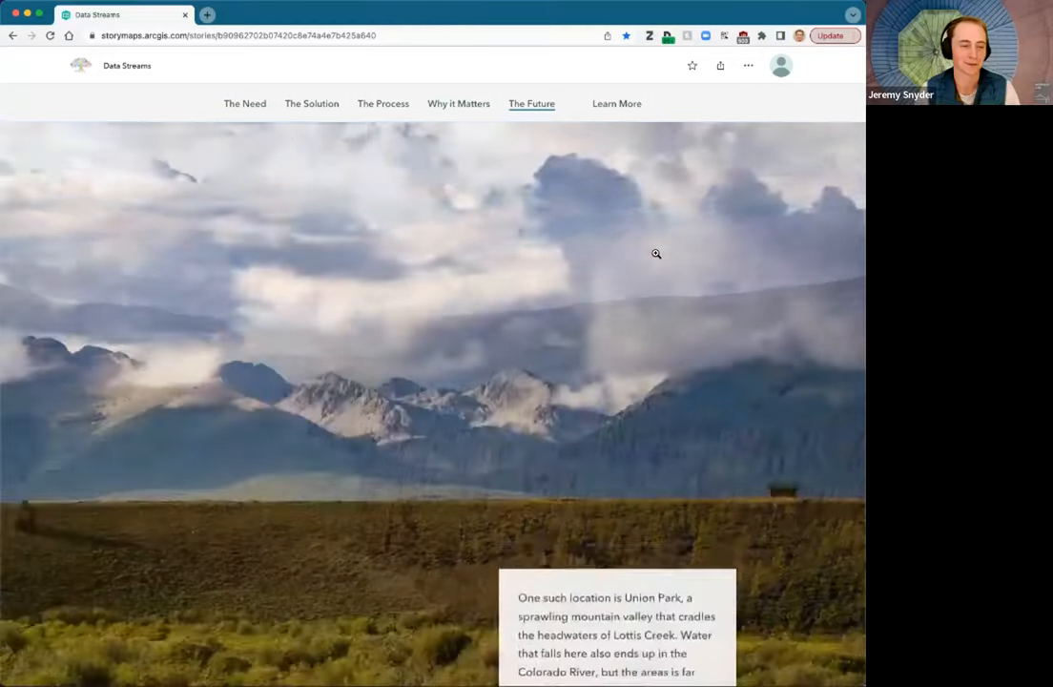
Step: Scroll past the wireless-networks video to the Team Science passage on cross-disciplinary expertise
scroll("down", 3)
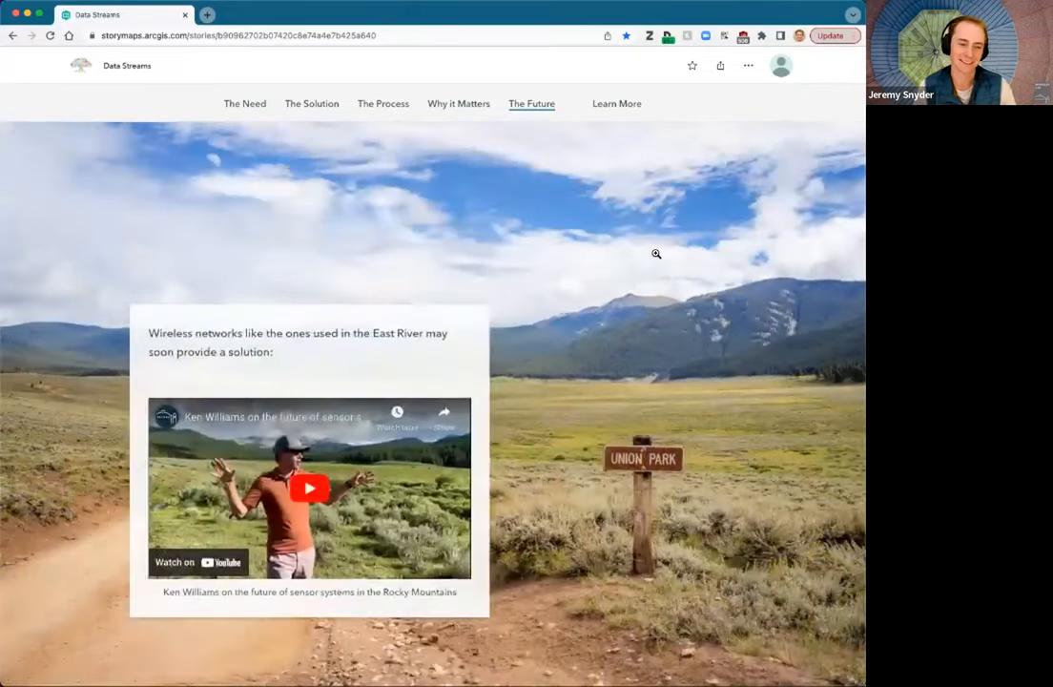
scroll("down", 3)
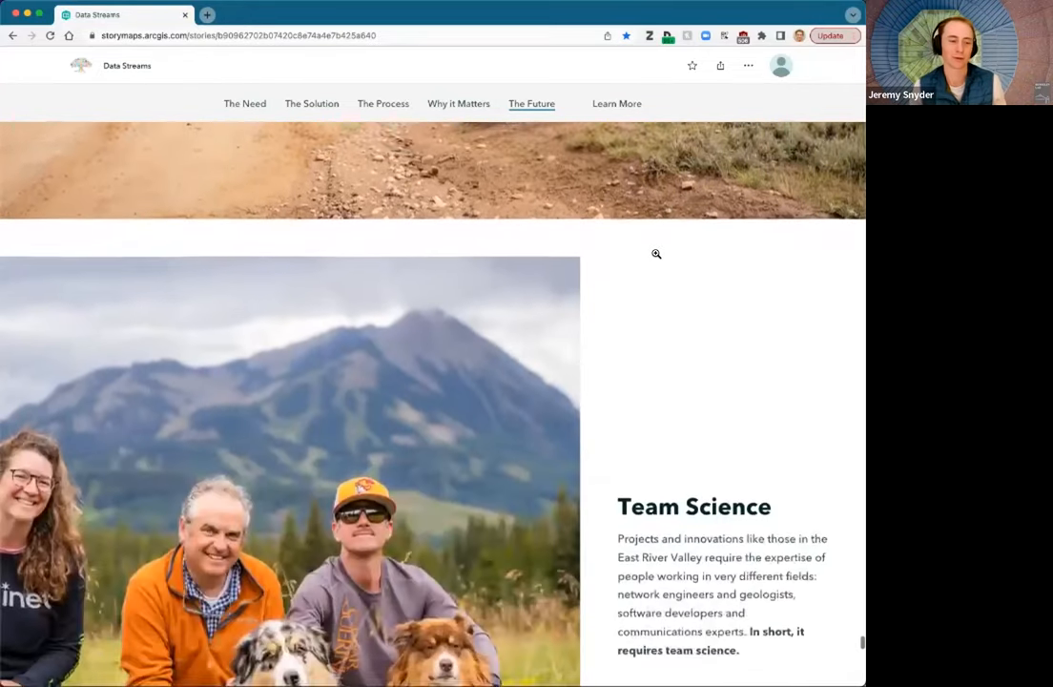
scroll("down", 3)
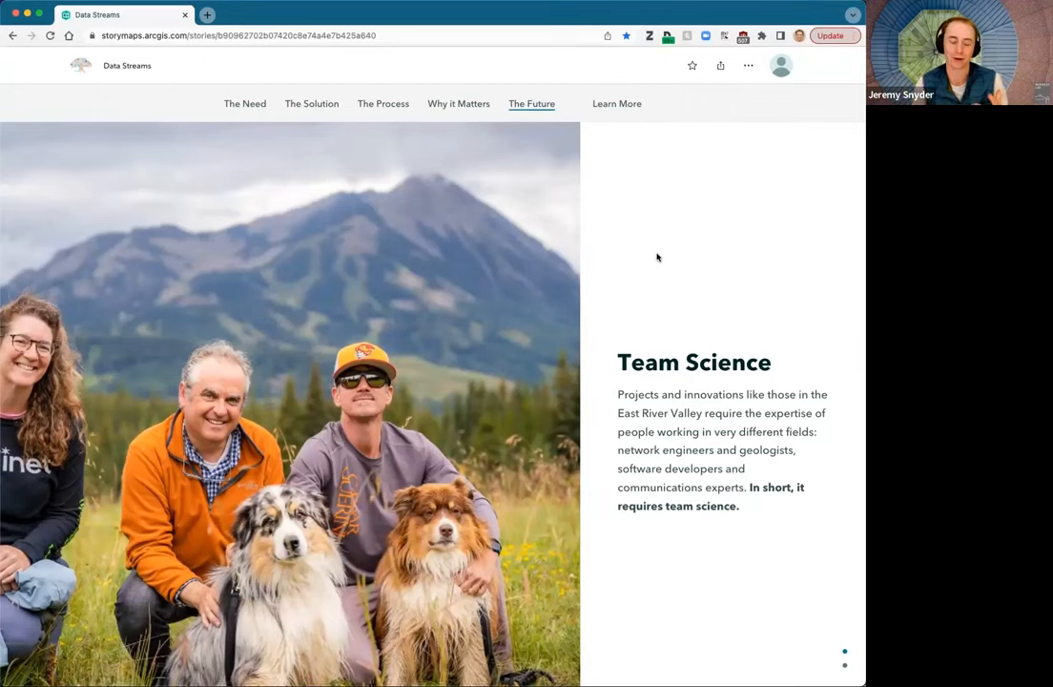
scroll("down", 3)
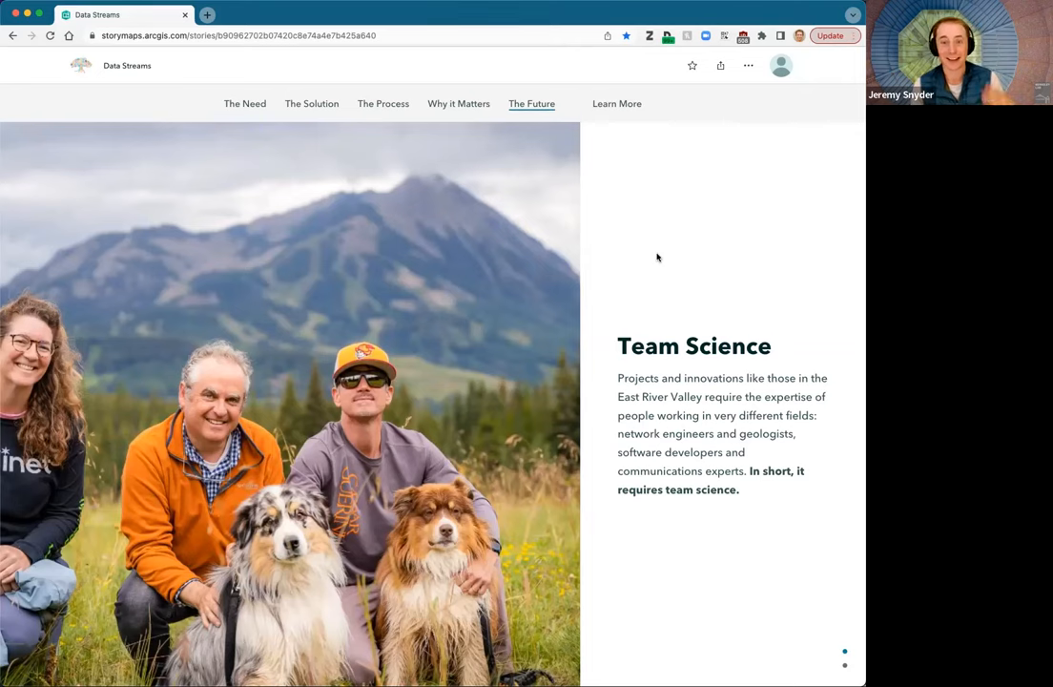
scroll("down", 3)
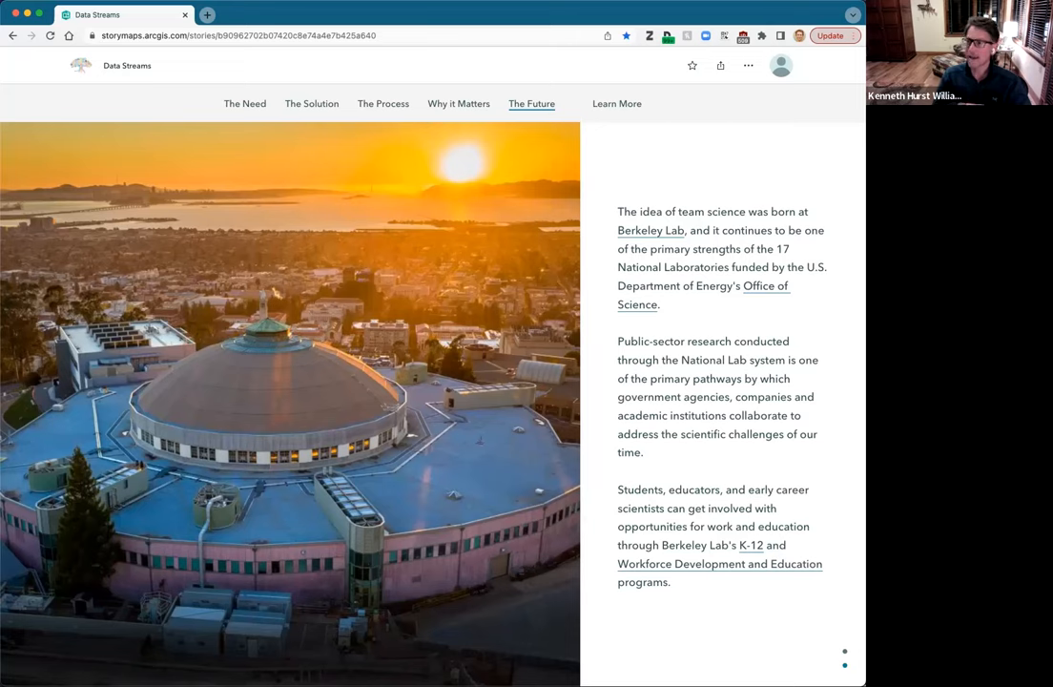
mouse_move(721, 329)
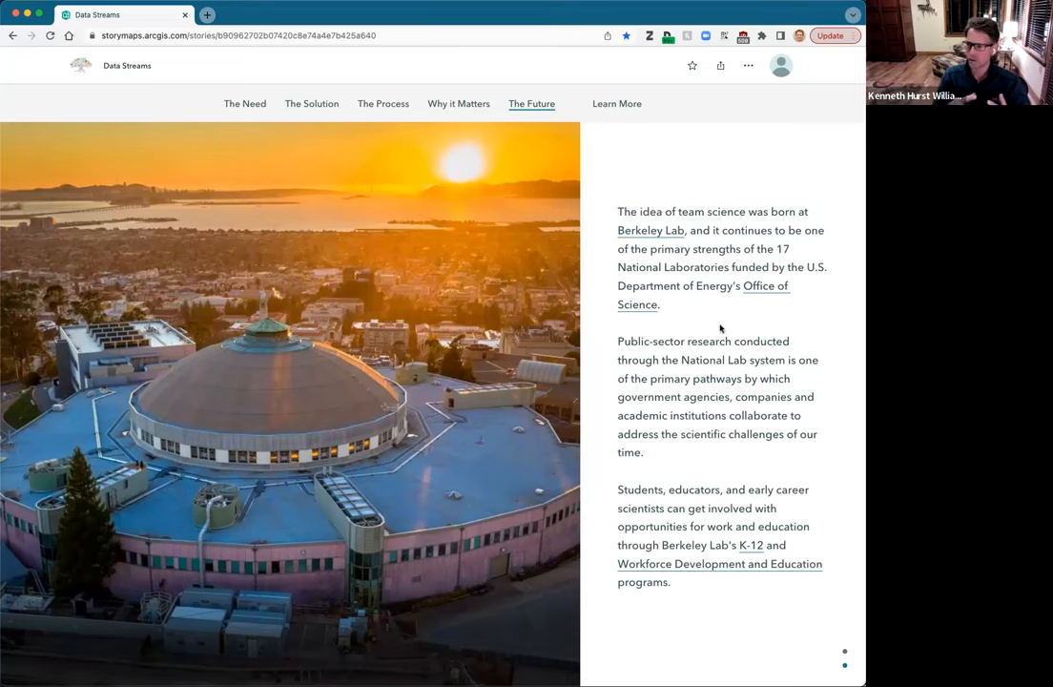
Step: Scroll past the K-12 and Workforce Development paragraph to the sunset lab photo
scroll("up", 3)
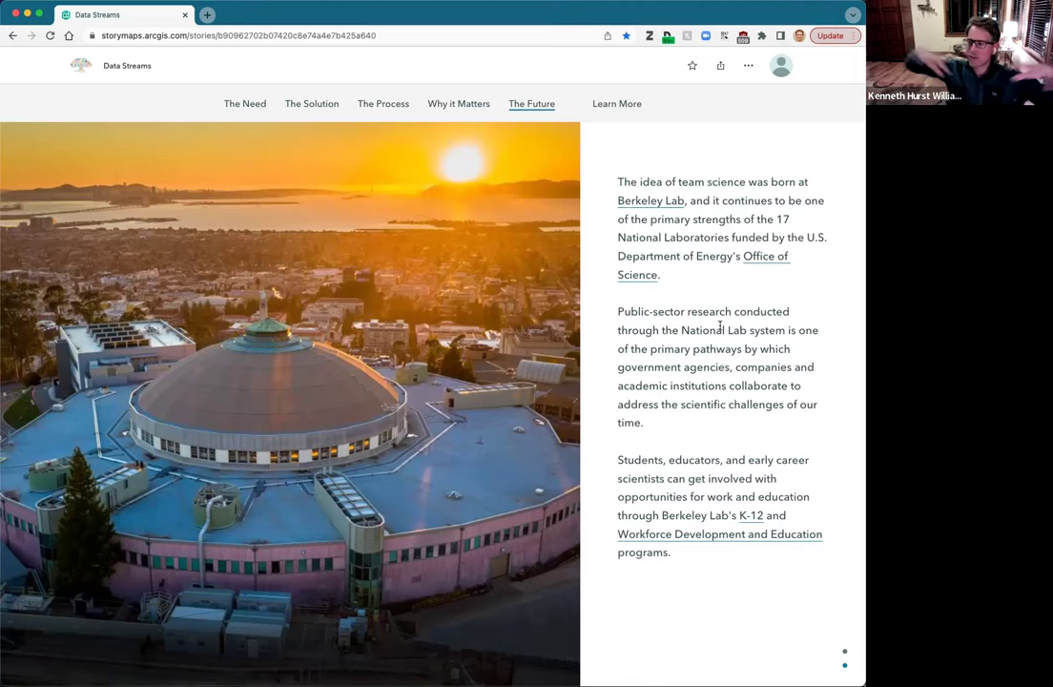
scroll("down", 3)
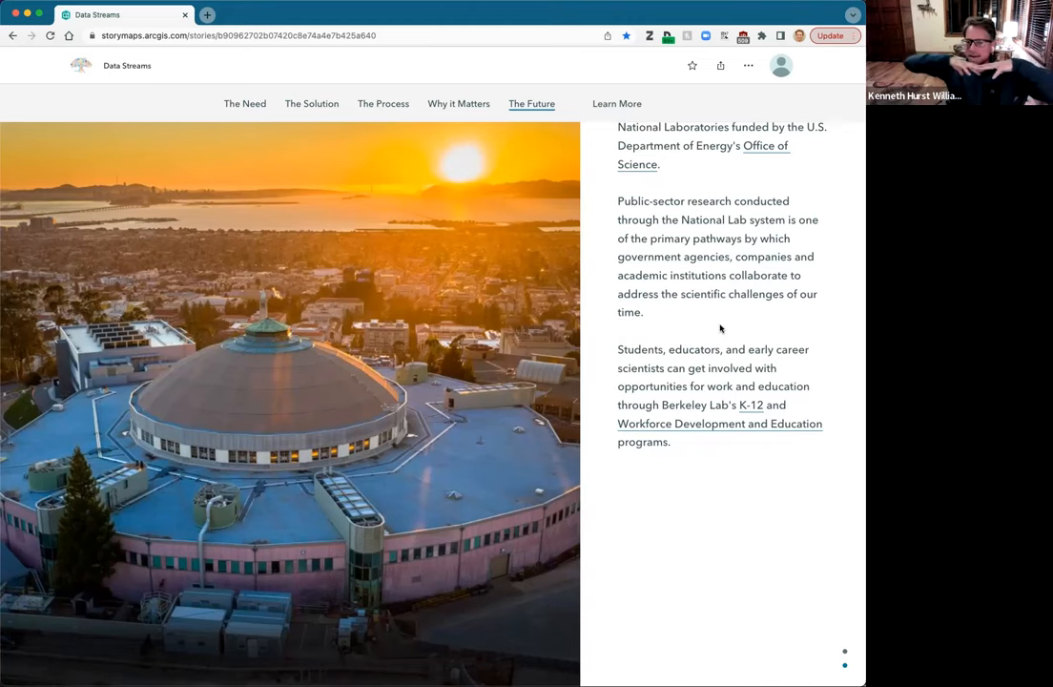
scroll("down", 3)
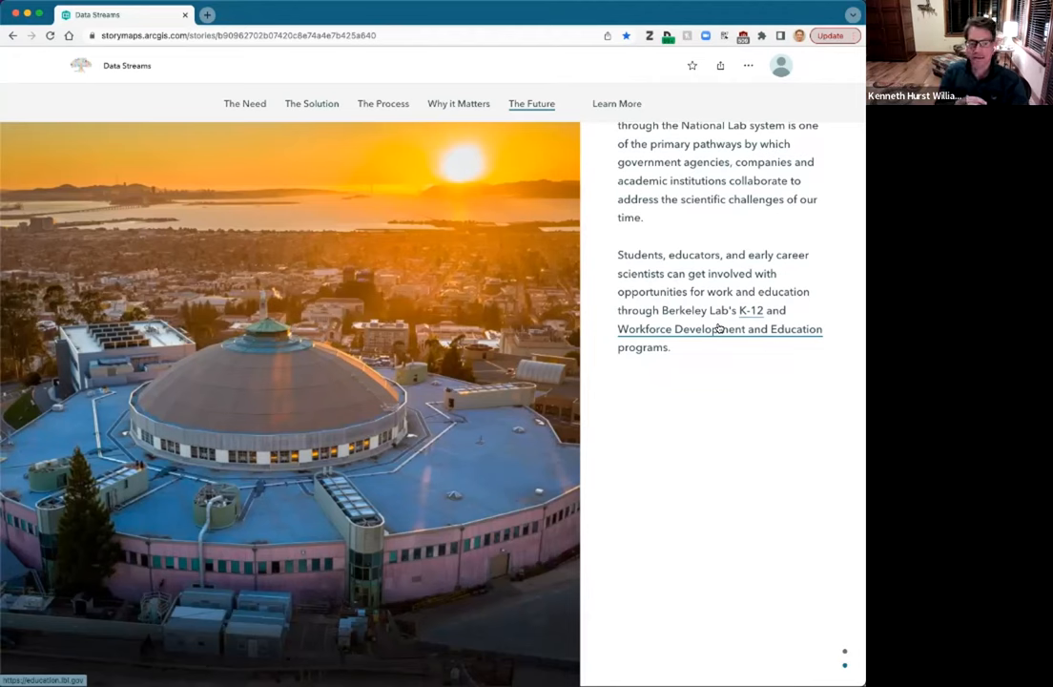
scroll("down", 3)
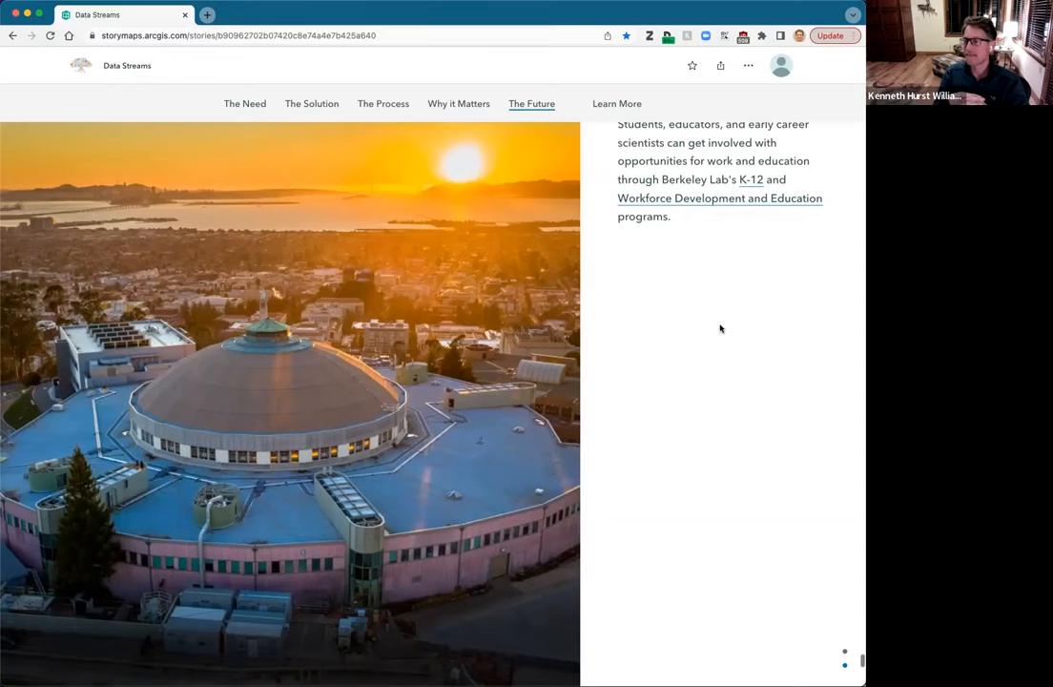
scroll("up", 3)
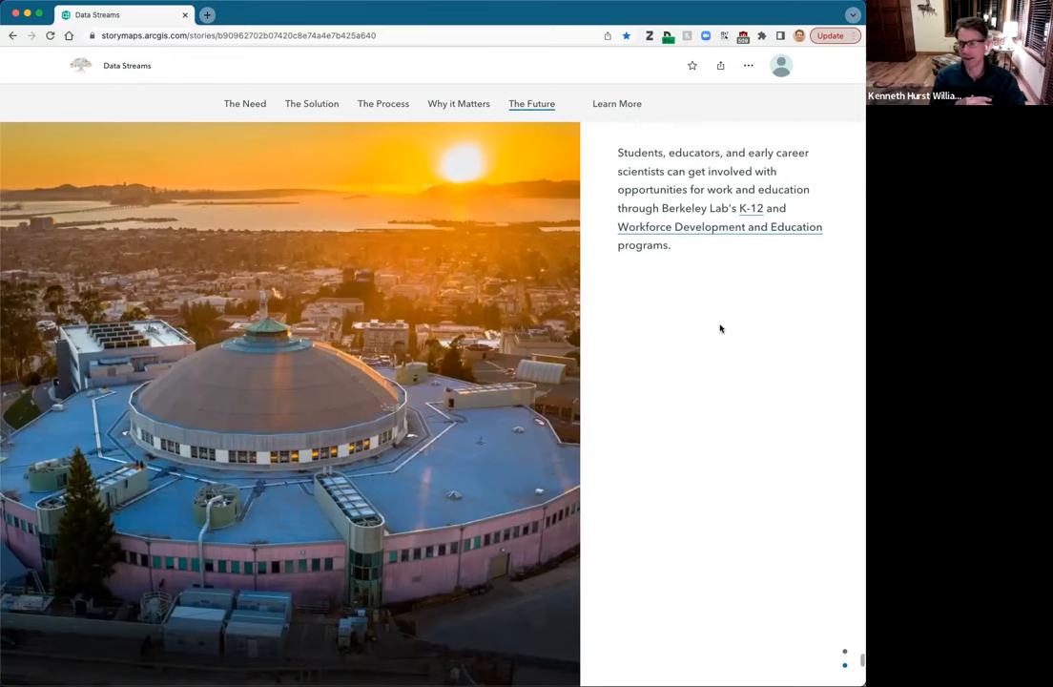
scroll("down", 3)
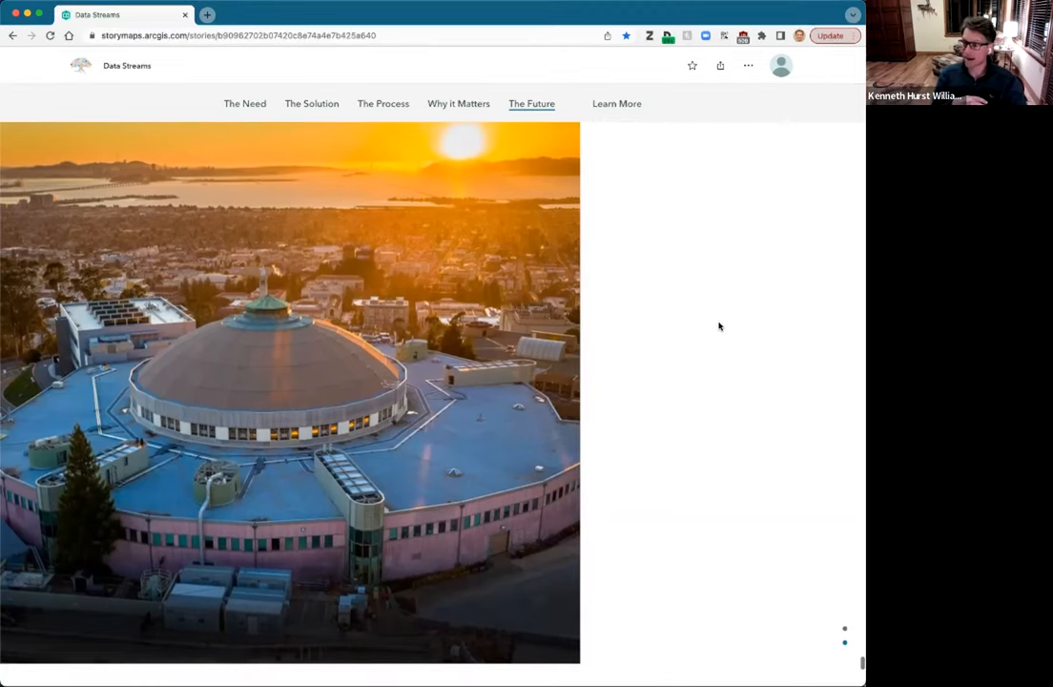
Step: Jump to the Learn More section listing climate change, ESnet and Colorado River resources
left_click(616, 103)
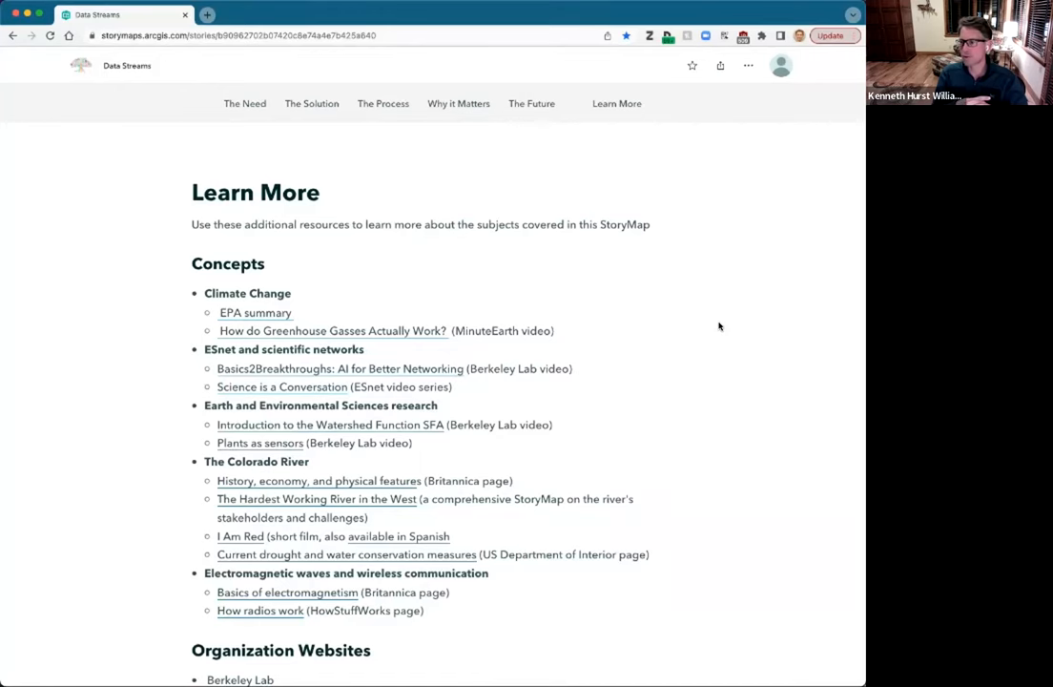
mouse_move(673, 531)
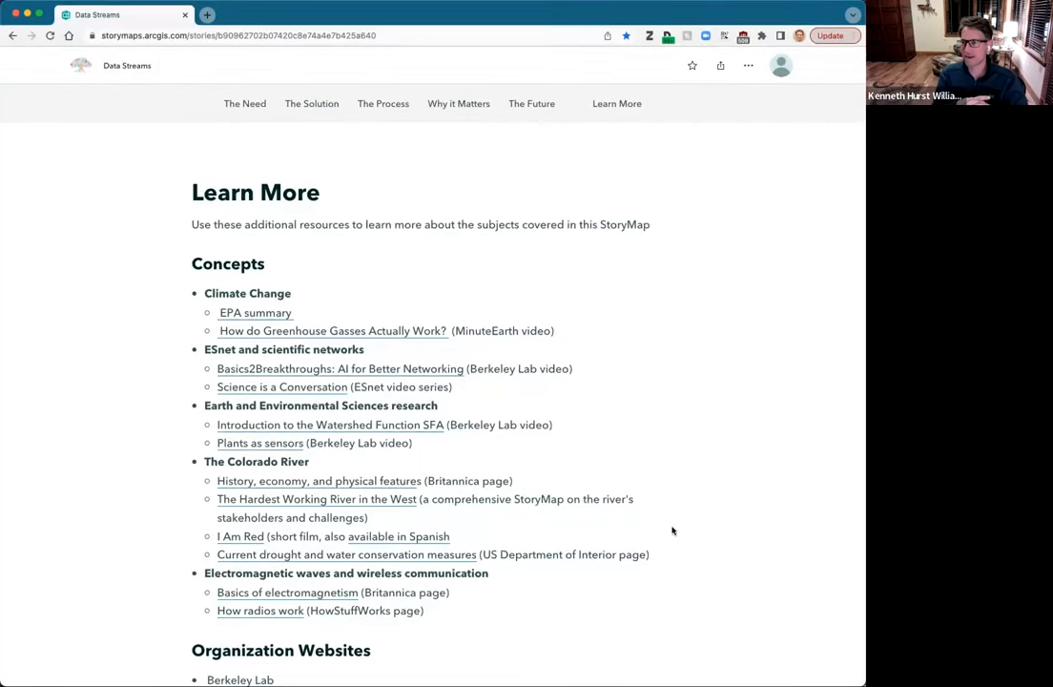
mouse_move(668, 540)
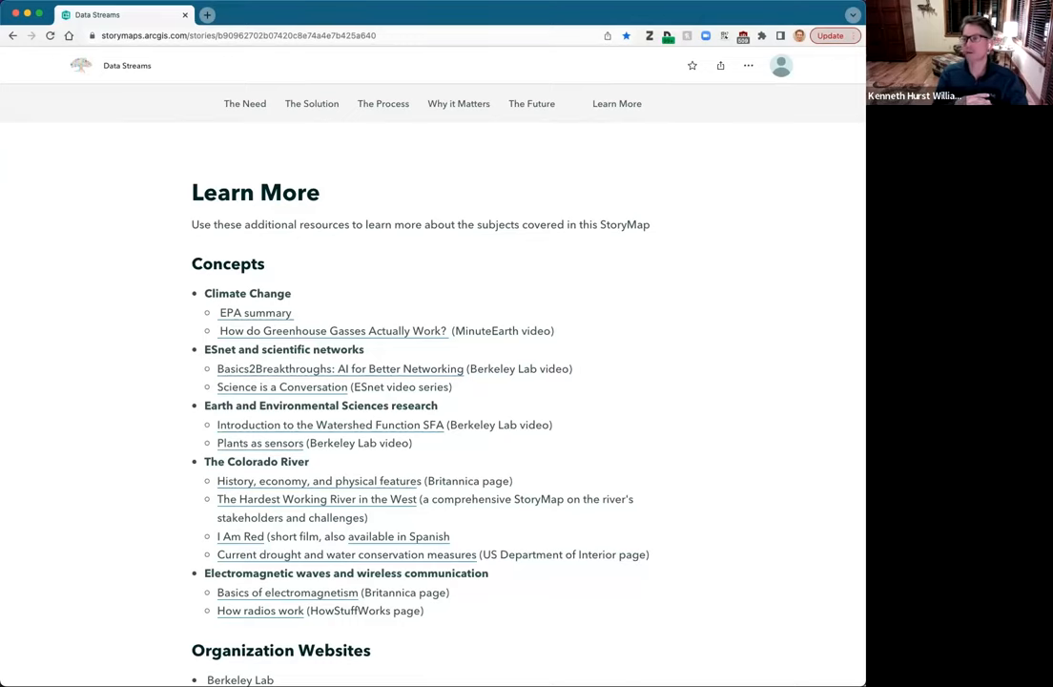
mouse_move(626, 331)
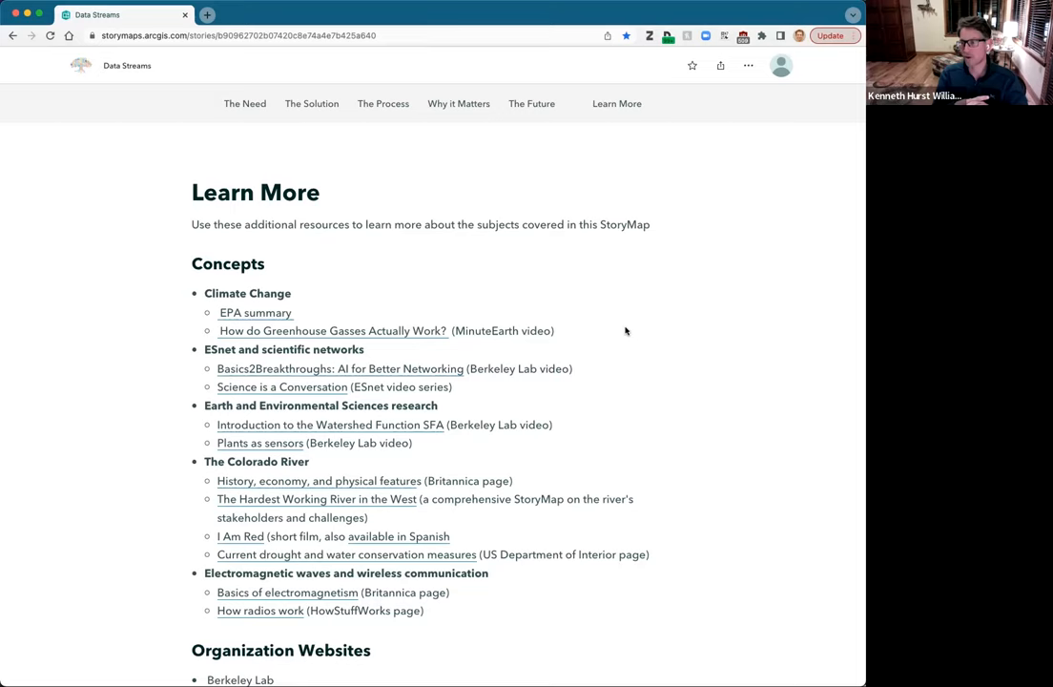
mouse_move(663, 333)
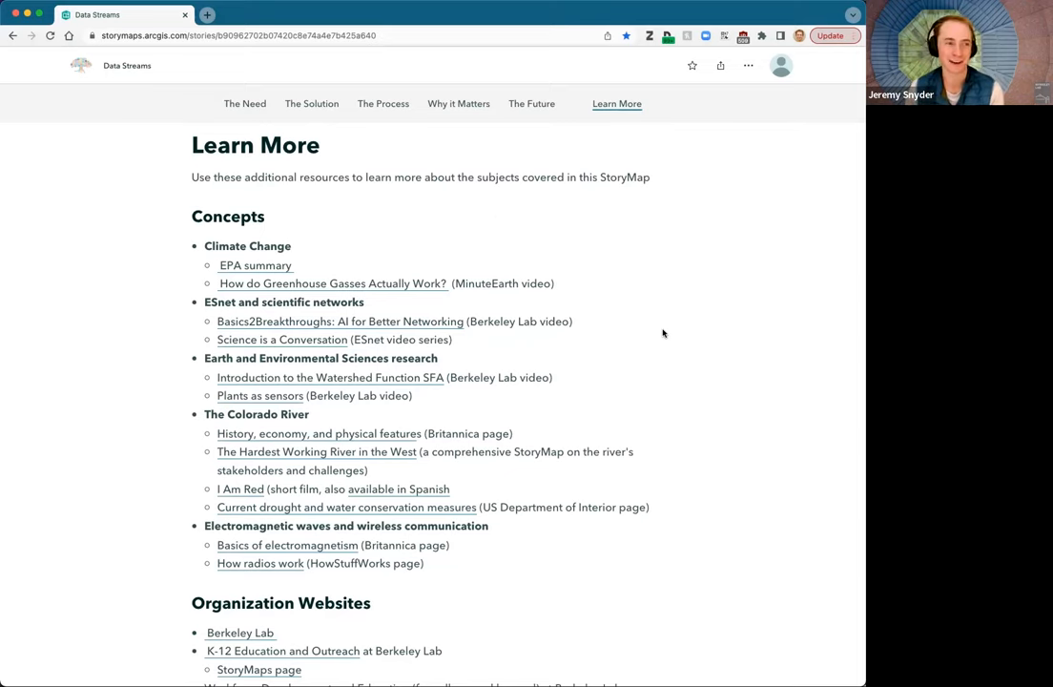
mouse_move(721, 277)
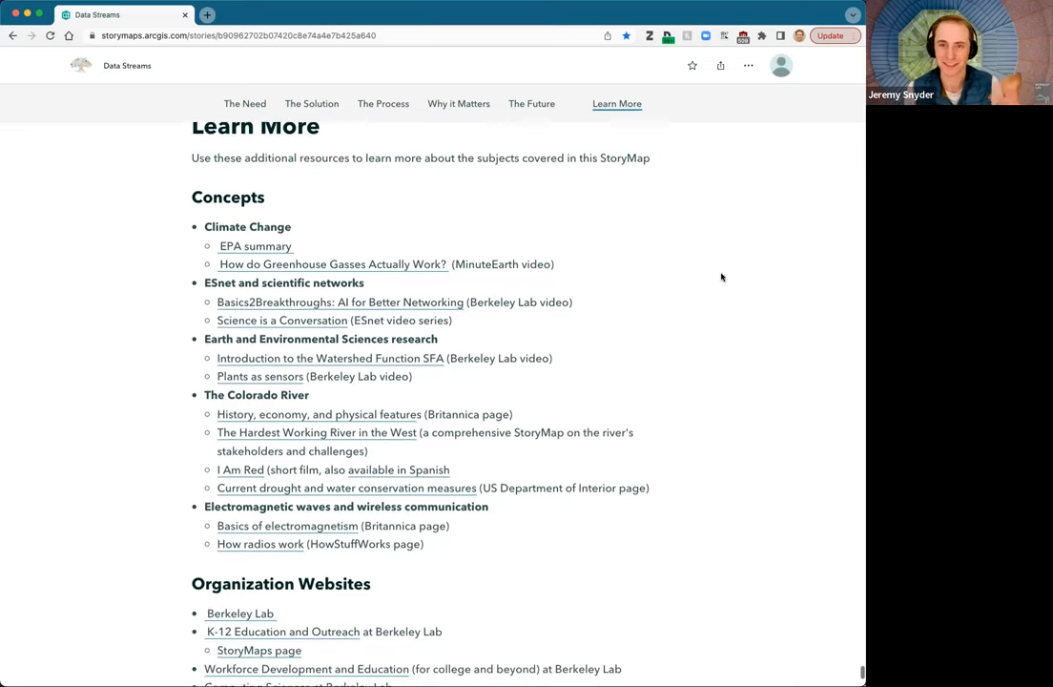
Step: Scroll through the Organization Websites list and the Acknowledgements credits at the story's end
scroll("down", 3)
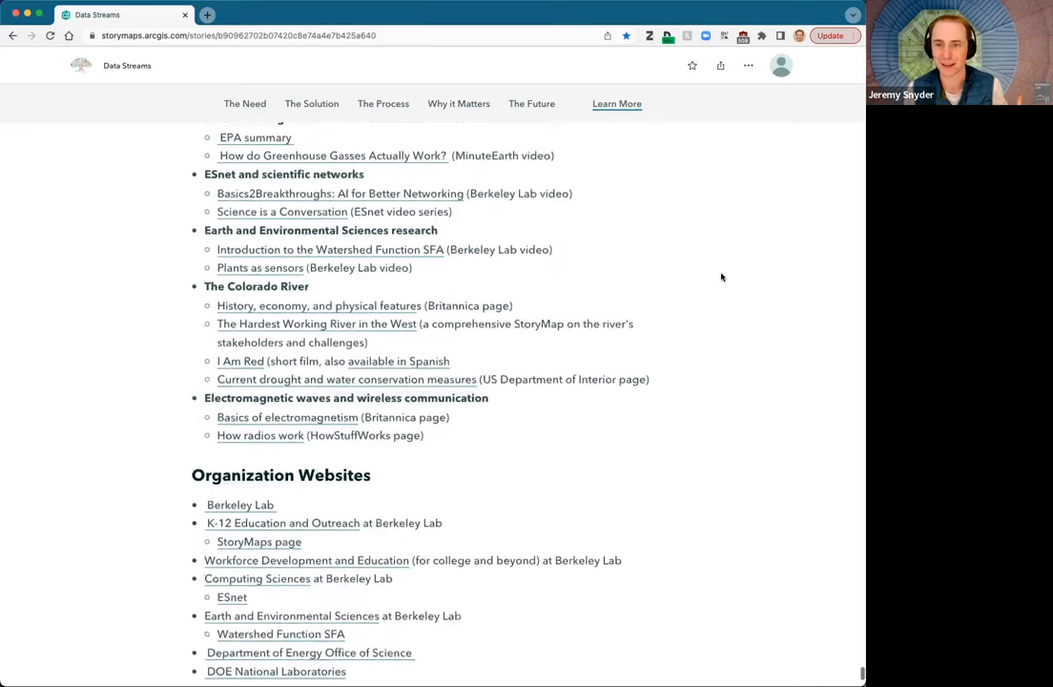
scroll("down", 3)
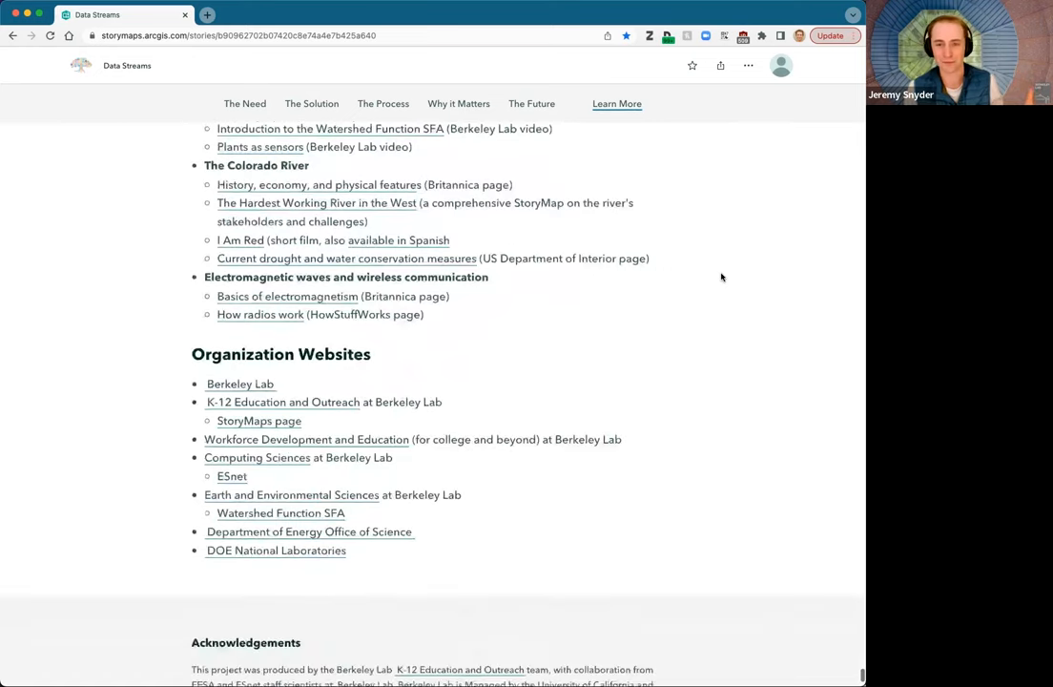
scroll("up", 3)
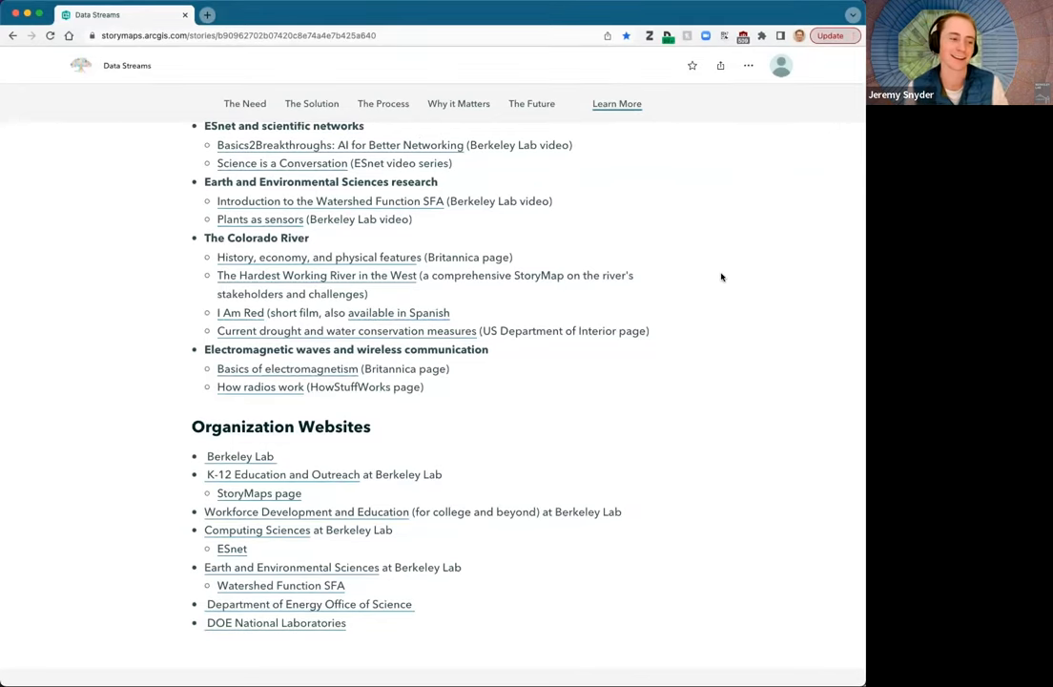
scroll("down", 3)
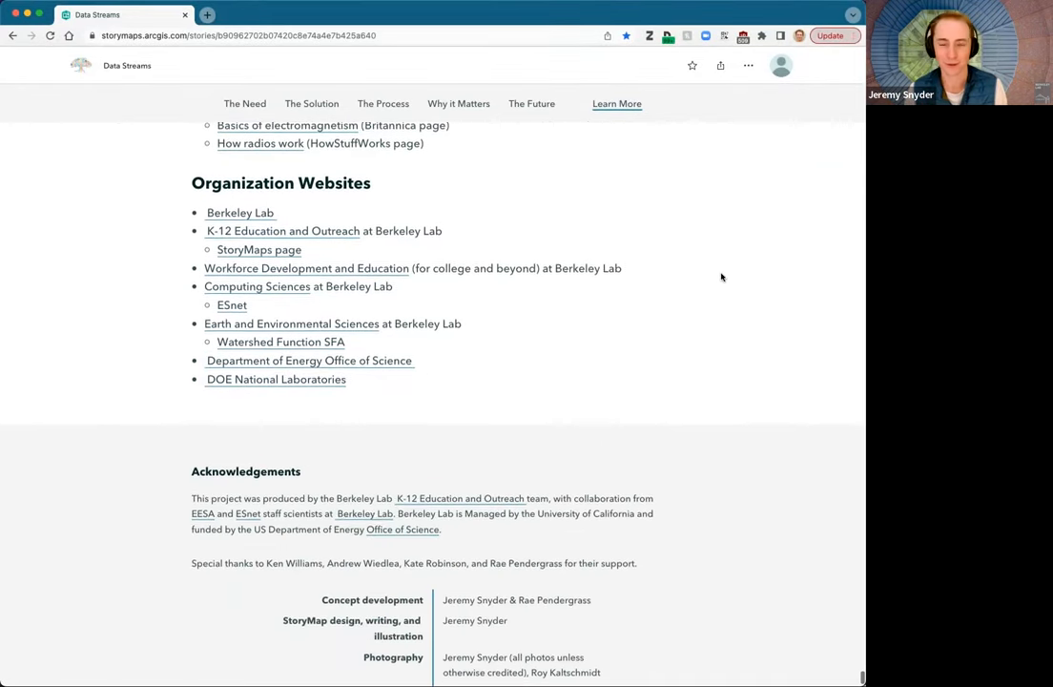
scroll("down", 3)
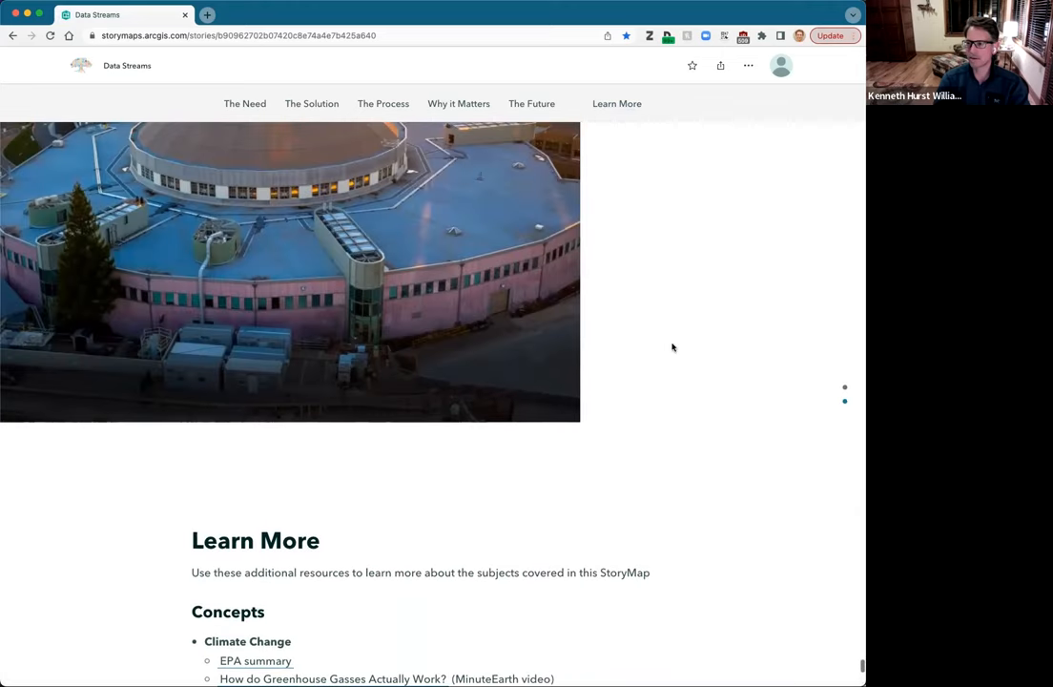
Step: Jump to The Need section, then scroll up to the Data Streams title cover
left_click(244, 103)
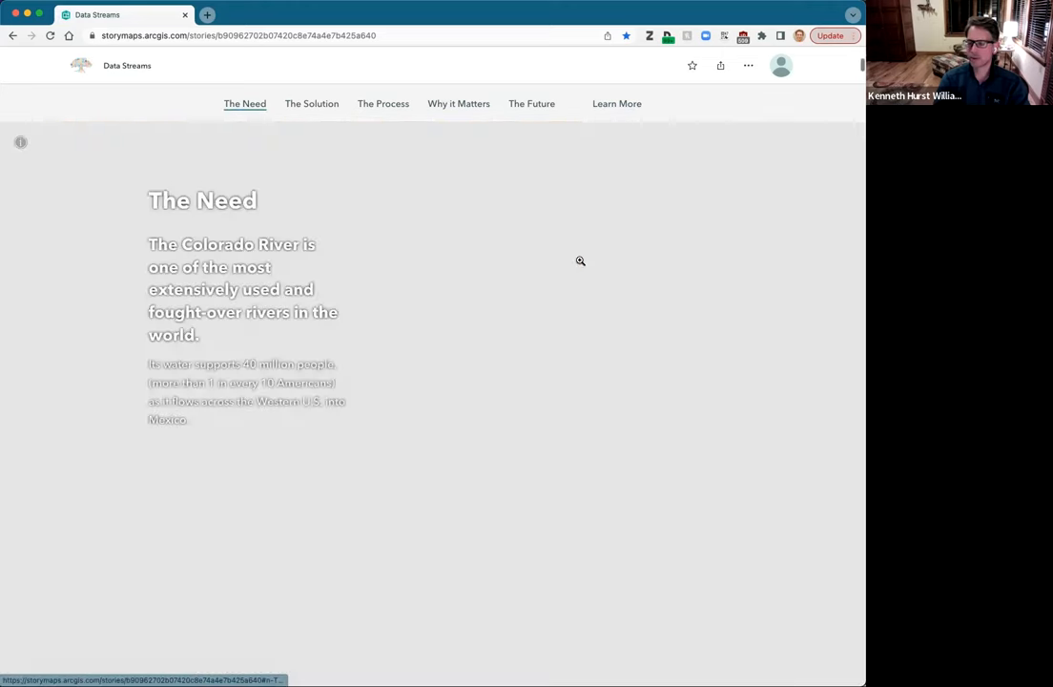
scroll("up", 3)
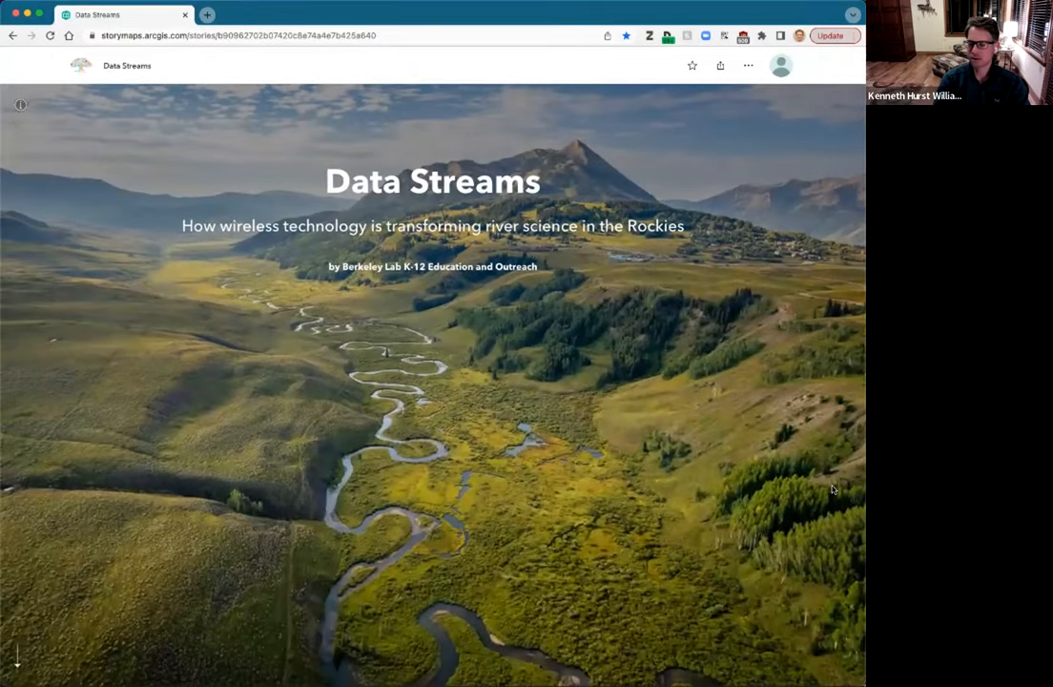